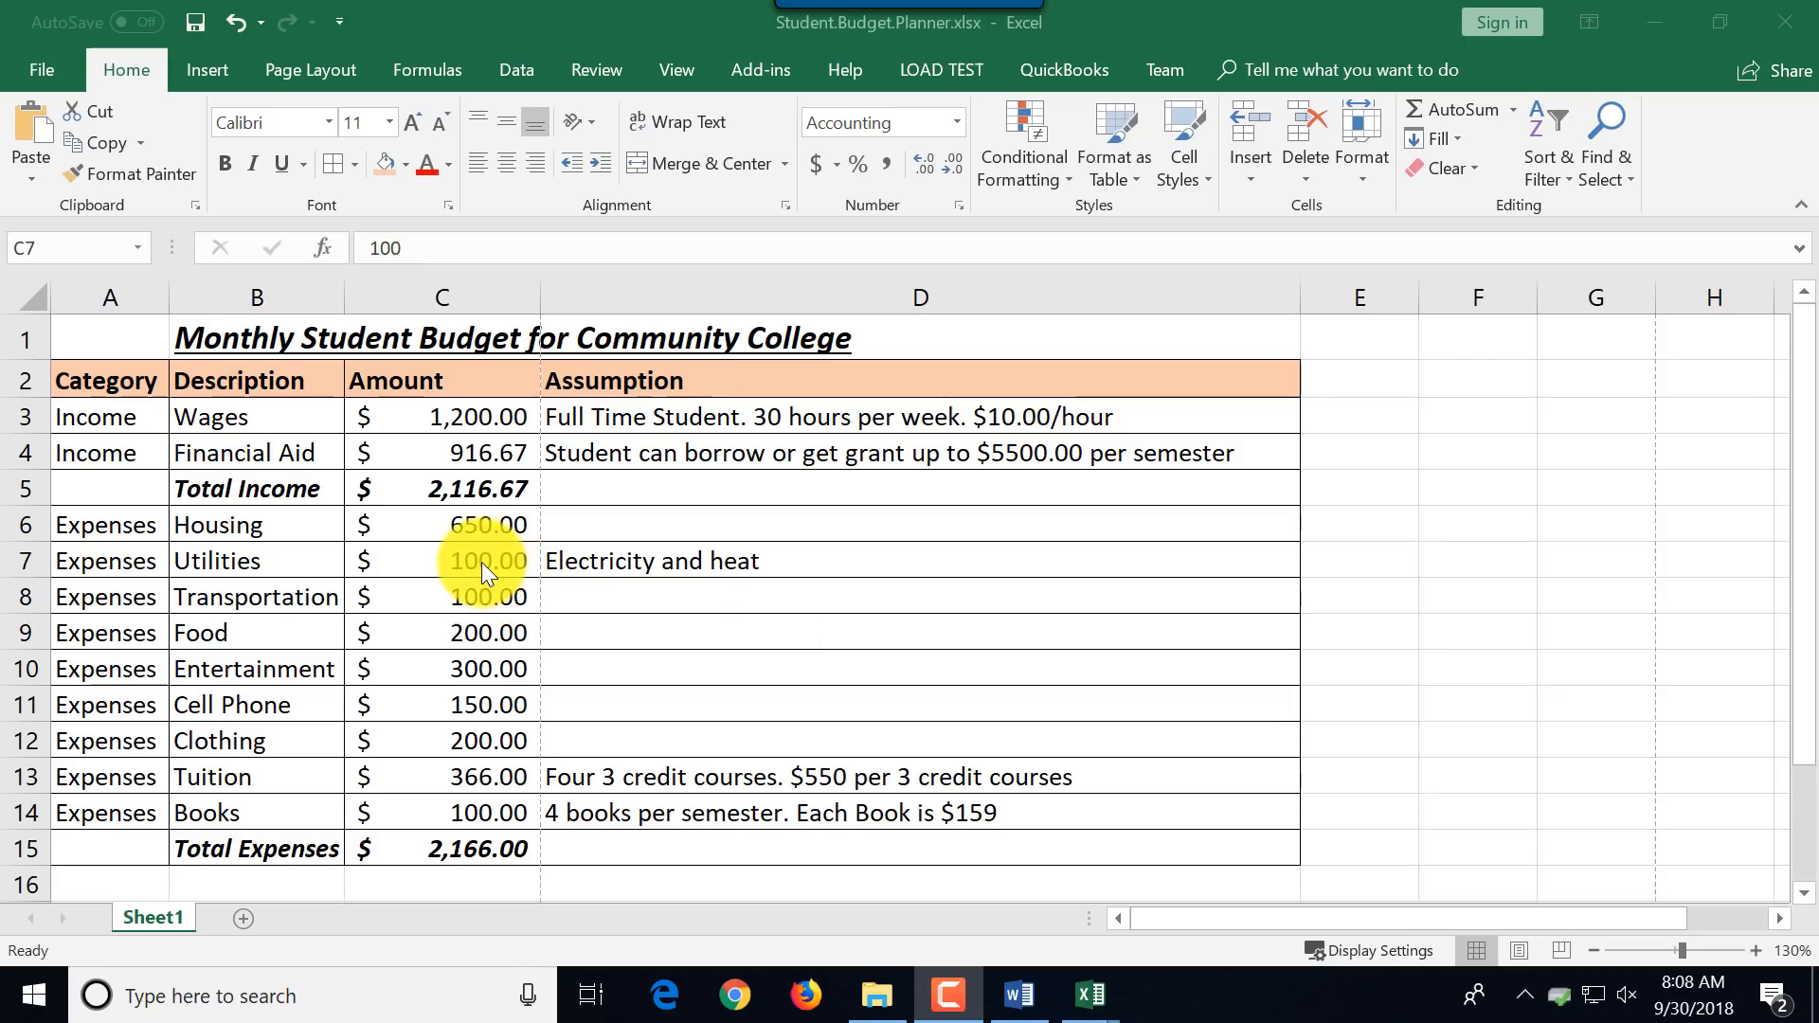
Make the Food amount 200.00 bold with a yellow fill via the right-click mini toolbar.
{"action": "left_click", "coordinate": [441, 525]}
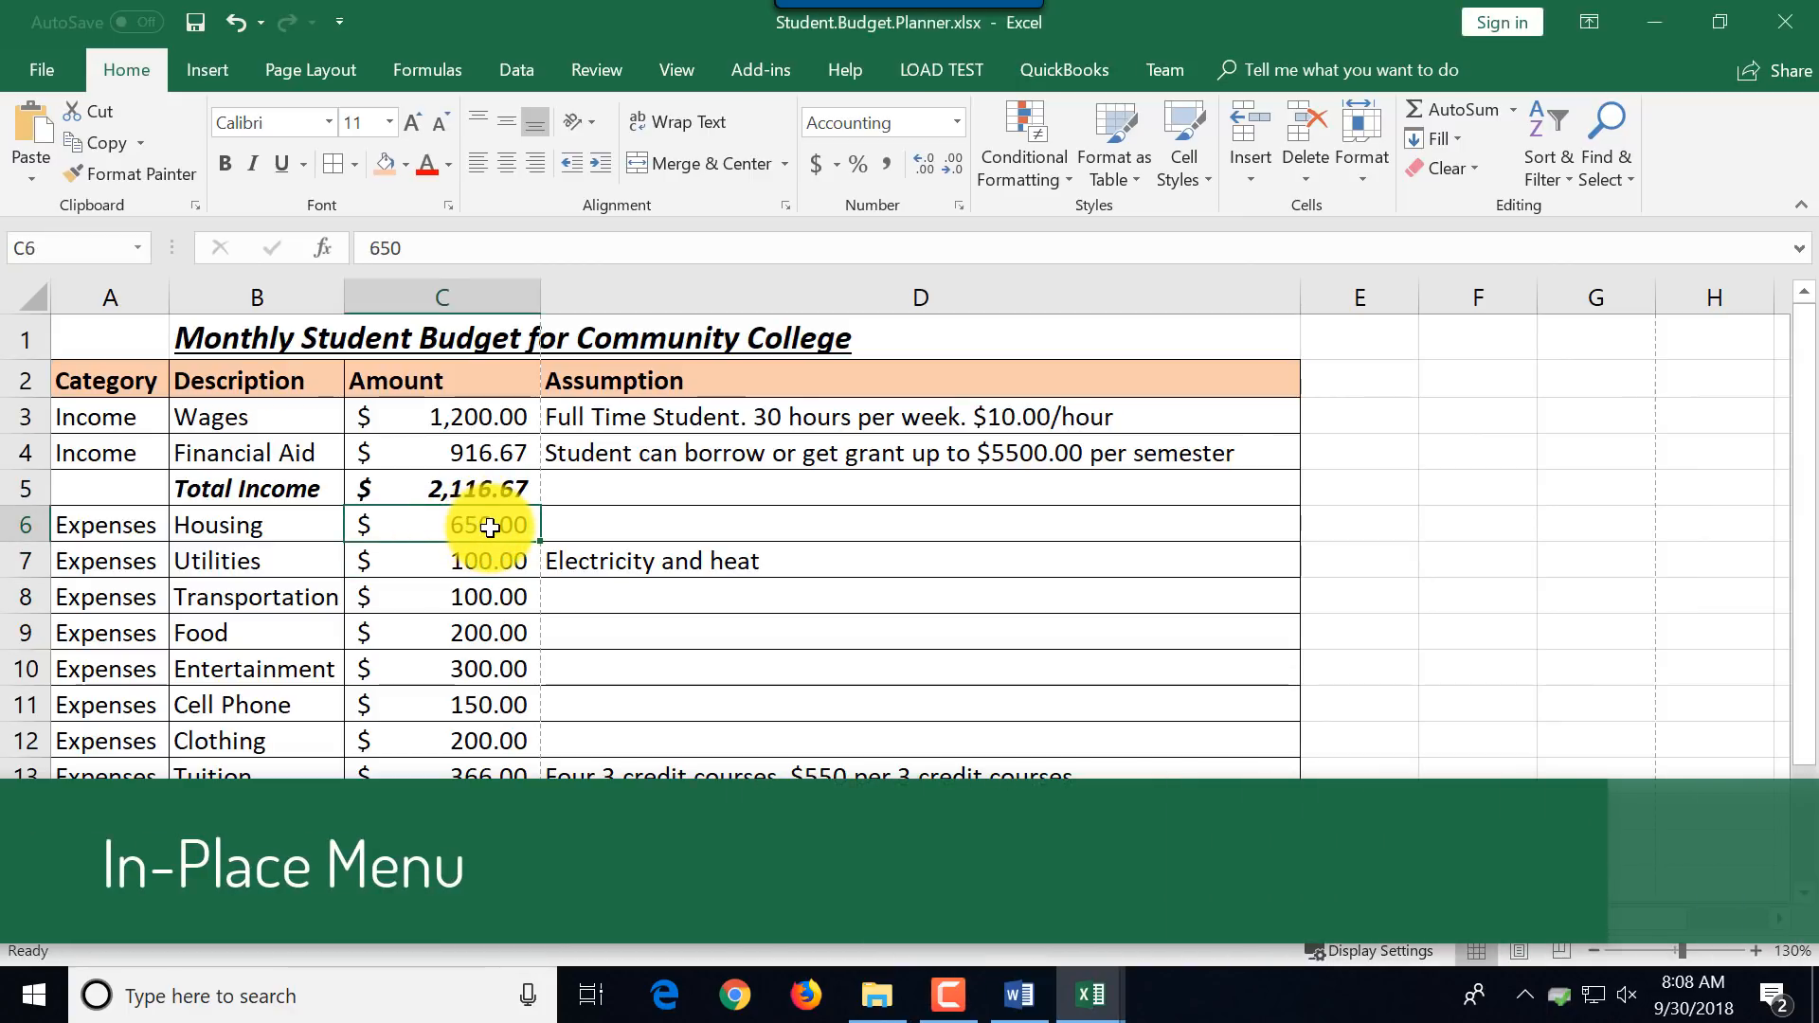
{"action": "right_click", "coordinate": [476, 632]}
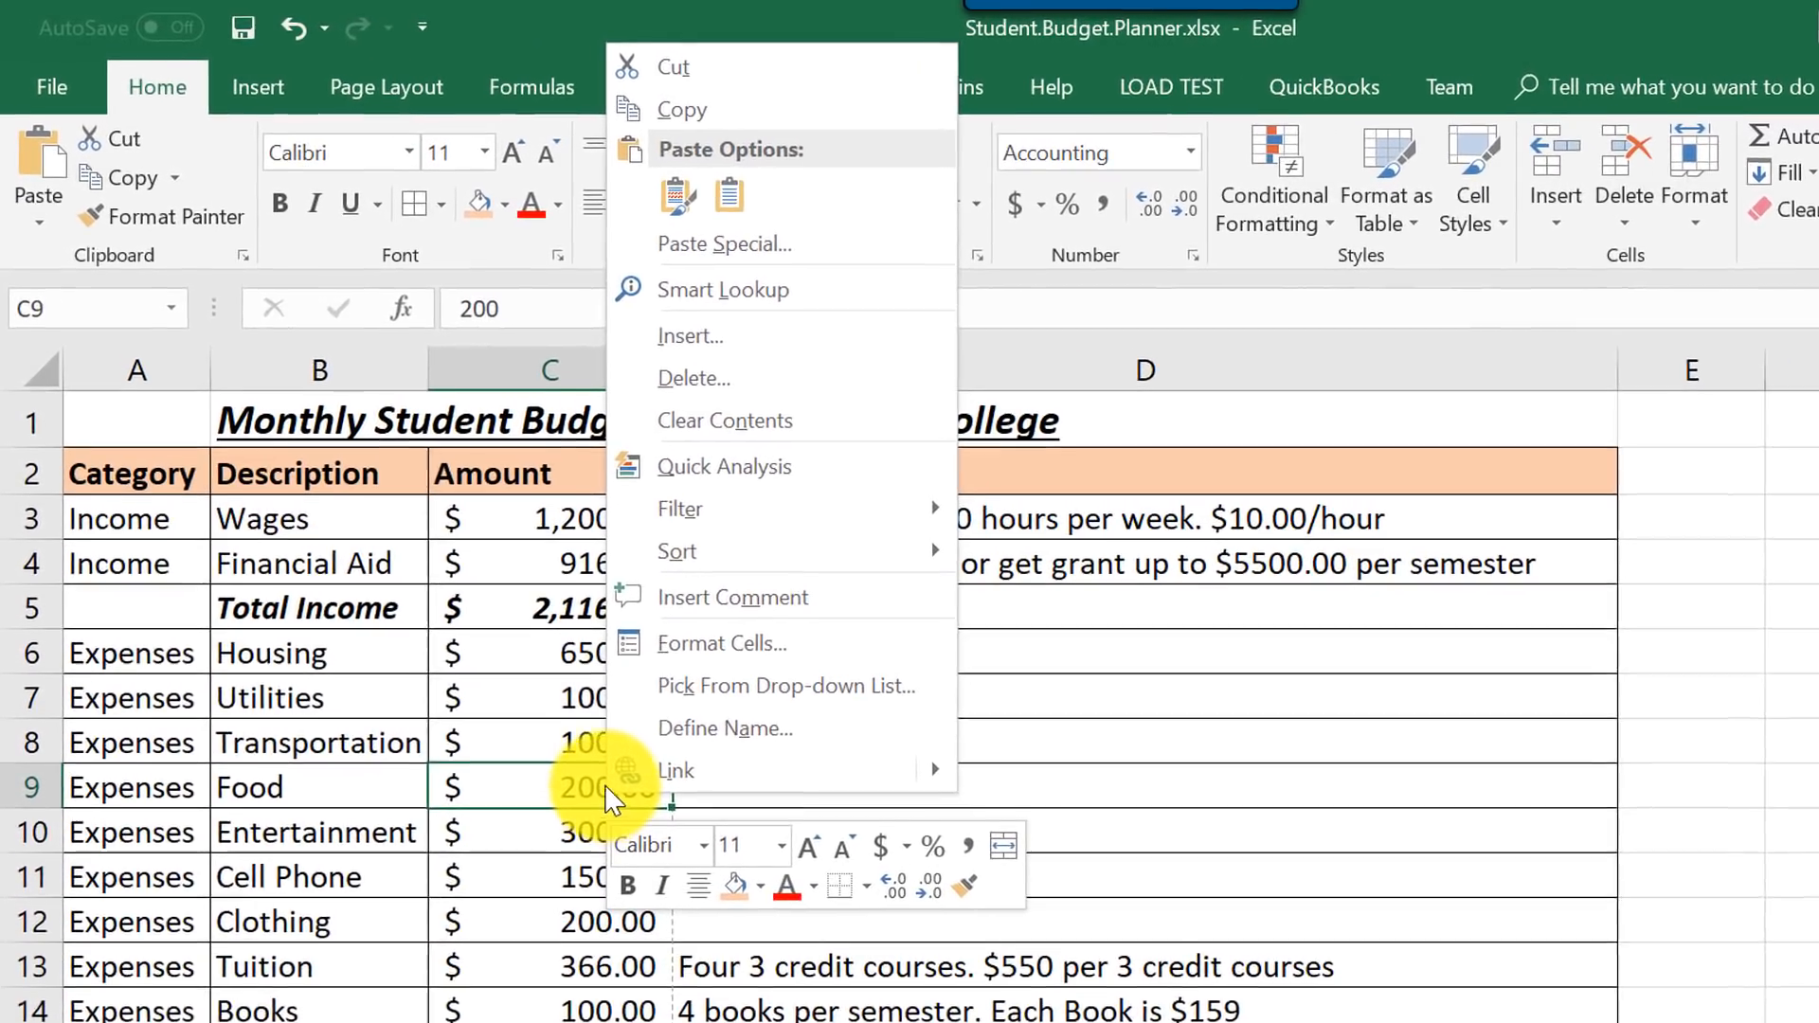
{"action": "mouse_move", "coordinate": [748, 300]}
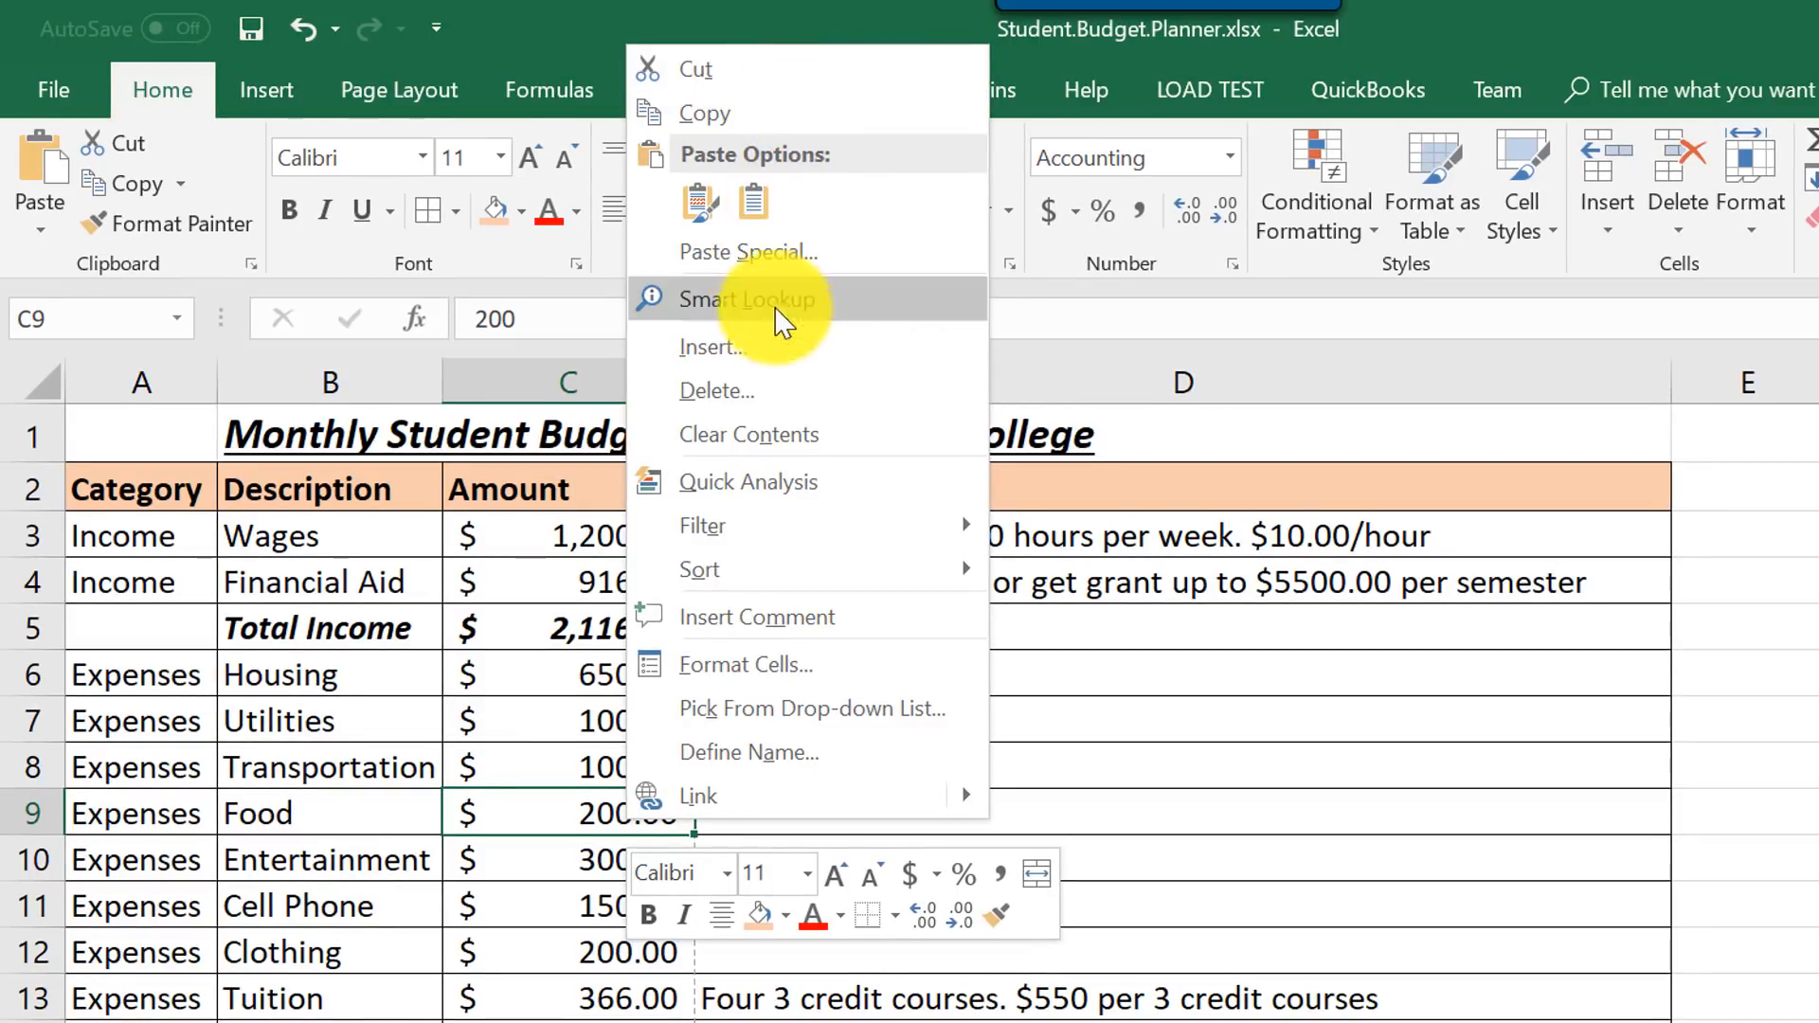
{"action": "mouse_move", "coordinate": [680, 917]}
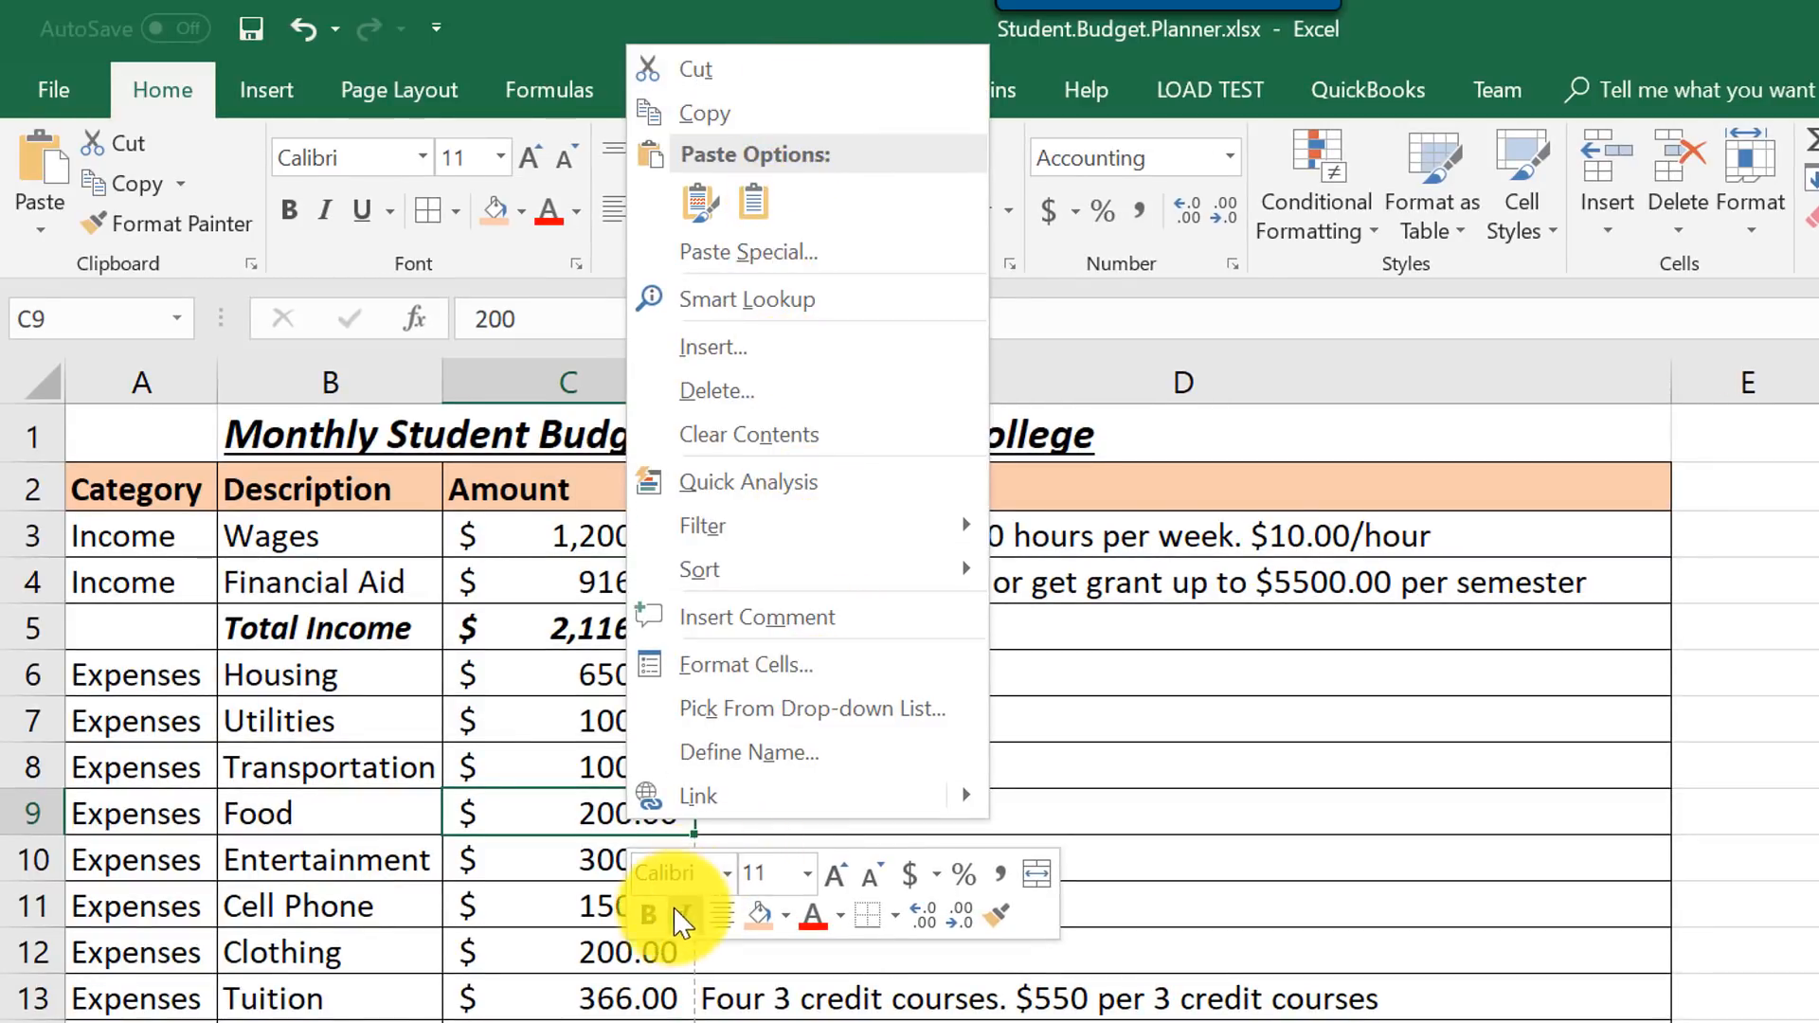
{"action": "mouse_move", "coordinate": [649, 915]}
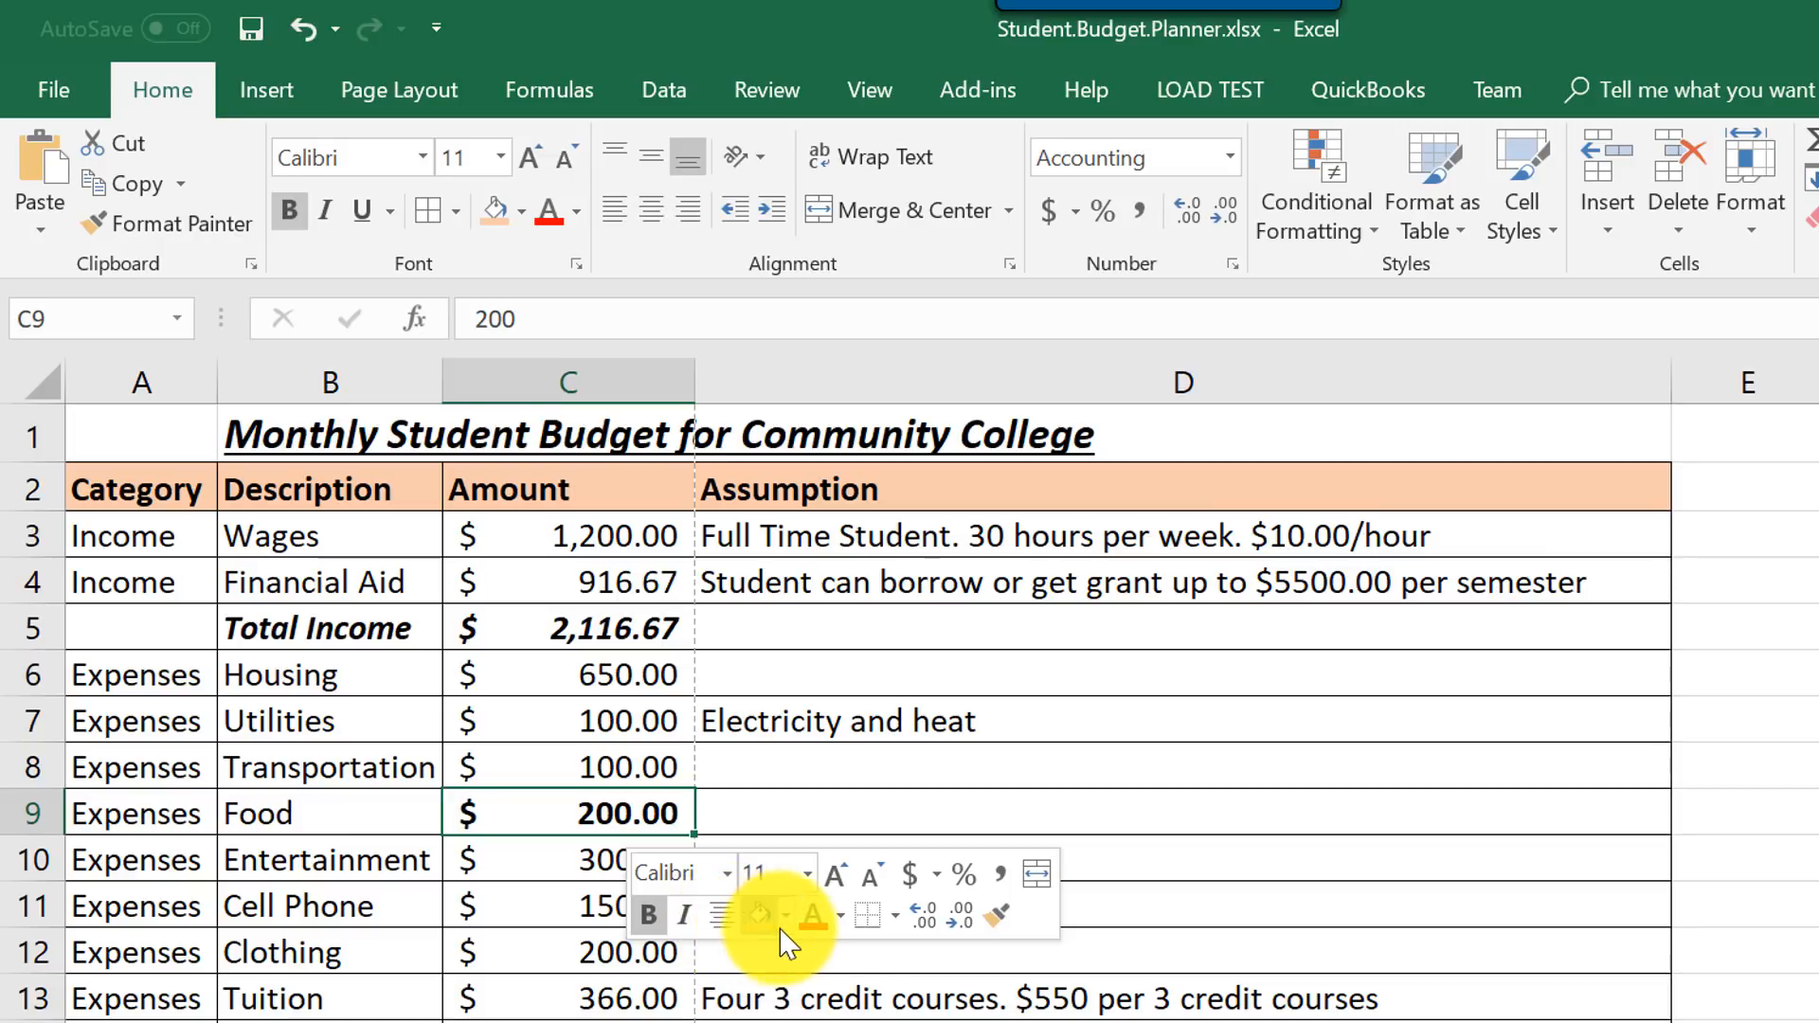
{"action": "left_click", "coordinate": [762, 915]}
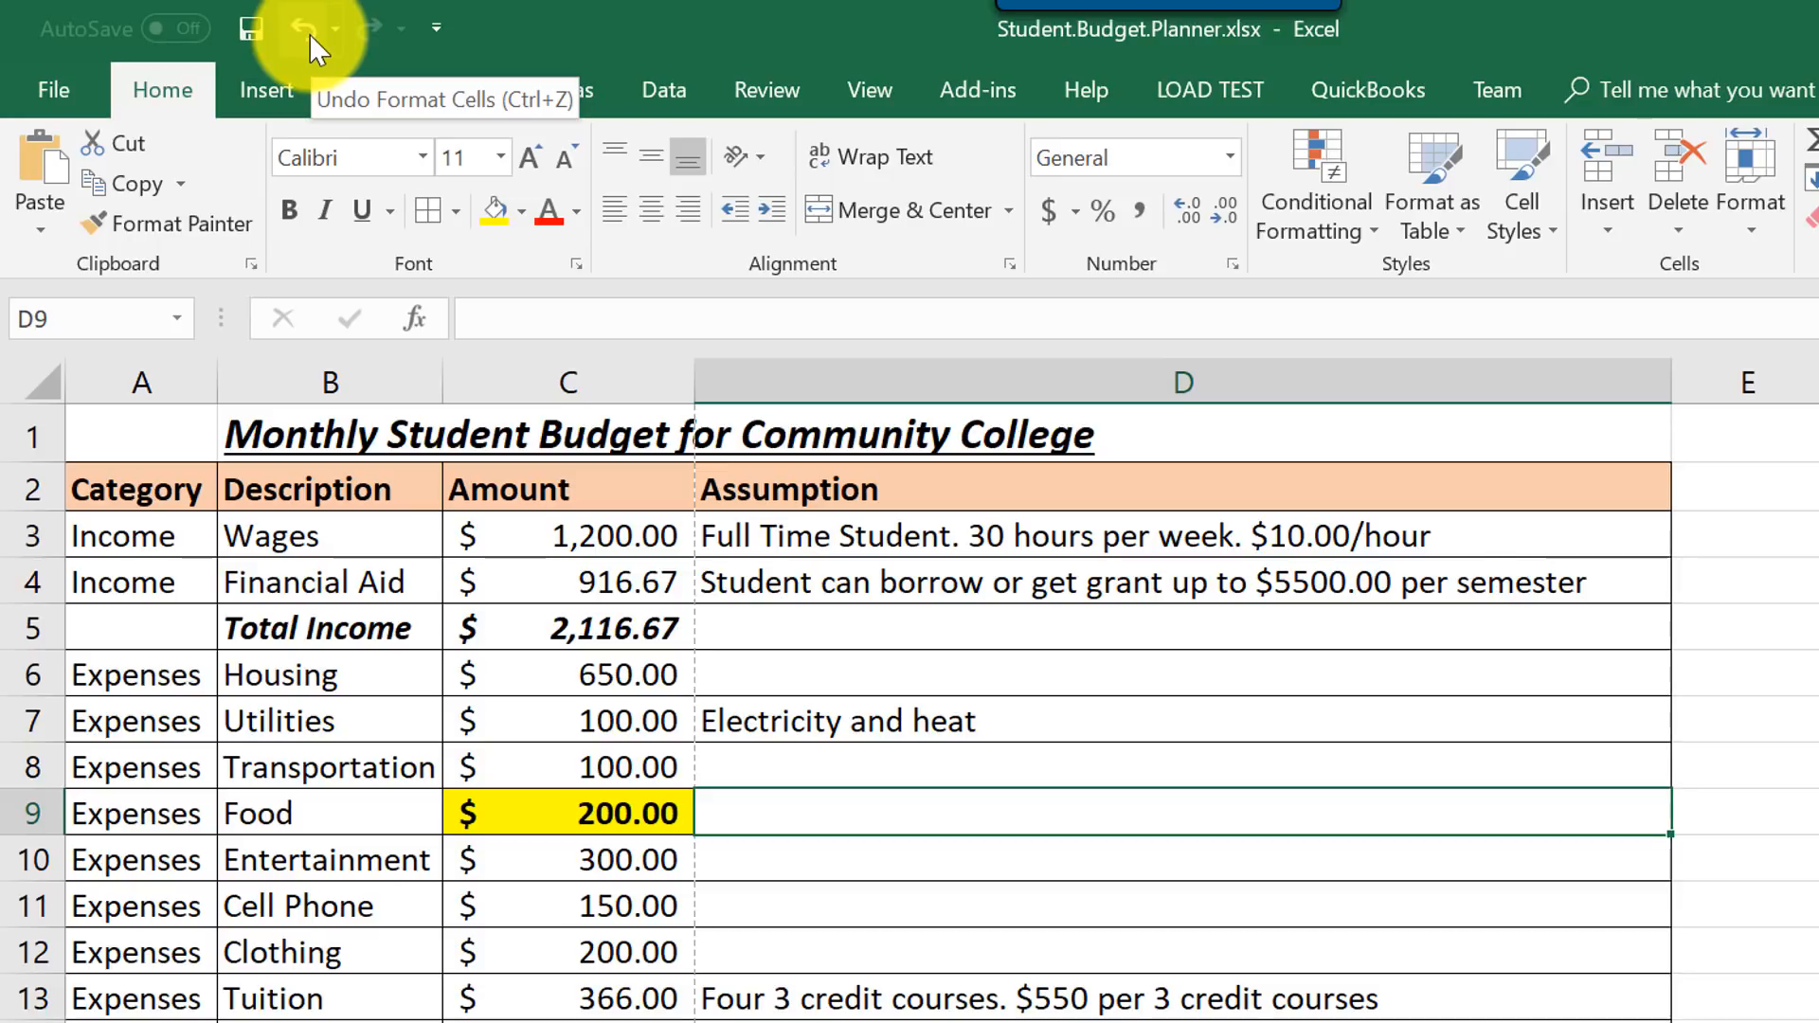
Undo the yellow fill and the bold on the Food amount from the Quick Access Toolbar.
{"action": "left_click", "coordinate": [304, 27]}
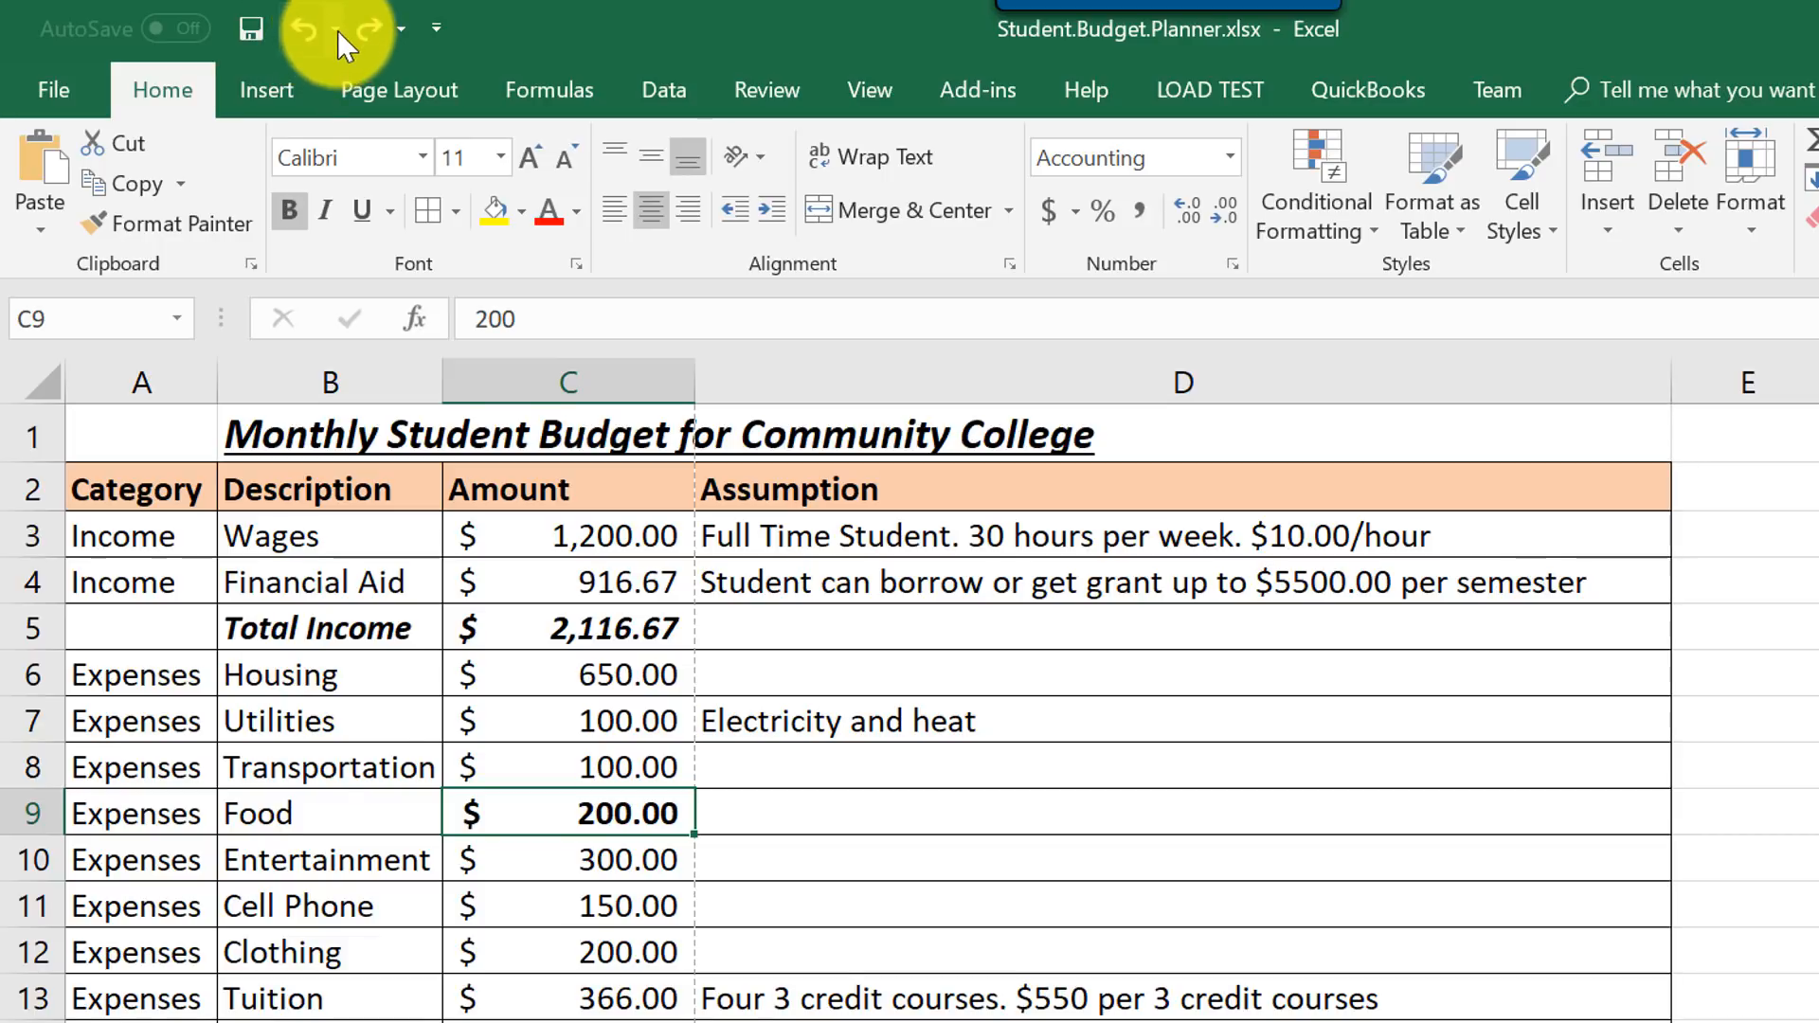
{"action": "left_click", "coordinate": [341, 27]}
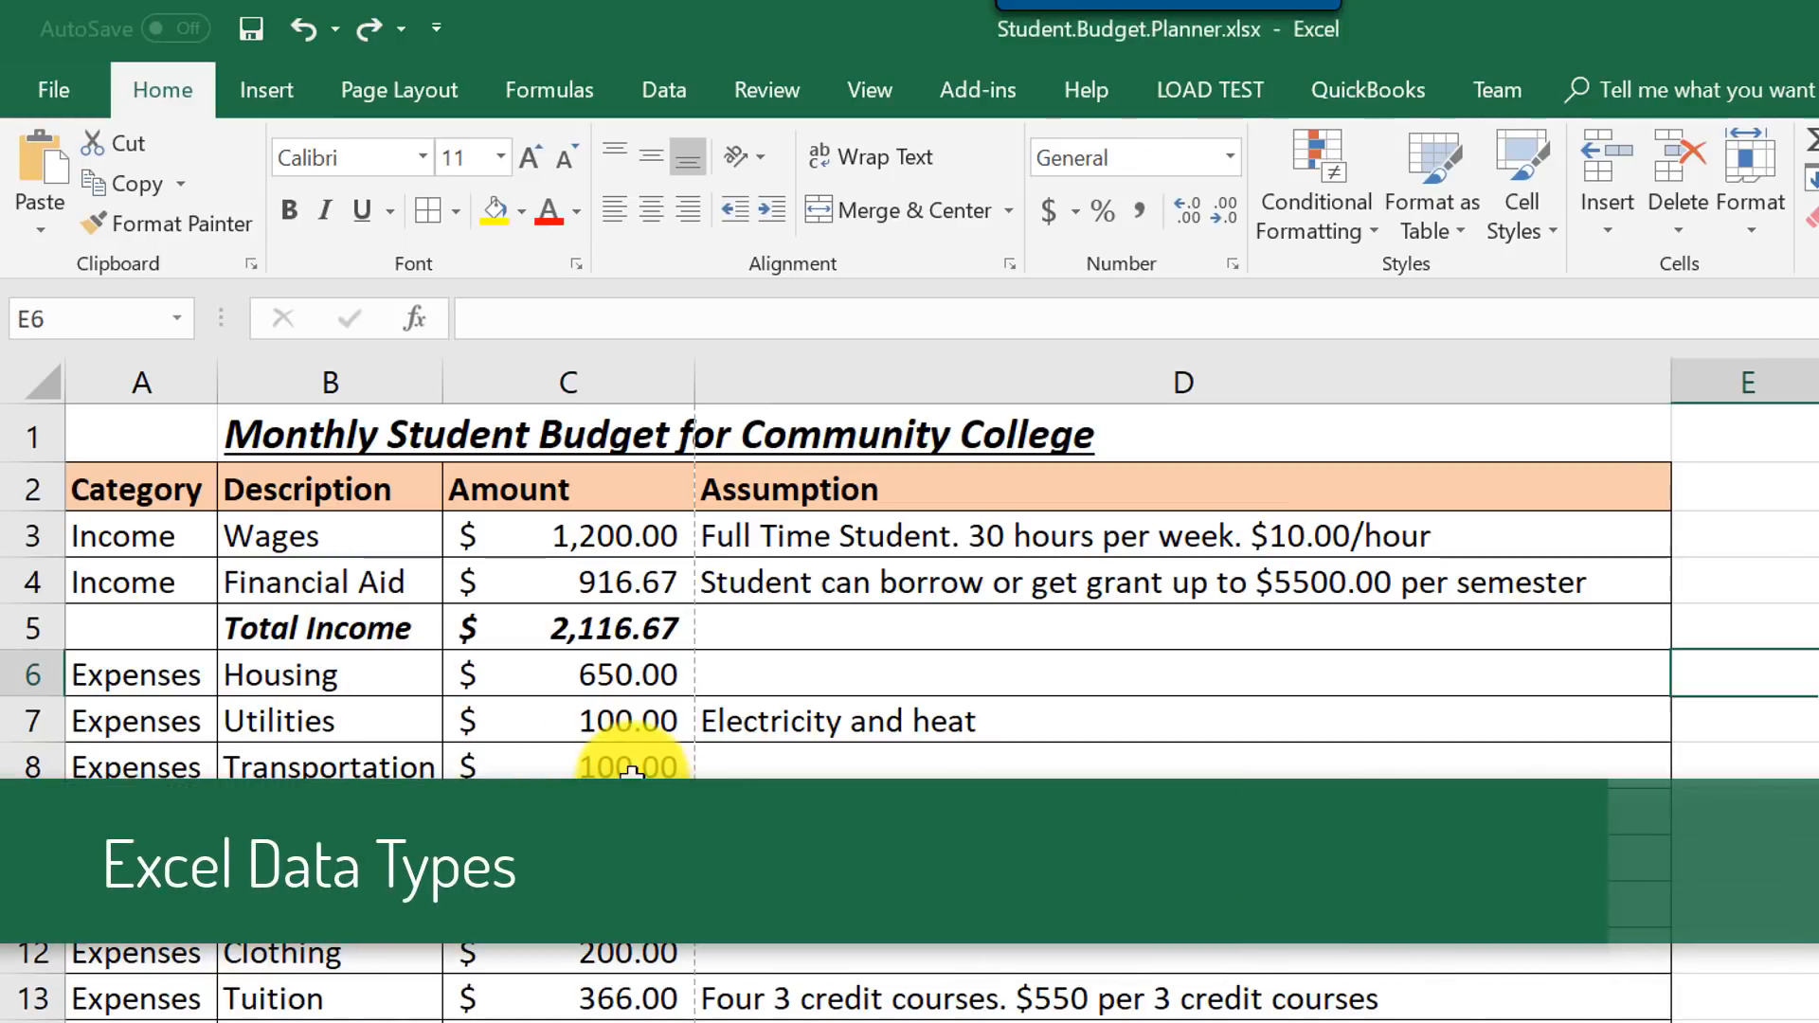
{"action": "left_click", "coordinate": [137, 765]}
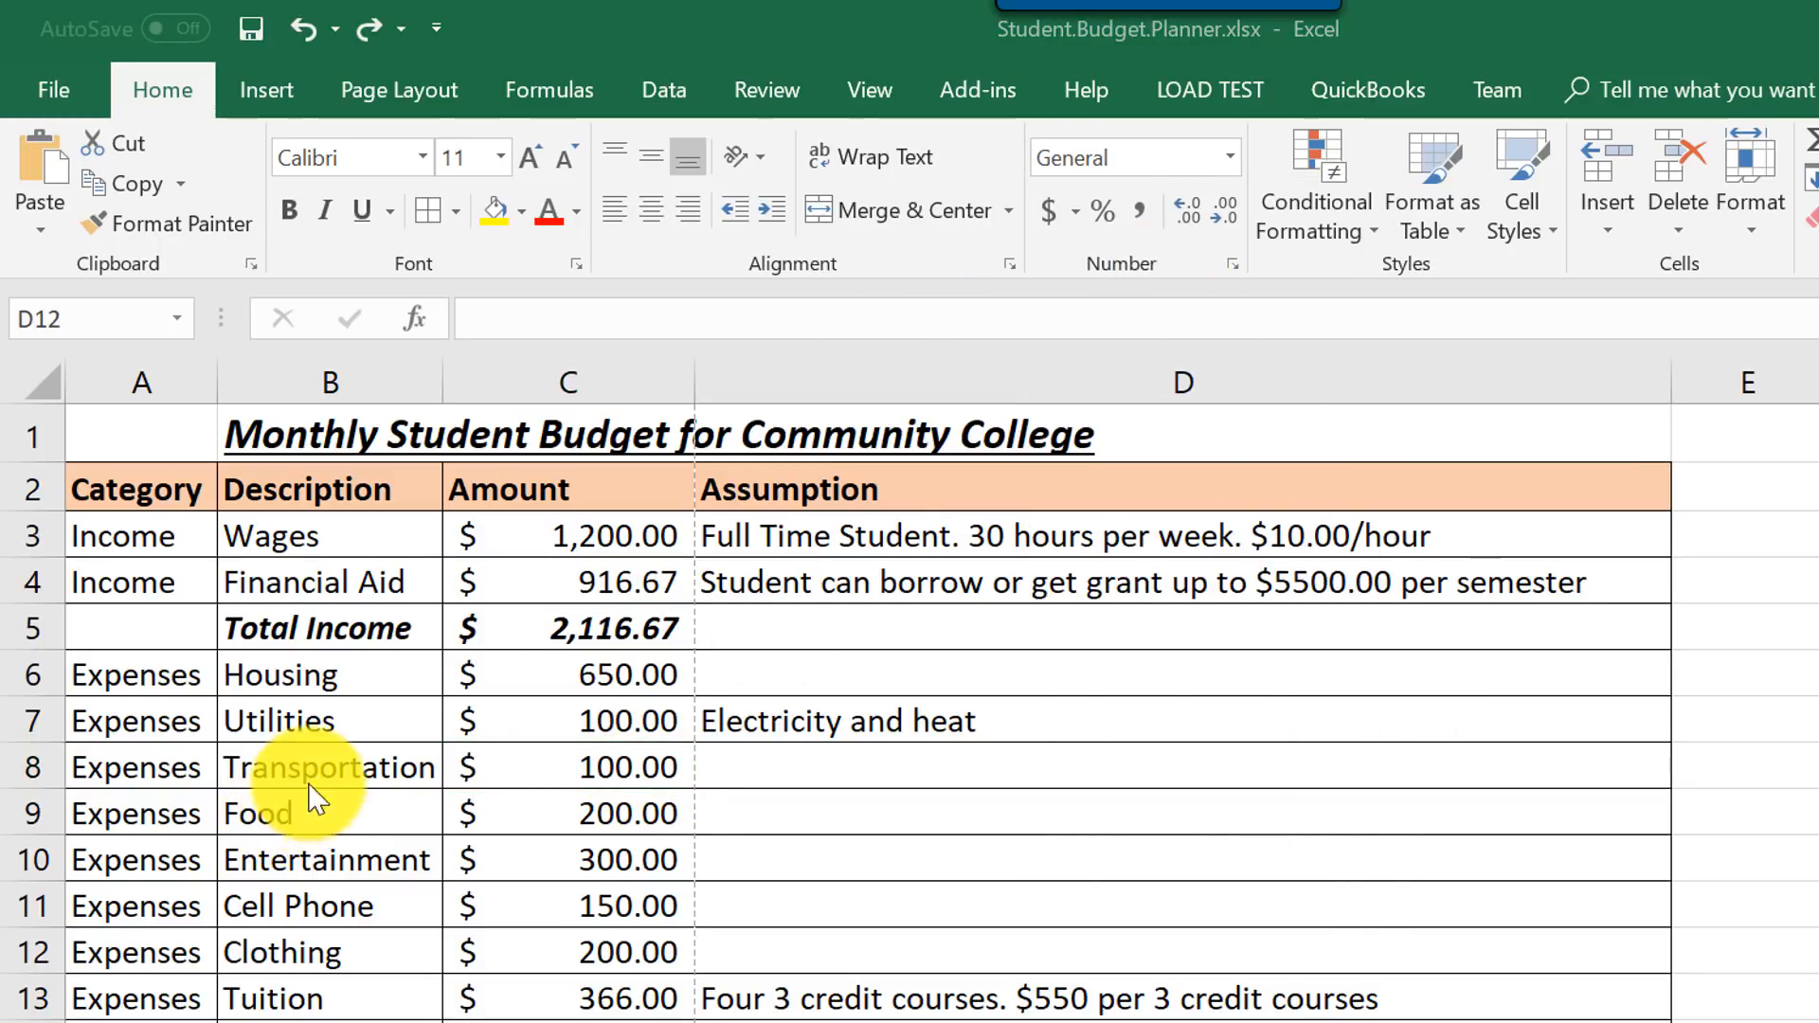
{"action": "mouse_move", "coordinate": [337, 775]}
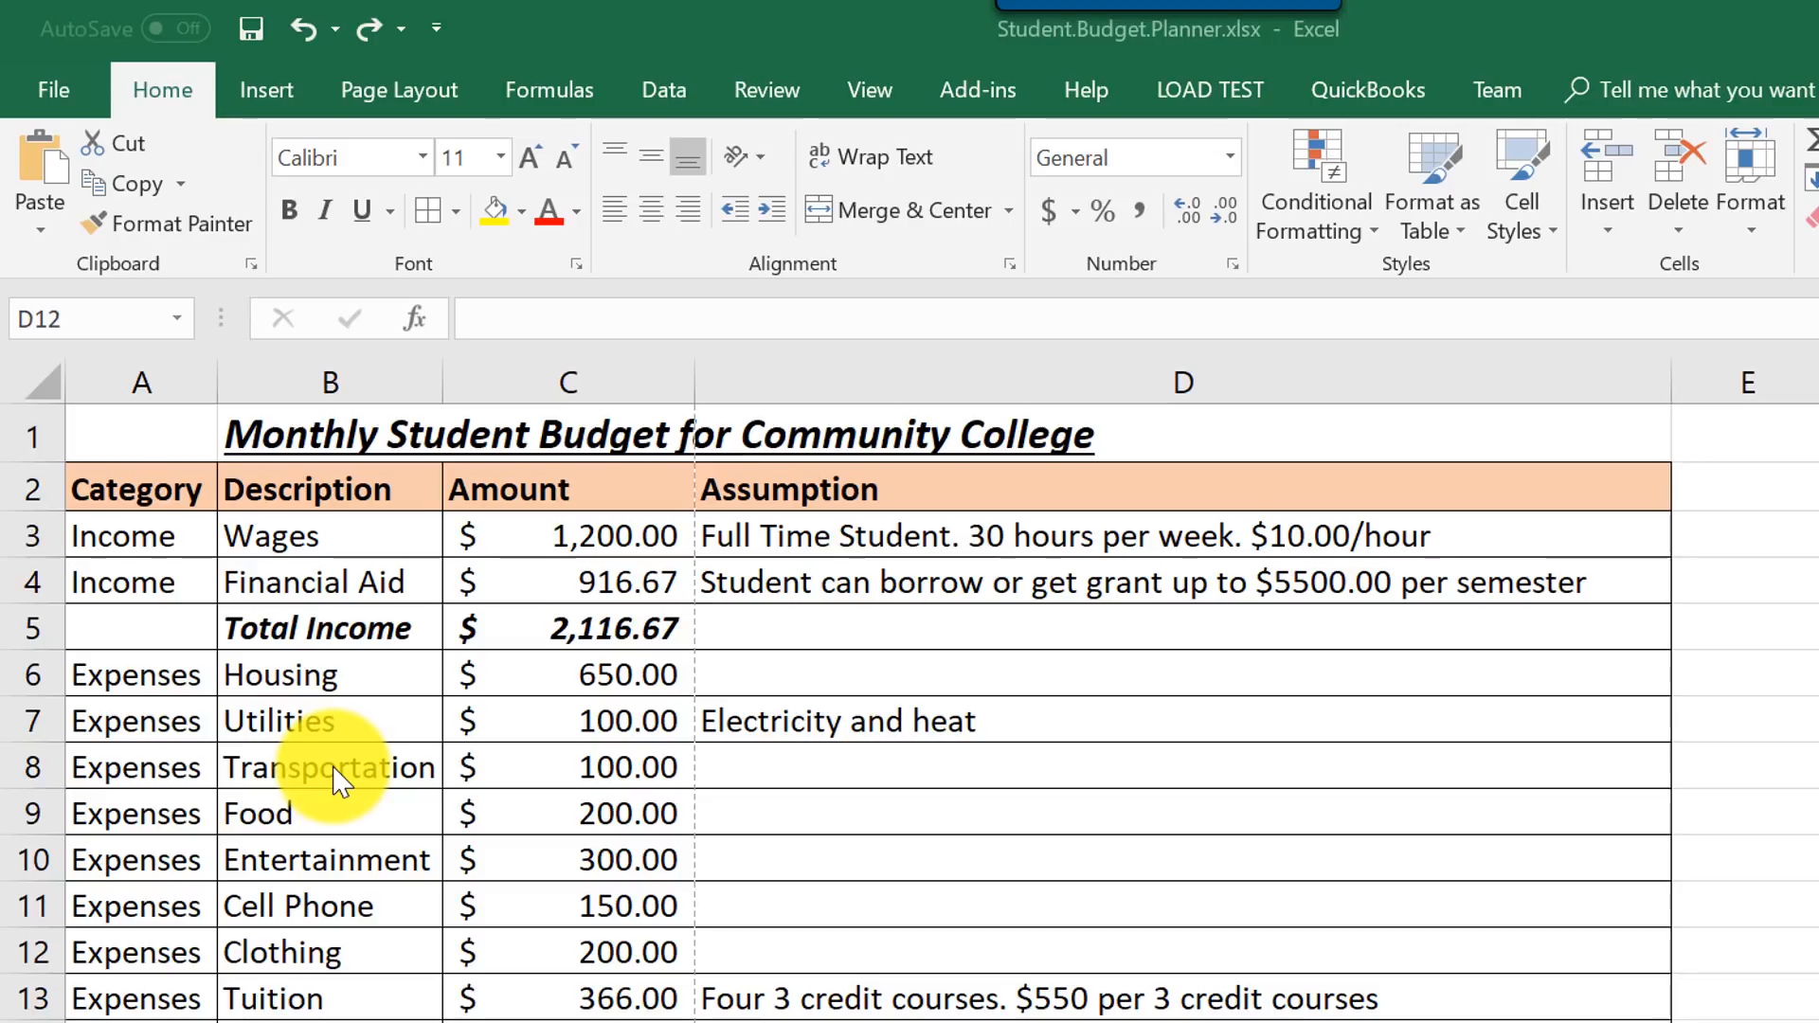
{"action": "left_click", "coordinate": [327, 767]}
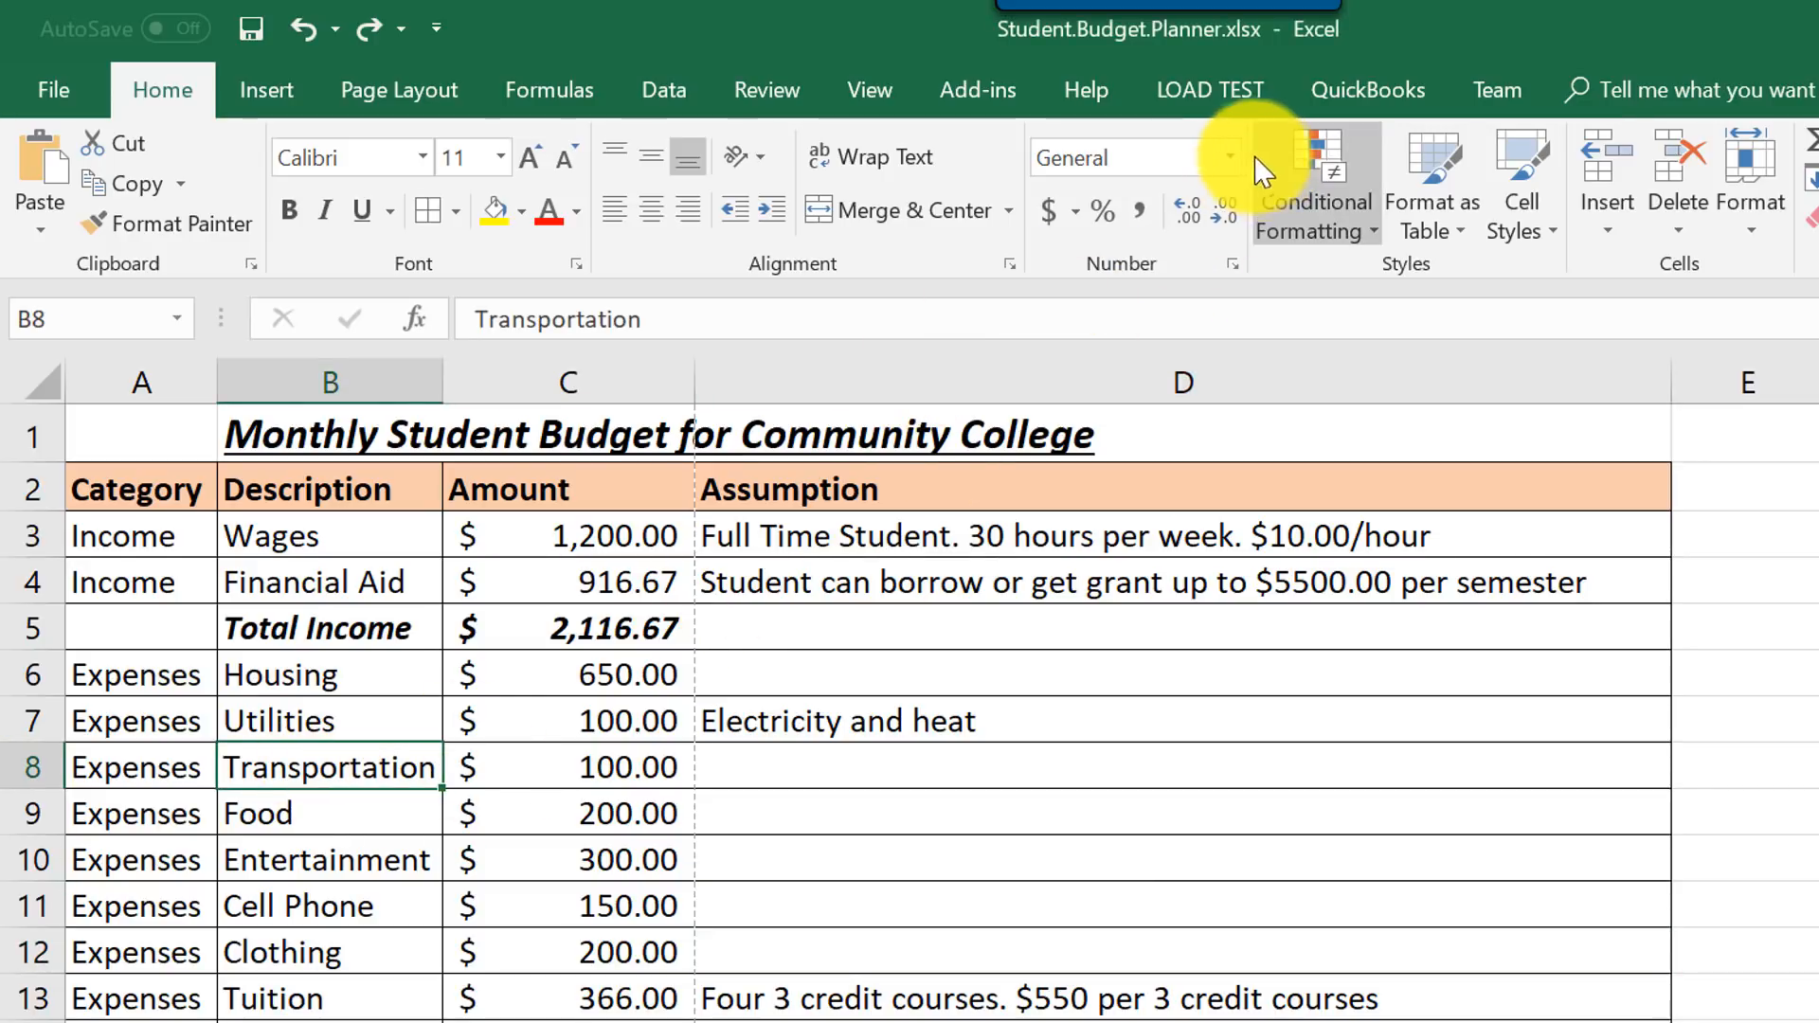
{"action": "left_click", "coordinate": [1228, 157]}
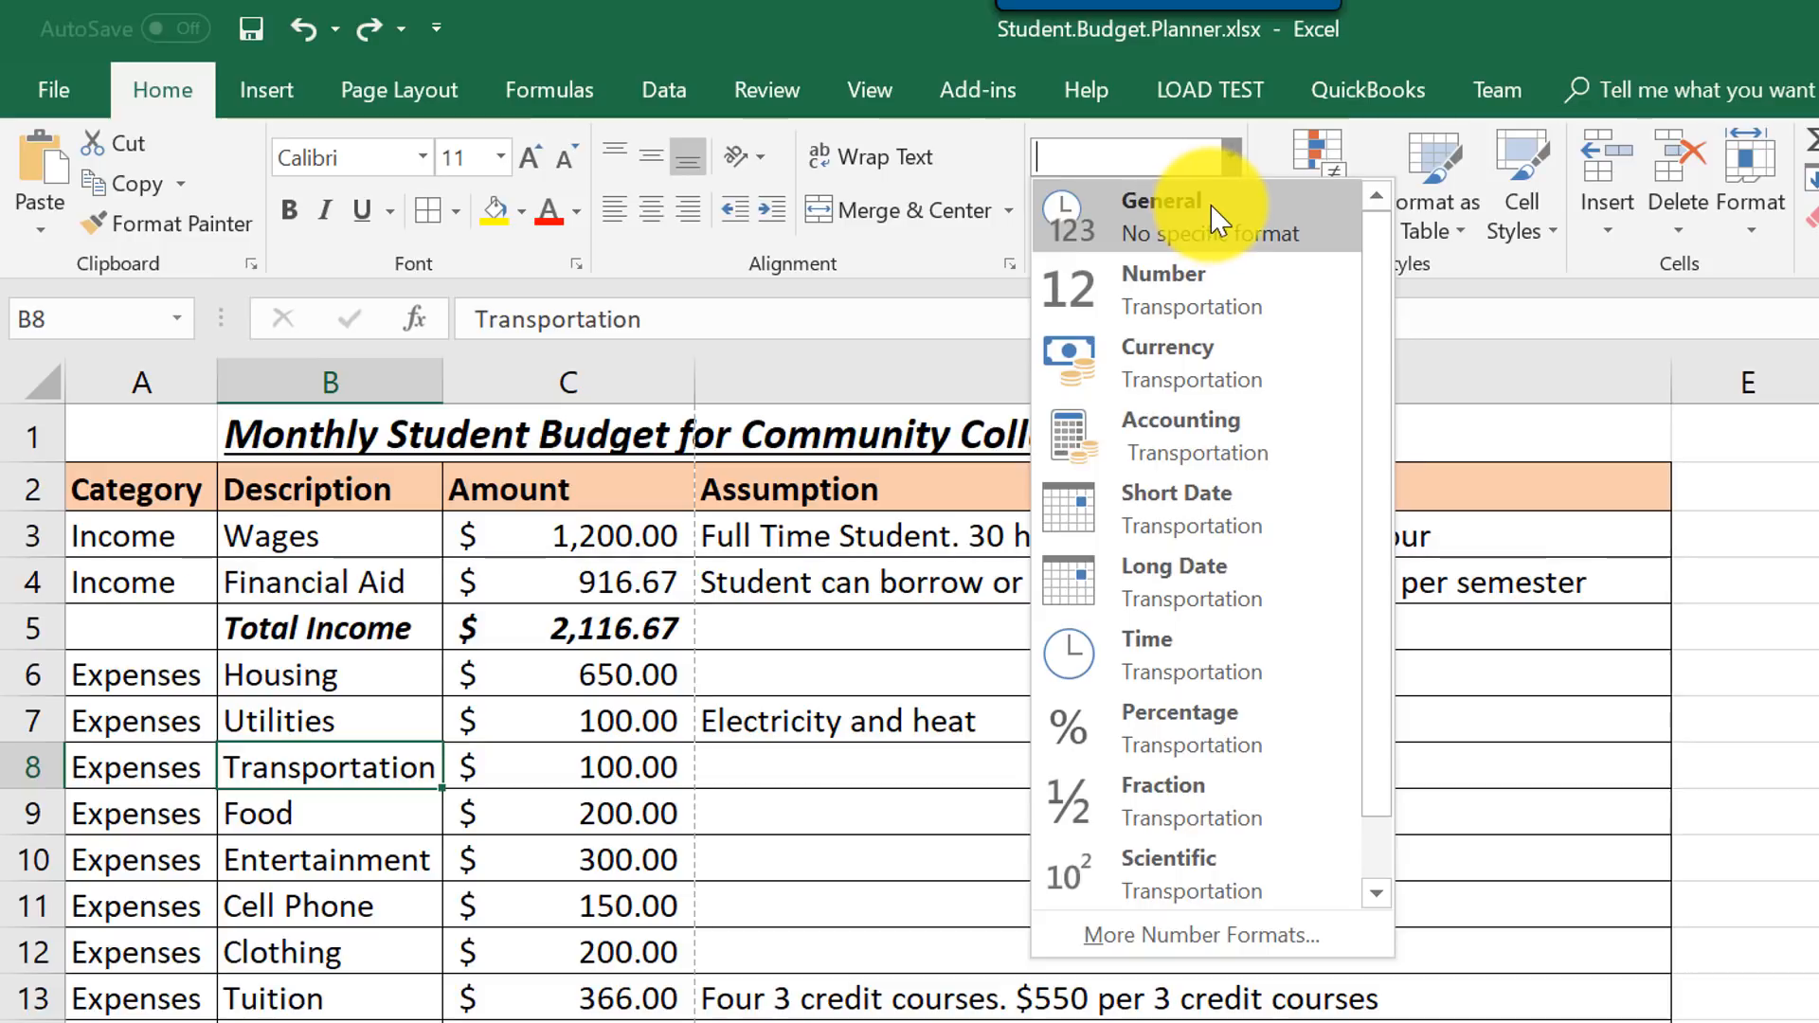
{"action": "mouse_move", "coordinate": [1195, 289]}
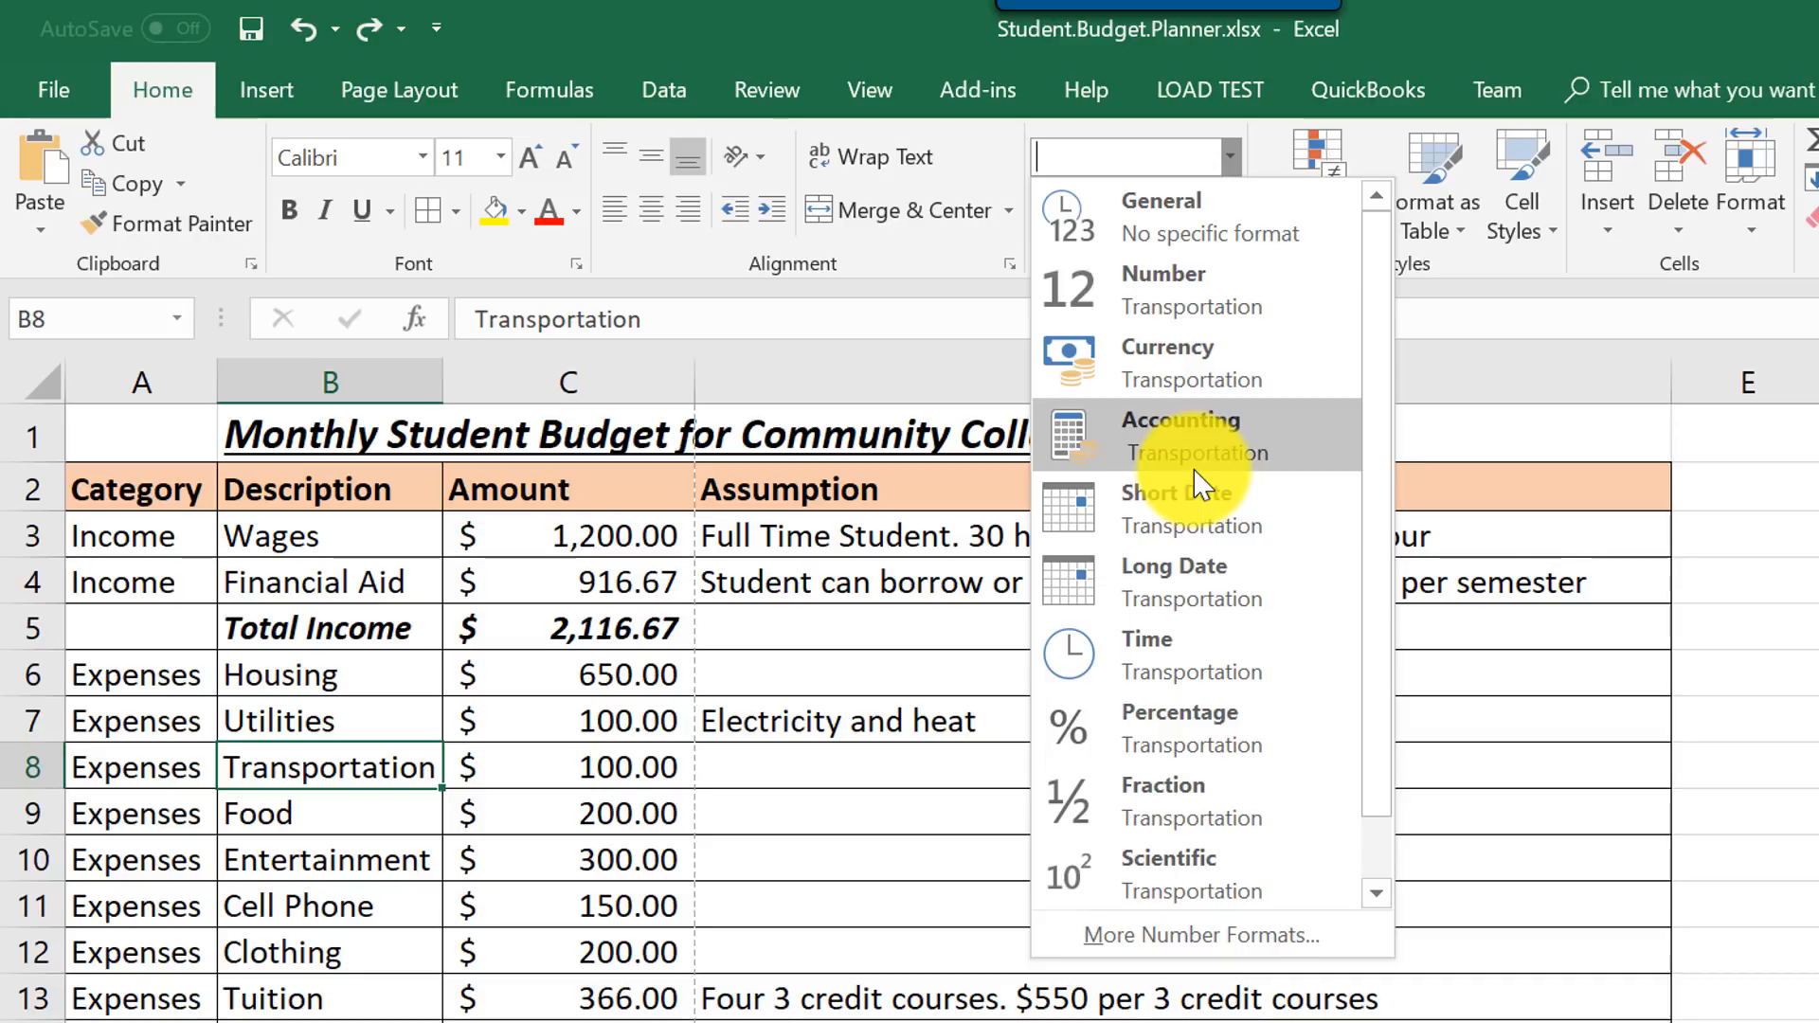
{"action": "mouse_move", "coordinate": [1381, 679]}
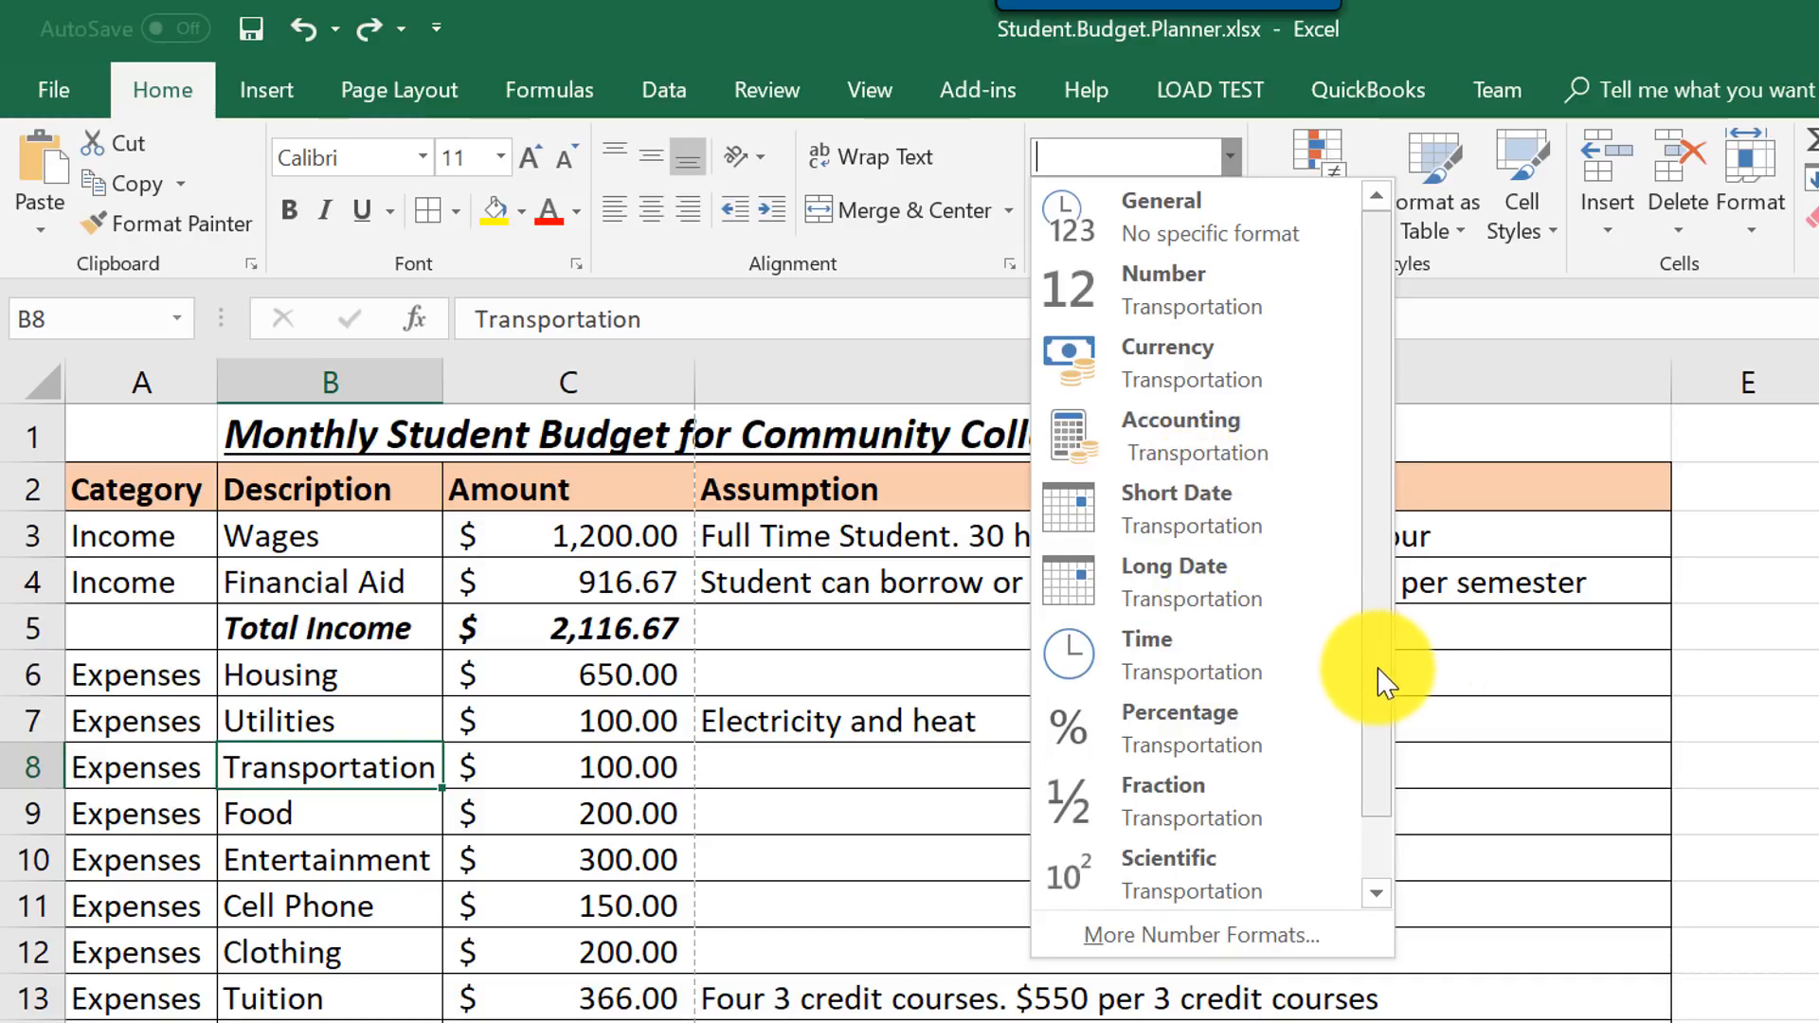
{"action": "scroll", "scroll_direction": "down", "scroll_amount": 3}
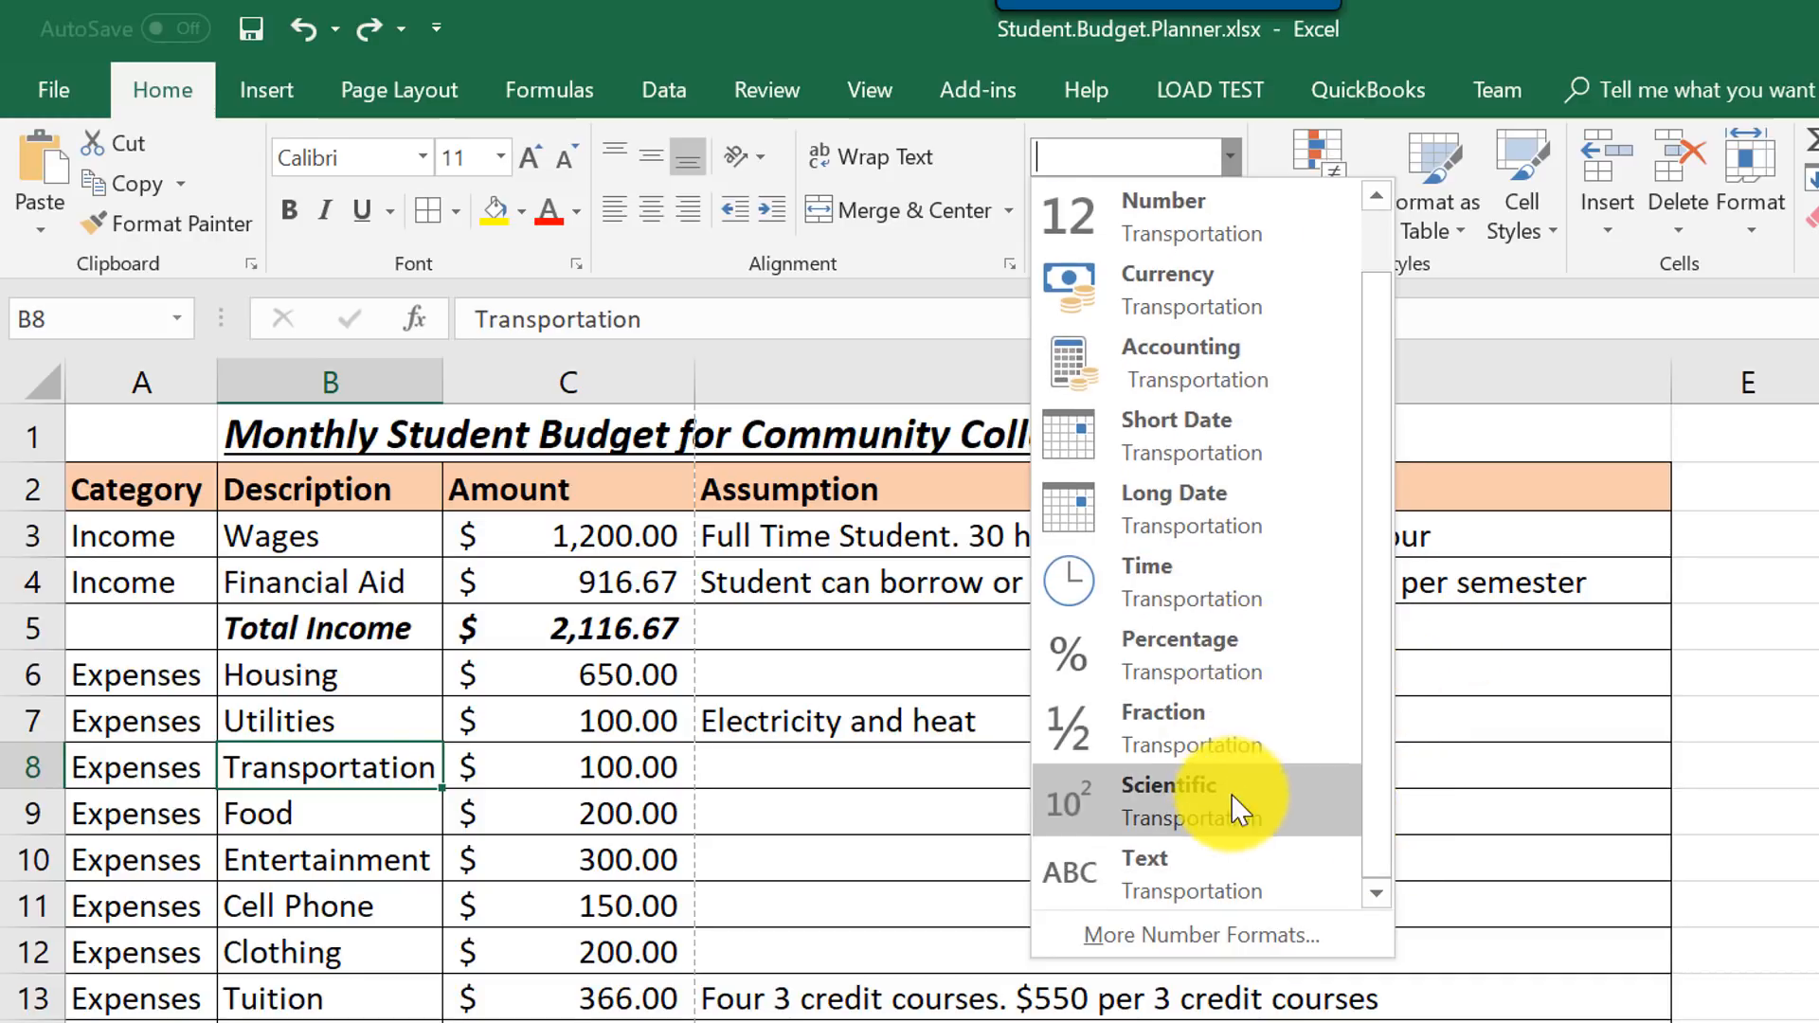
{"action": "mouse_move", "coordinate": [1207, 872]}
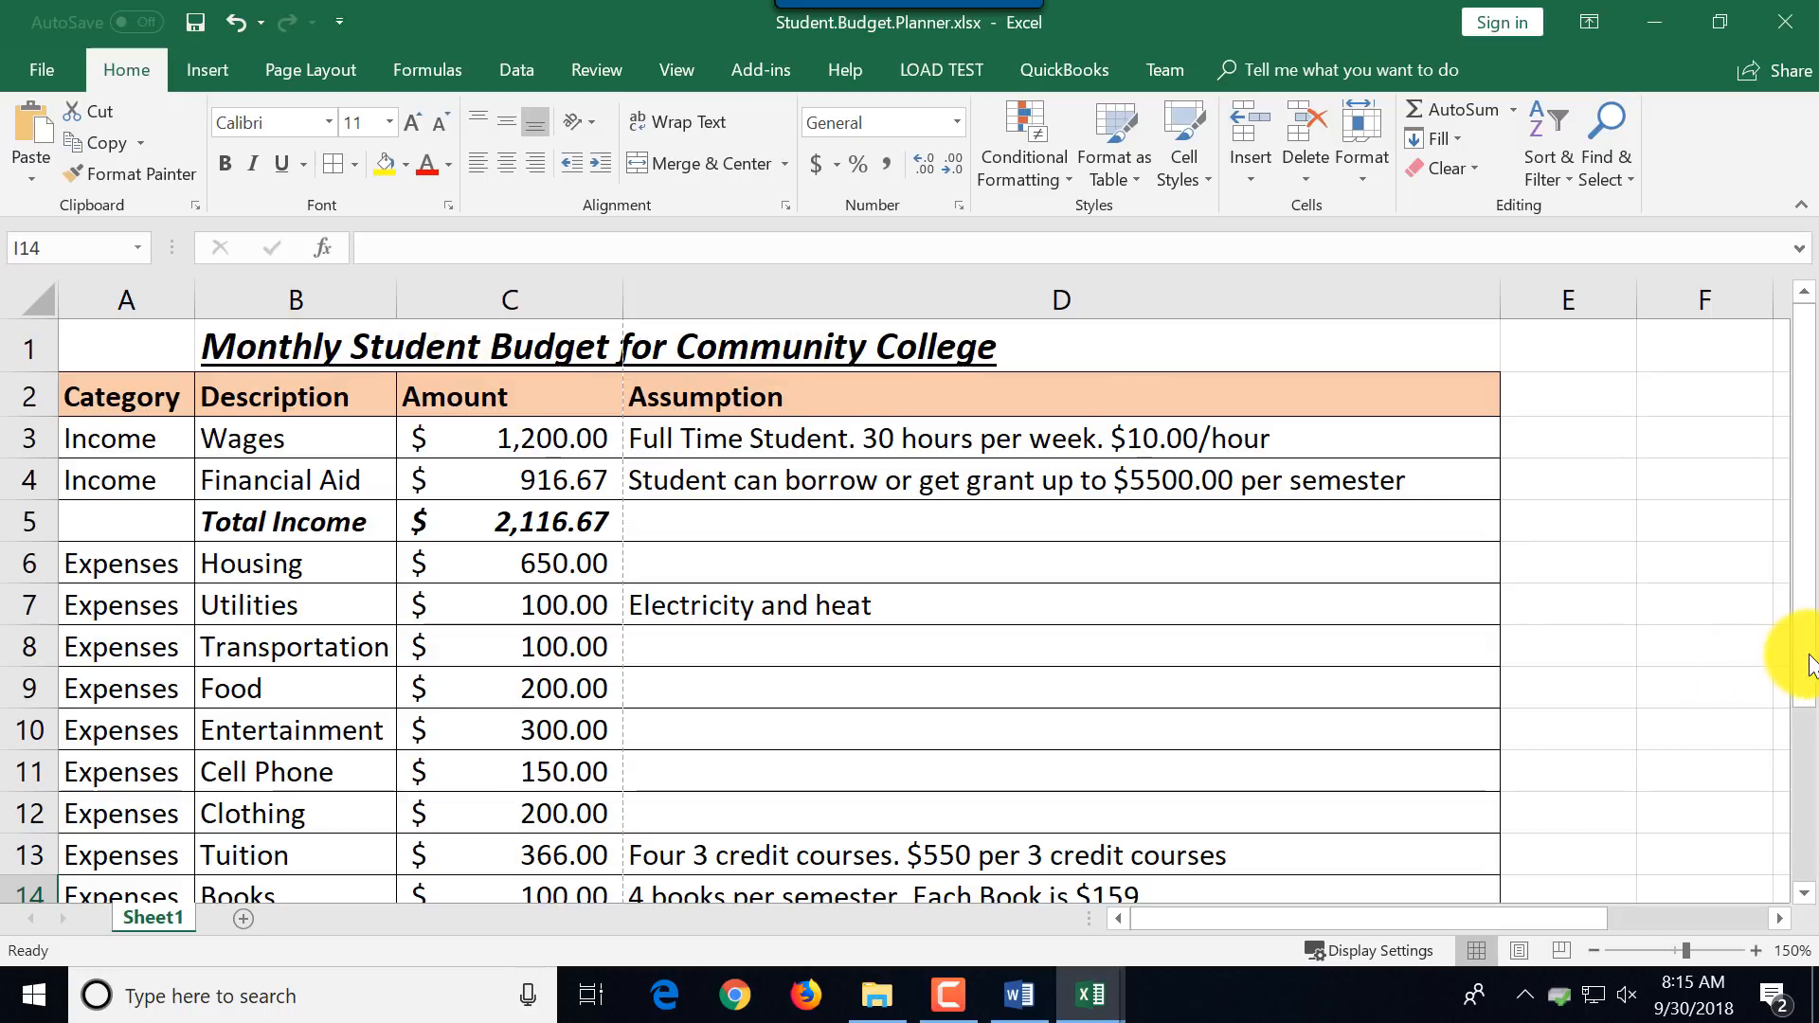
Select the title row and review the Freeze Panes choices on the View ribbon.
{"action": "left_click_drag", "start_coordinate": [1805, 656], "coordinate": [1806, 824]}
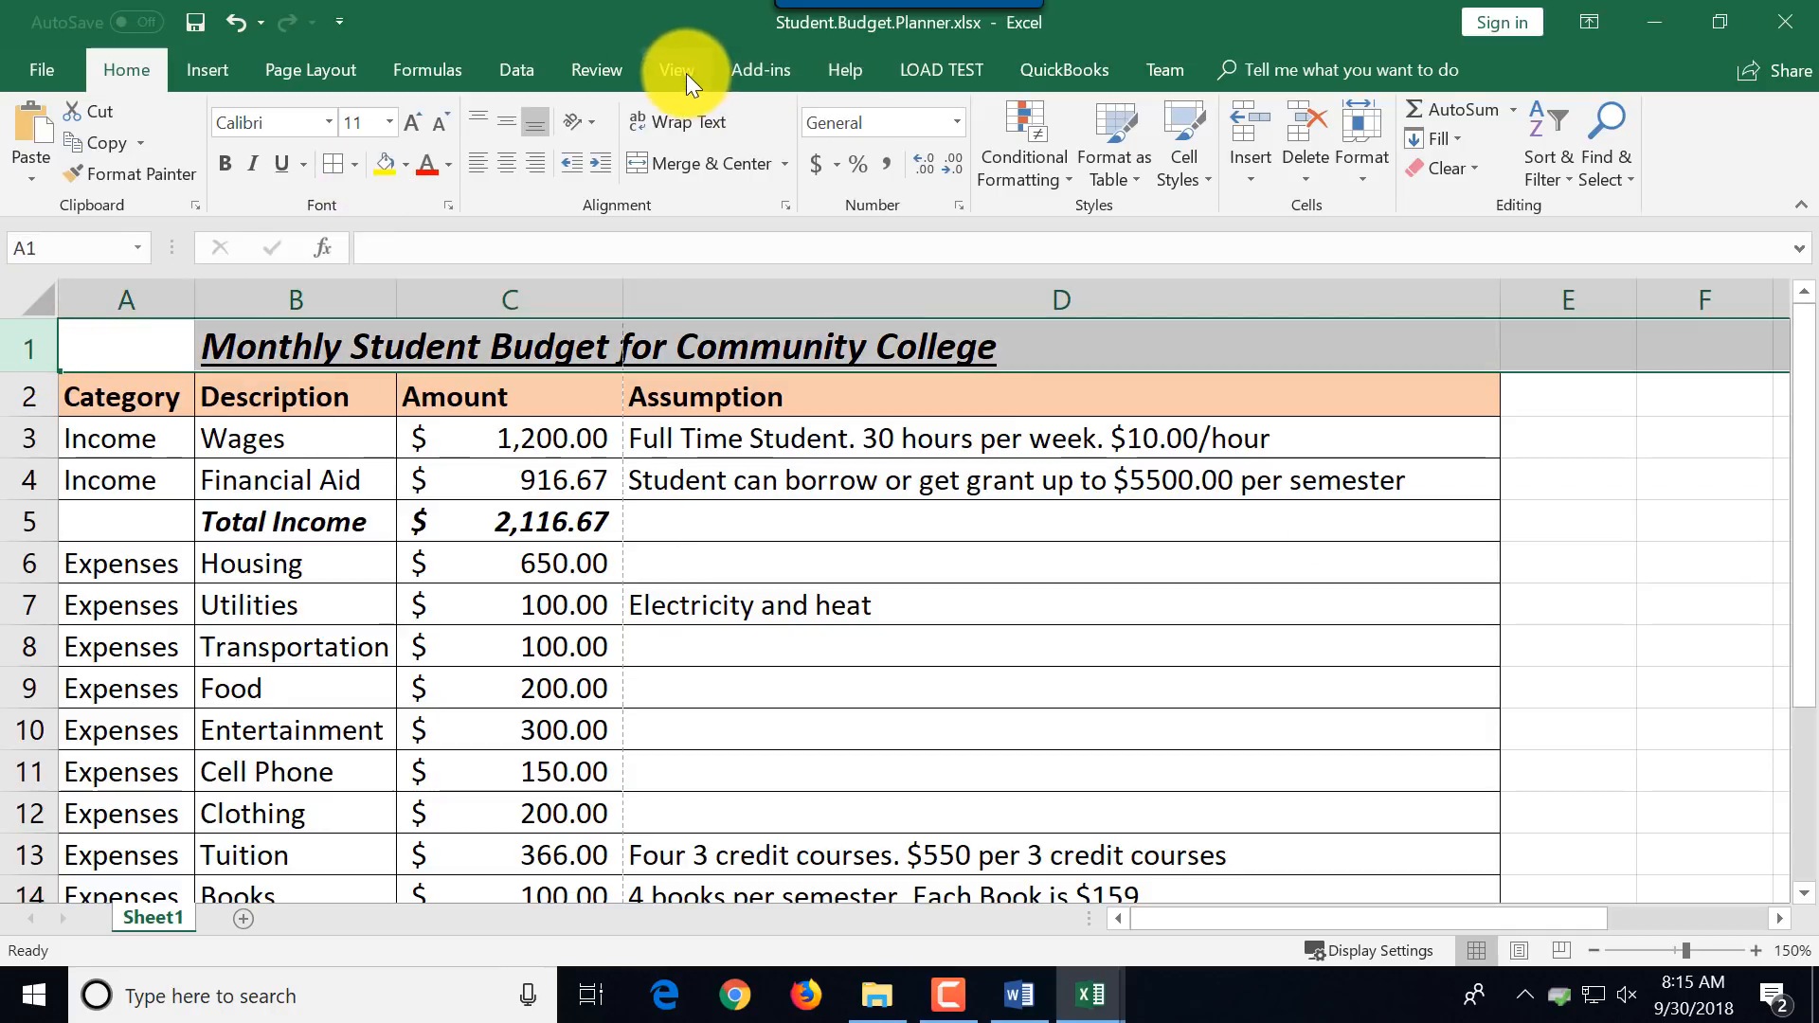
{"action": "left_click", "coordinate": [672, 70]}
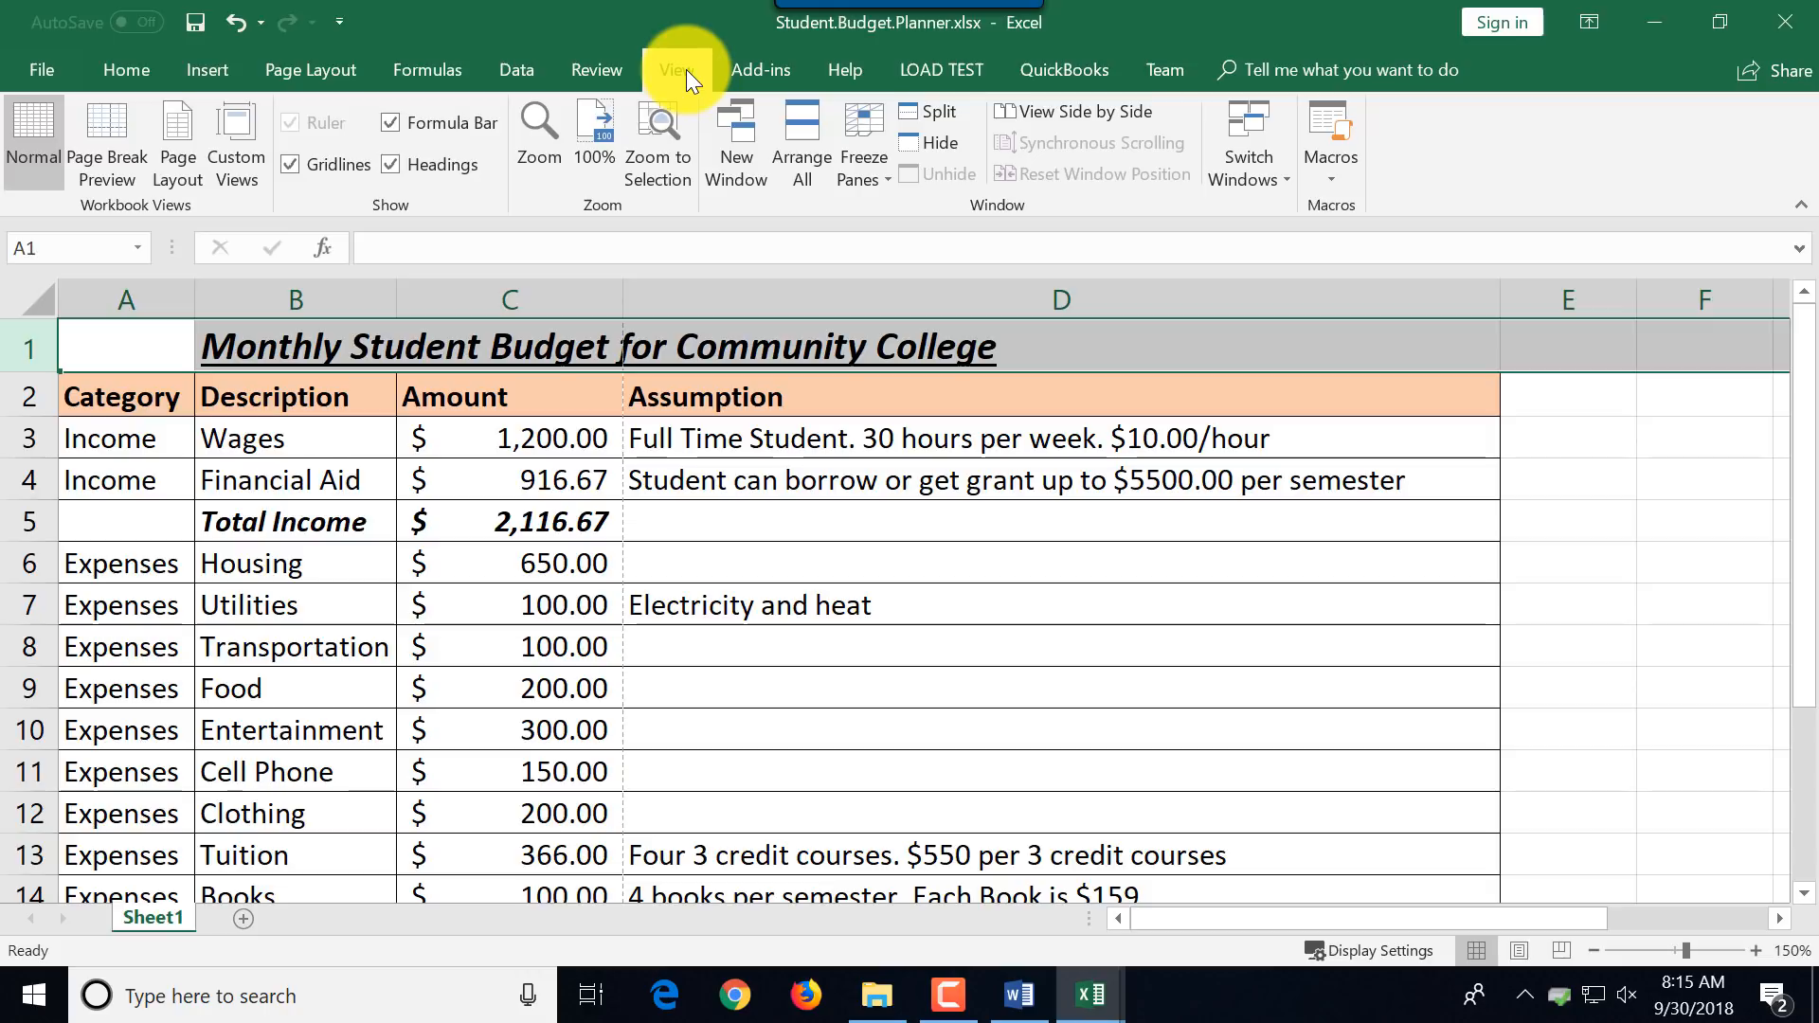
{"action": "left_click", "coordinate": [862, 138]}
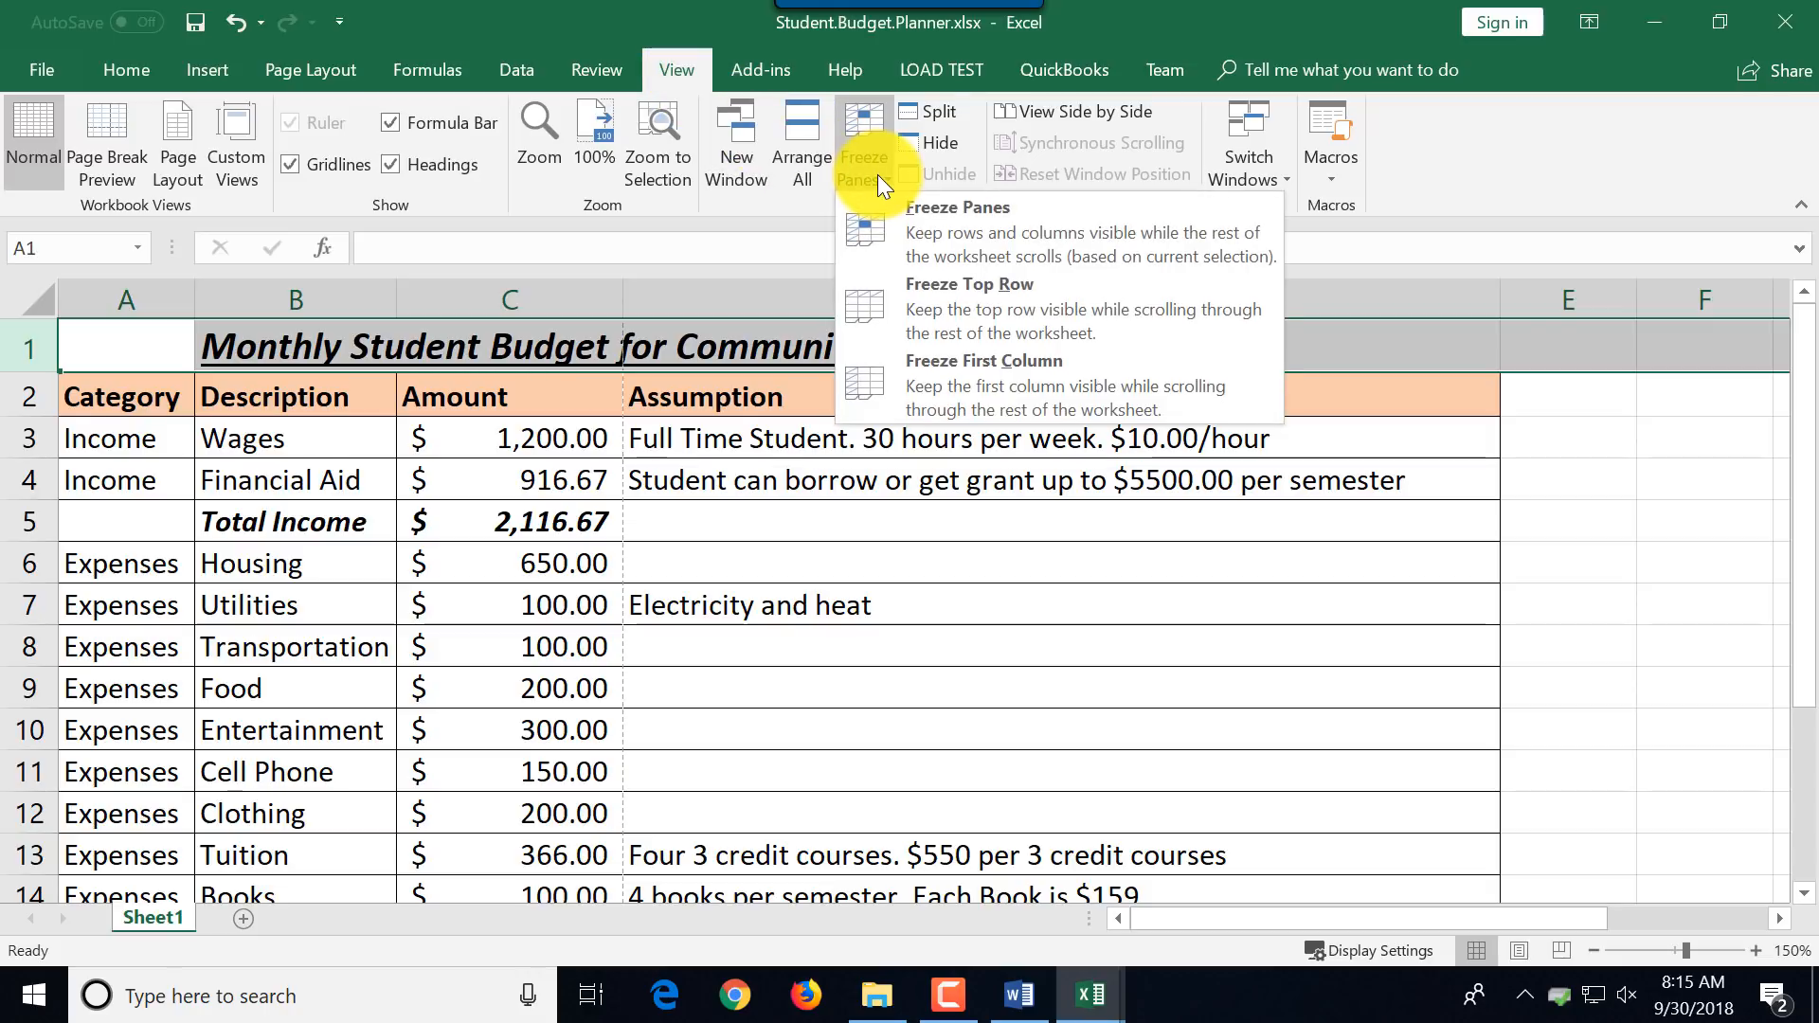
{"action": "mouse_move", "coordinate": [1025, 305]}
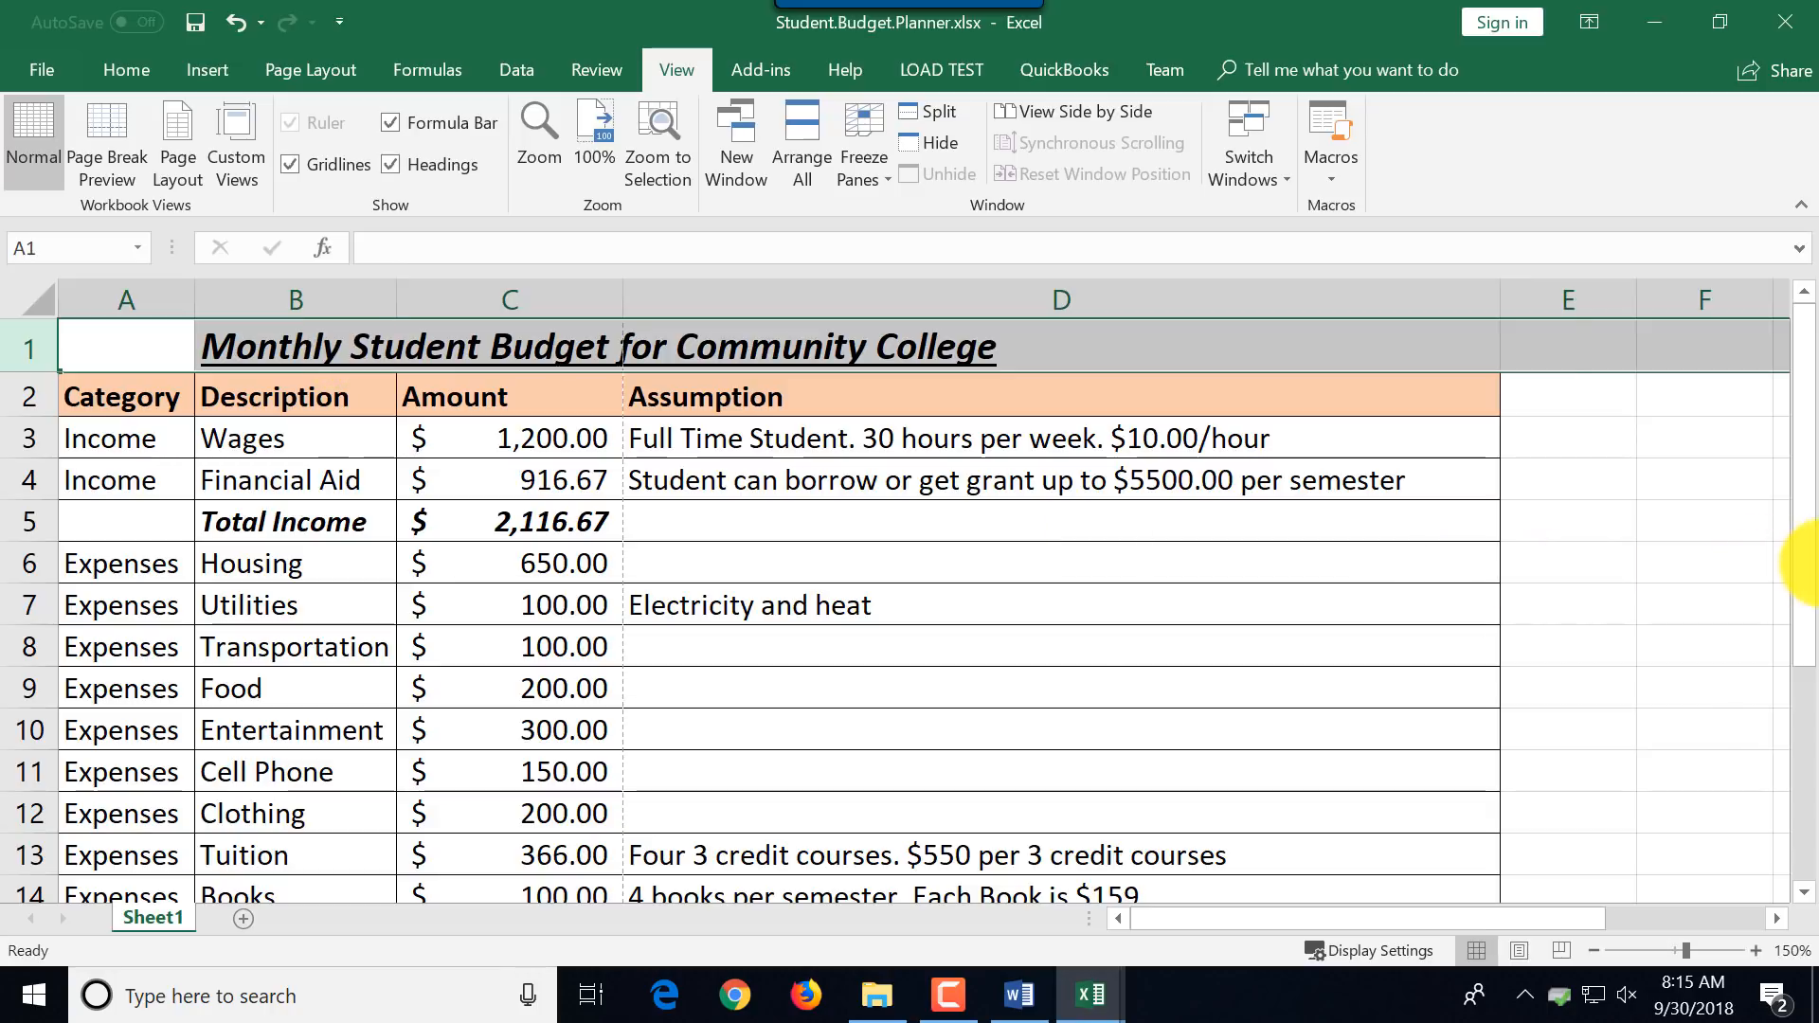
Delete the title row so the Category, Description, Amount, Assumption headings become row 1.
{"action": "scroll", "scroll_direction": "down", "scroll_amount": 3}
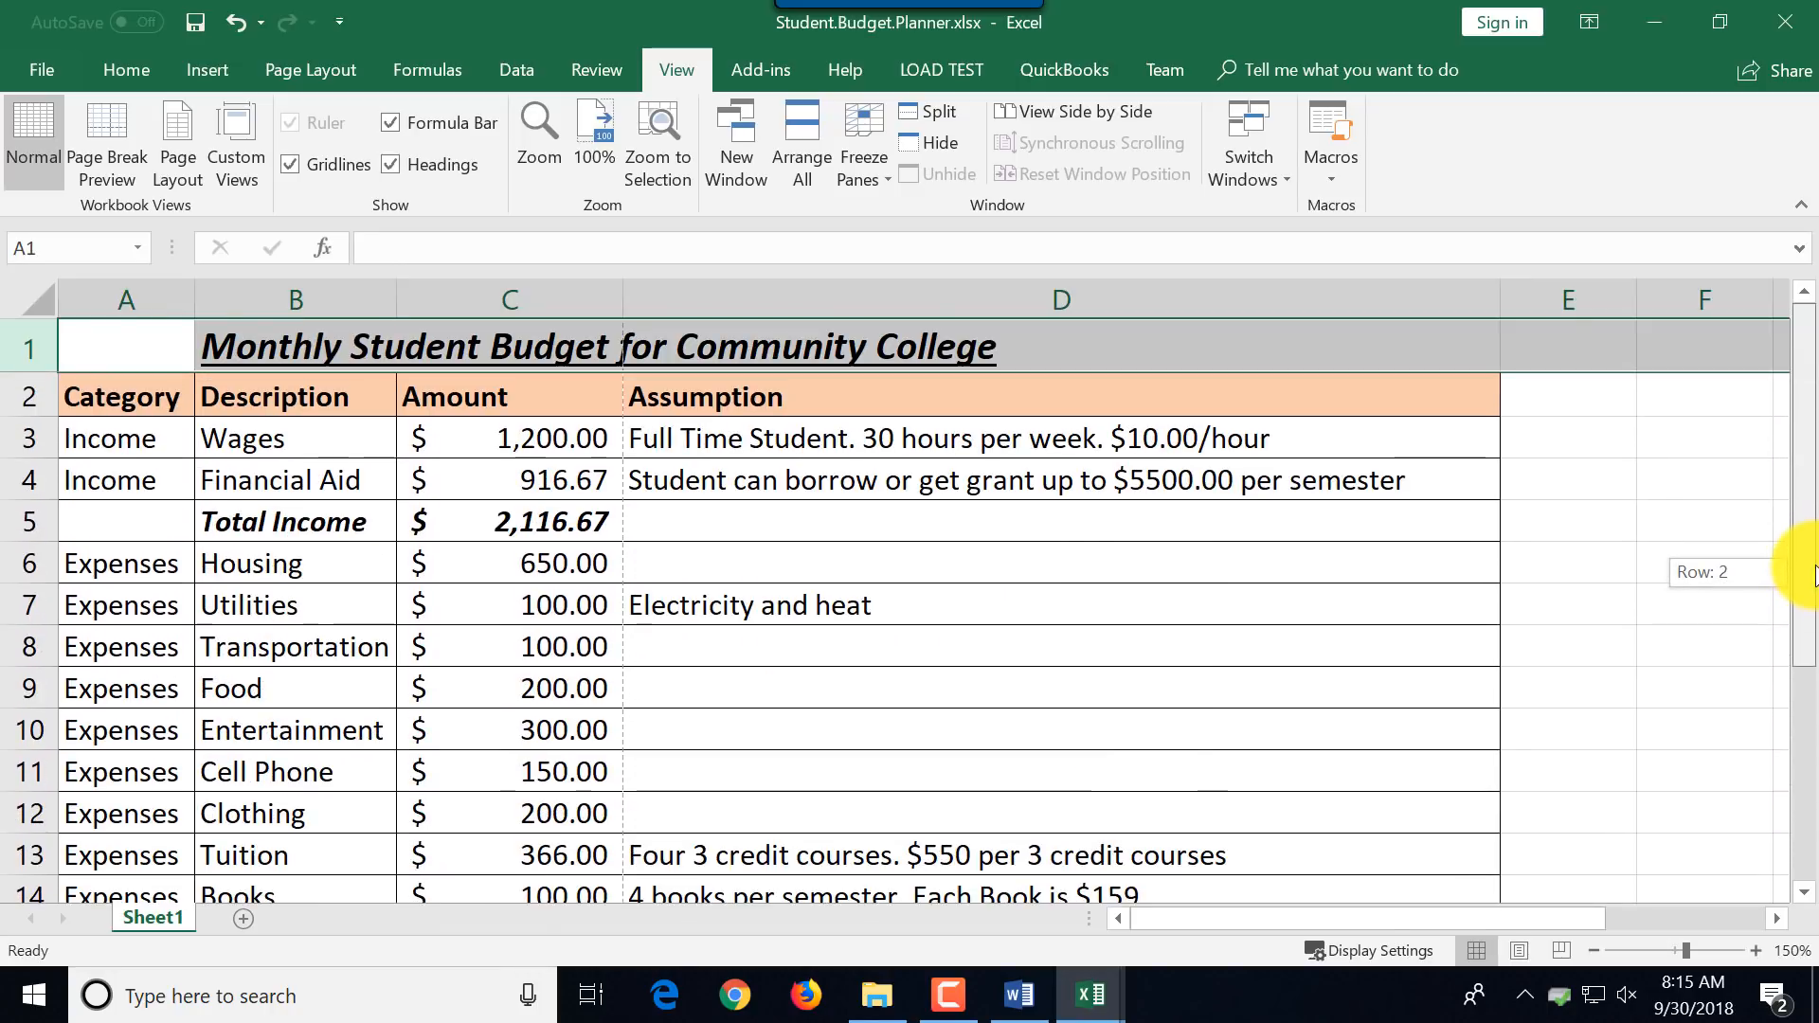
{"action": "scroll", "scroll_direction": "down", "scroll_amount": 3}
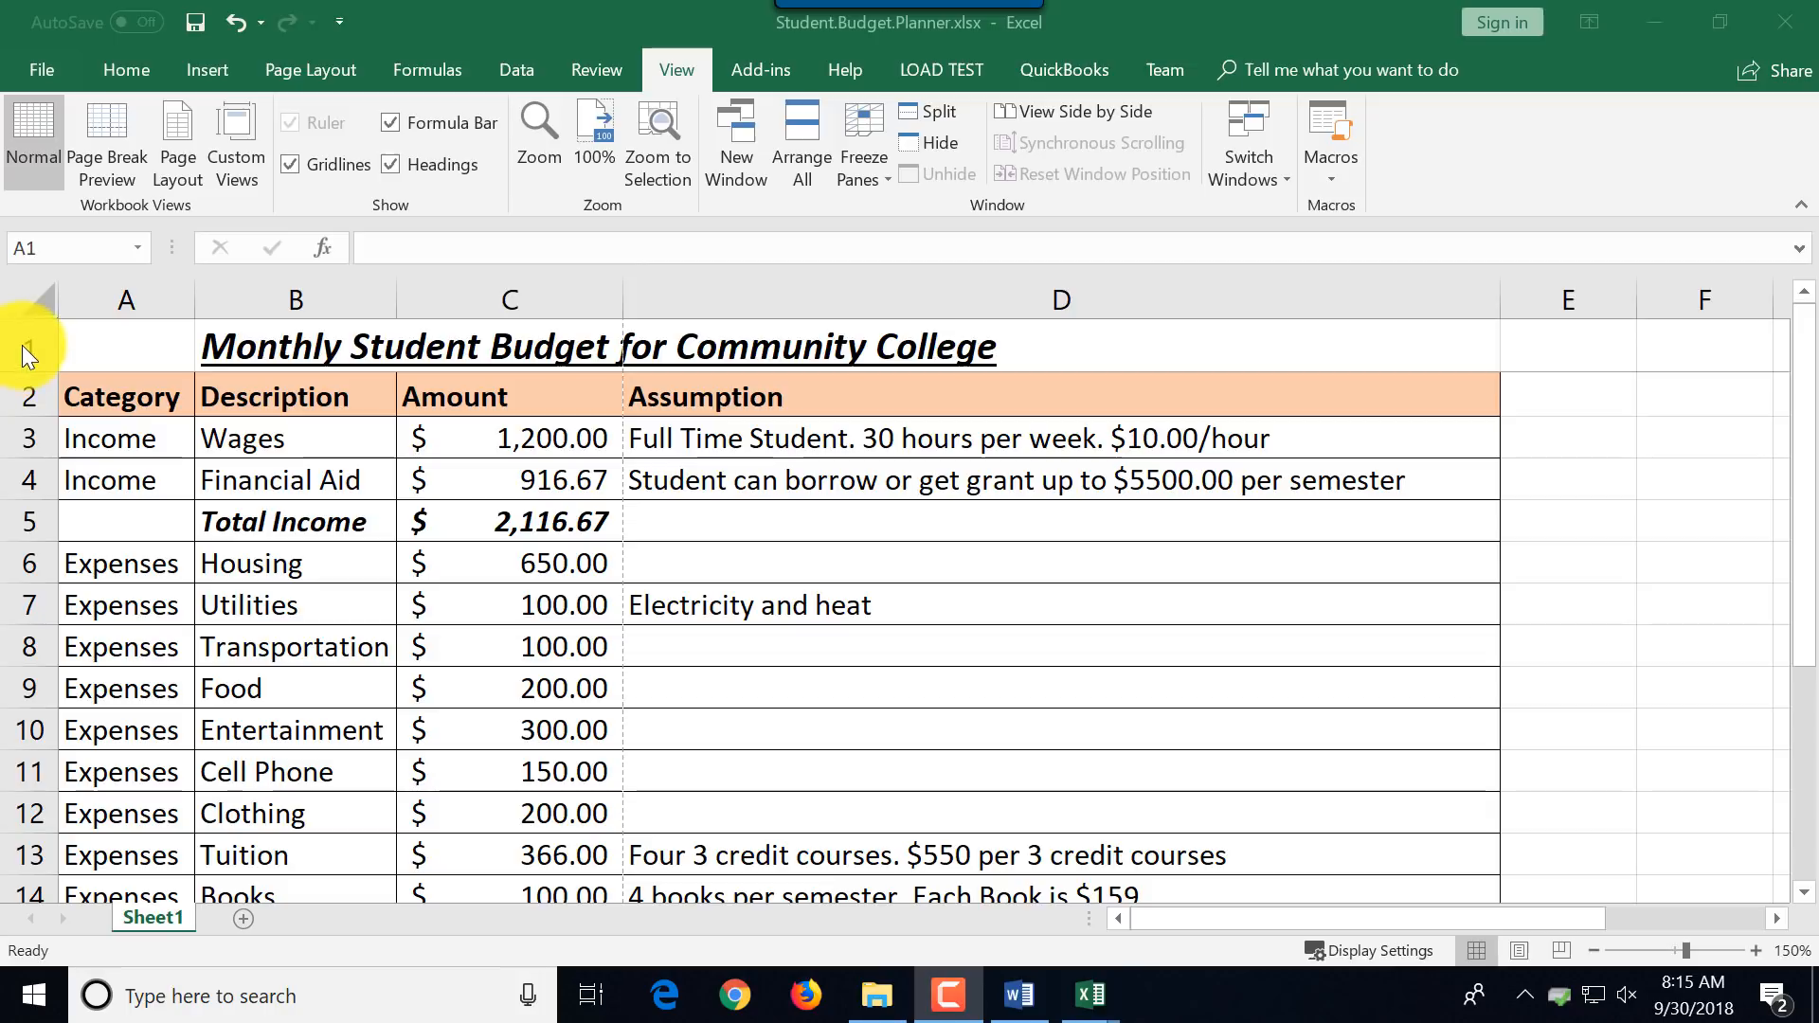
{"action": "right_click", "coordinate": [24, 356]}
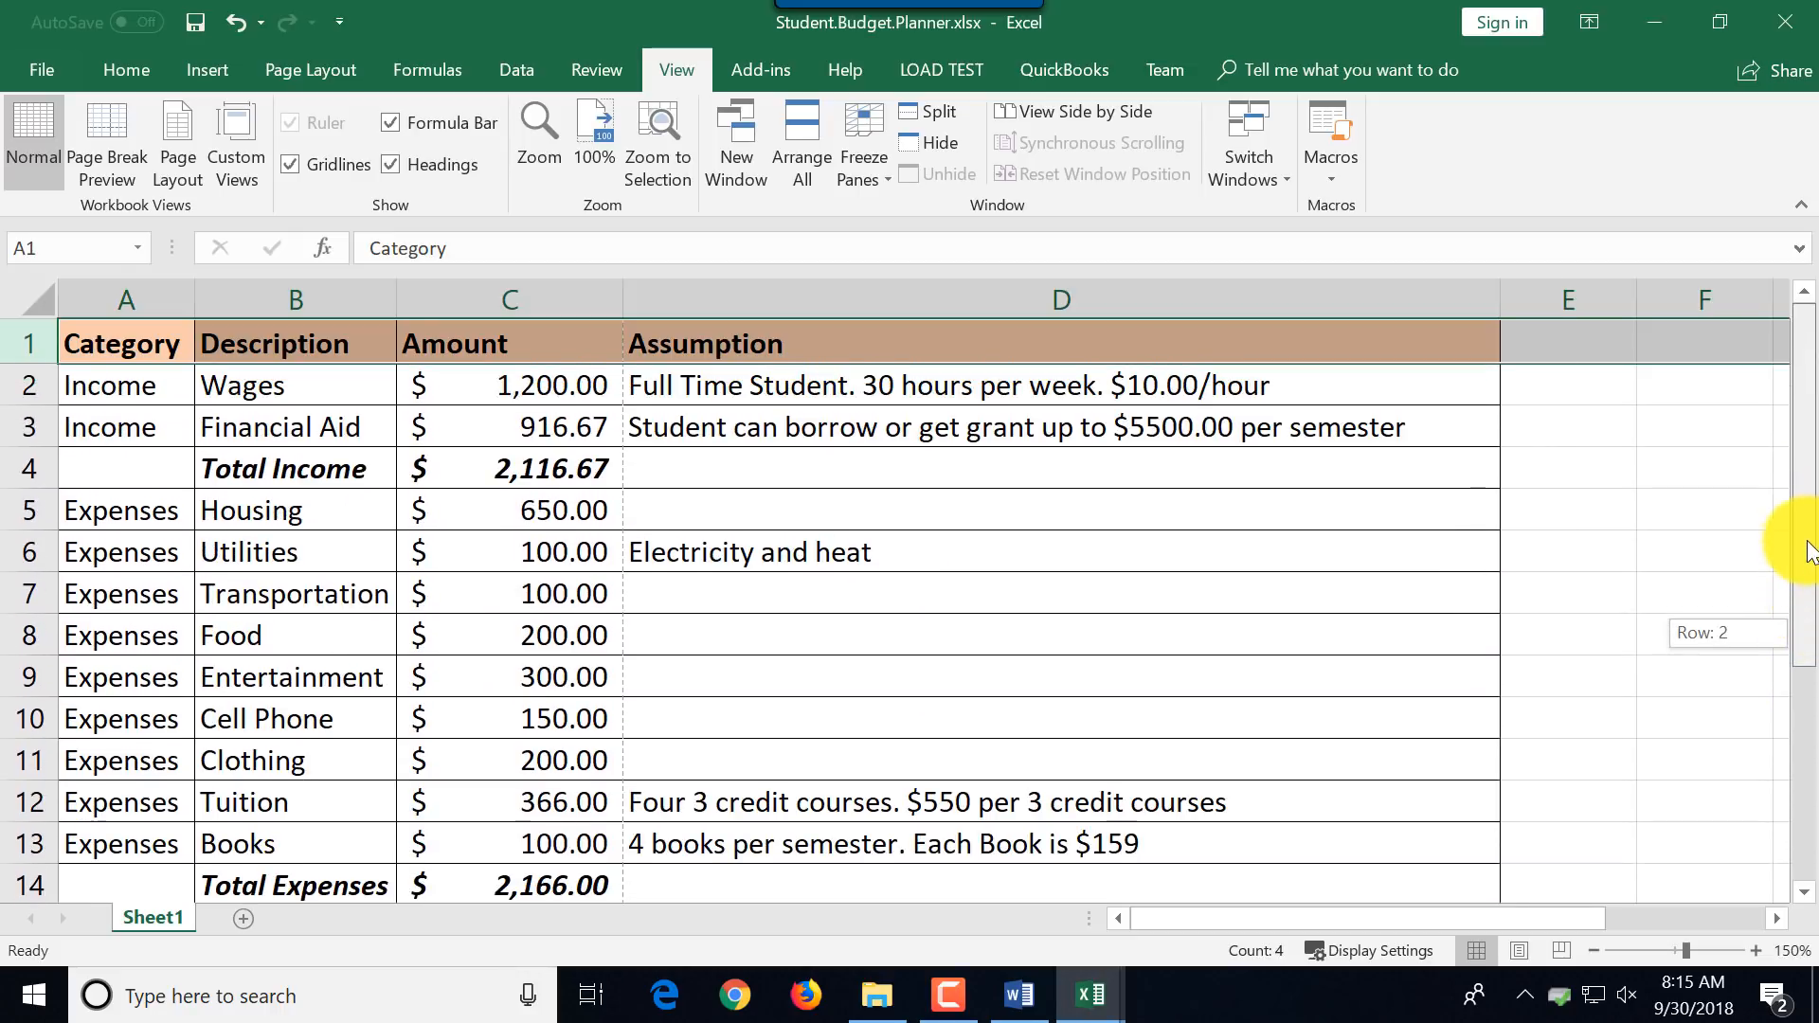
{"action": "scroll", "scroll_direction": "down", "scroll_amount": 3}
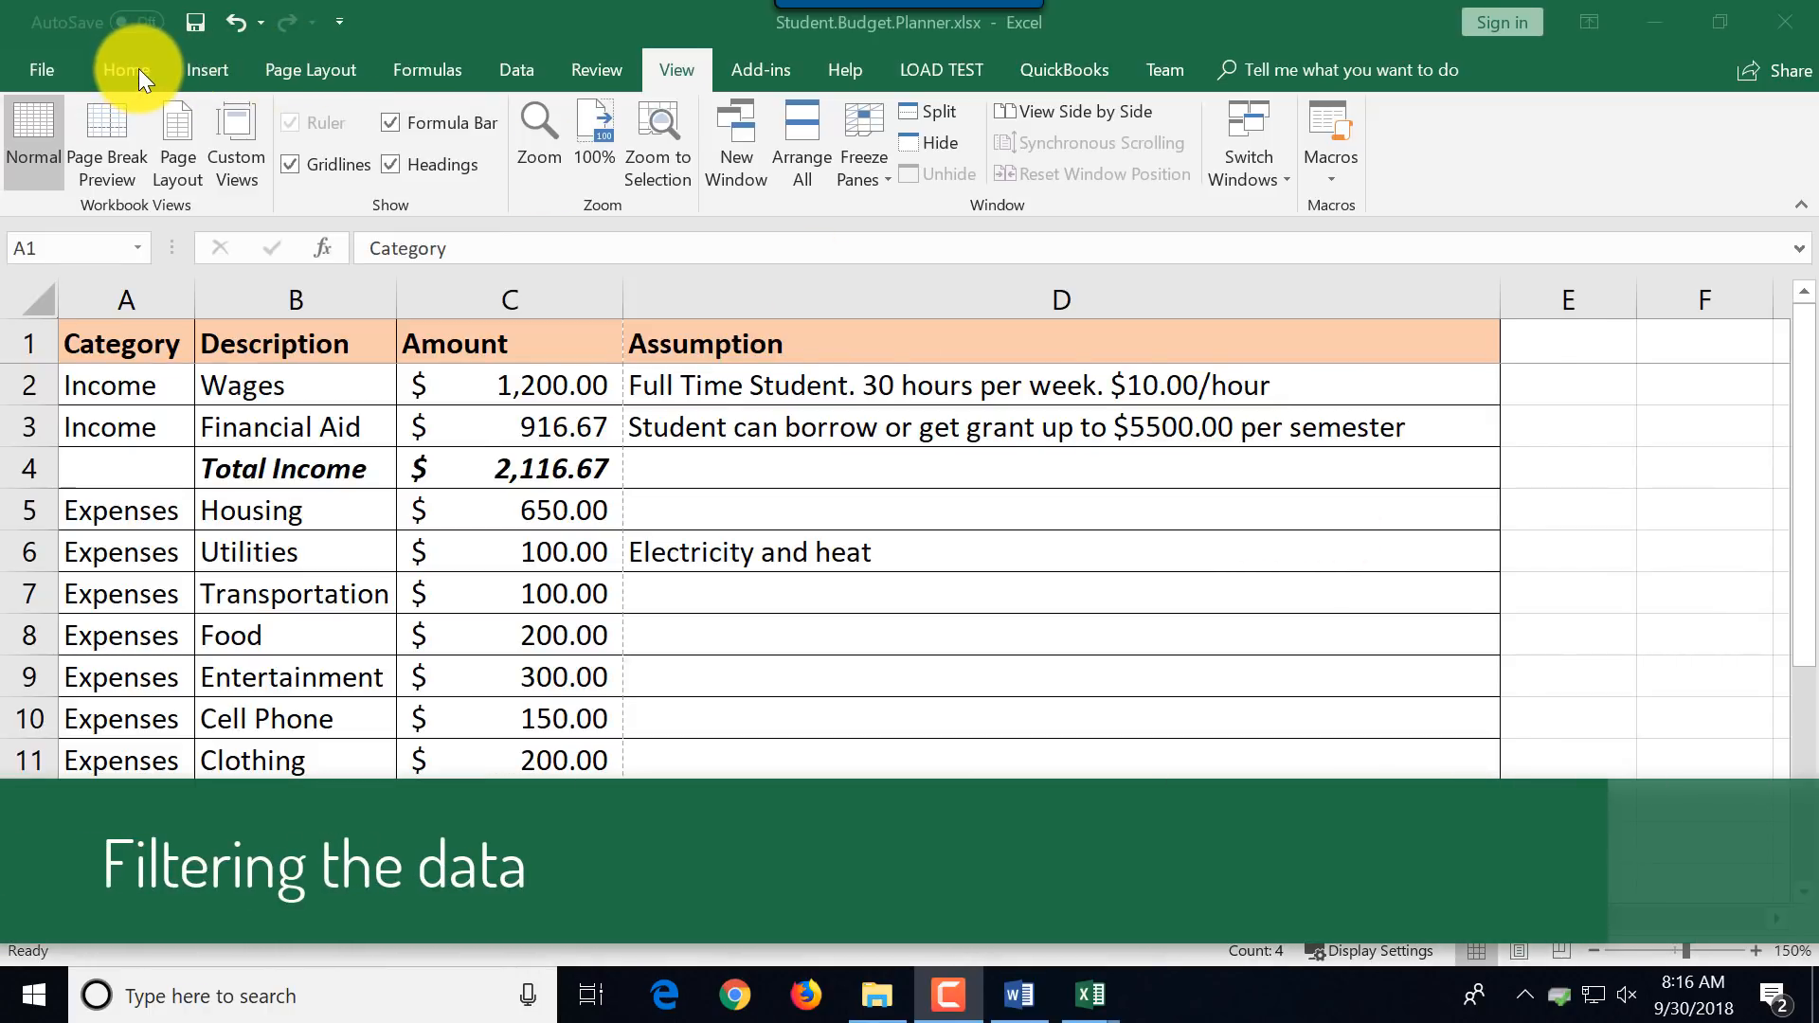
Turn on filters for the headings and filter Category to show only Expenses rows.
{"action": "left_click", "coordinate": [127, 70]}
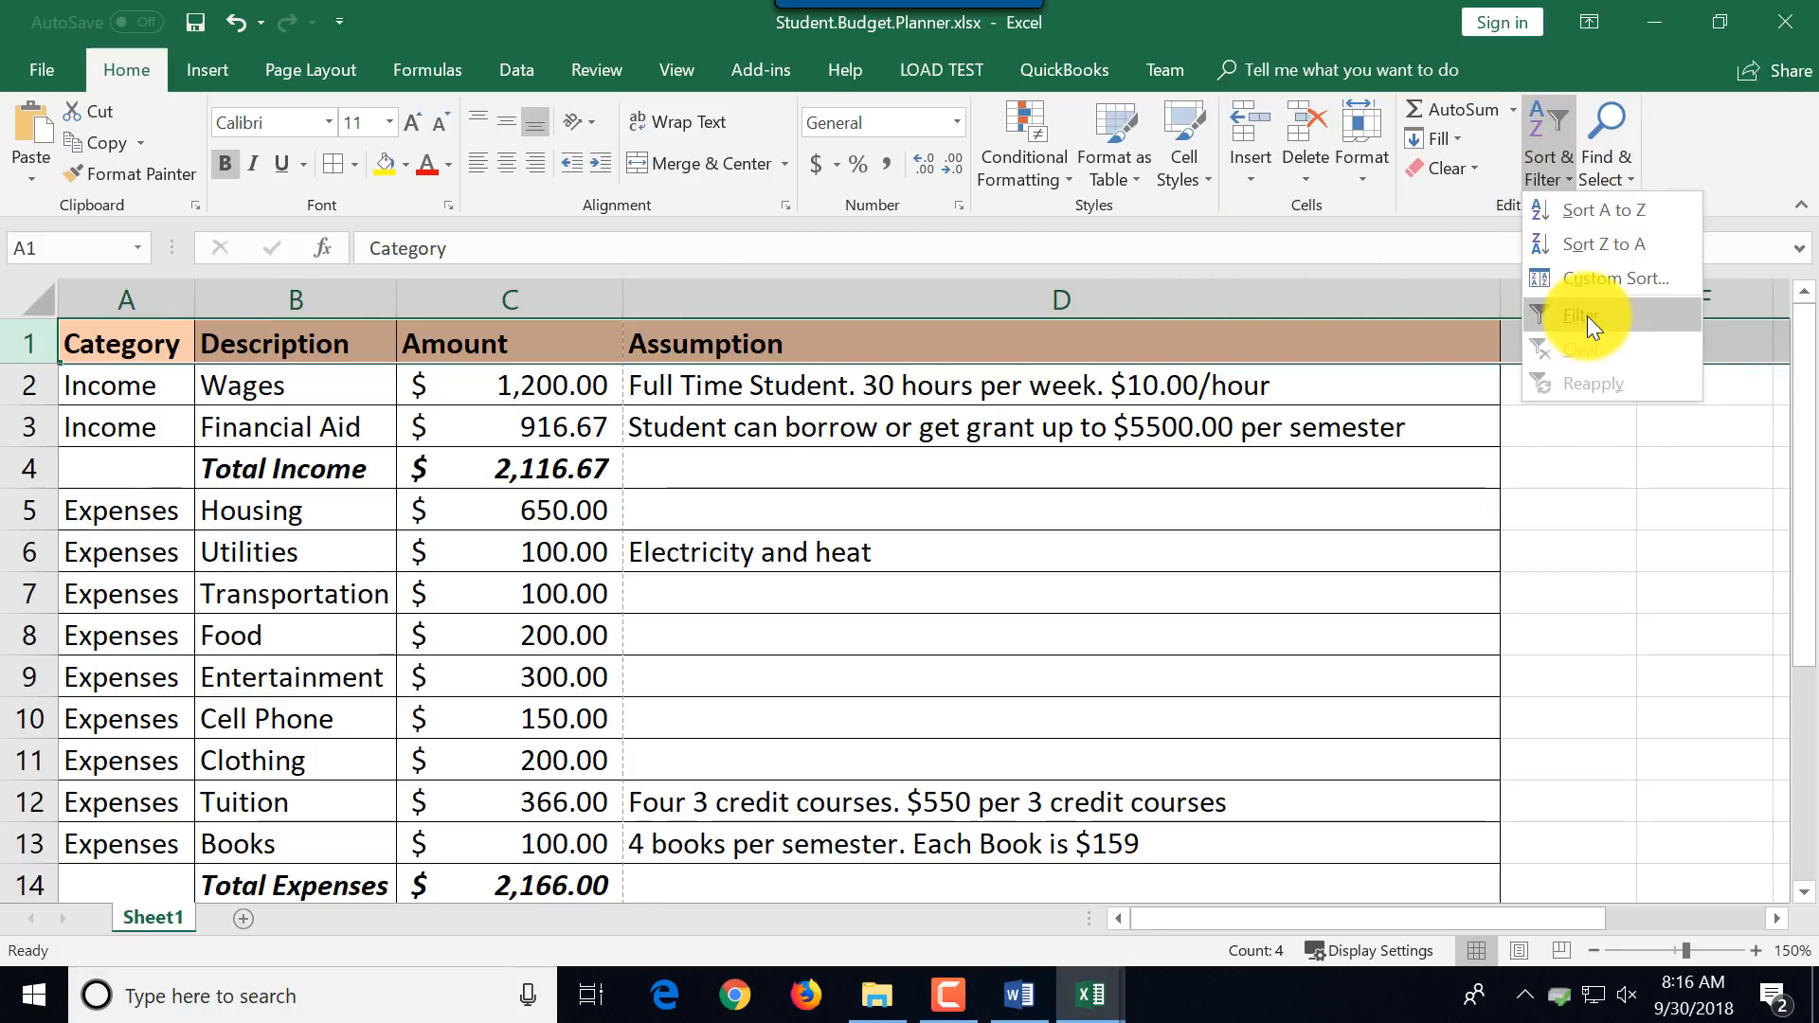
{"action": "left_click", "coordinate": [1584, 315]}
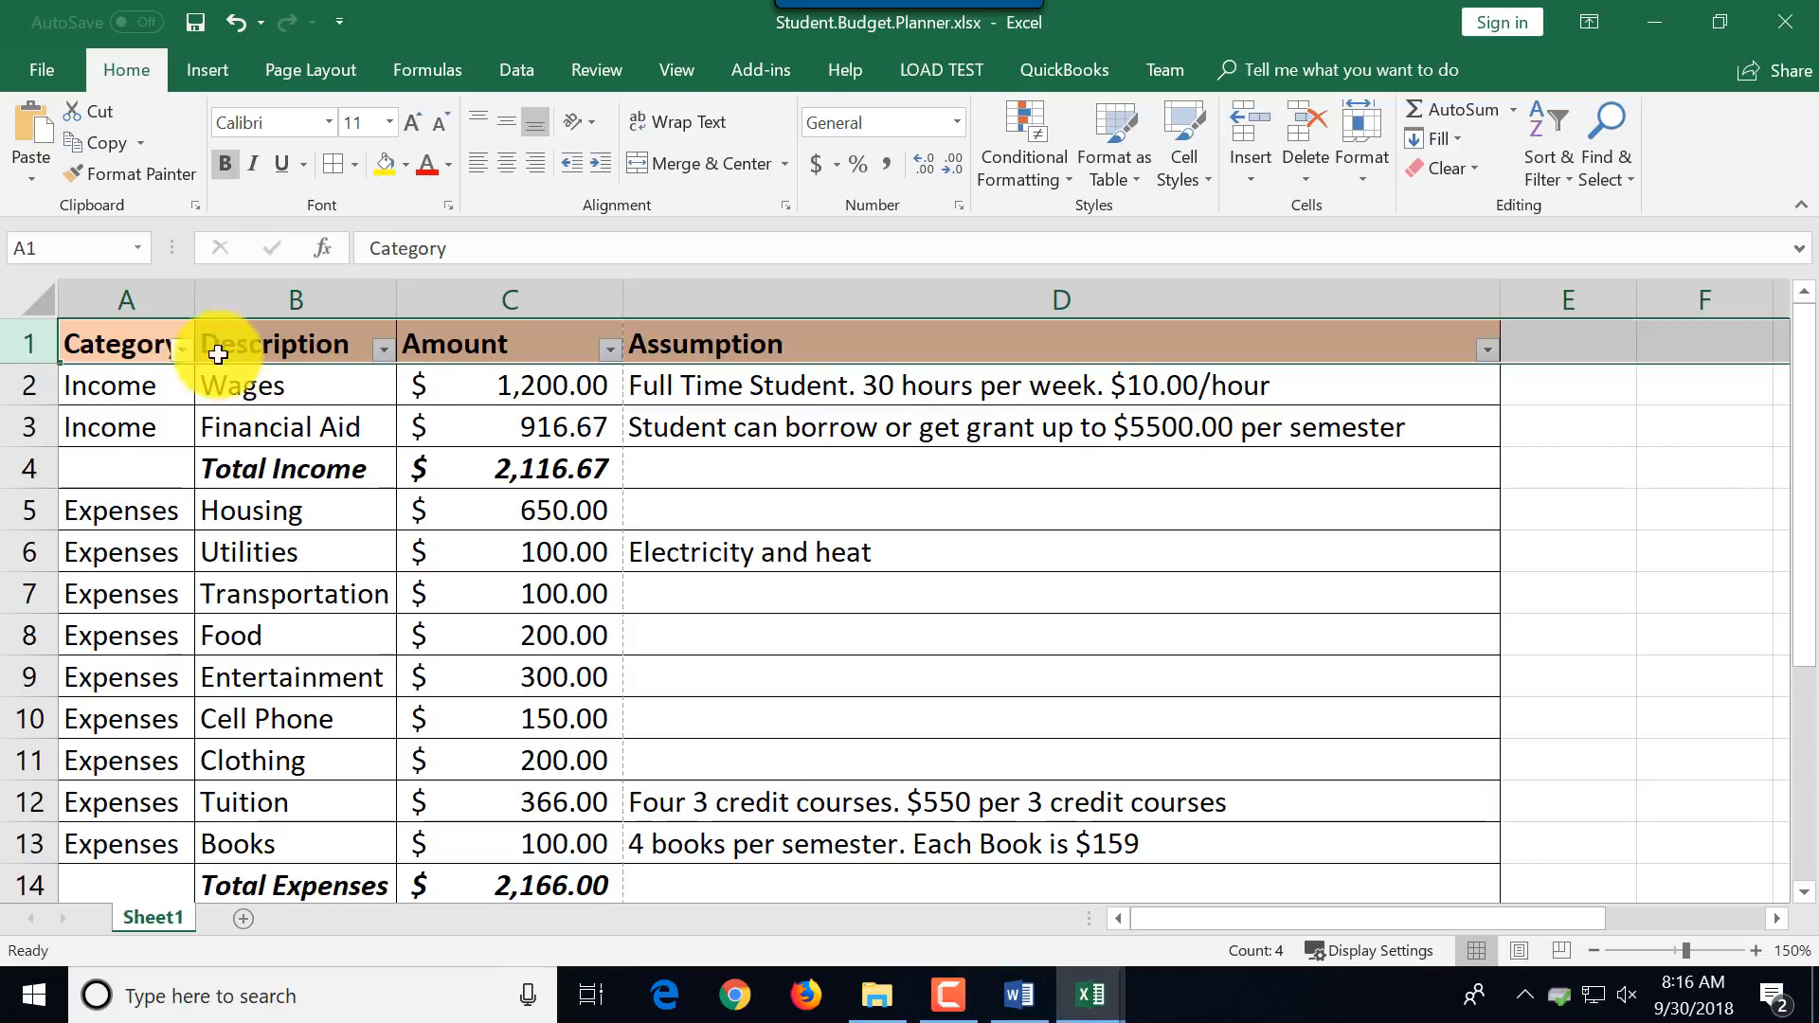
{"action": "left_click", "coordinate": [169, 349]}
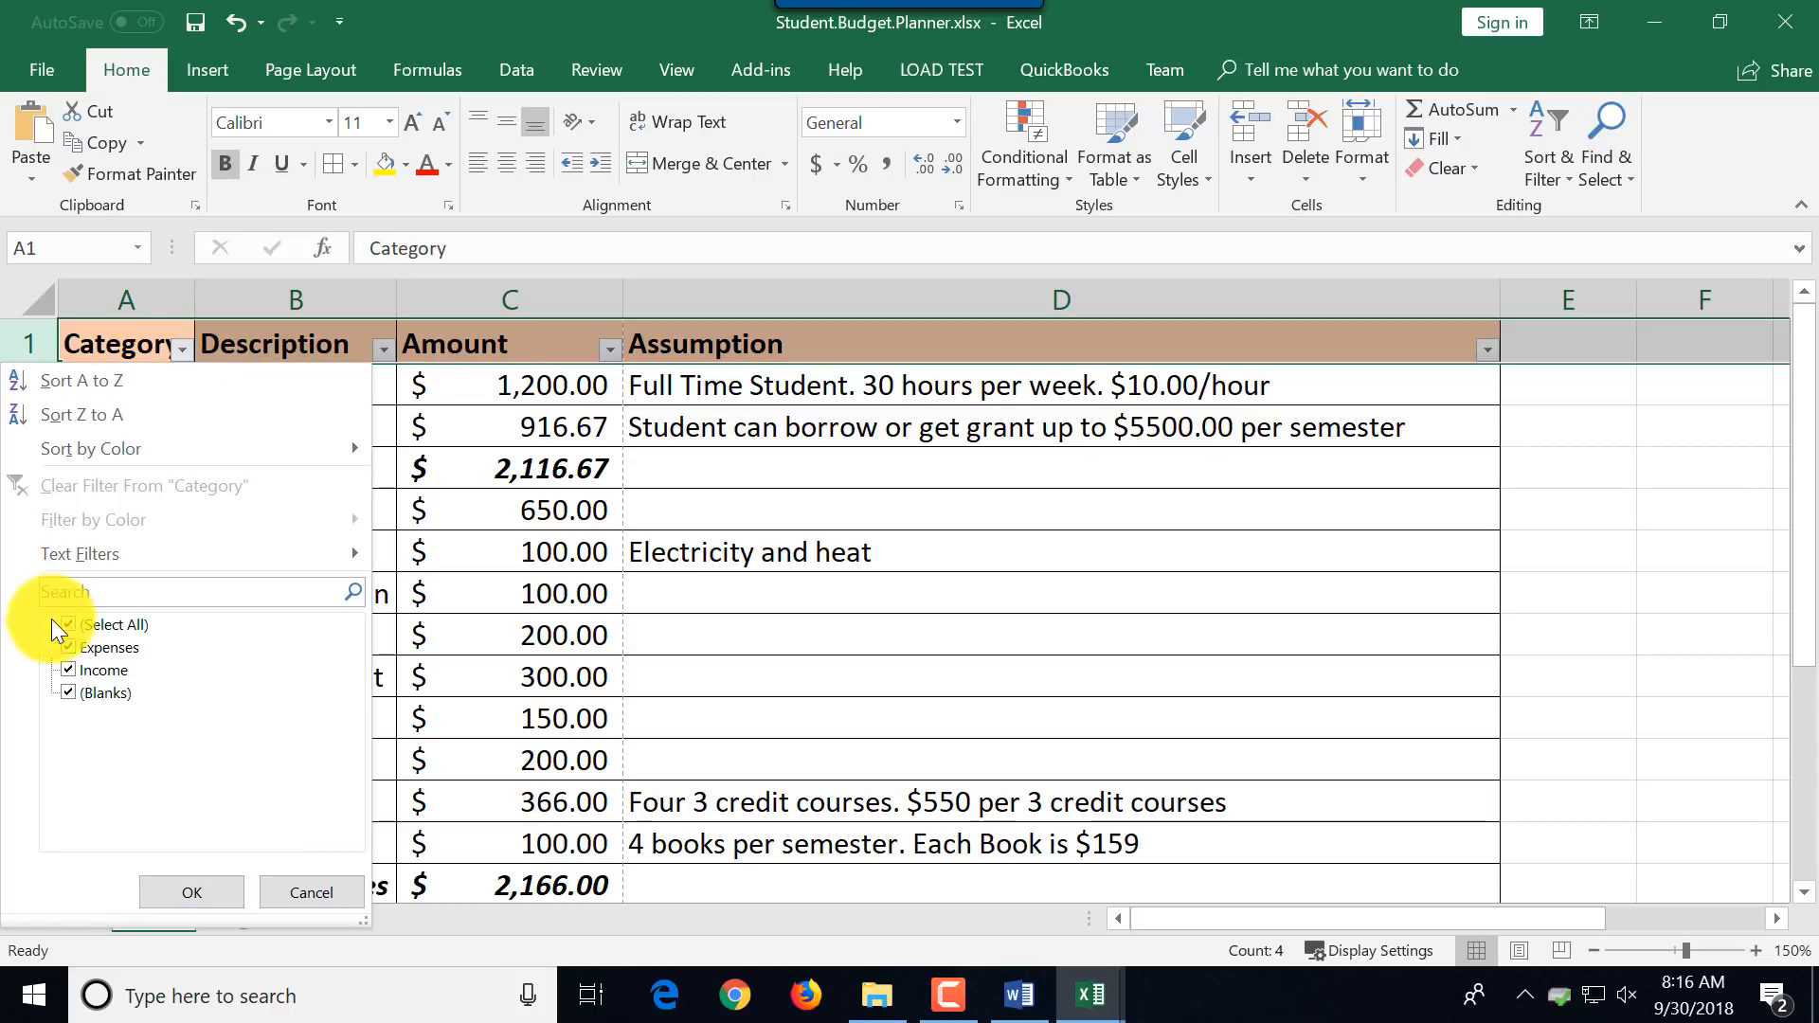
{"action": "left_click", "coordinate": [69, 624]}
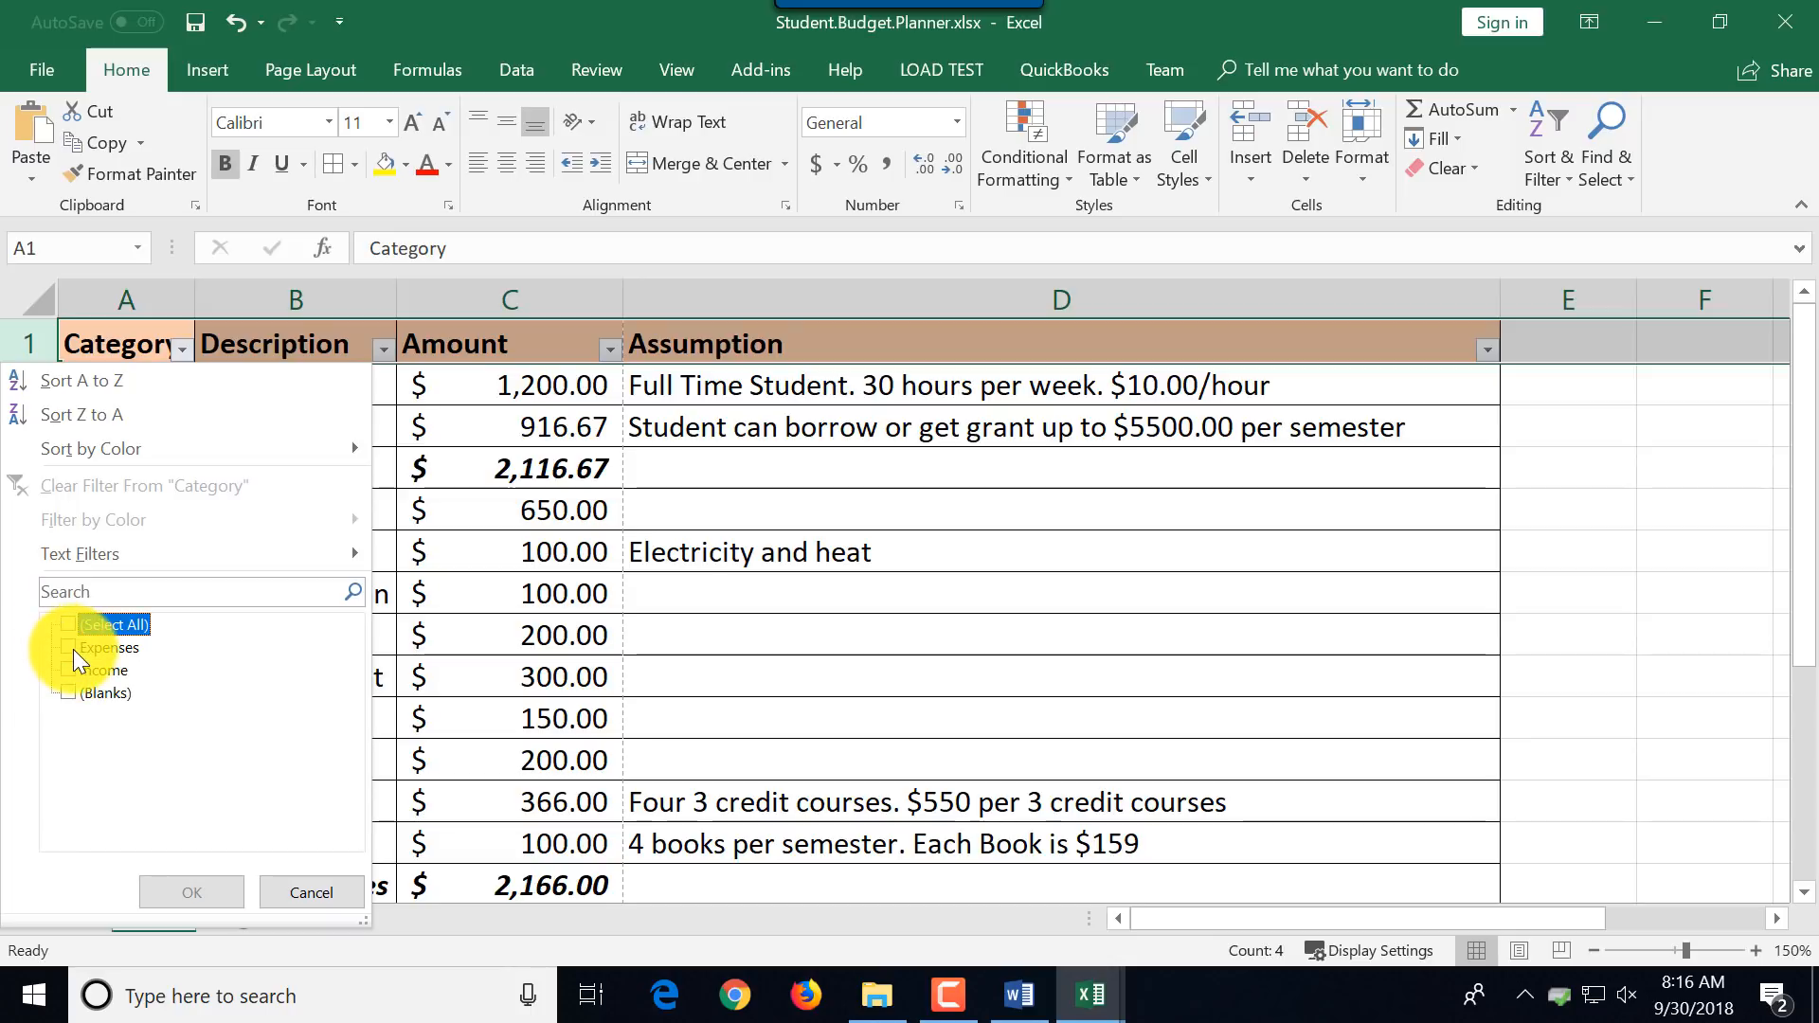
{"action": "left_click", "coordinate": [189, 892]}
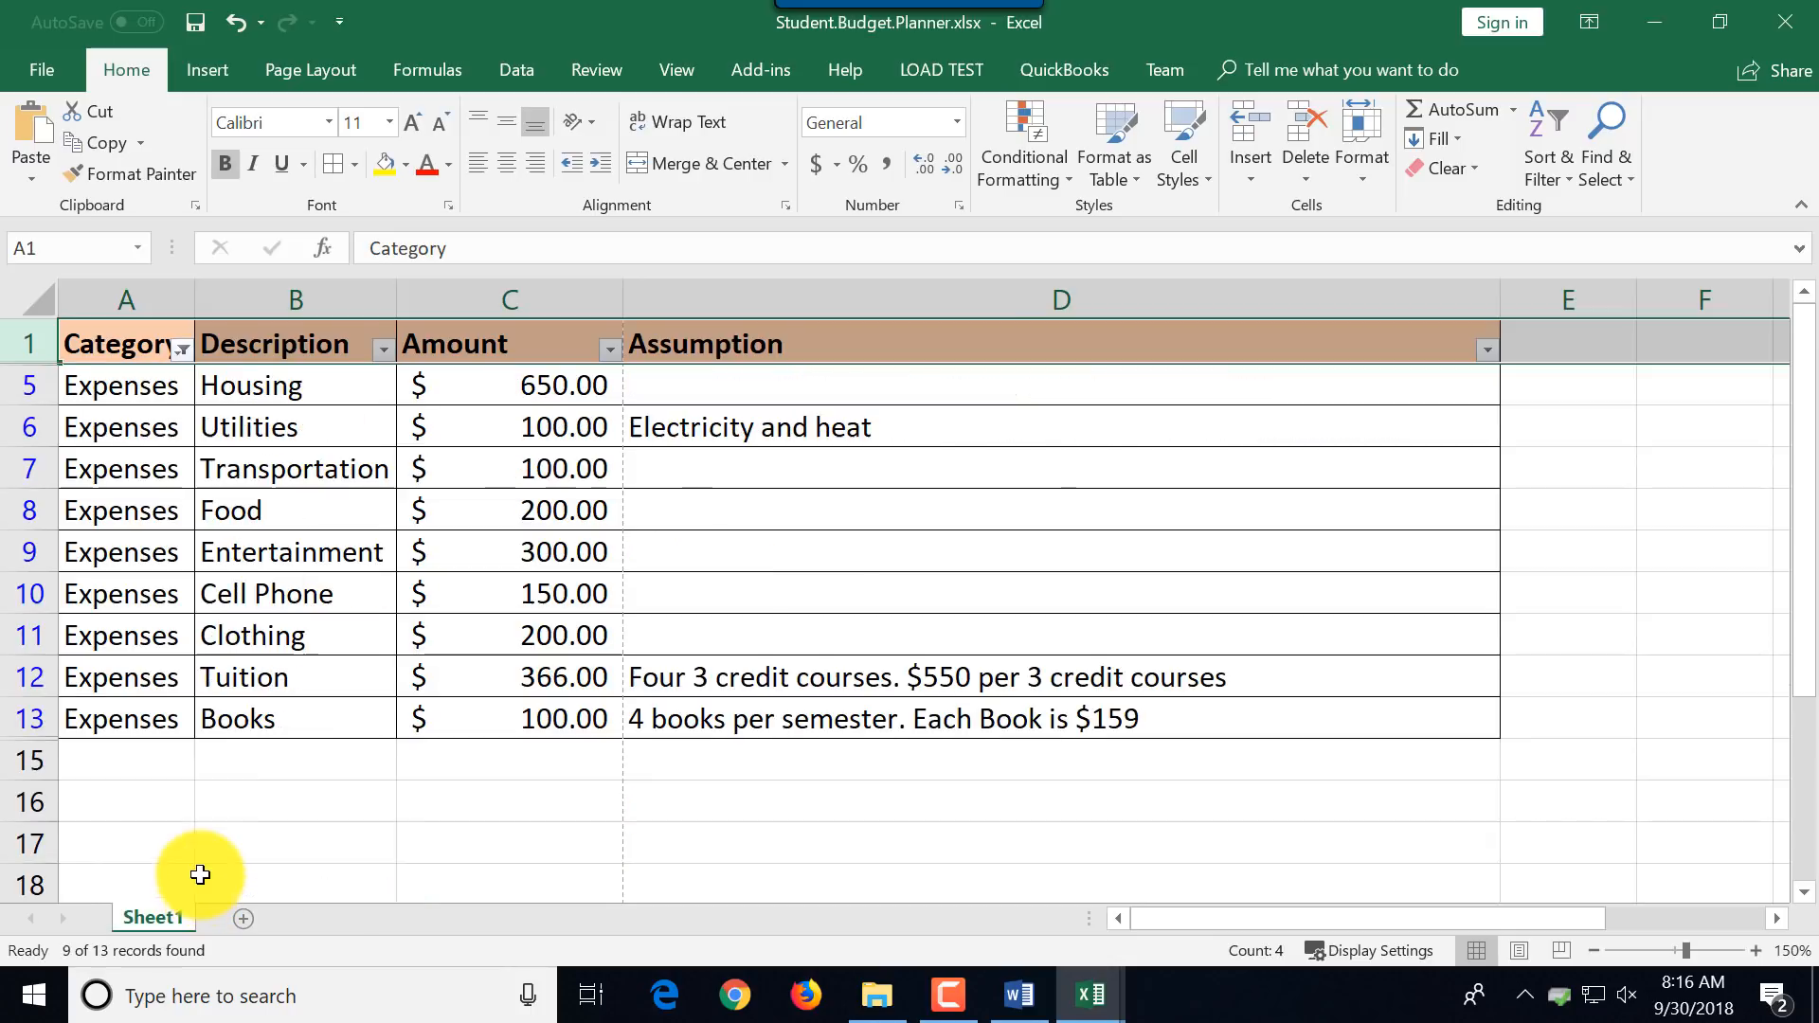
{"action": "mouse_move", "coordinate": [779, 538]}
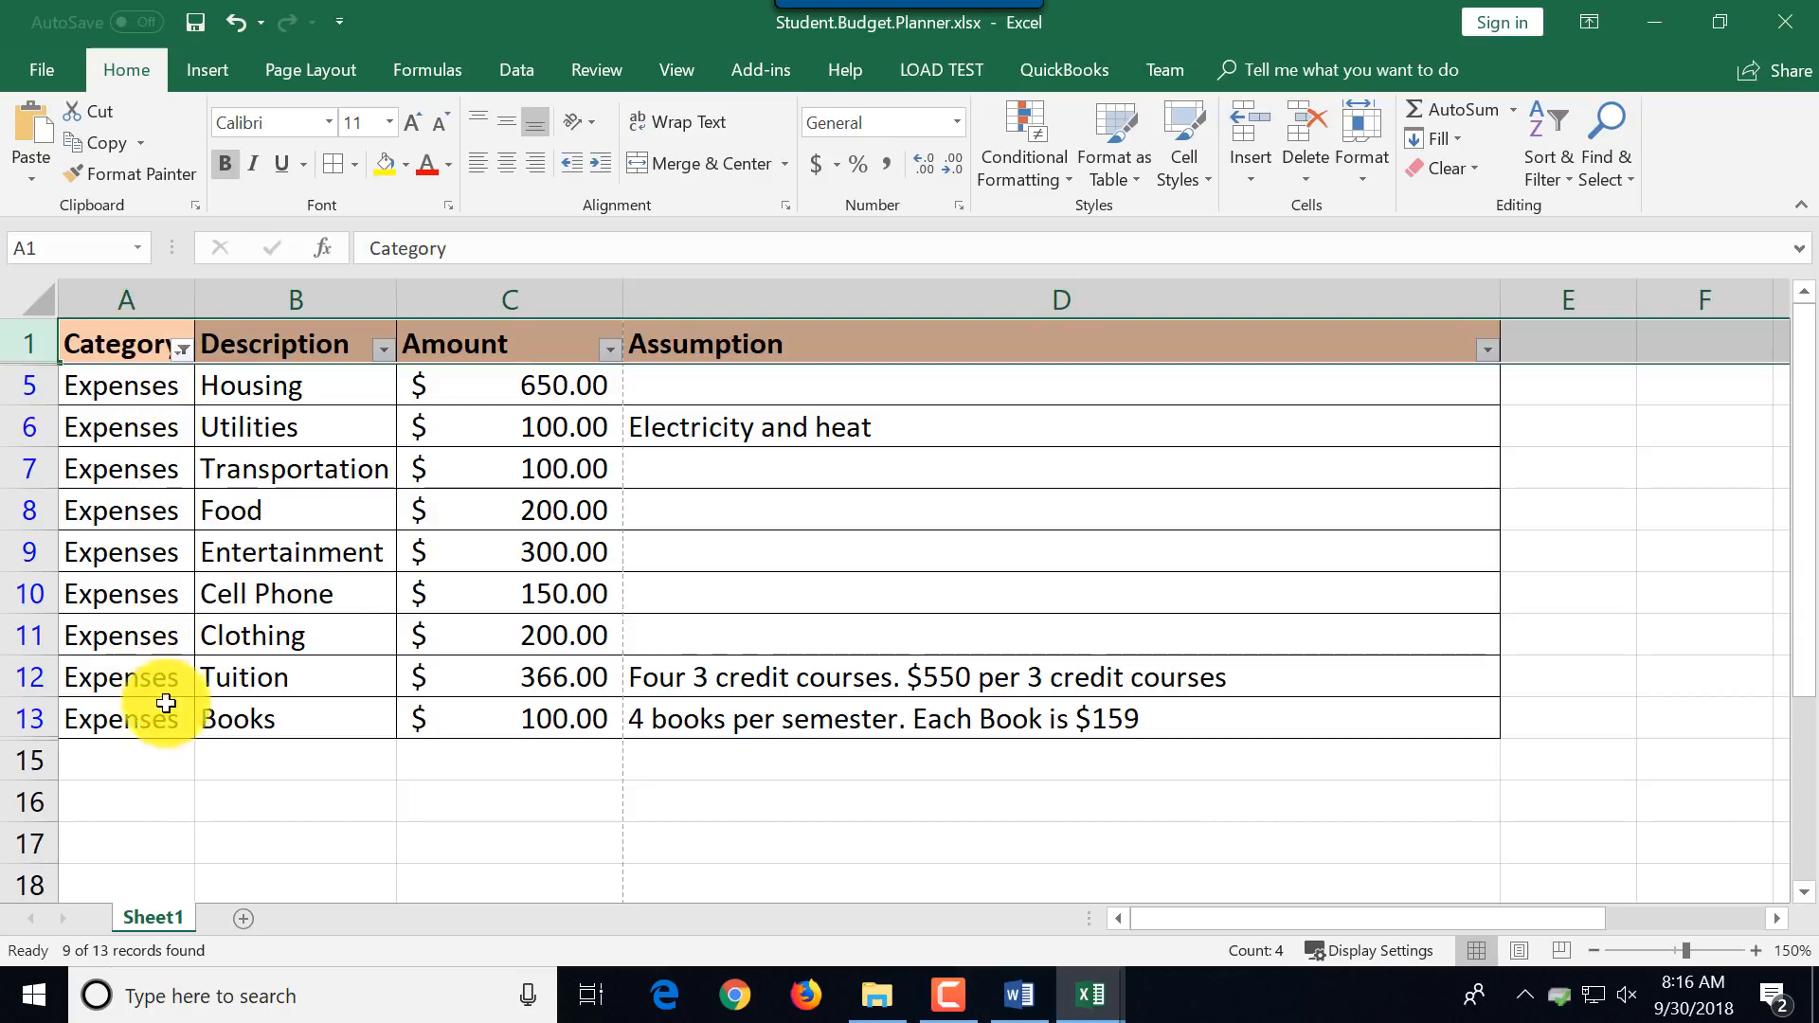
Change the Category filter to show only the Income rows, Wages and Financial Aid.
{"action": "left_click", "coordinate": [182, 349]}
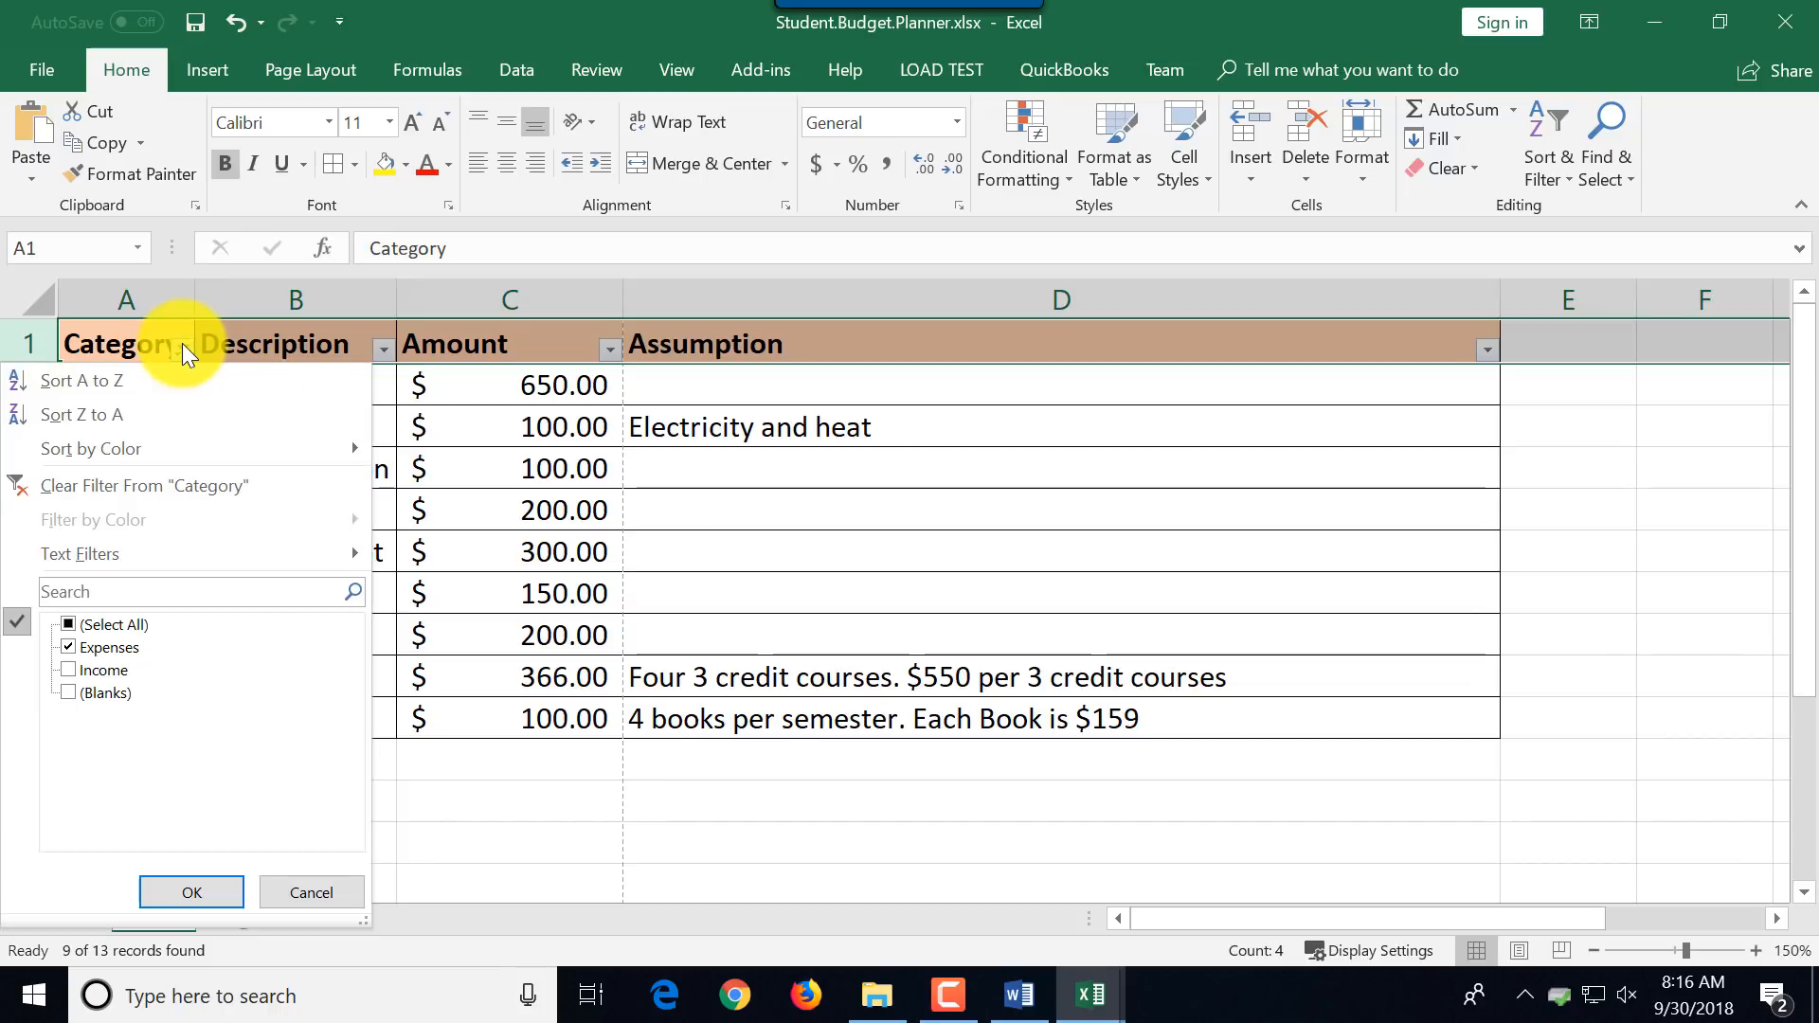
{"action": "left_click", "coordinate": [68, 669]}
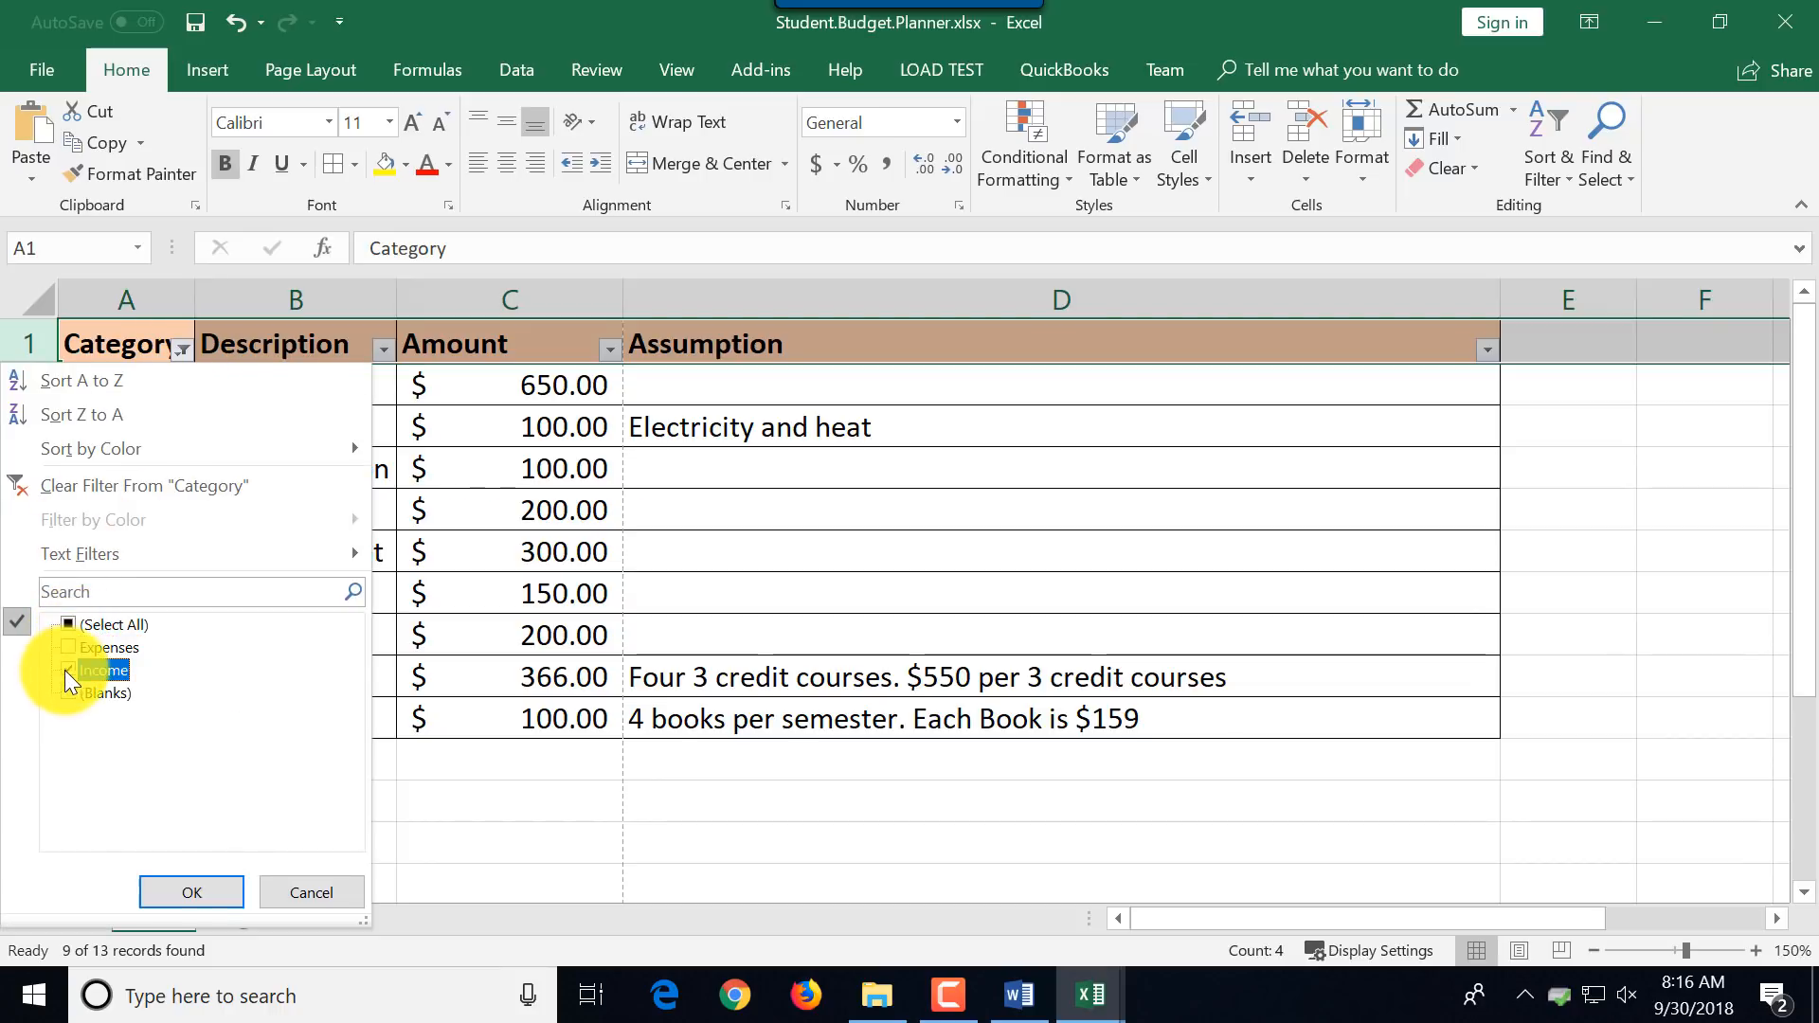
{"action": "left_click", "coordinate": [190, 892]}
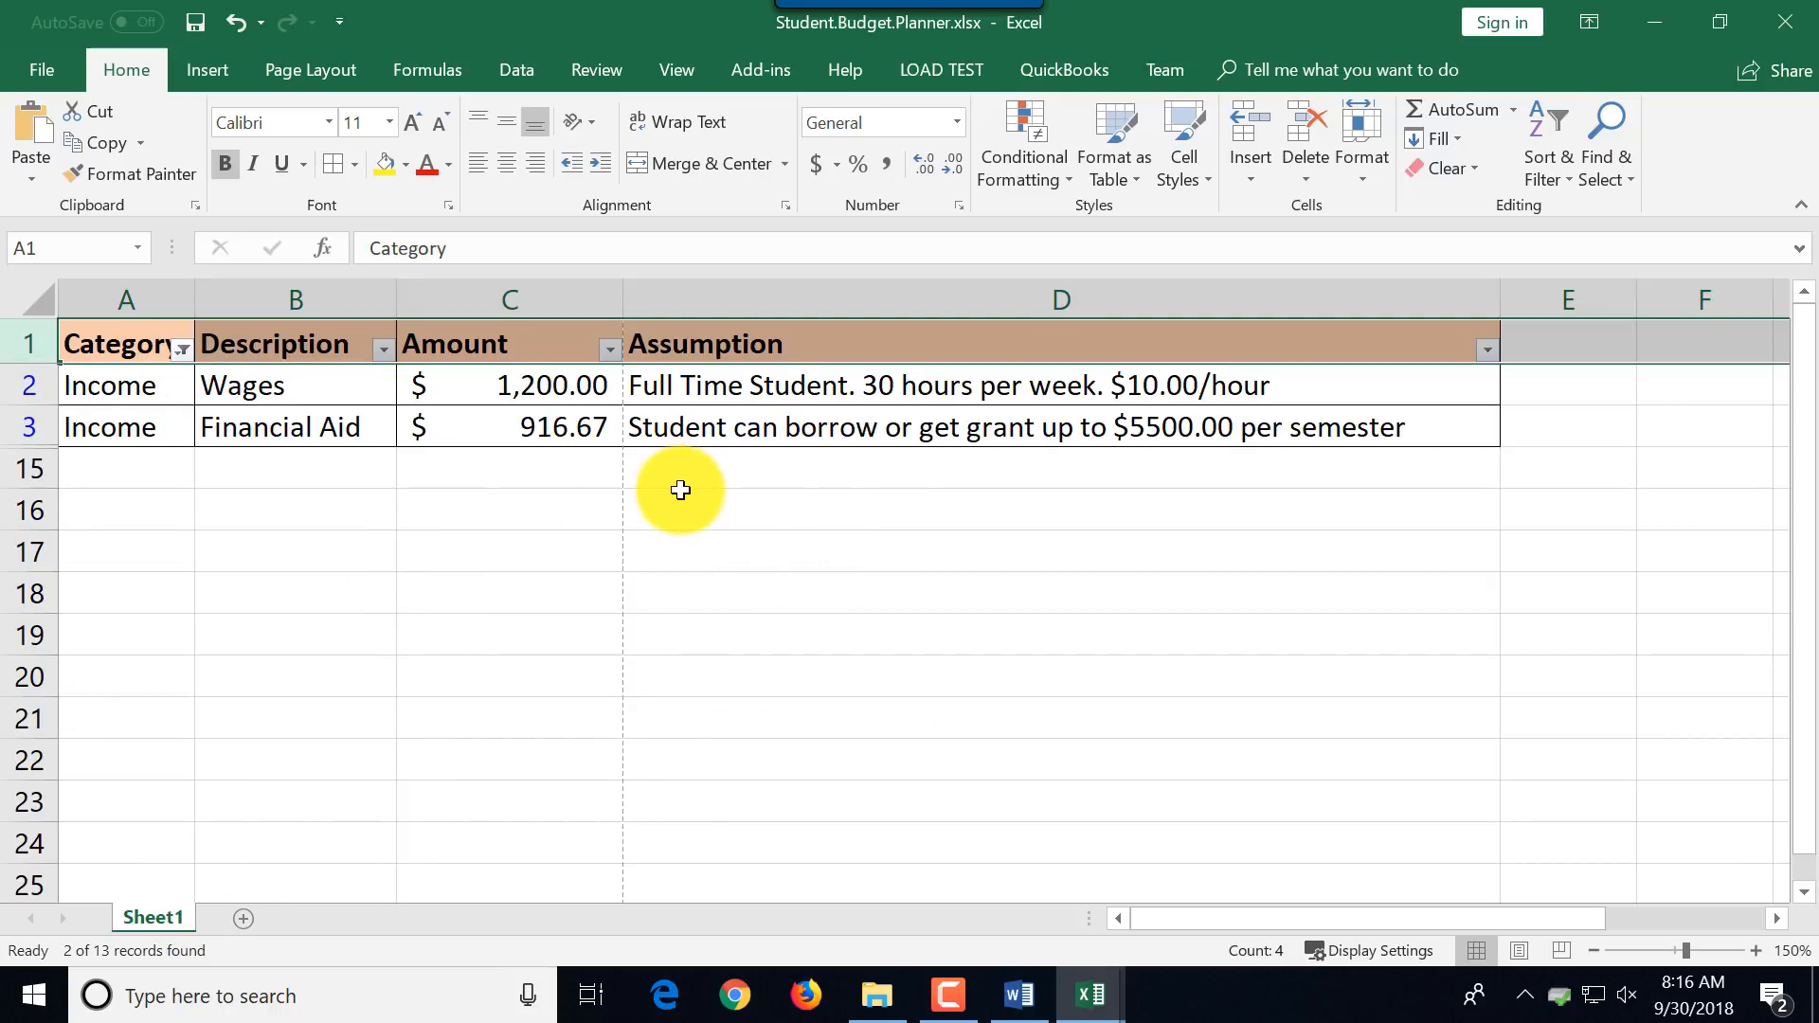
{"action": "mouse_move", "coordinate": [487, 349]}
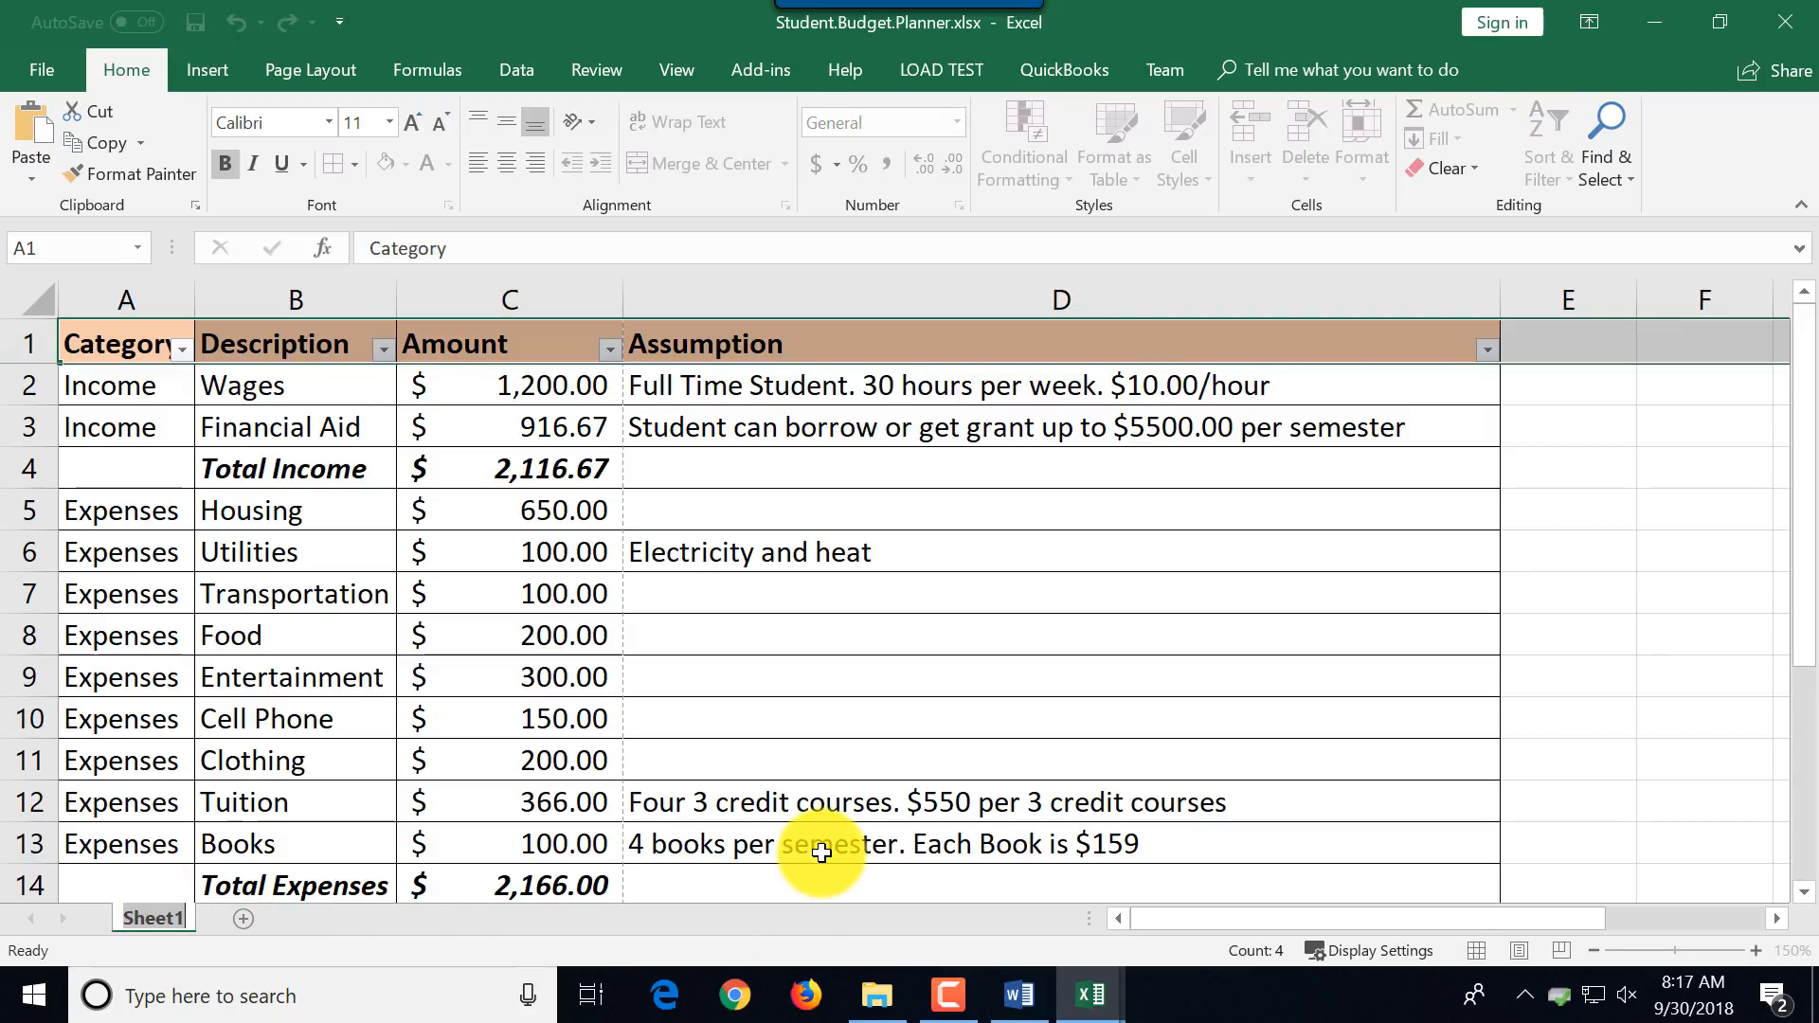
Rename Sheet1 to Student Budget and insert a new blank Sheet2.
{"action": "double_click", "coordinate": [153, 917]}
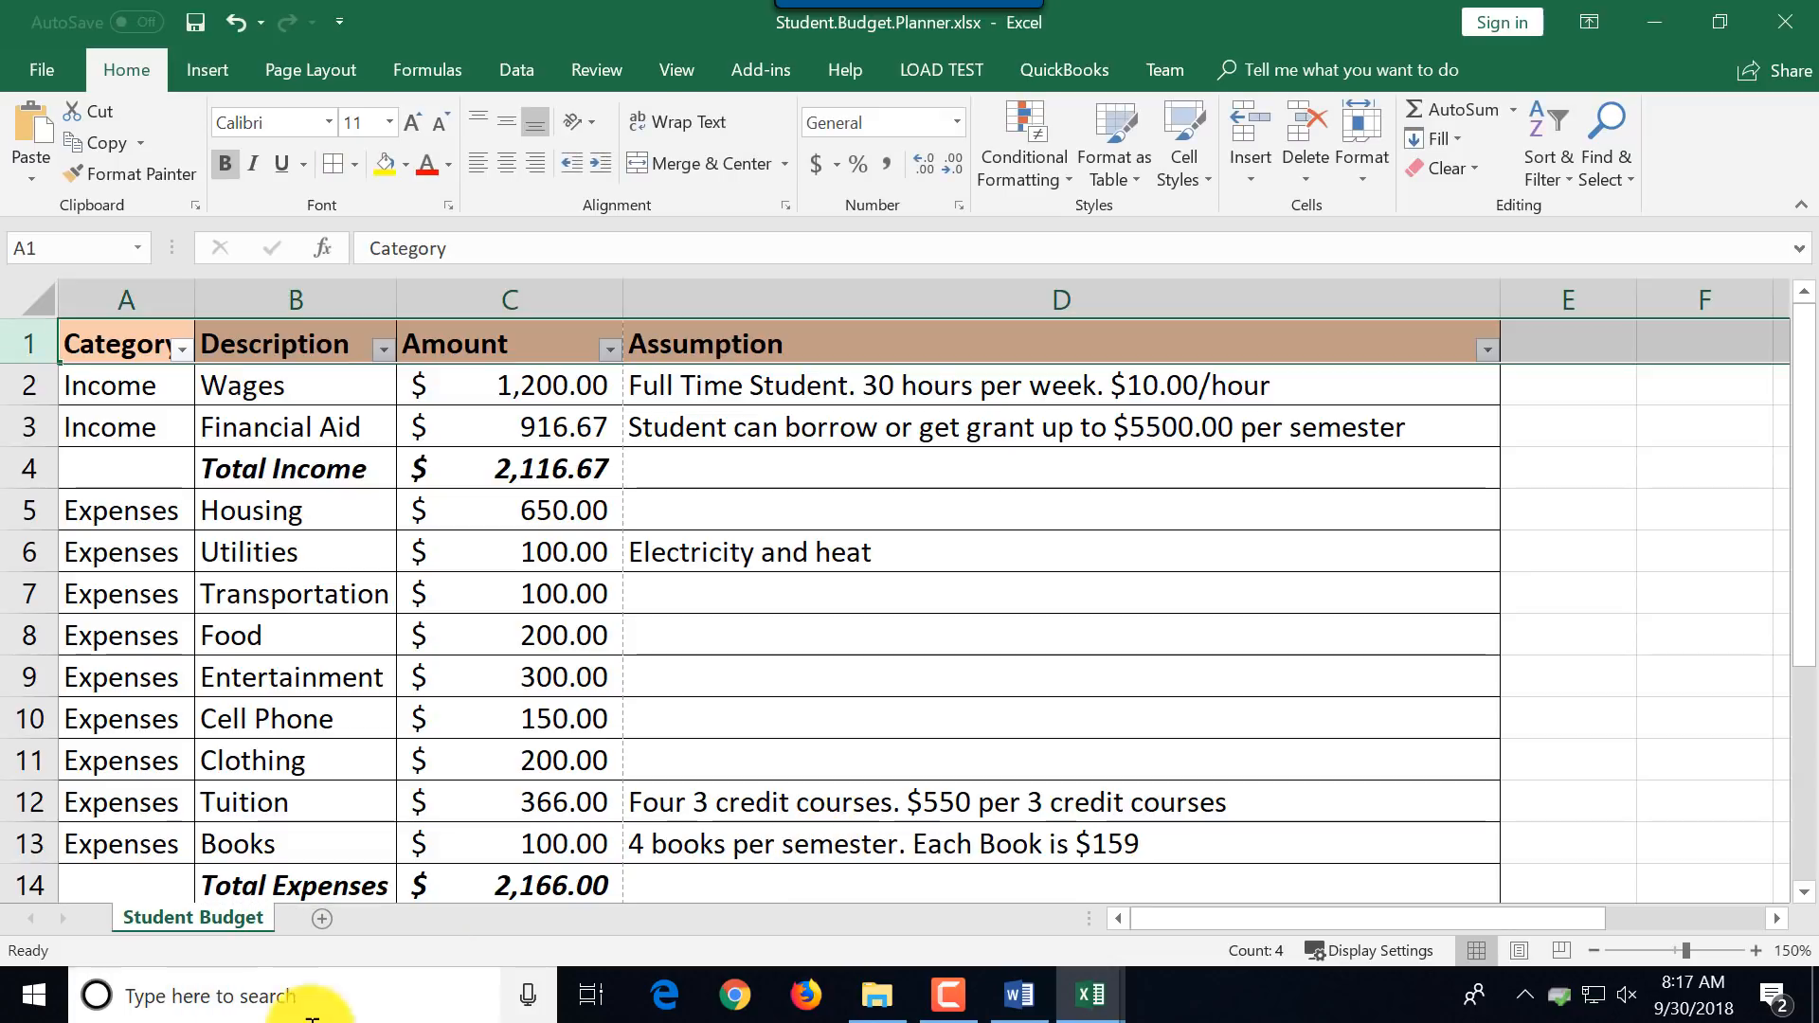
{"action": "left_click", "coordinate": [322, 917]}
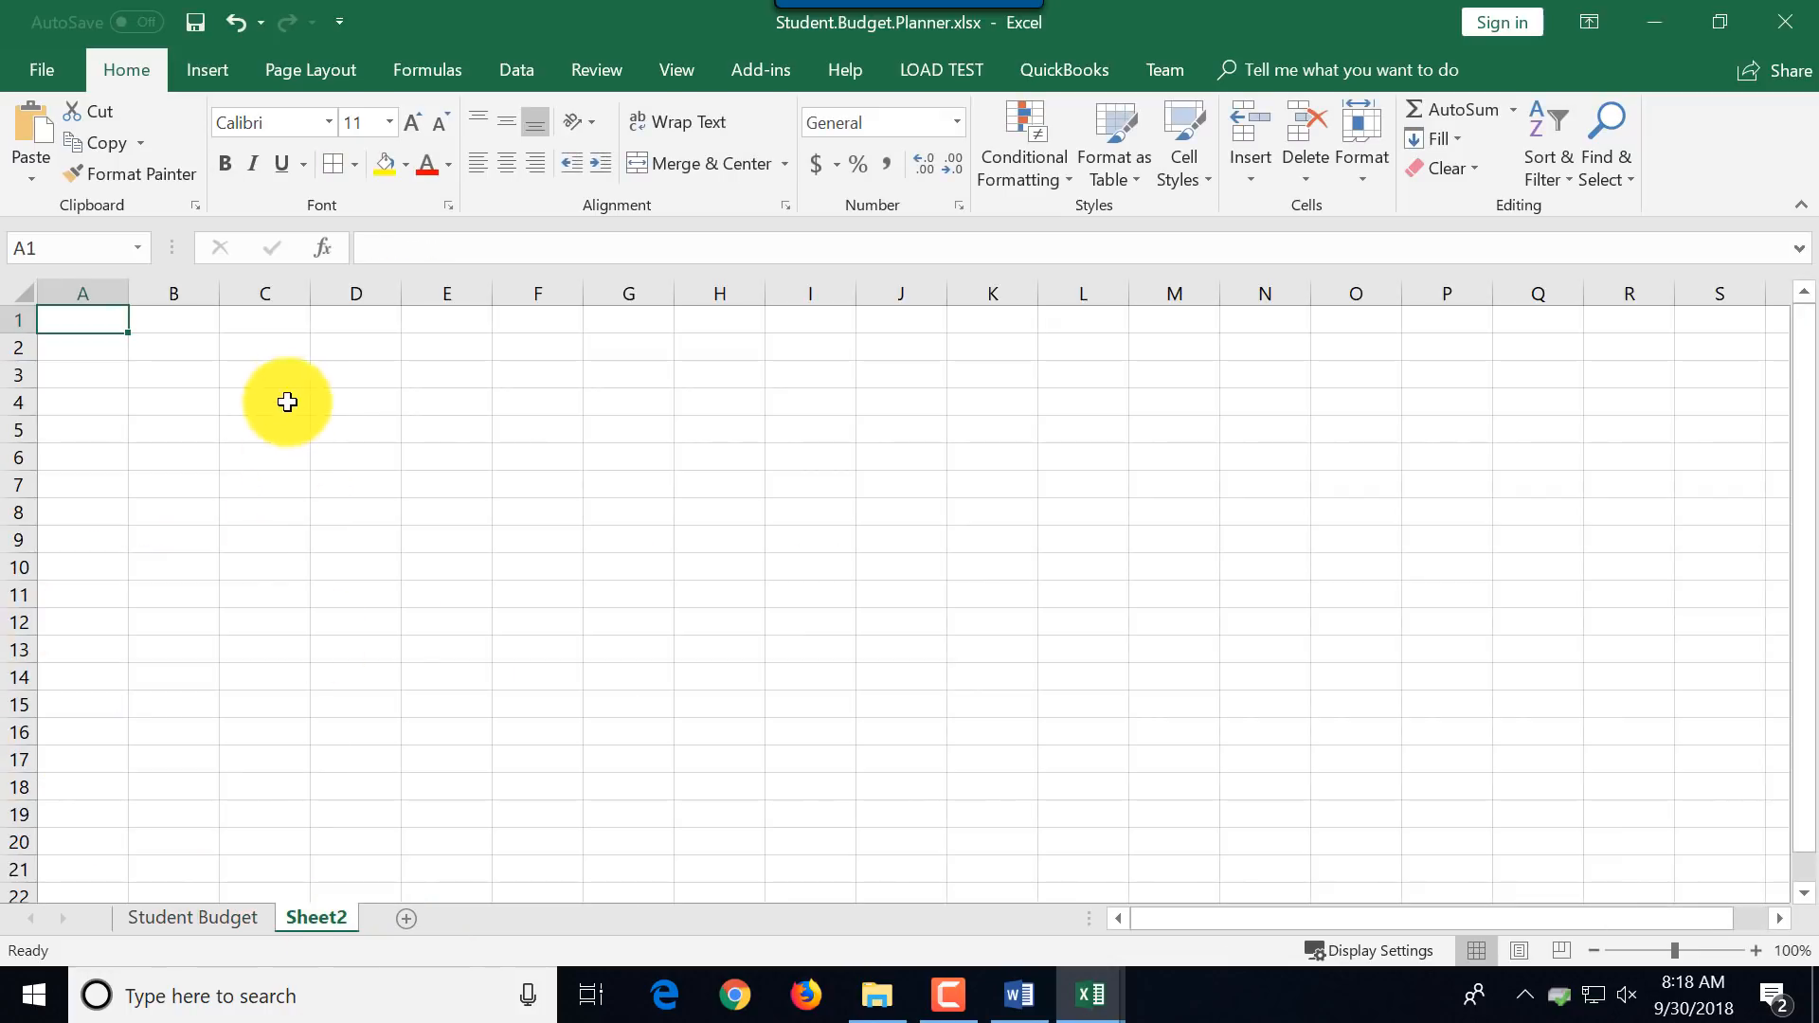
Create a copy of the Student Budget sheet through Move or Copy with Create a copy ticked.
{"action": "left_click", "coordinate": [193, 917]}
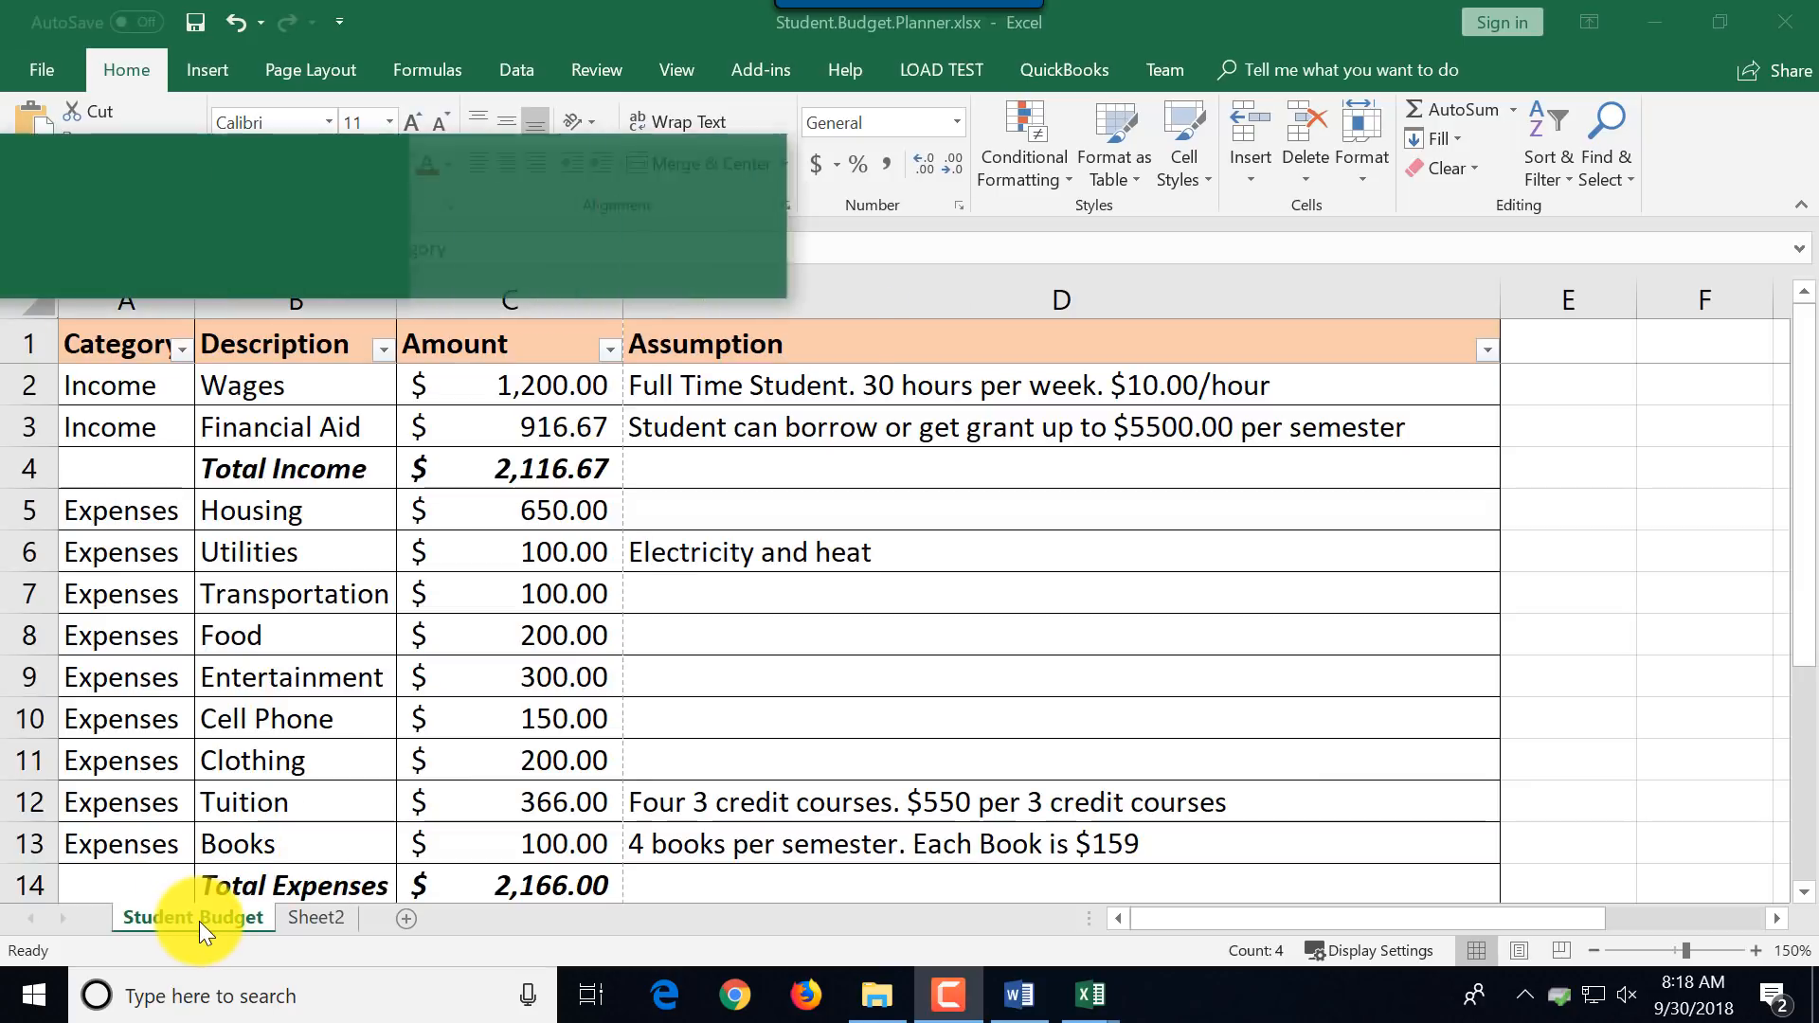
{"action": "right_click", "coordinate": [193, 917]}
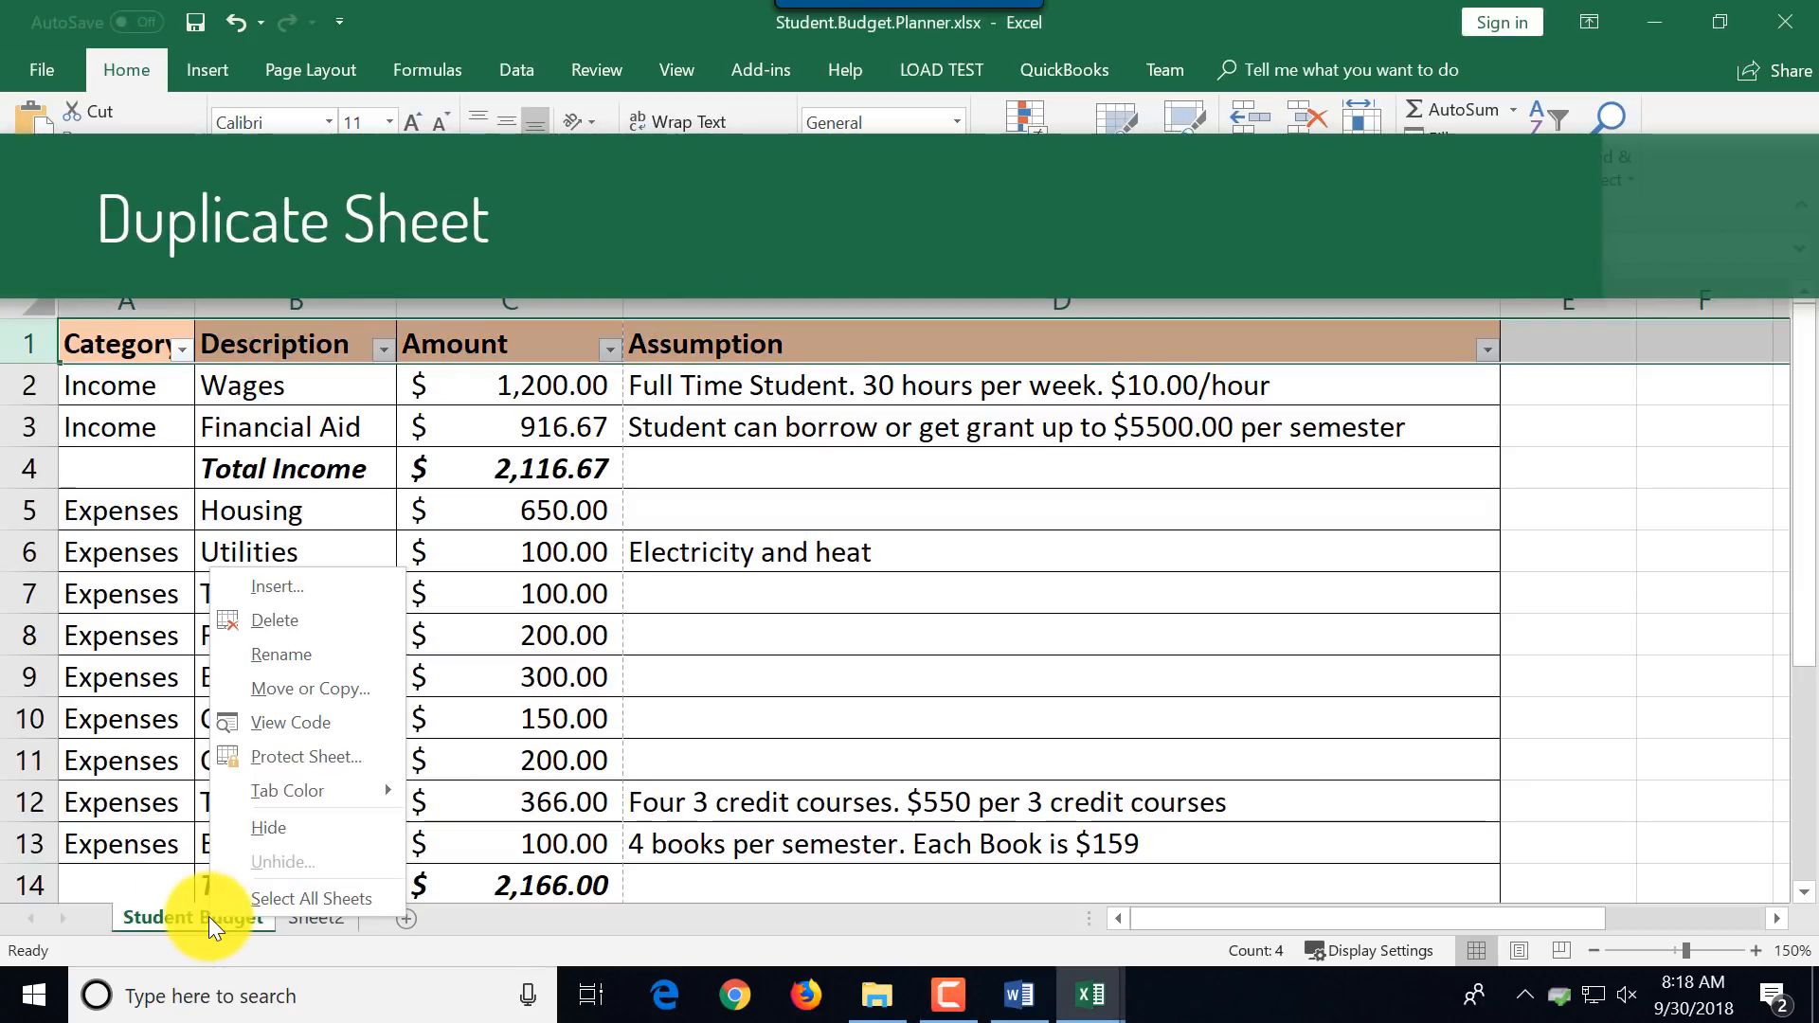
{"action": "left_click", "coordinate": [309, 688]}
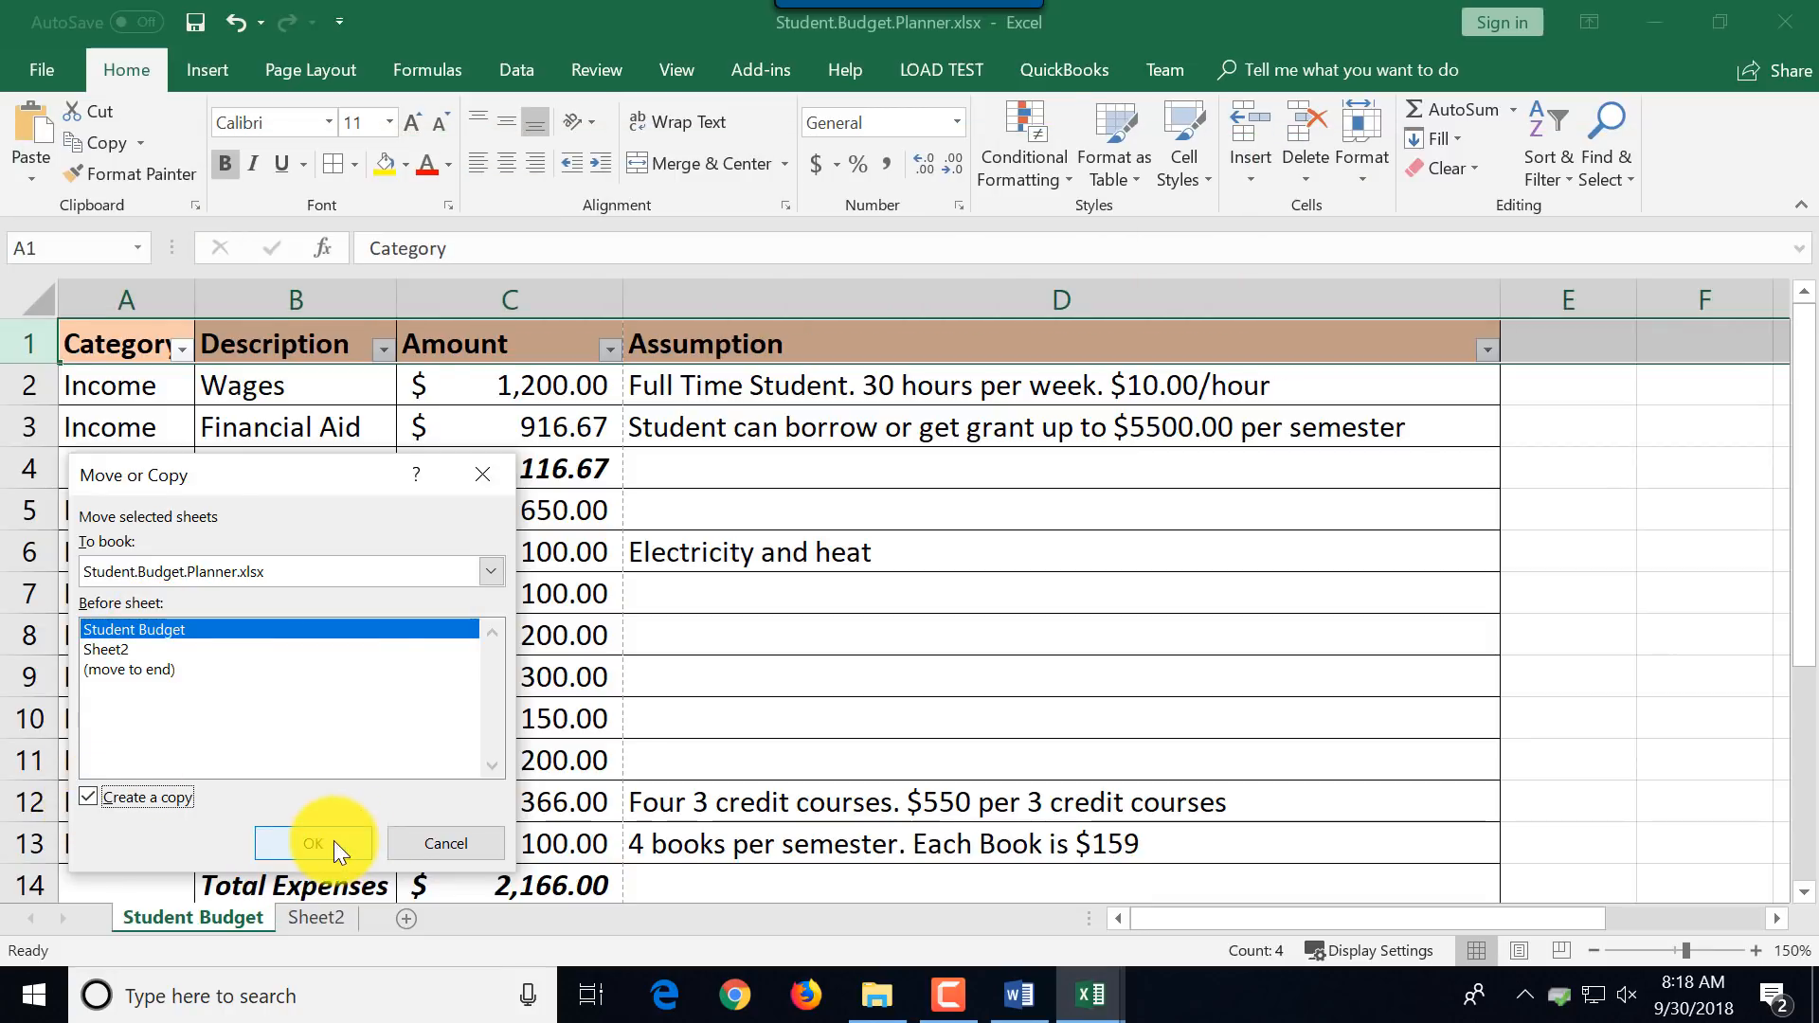
{"action": "left_click", "coordinate": [313, 843]}
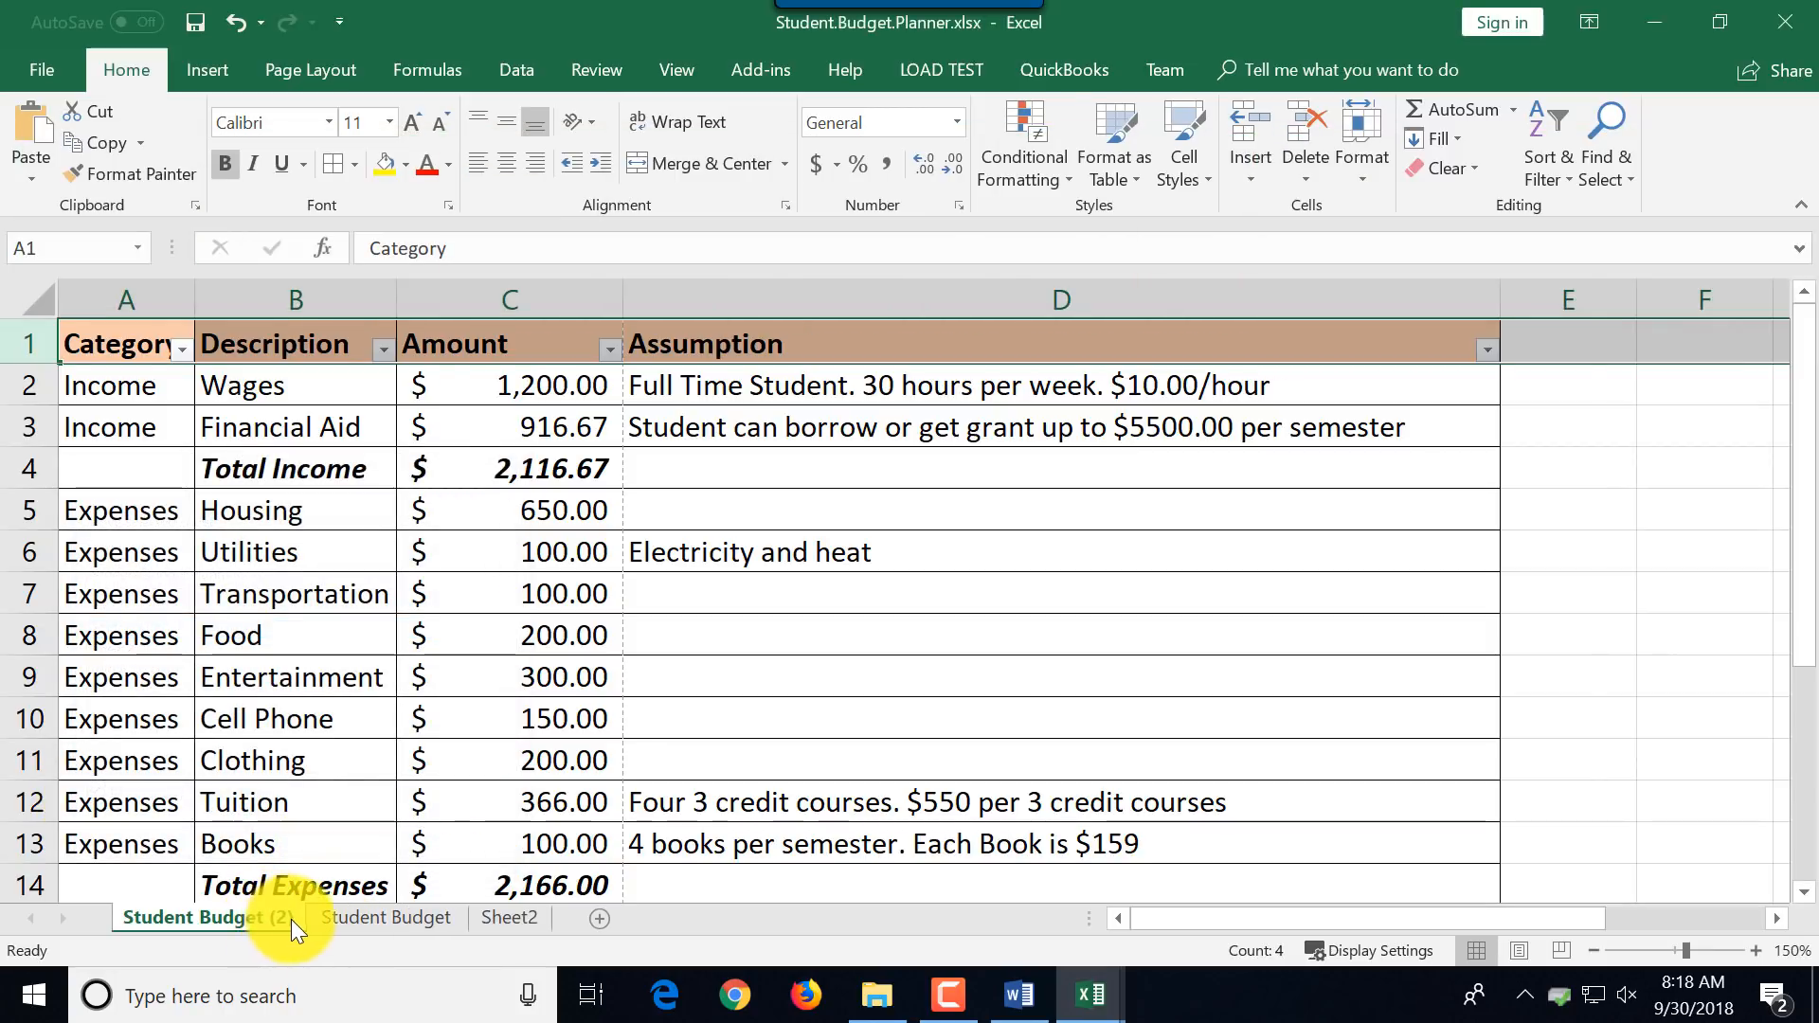
Rename the copied Student Budget (2) sheet to Family Budget.
{"action": "left_click", "coordinate": [387, 917]}
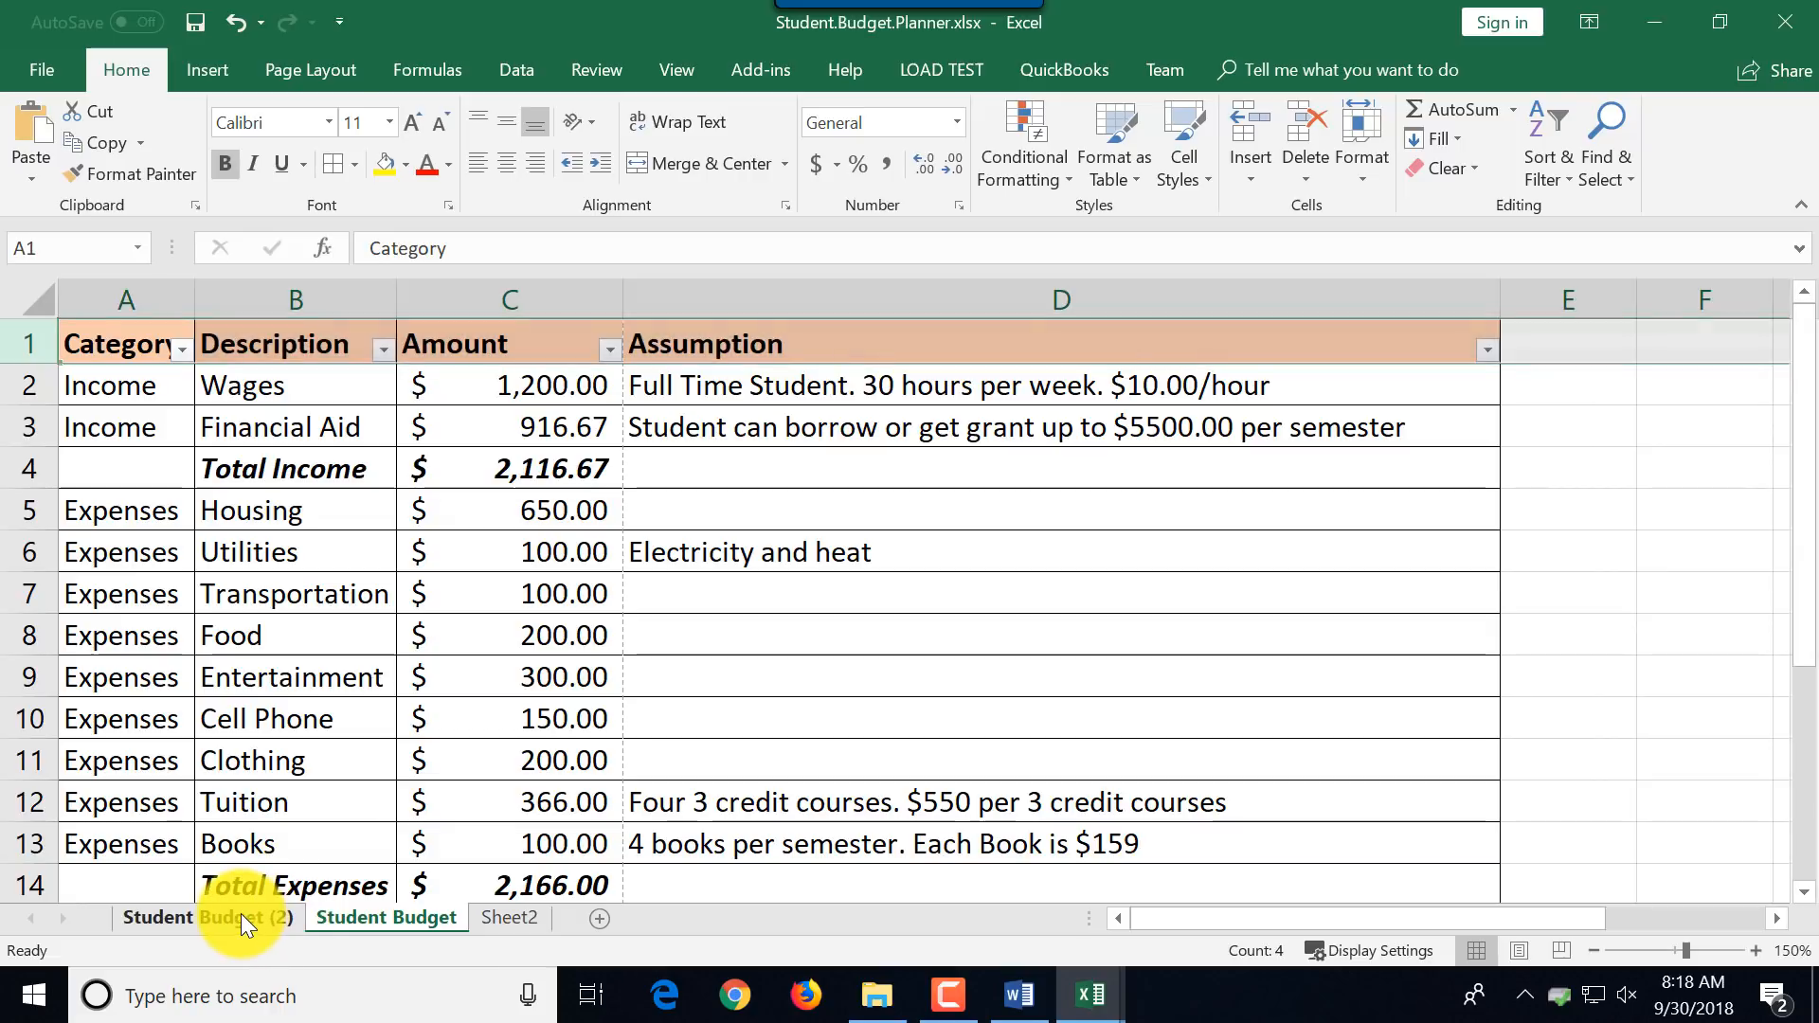
{"action": "left_click", "coordinate": [209, 917]}
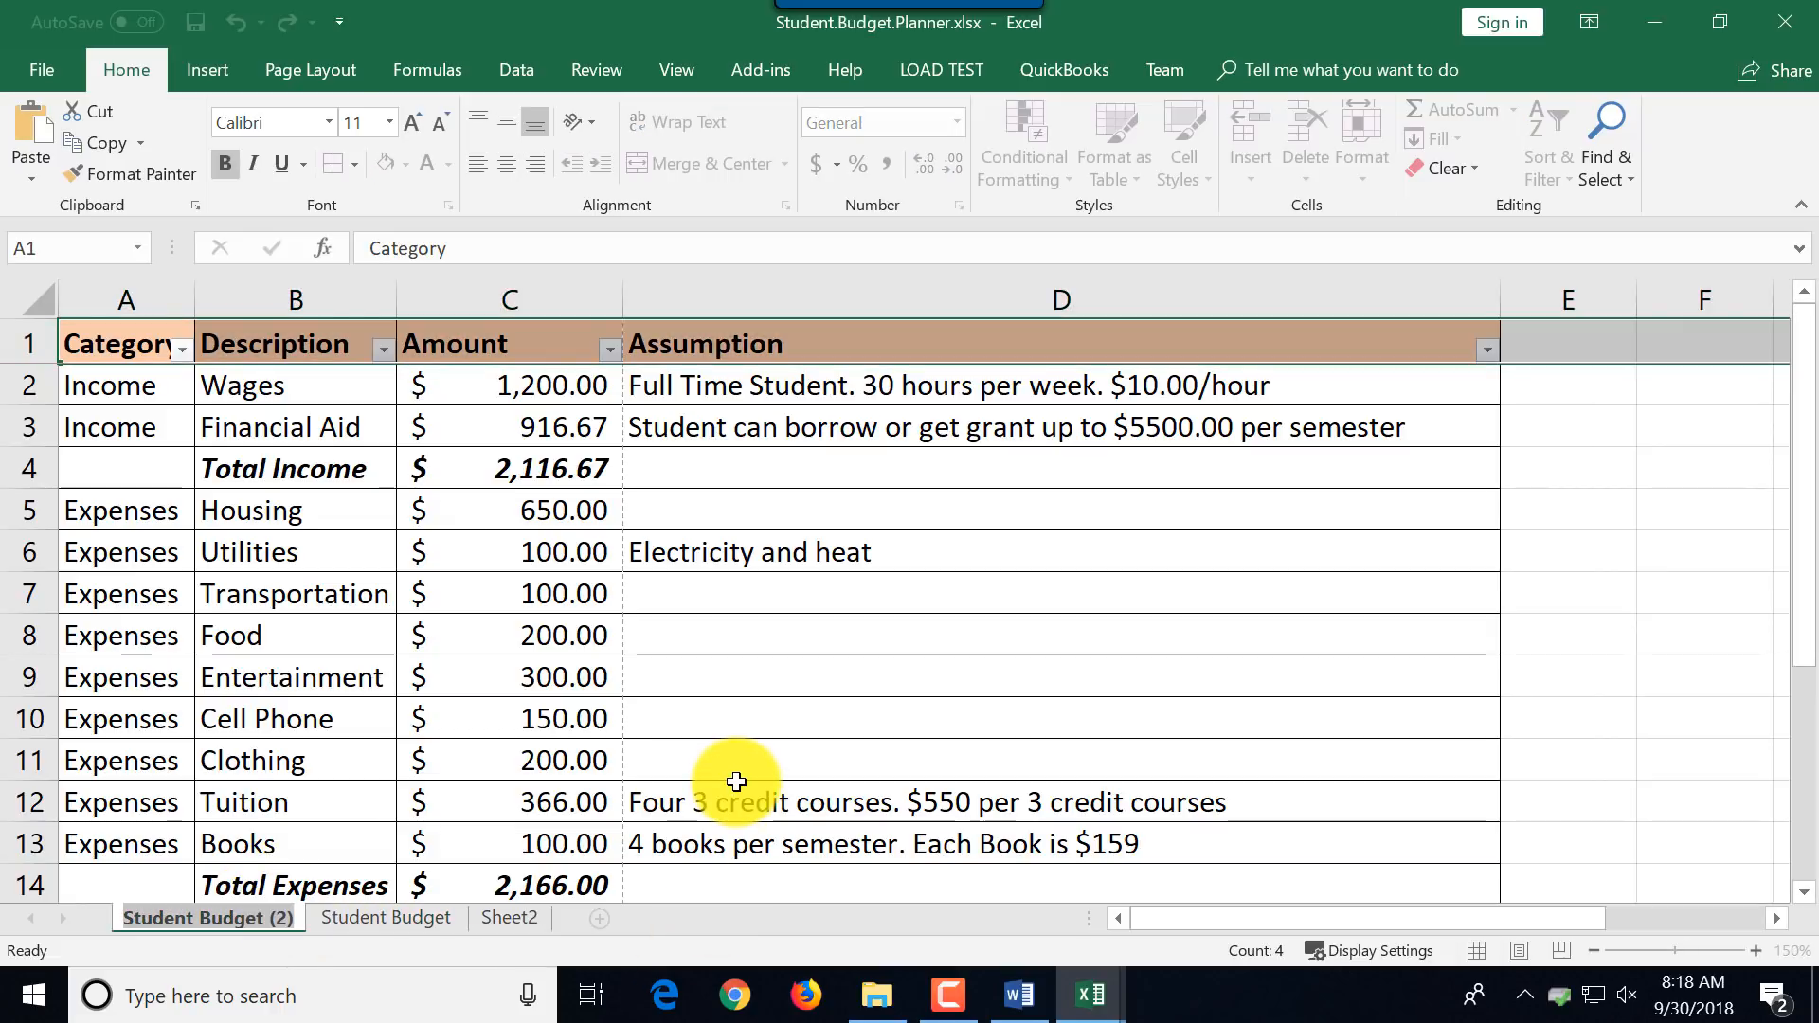
{"action": "double_click", "coordinate": [209, 917]}
{"action": "type", "text": "Family Budget"}
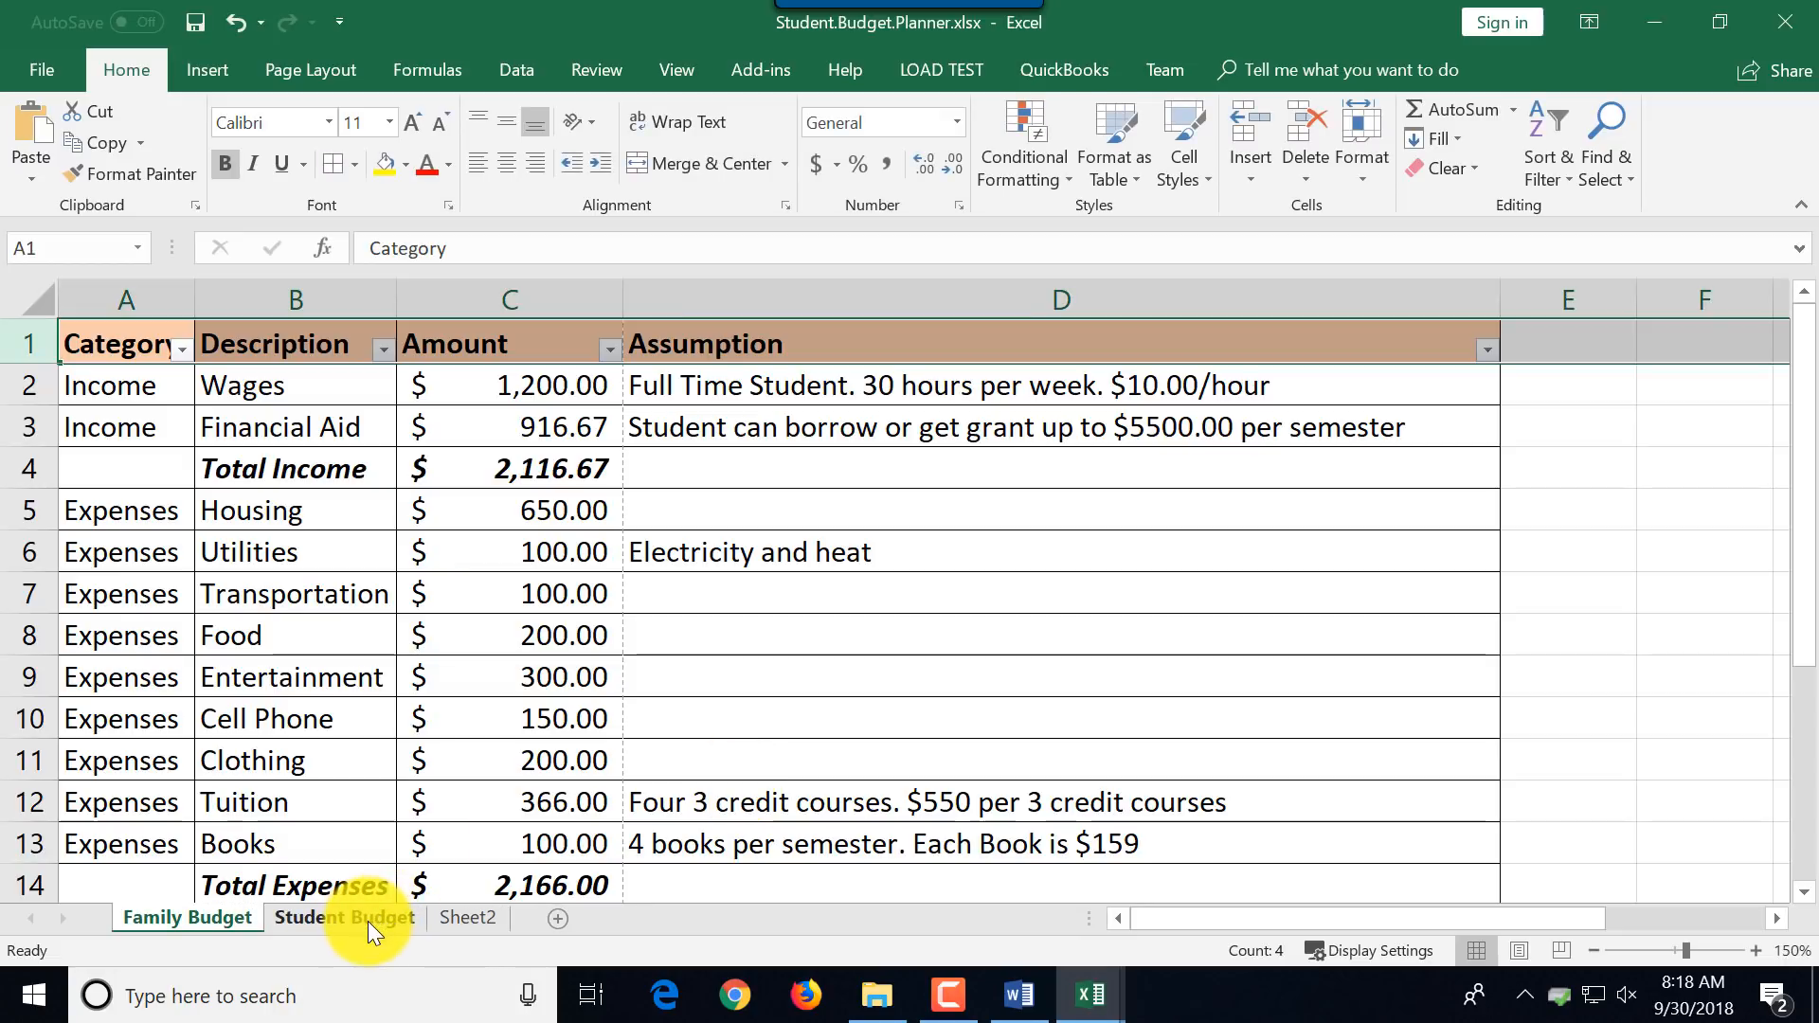
{"action": "left_click", "coordinate": [188, 917]}
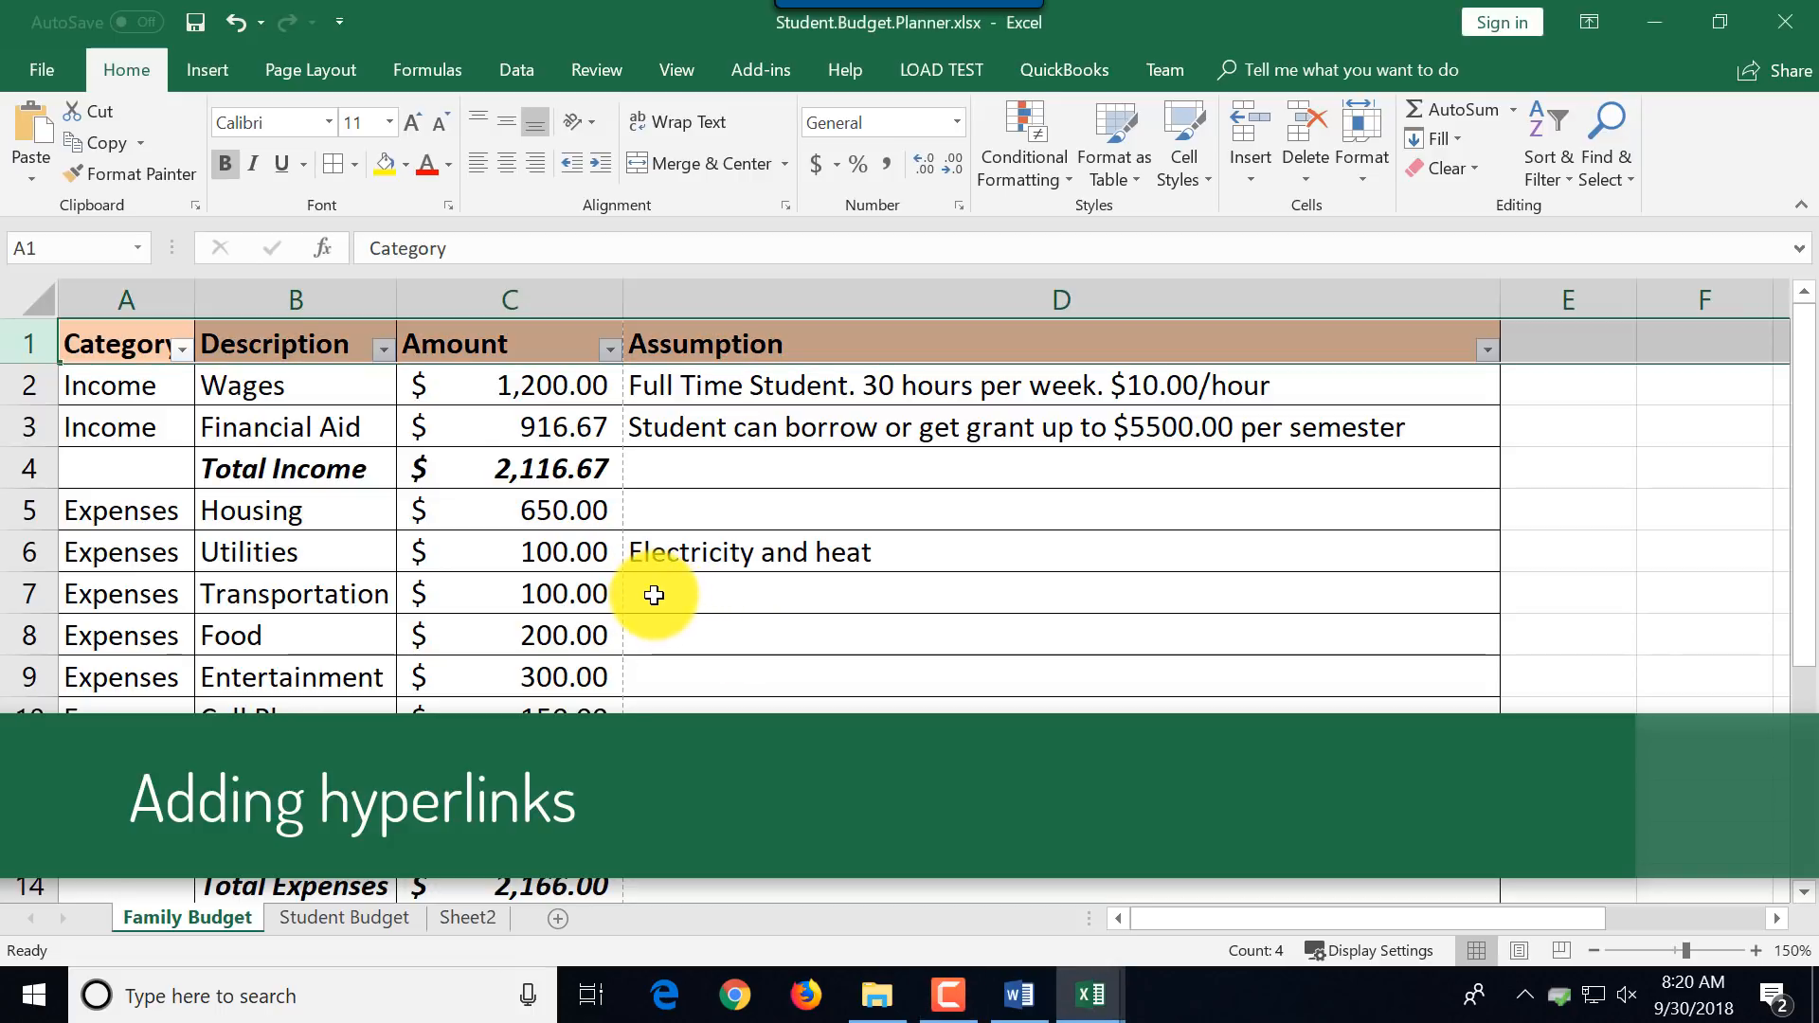
Enter 'Ubering to classes' as the Transportation assumption in D7.
{"action": "left_click", "coordinate": [766, 593]}
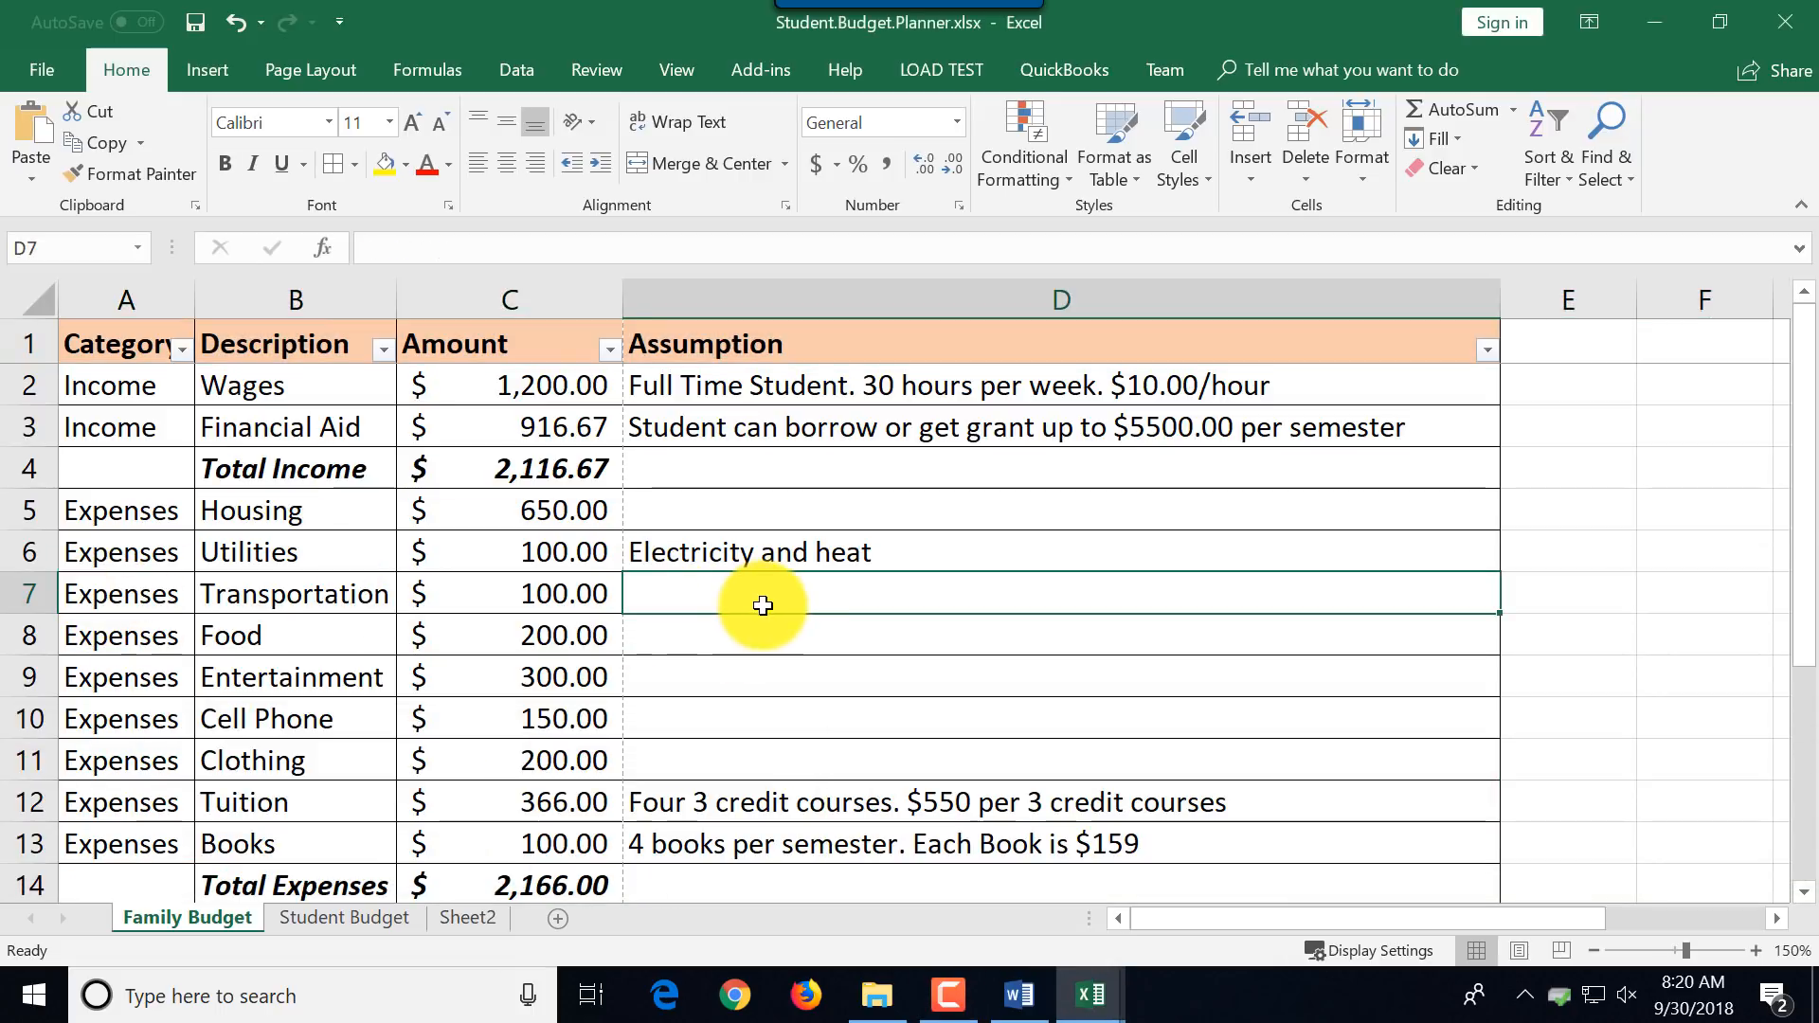
{"action": "type", "text": "U"}
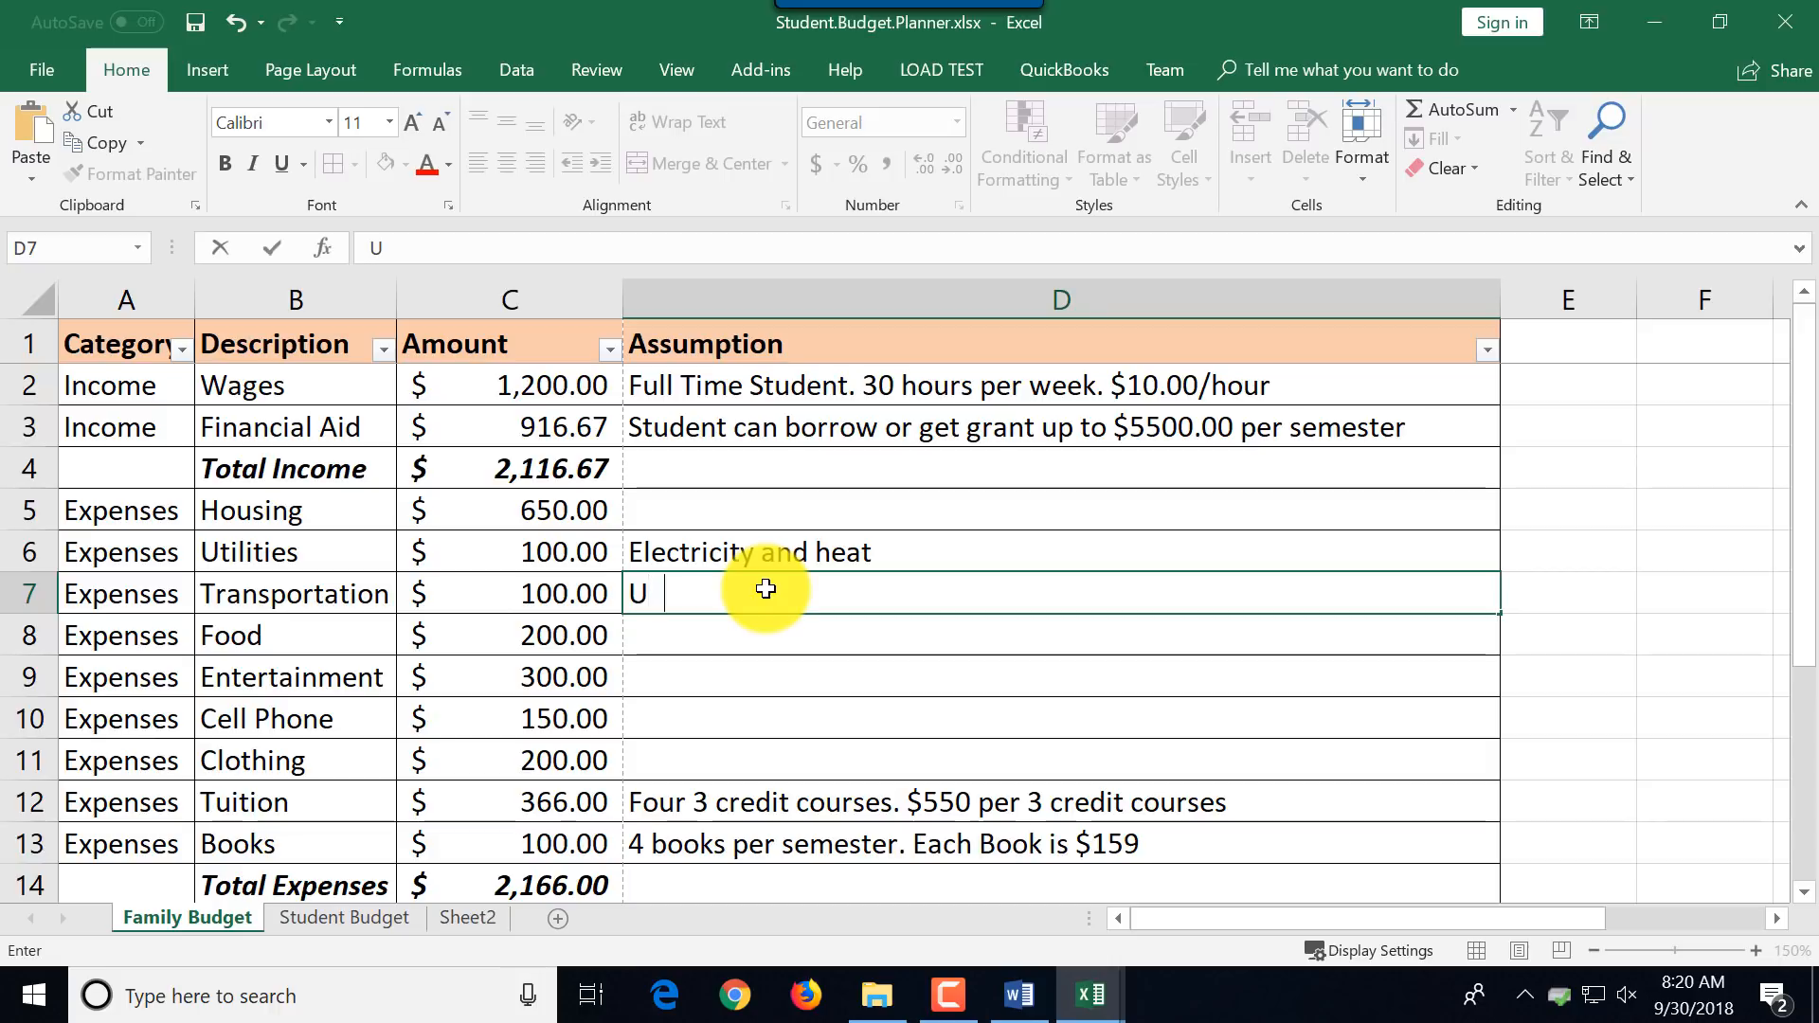
{"action": "type", "text": "bering to"}
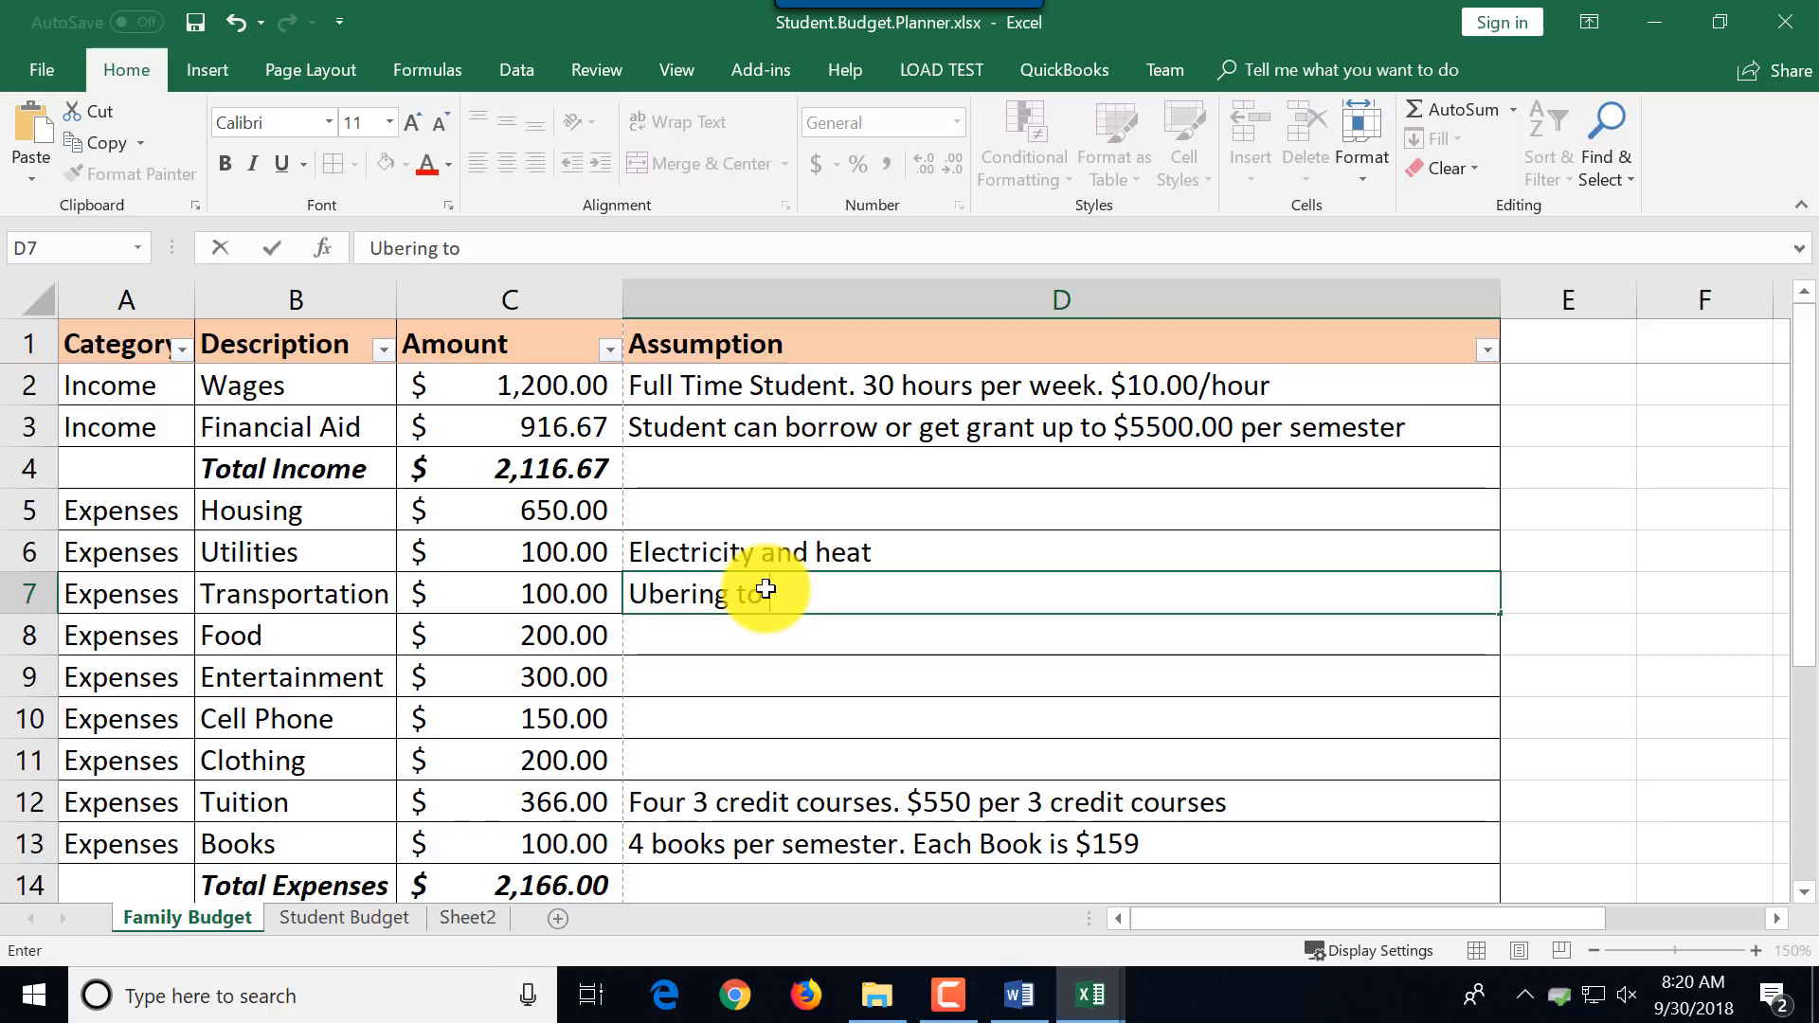
{"action": "type", "text": "classes"}
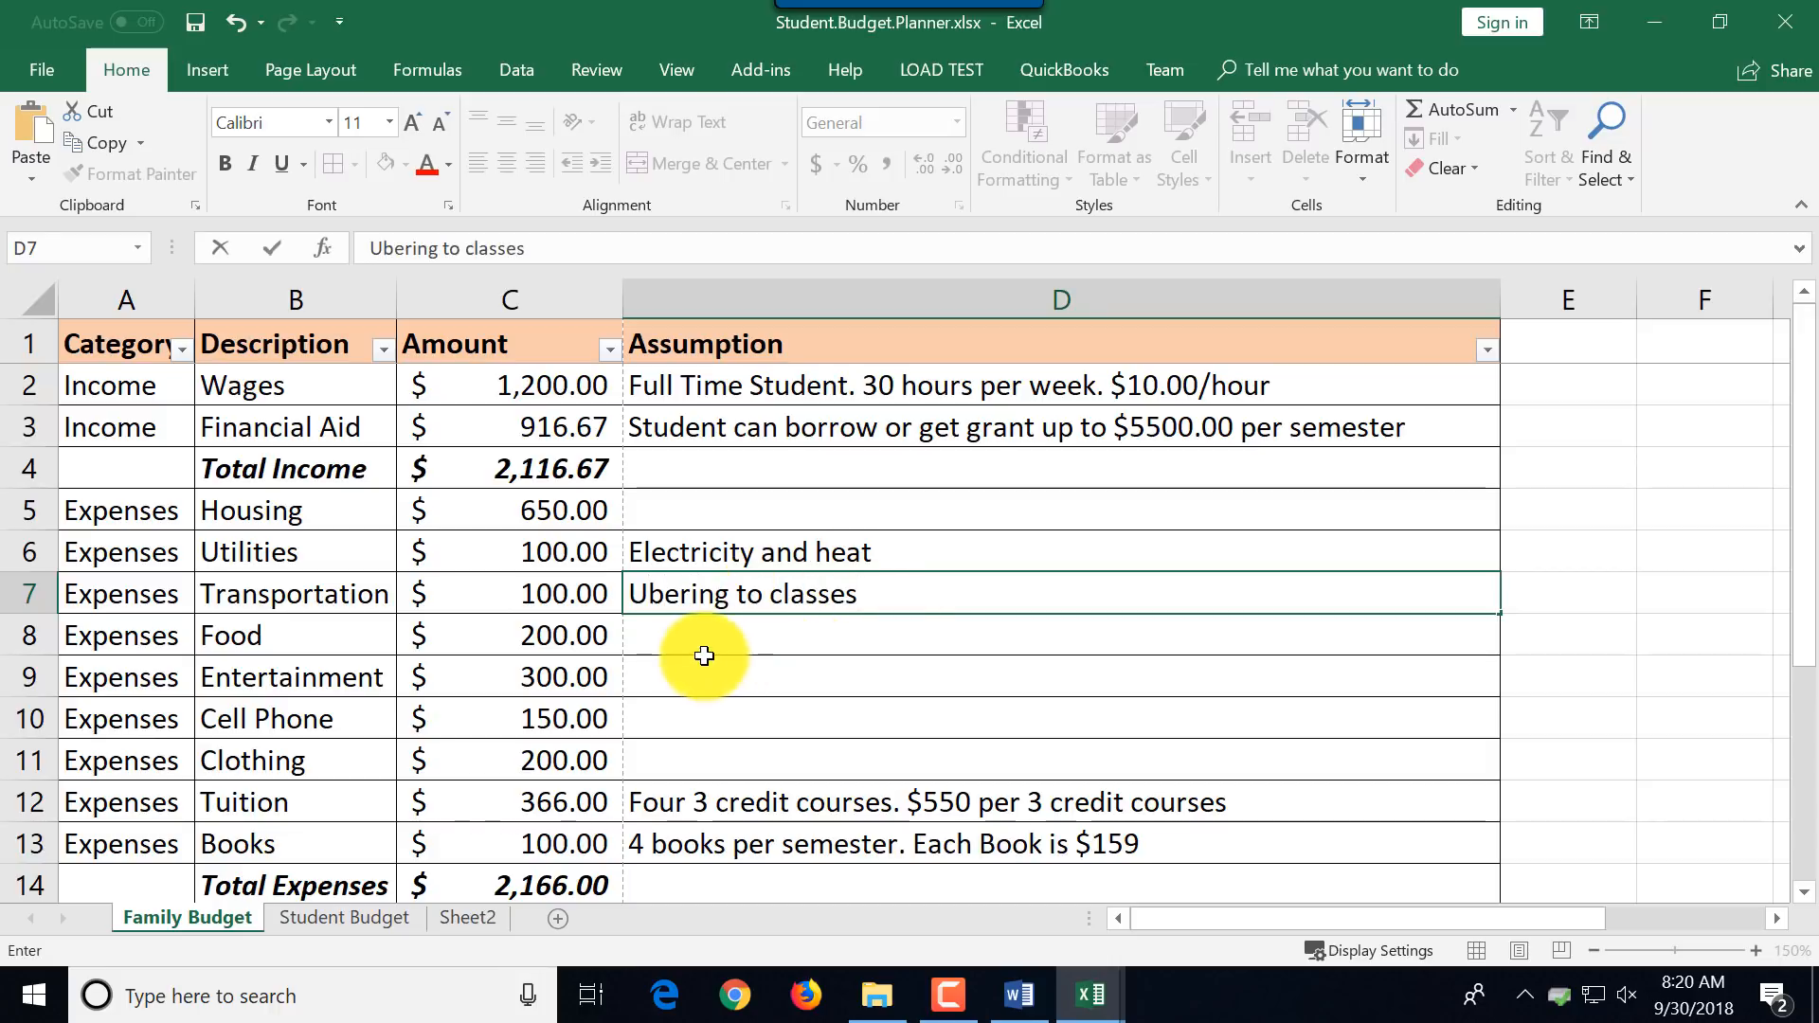
{"action": "left_click", "coordinate": [207, 70]}
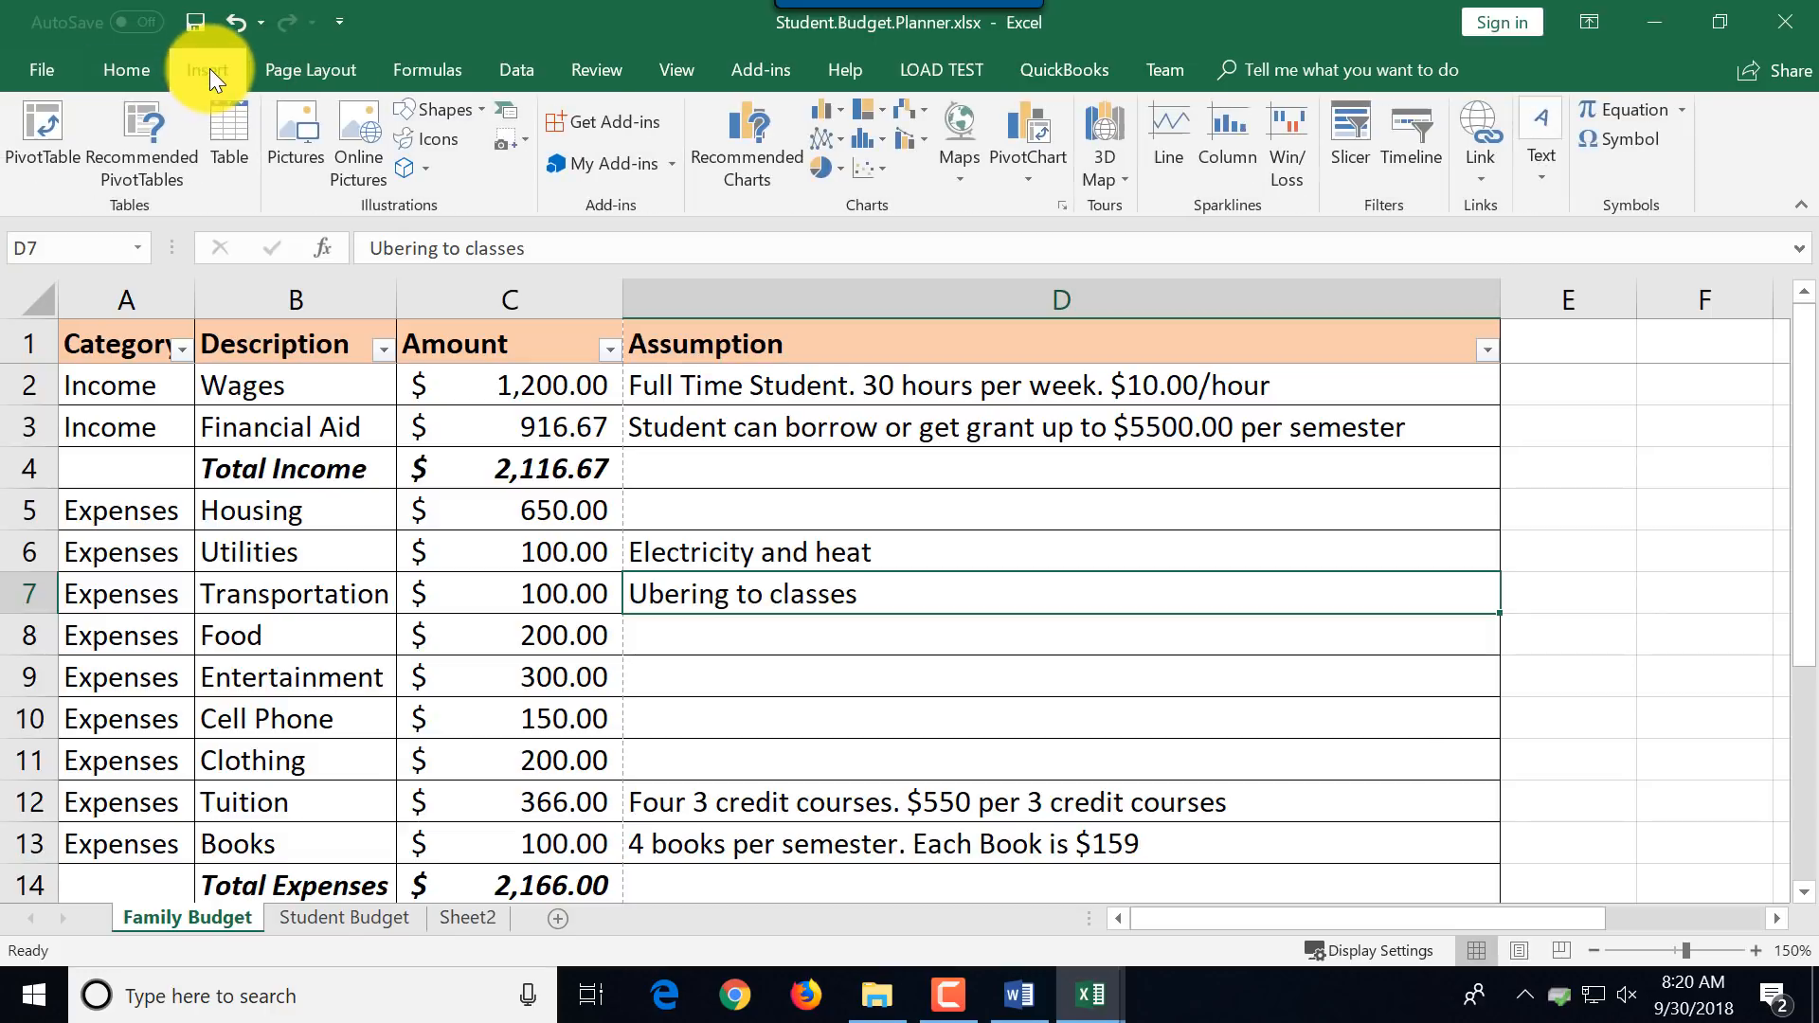
{"action": "mouse_move", "coordinate": [1480, 138]}
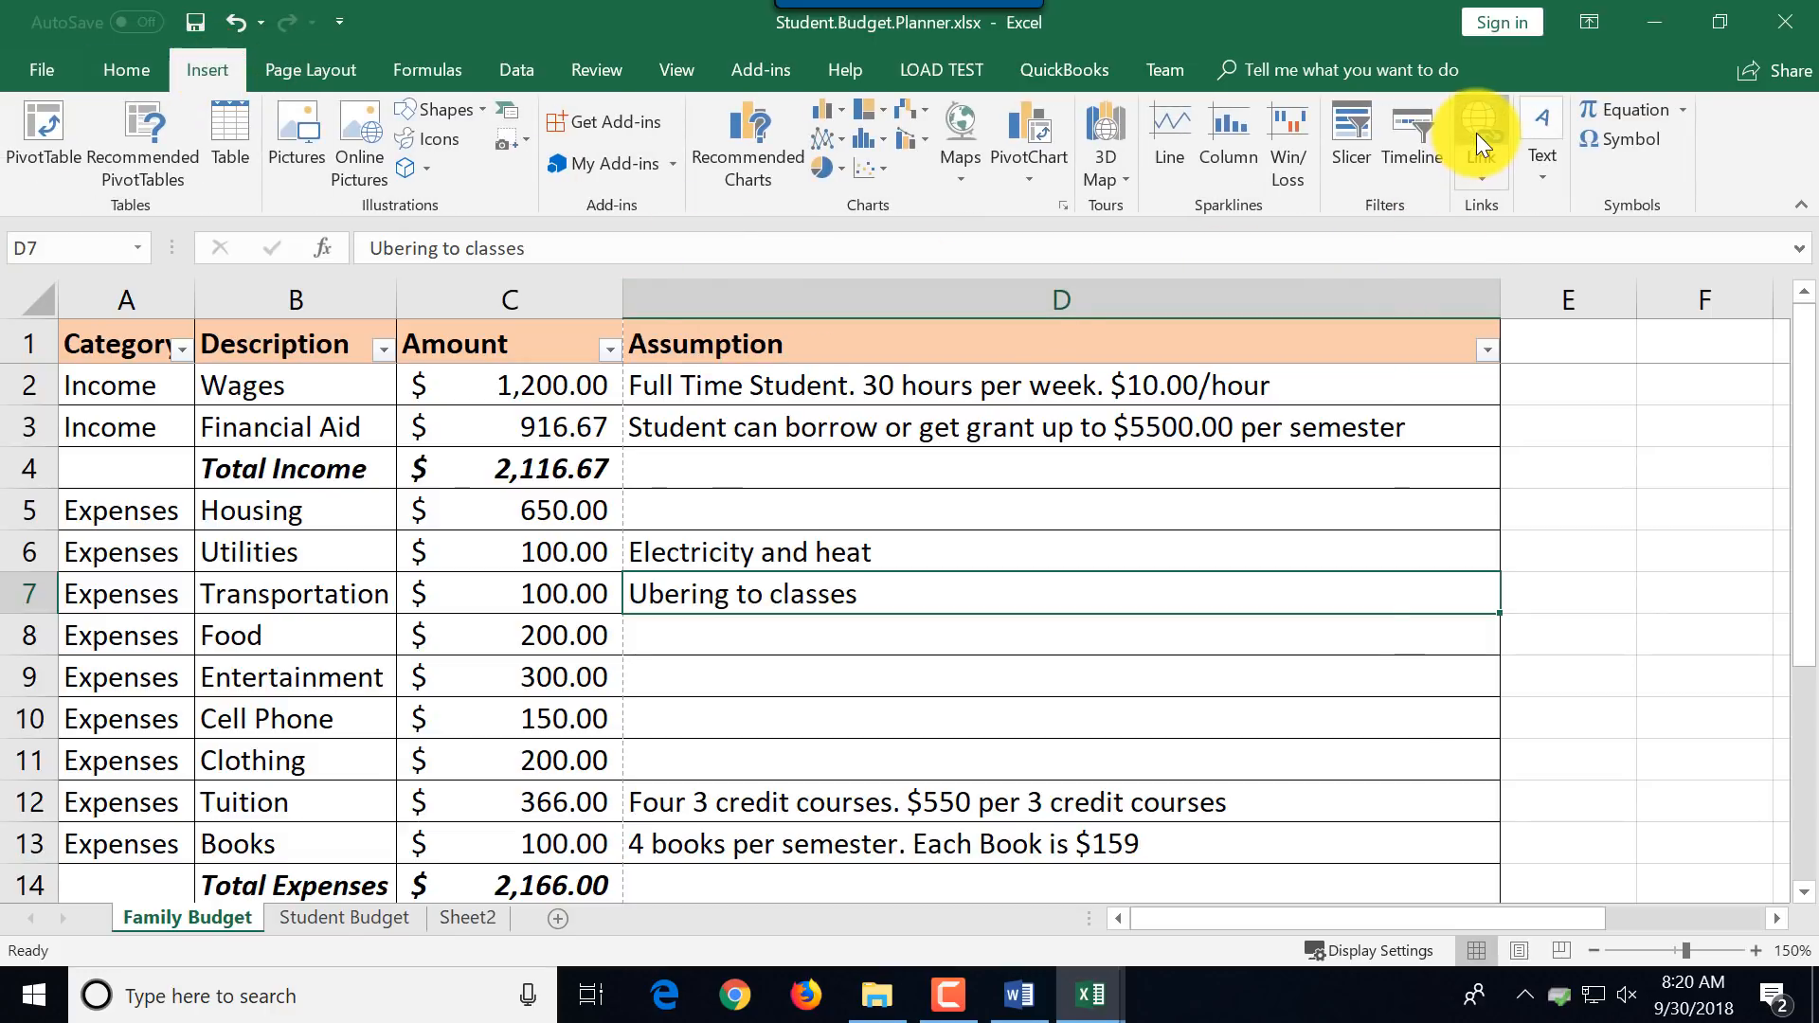
{"action": "left_click", "coordinate": [1478, 121]}
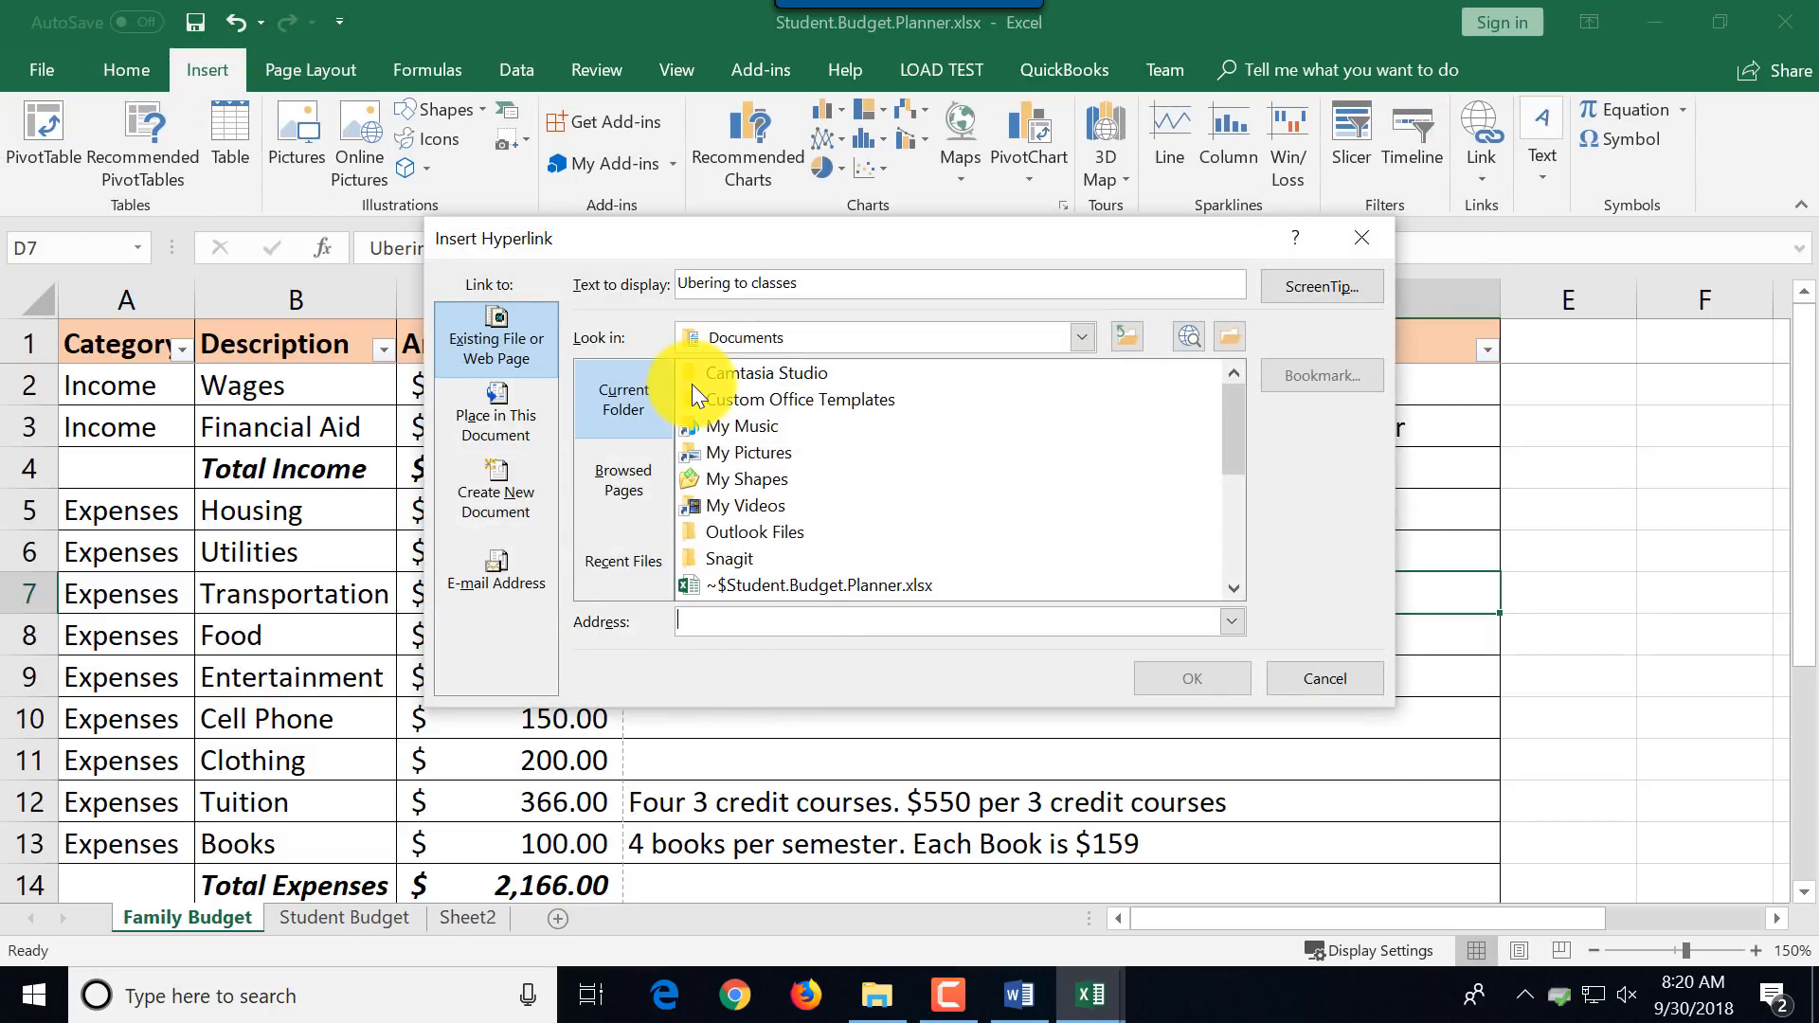
{"action": "type", "text": "http://howtoanalyzedata.net"}
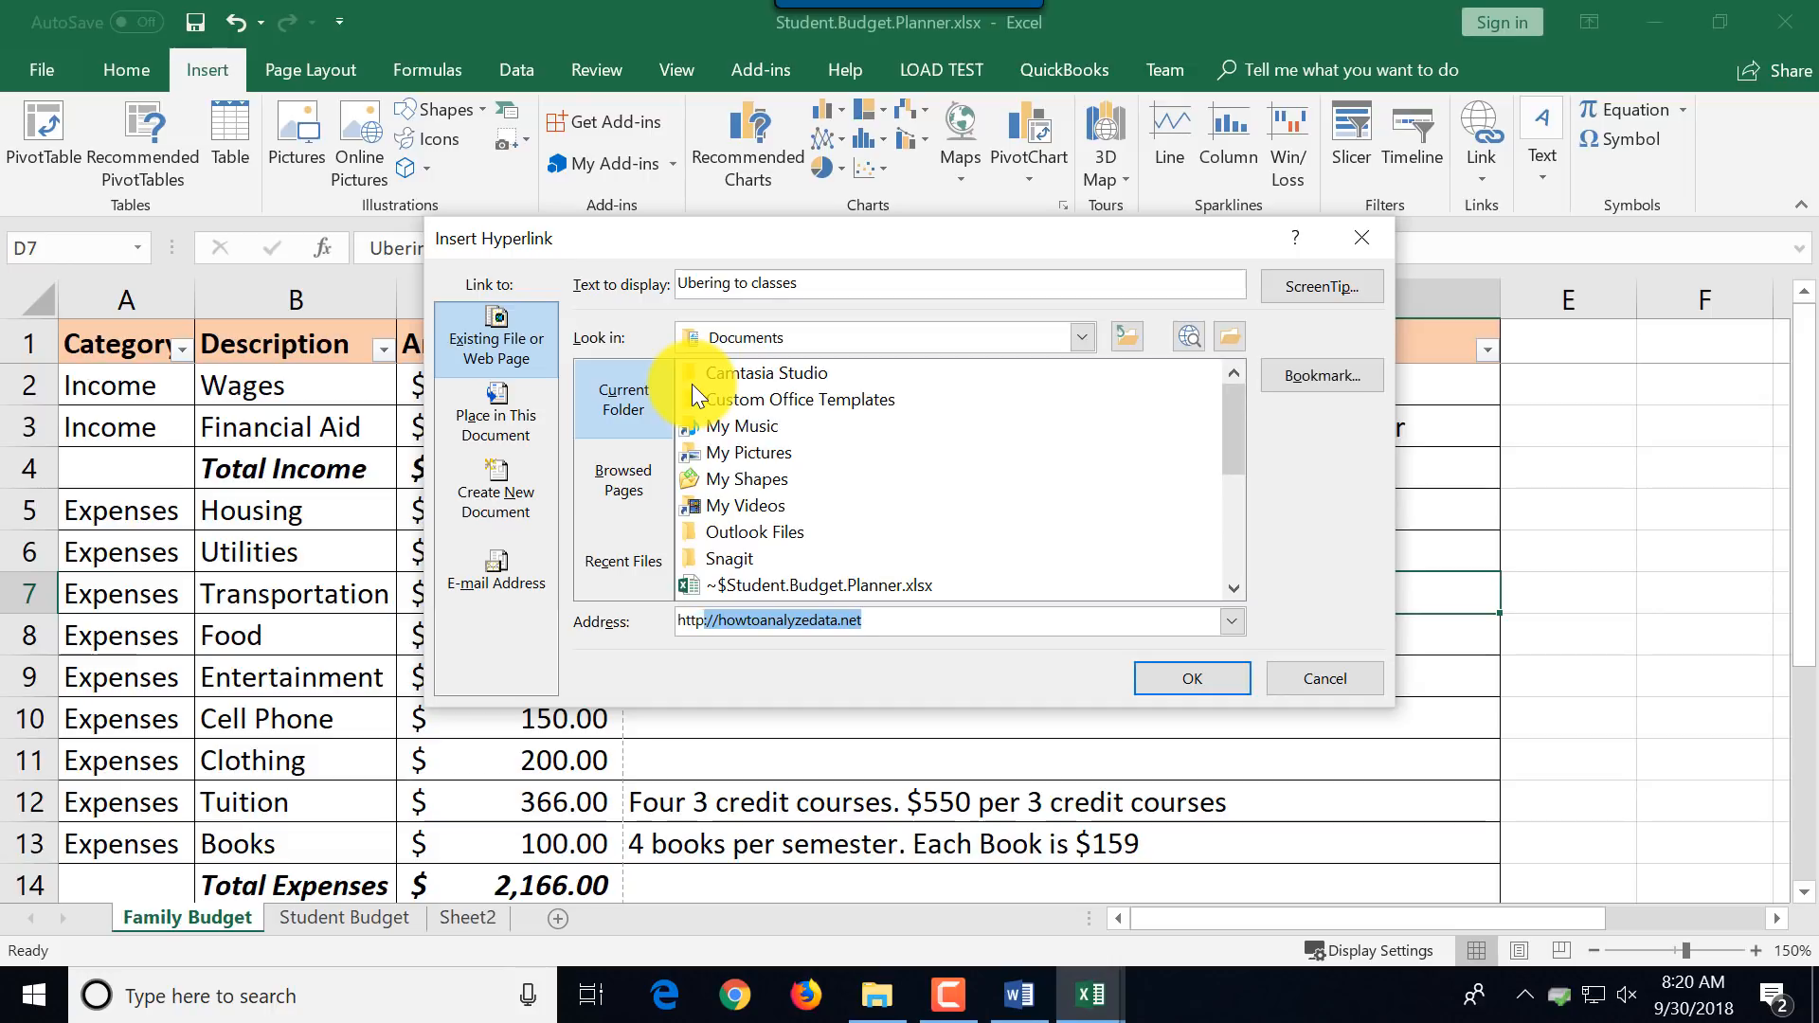
{"action": "type", "text": "http://u"}
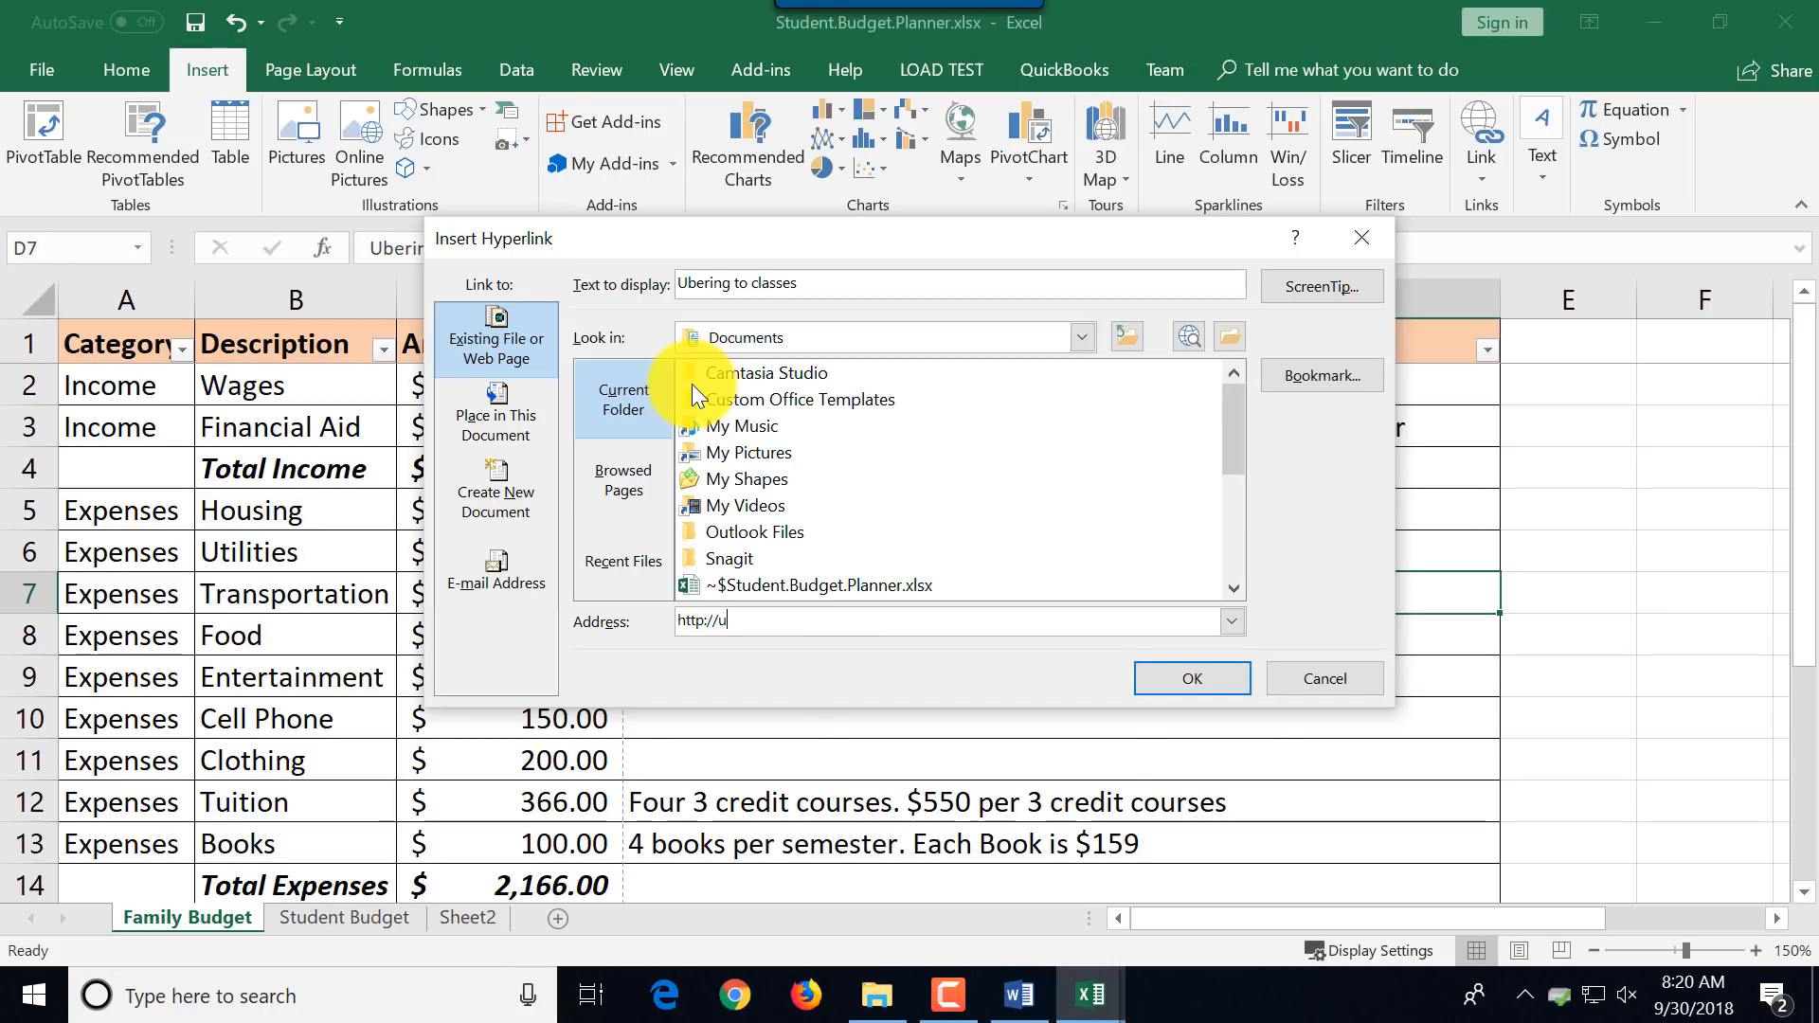
{"action": "type", "text": "ber.com"}
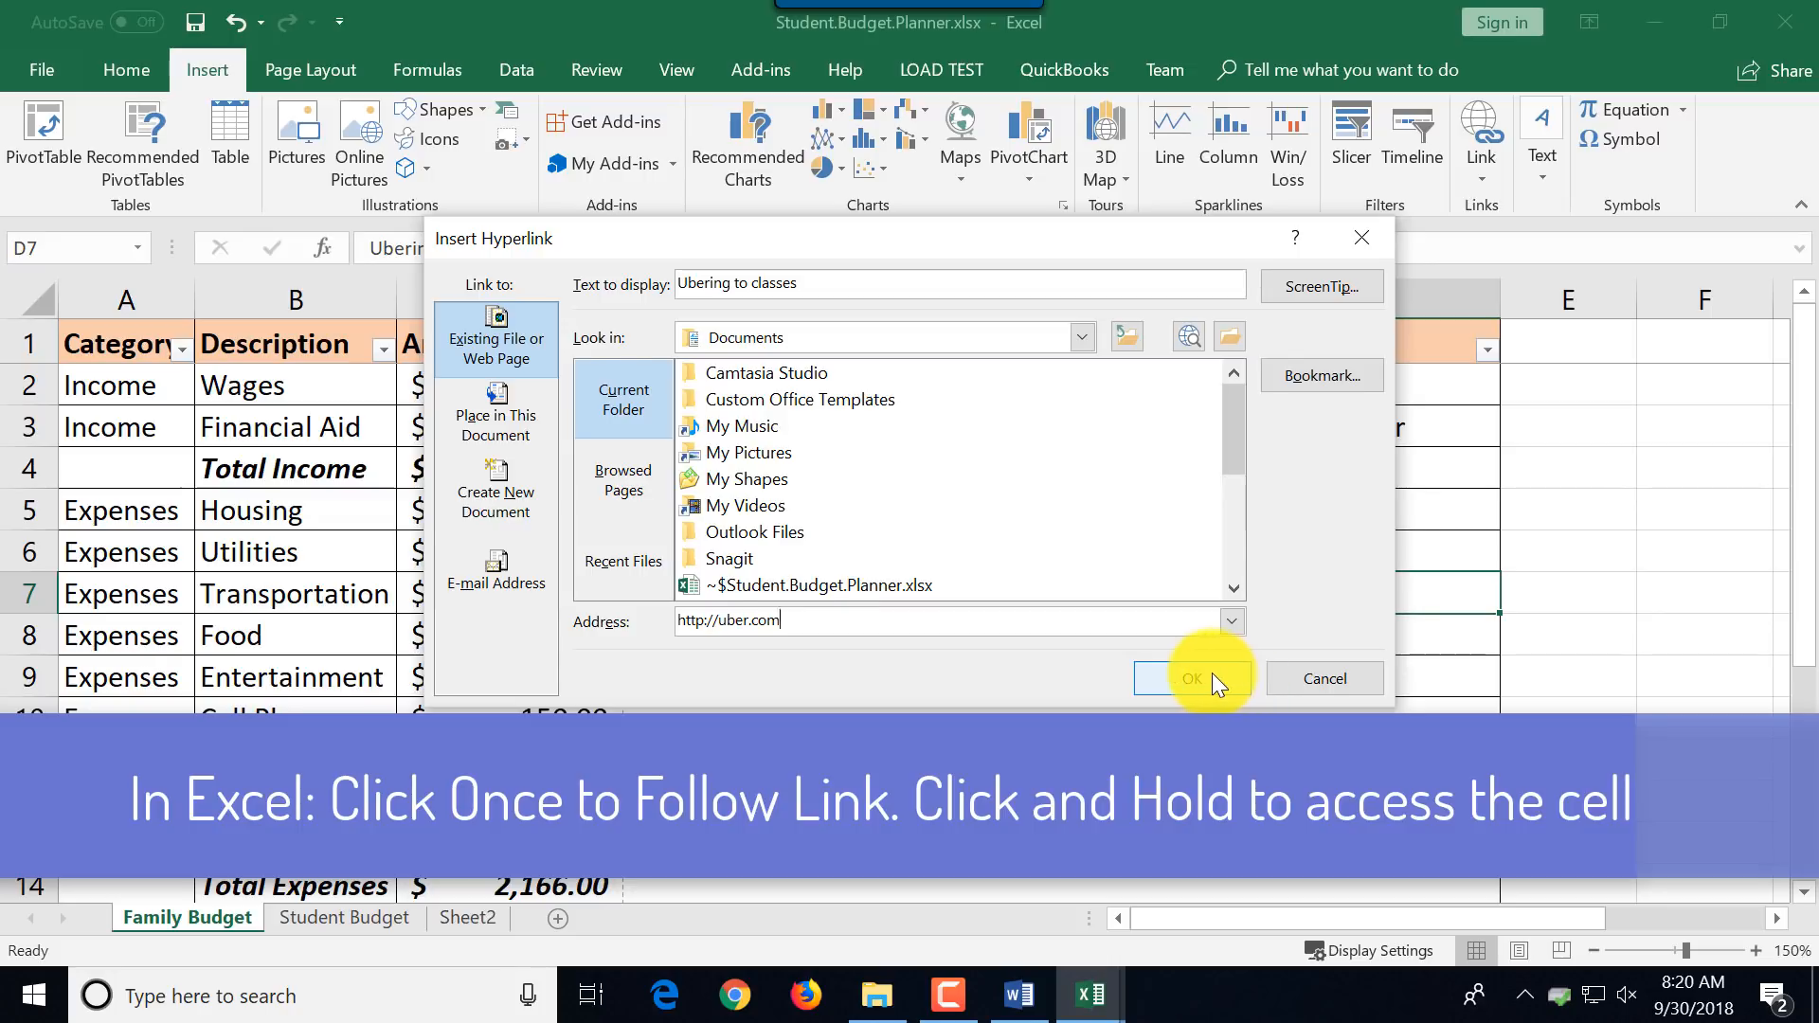
{"action": "left_click", "coordinate": [1192, 678]}
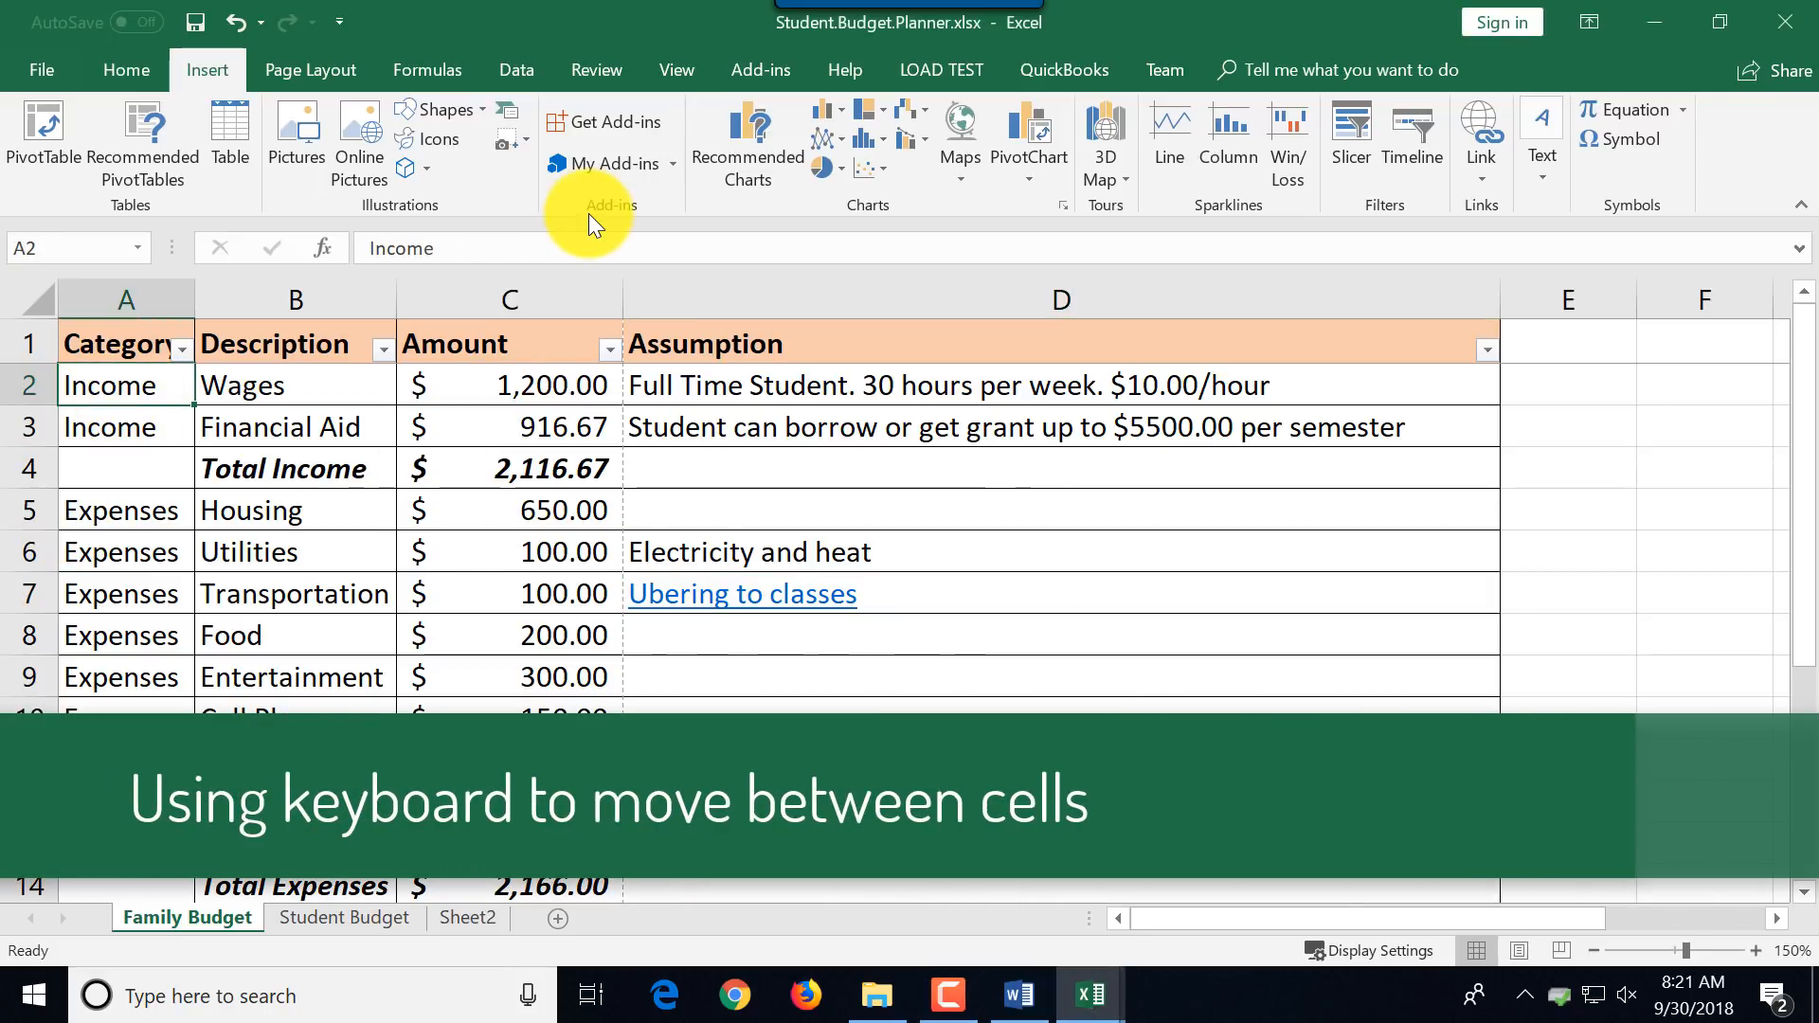
Move around the budget cells and enter 'new value' in B15 below Total Expenses.
{"action": "key", "text": "down"}
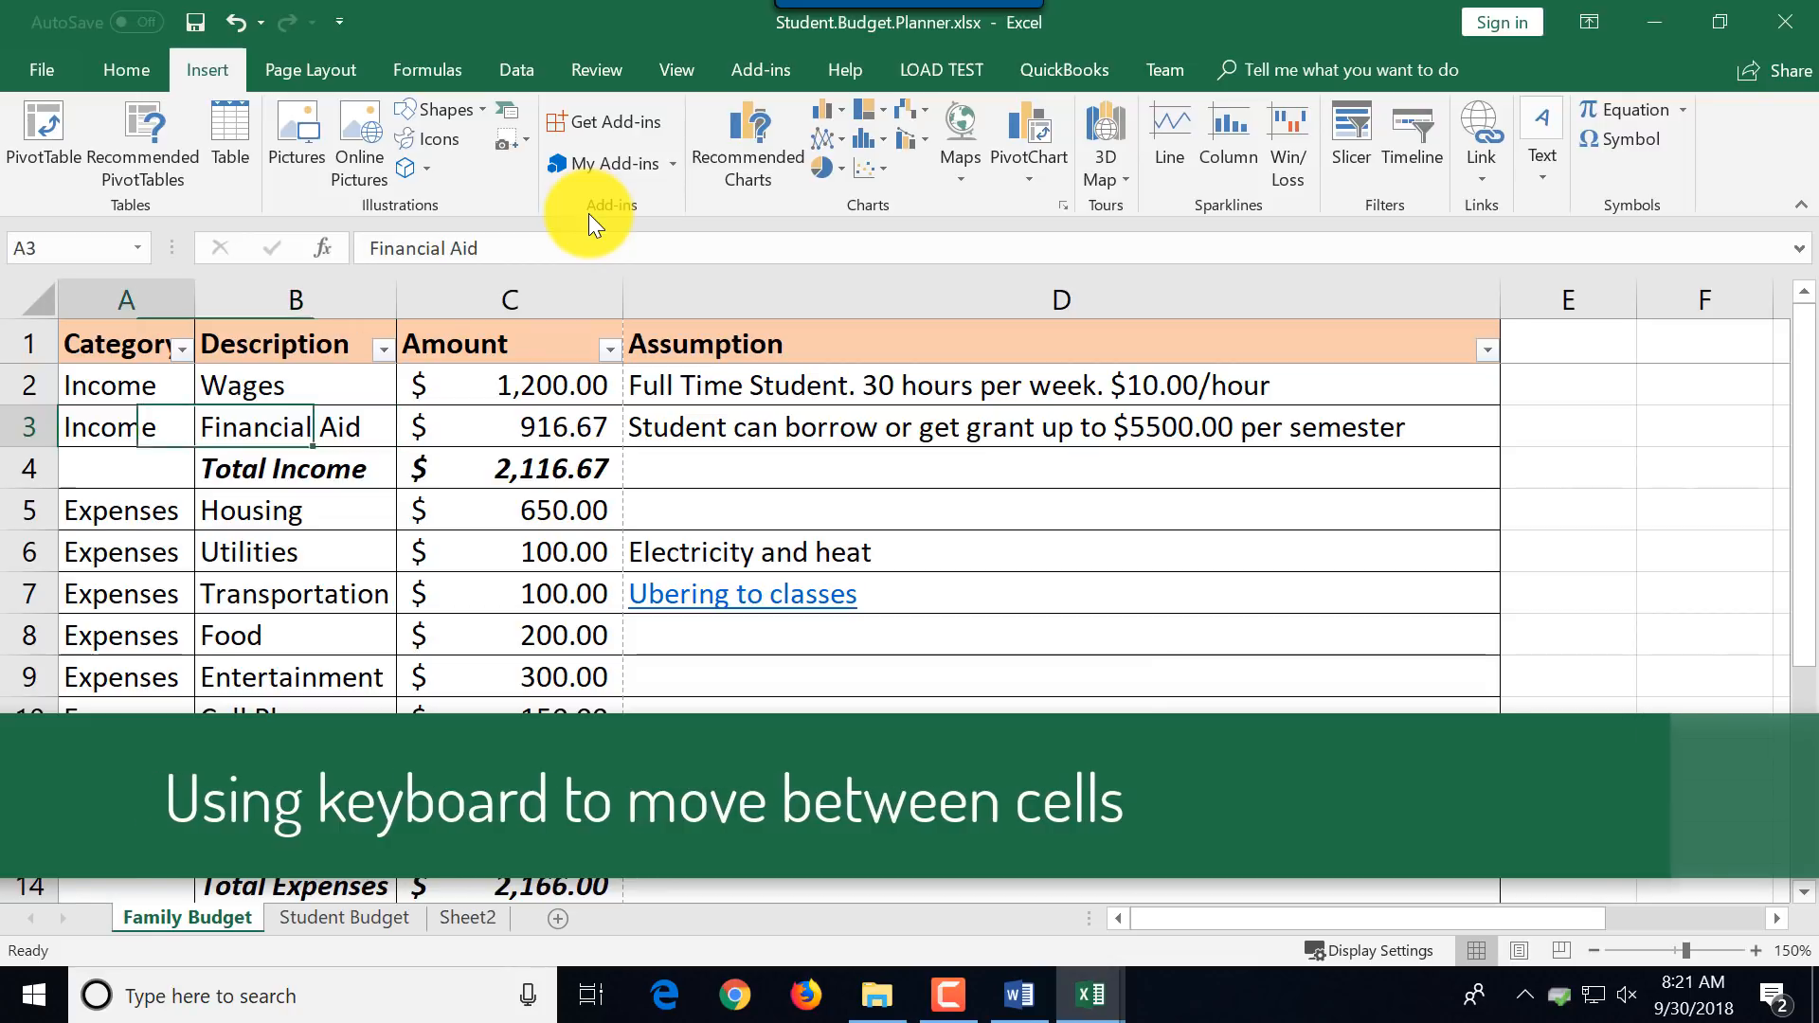
{"action": "key", "text": "Right"}
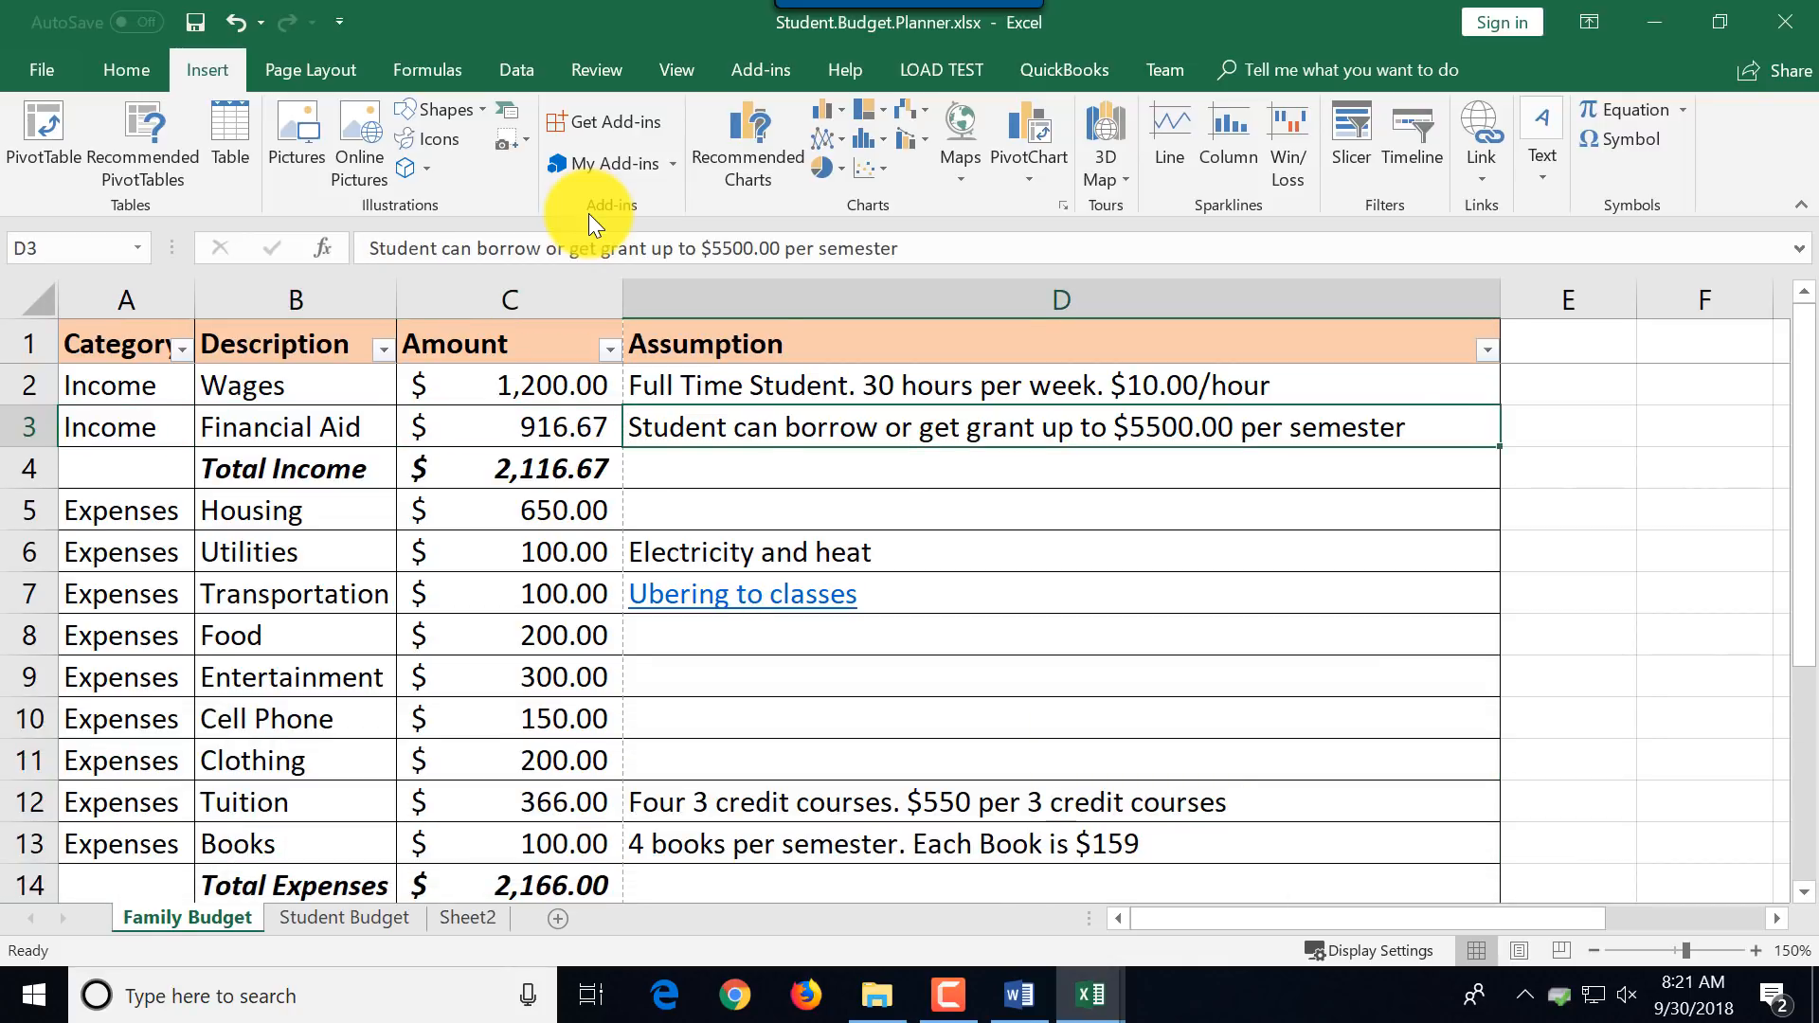
{"action": "left_click", "coordinate": [295, 510]}
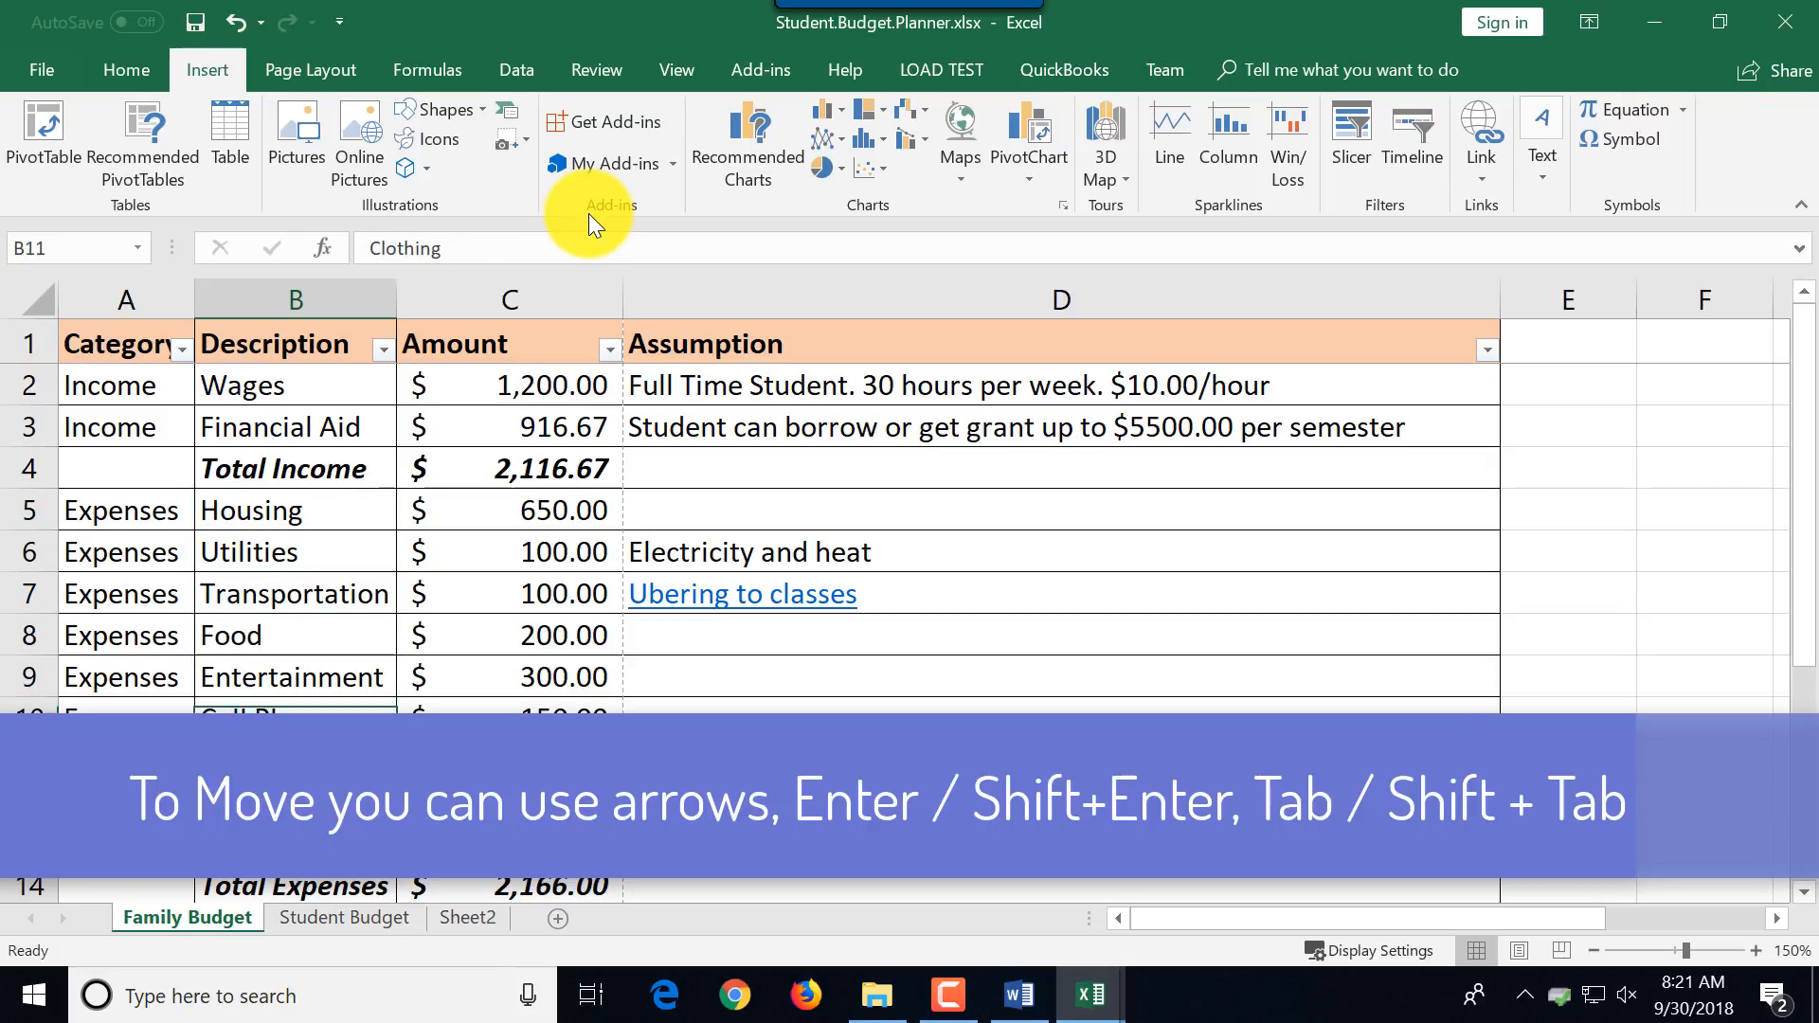
{"action": "scroll", "scroll_direction": "down", "scroll_amount": 3}
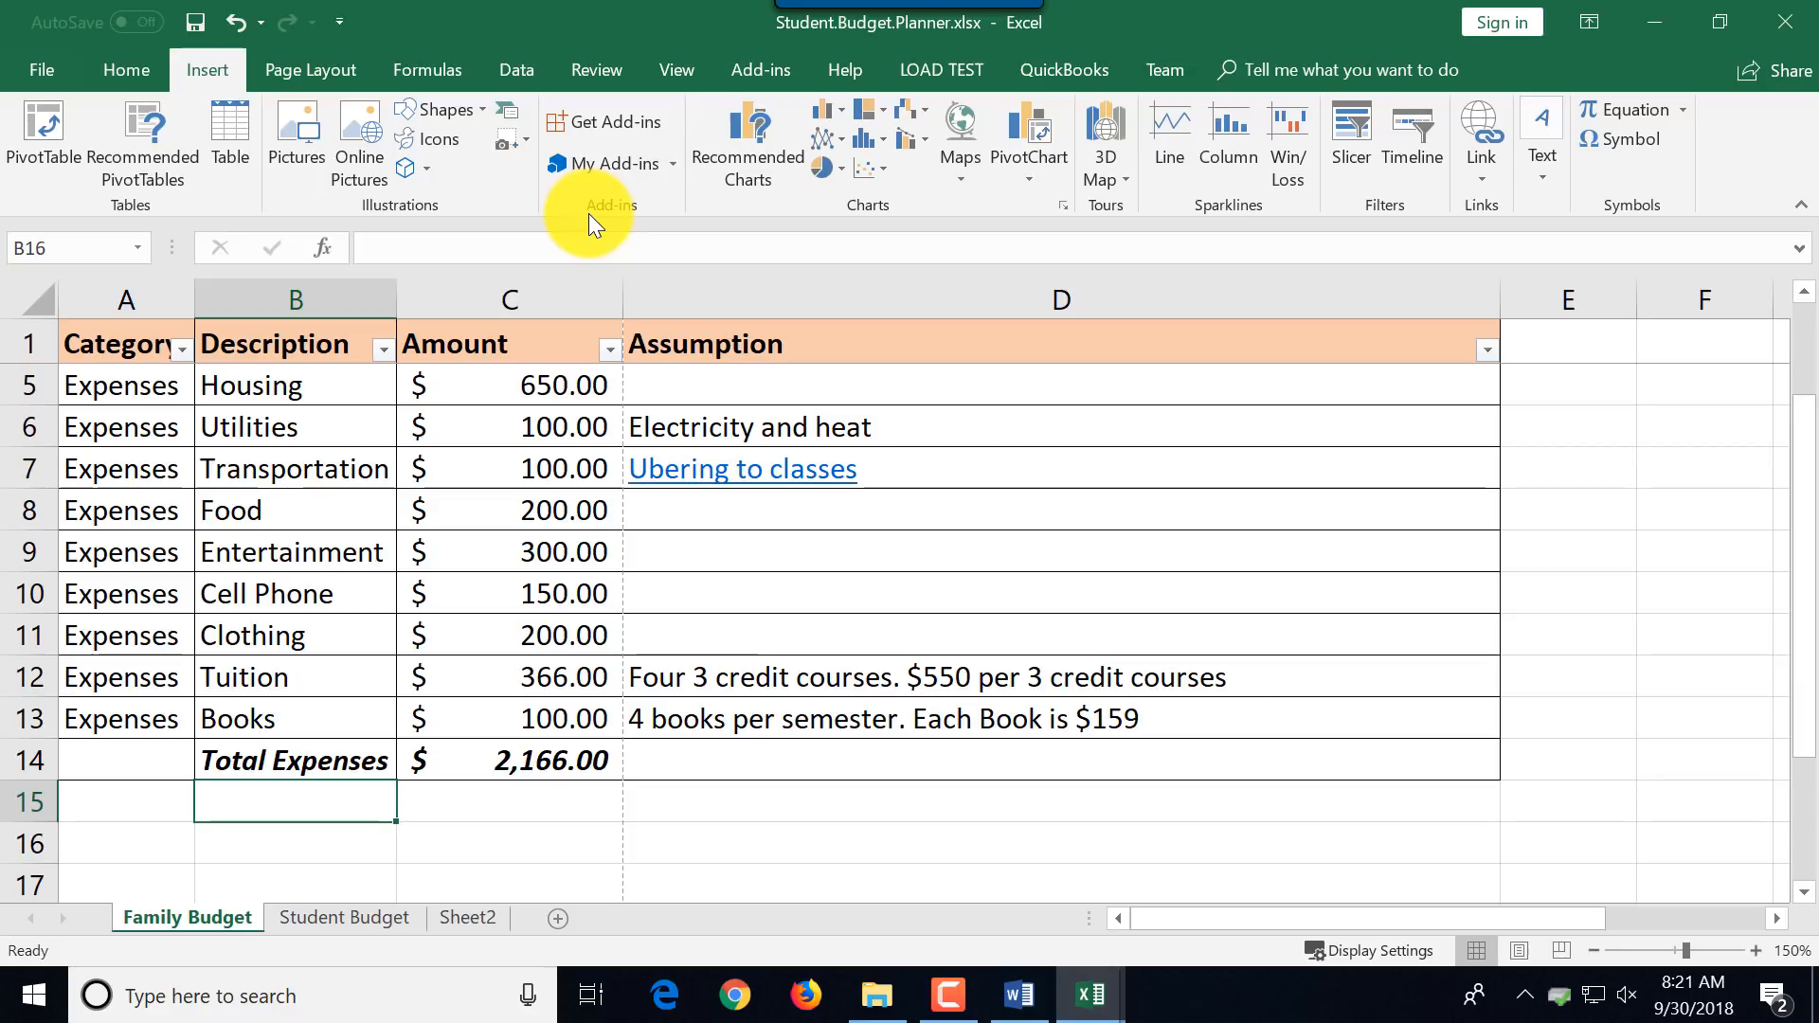
{"action": "left_click", "coordinate": [295, 718]}
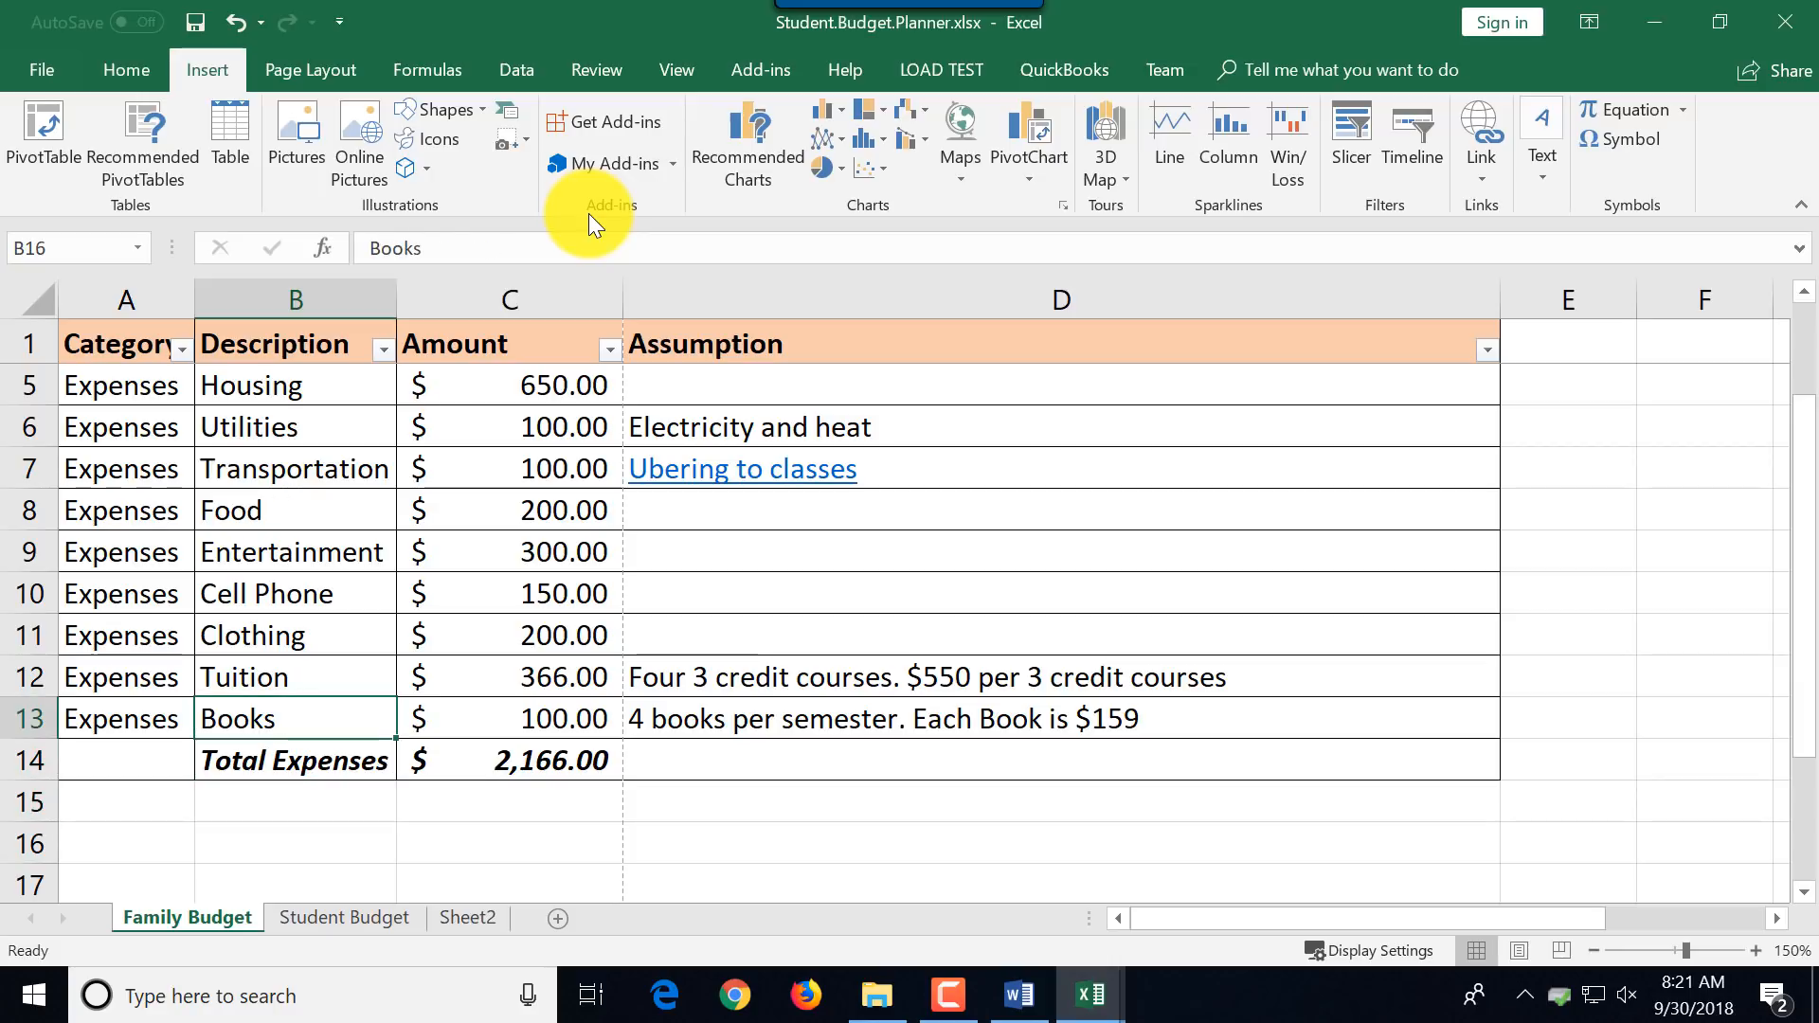
{"action": "left_click", "coordinate": [1057, 718]}
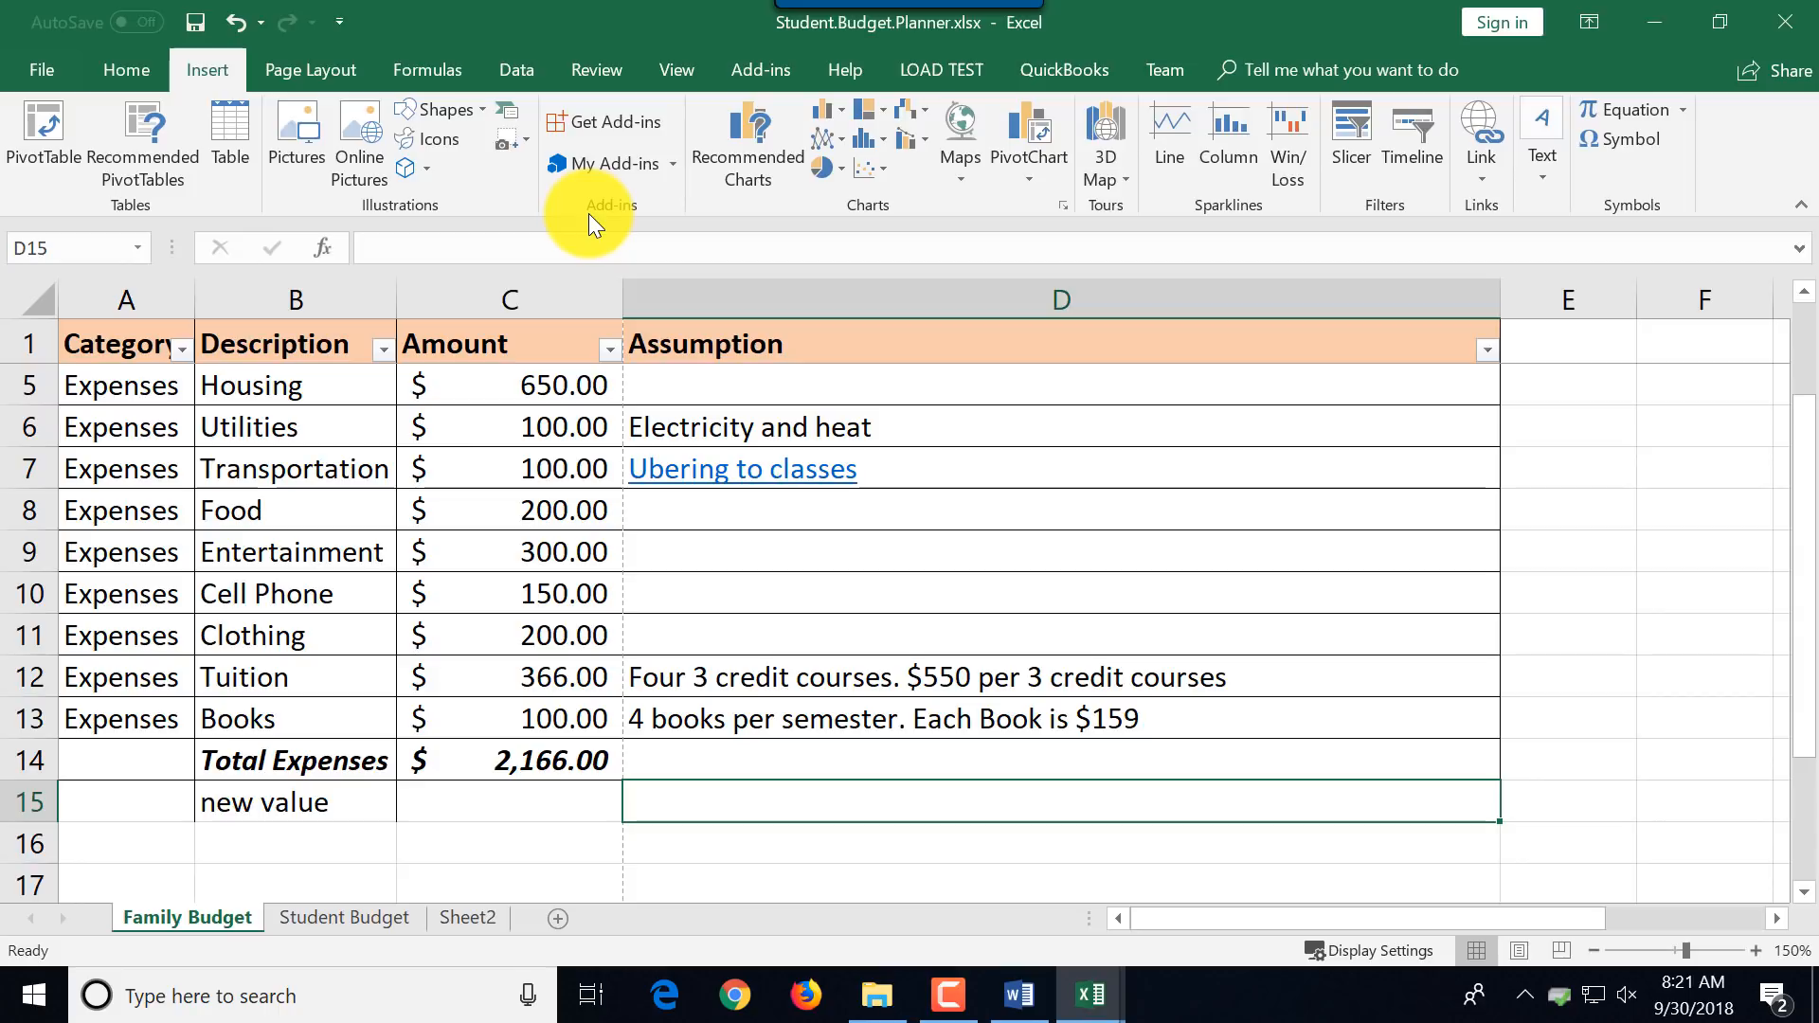
{"action": "left_click", "coordinate": [507, 801]}
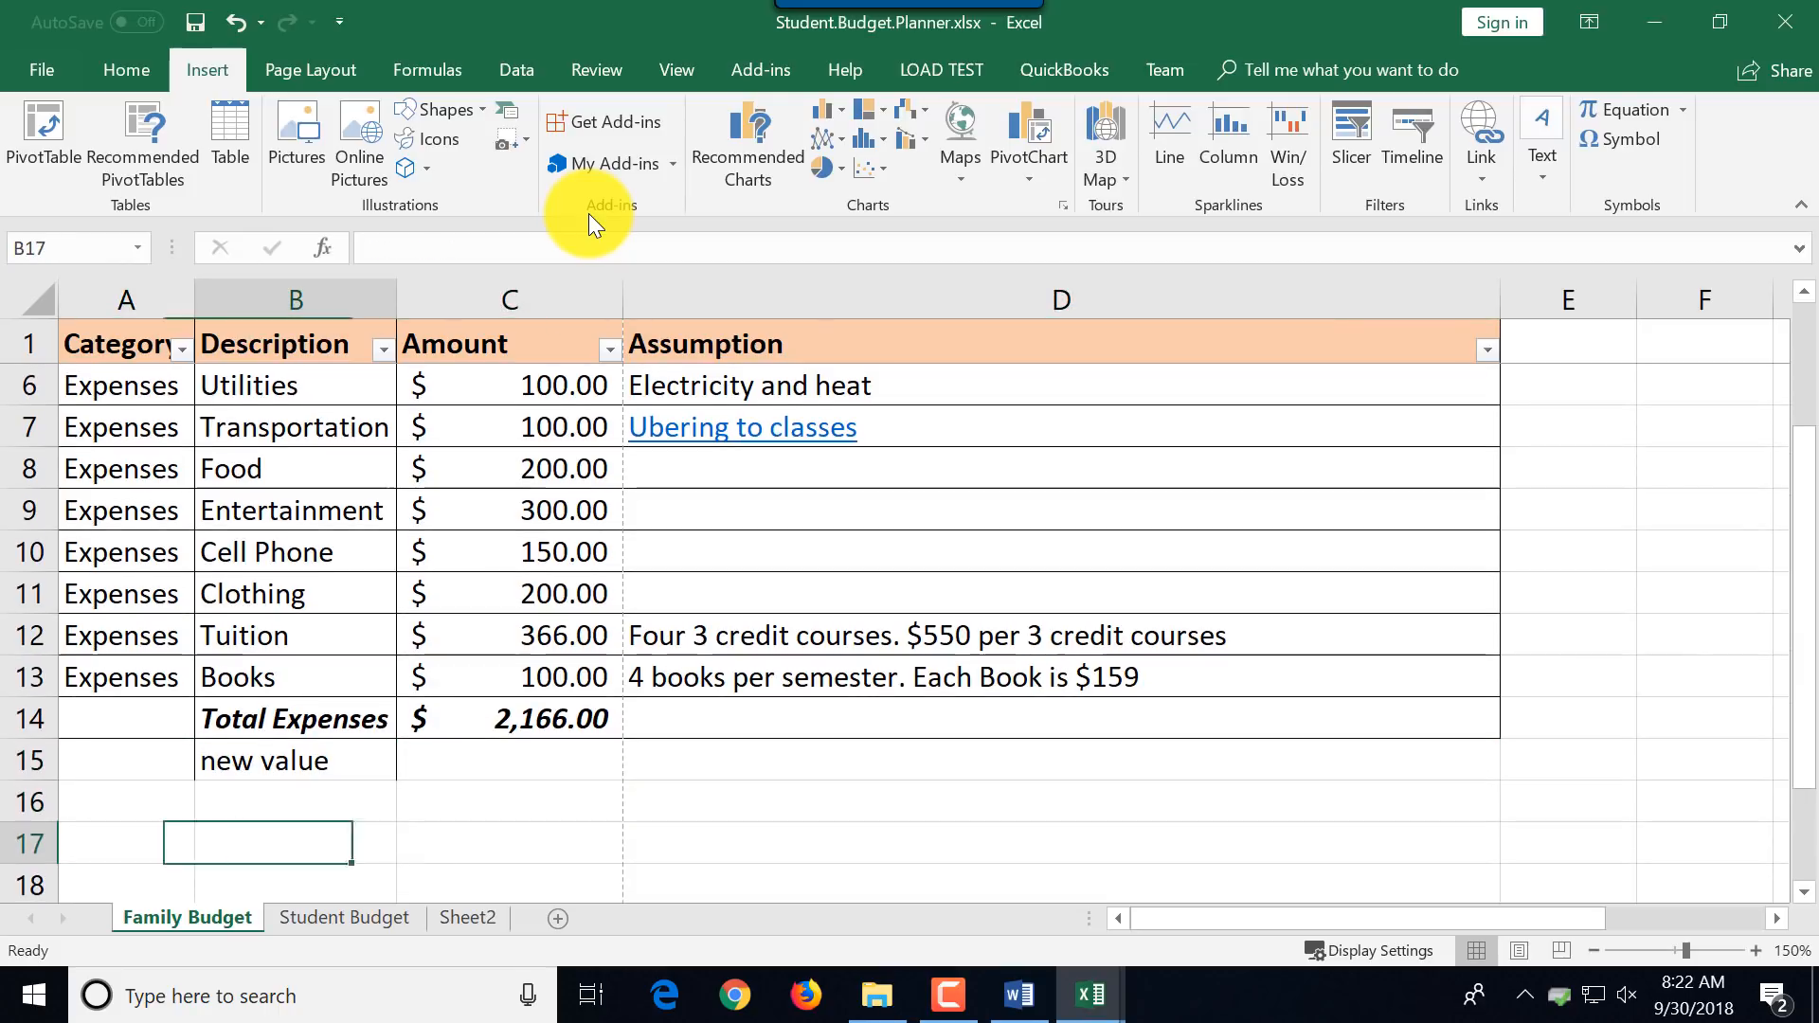
{"action": "key", "text": "alt+tab"}
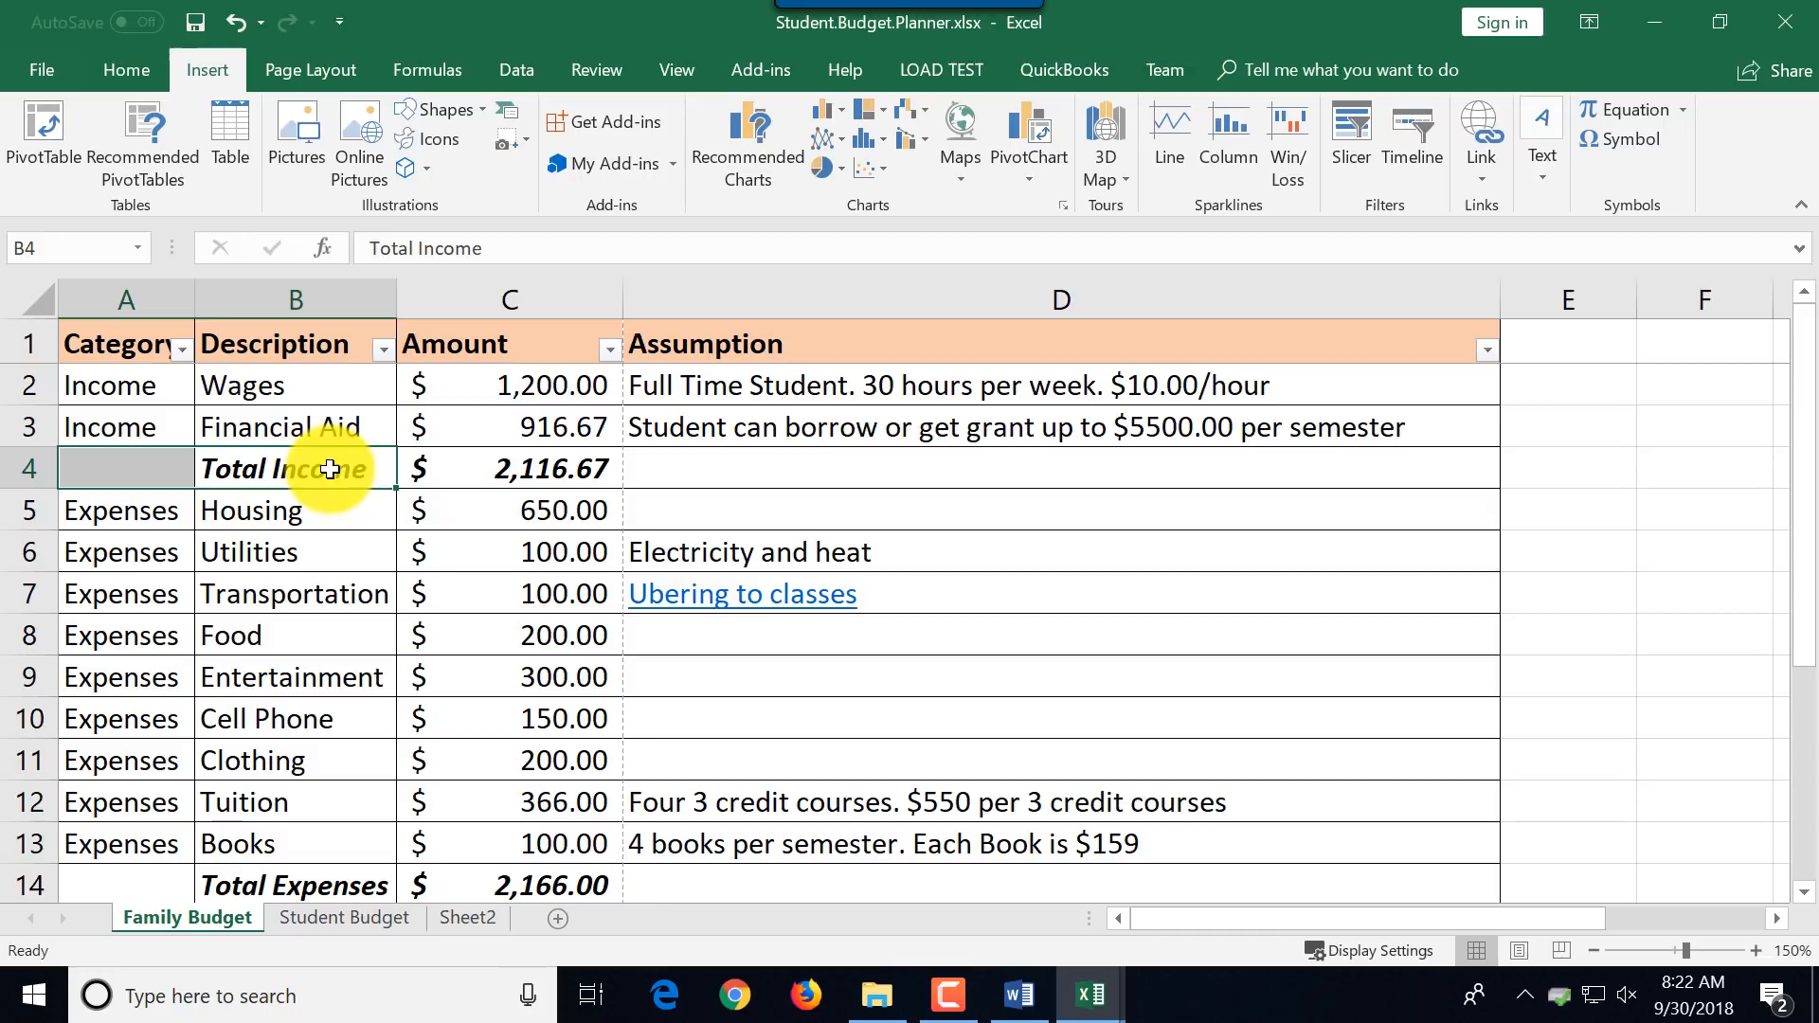
Merge the Total Income label across Category and Description via Format Cells Alignment.
{"action": "right_click", "coordinate": [324, 468]}
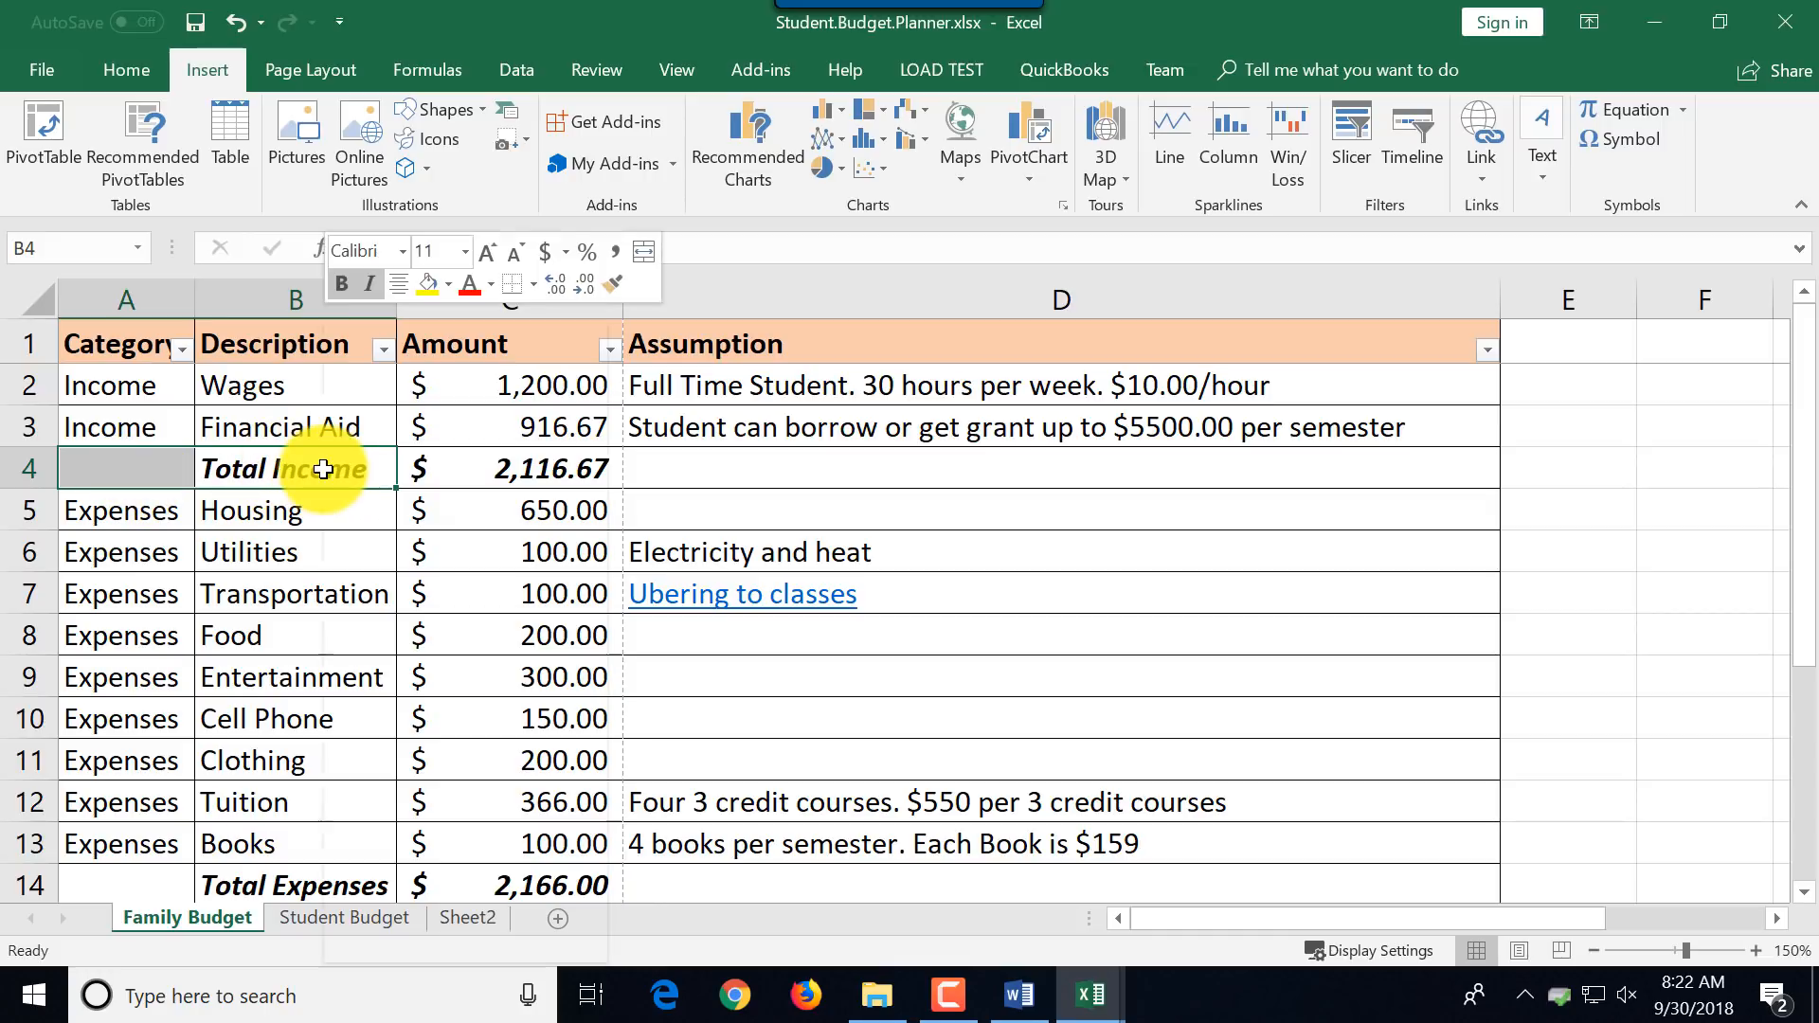
{"action": "right_click", "coordinate": [324, 468]}
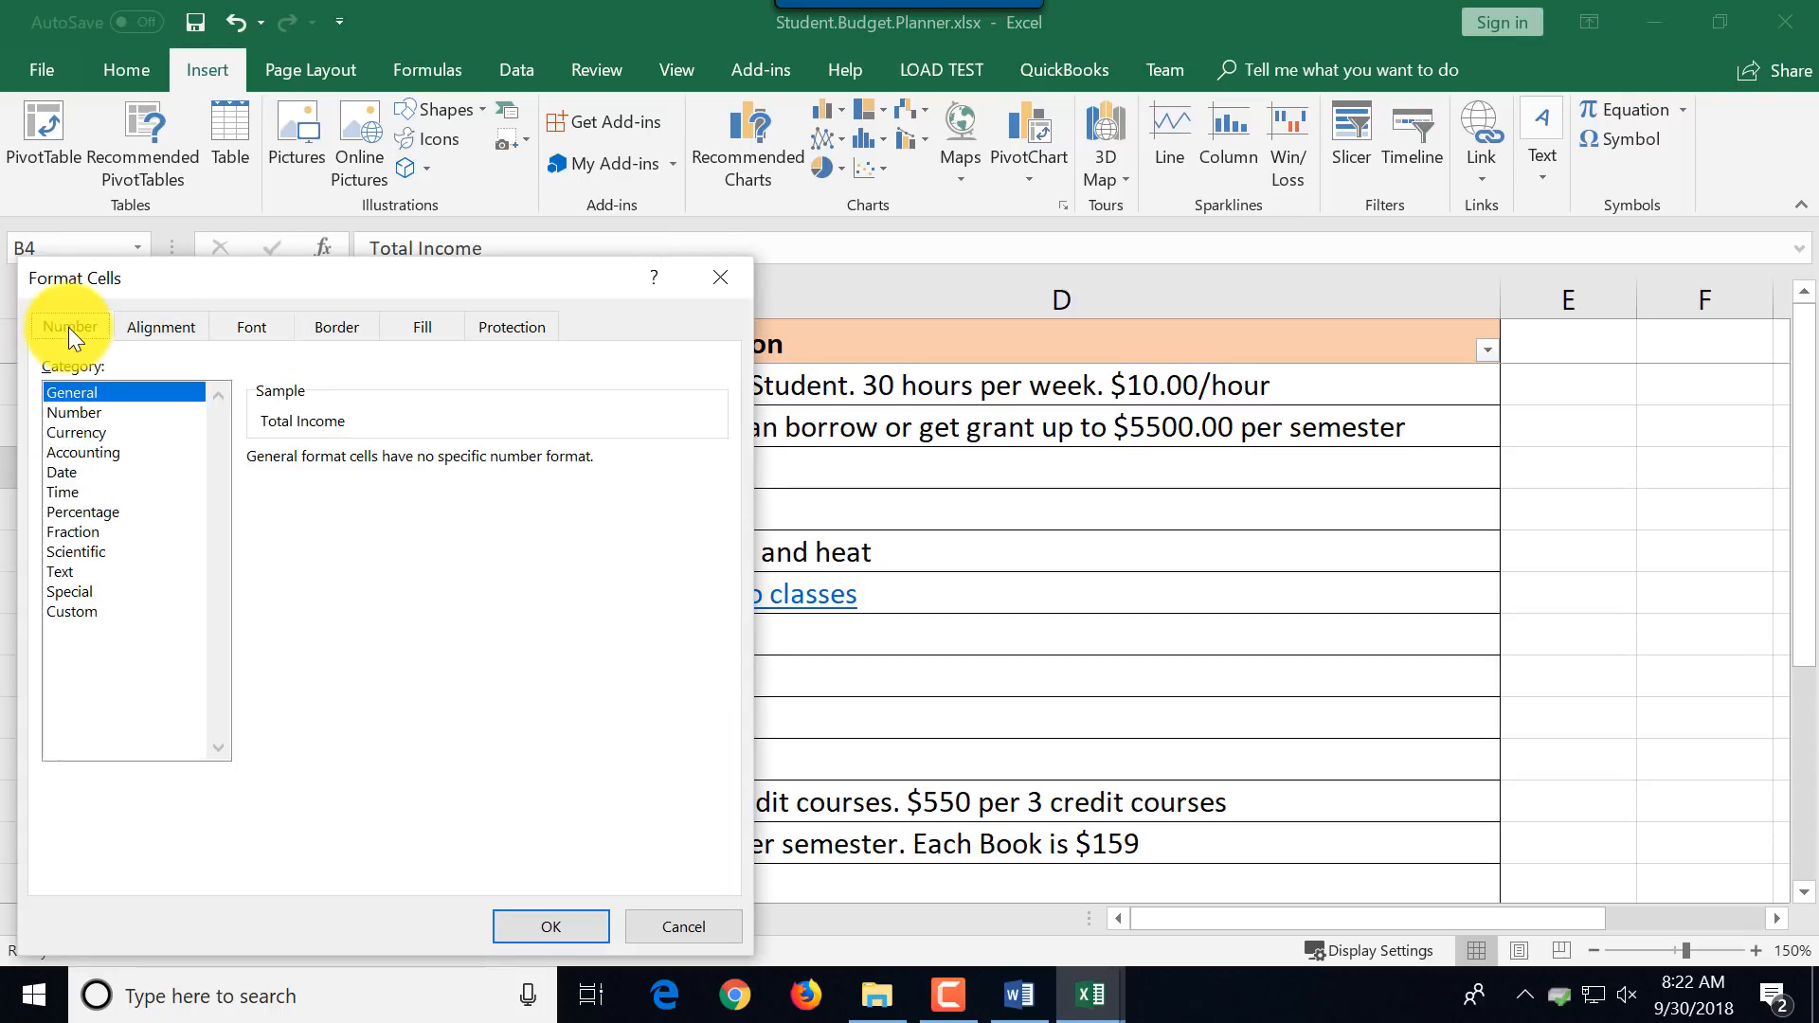
{"action": "left_click", "coordinate": [159, 326]}
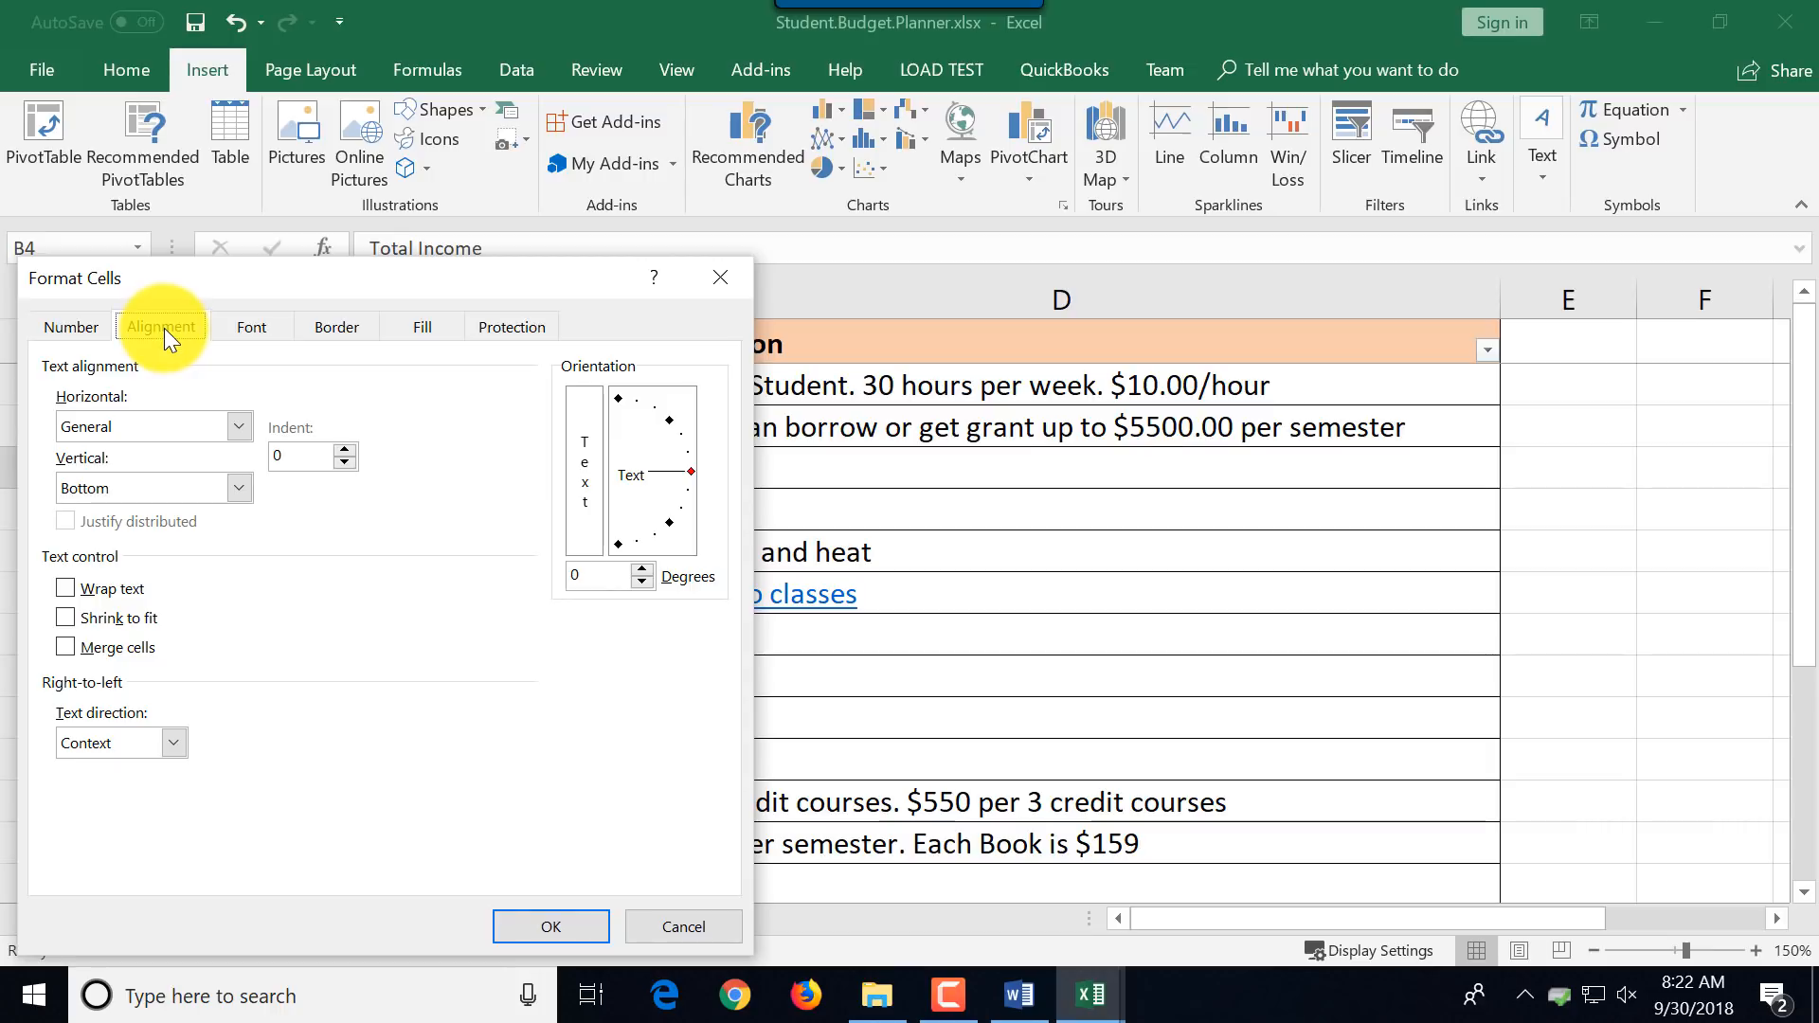
{"action": "left_click", "coordinate": [67, 648]}
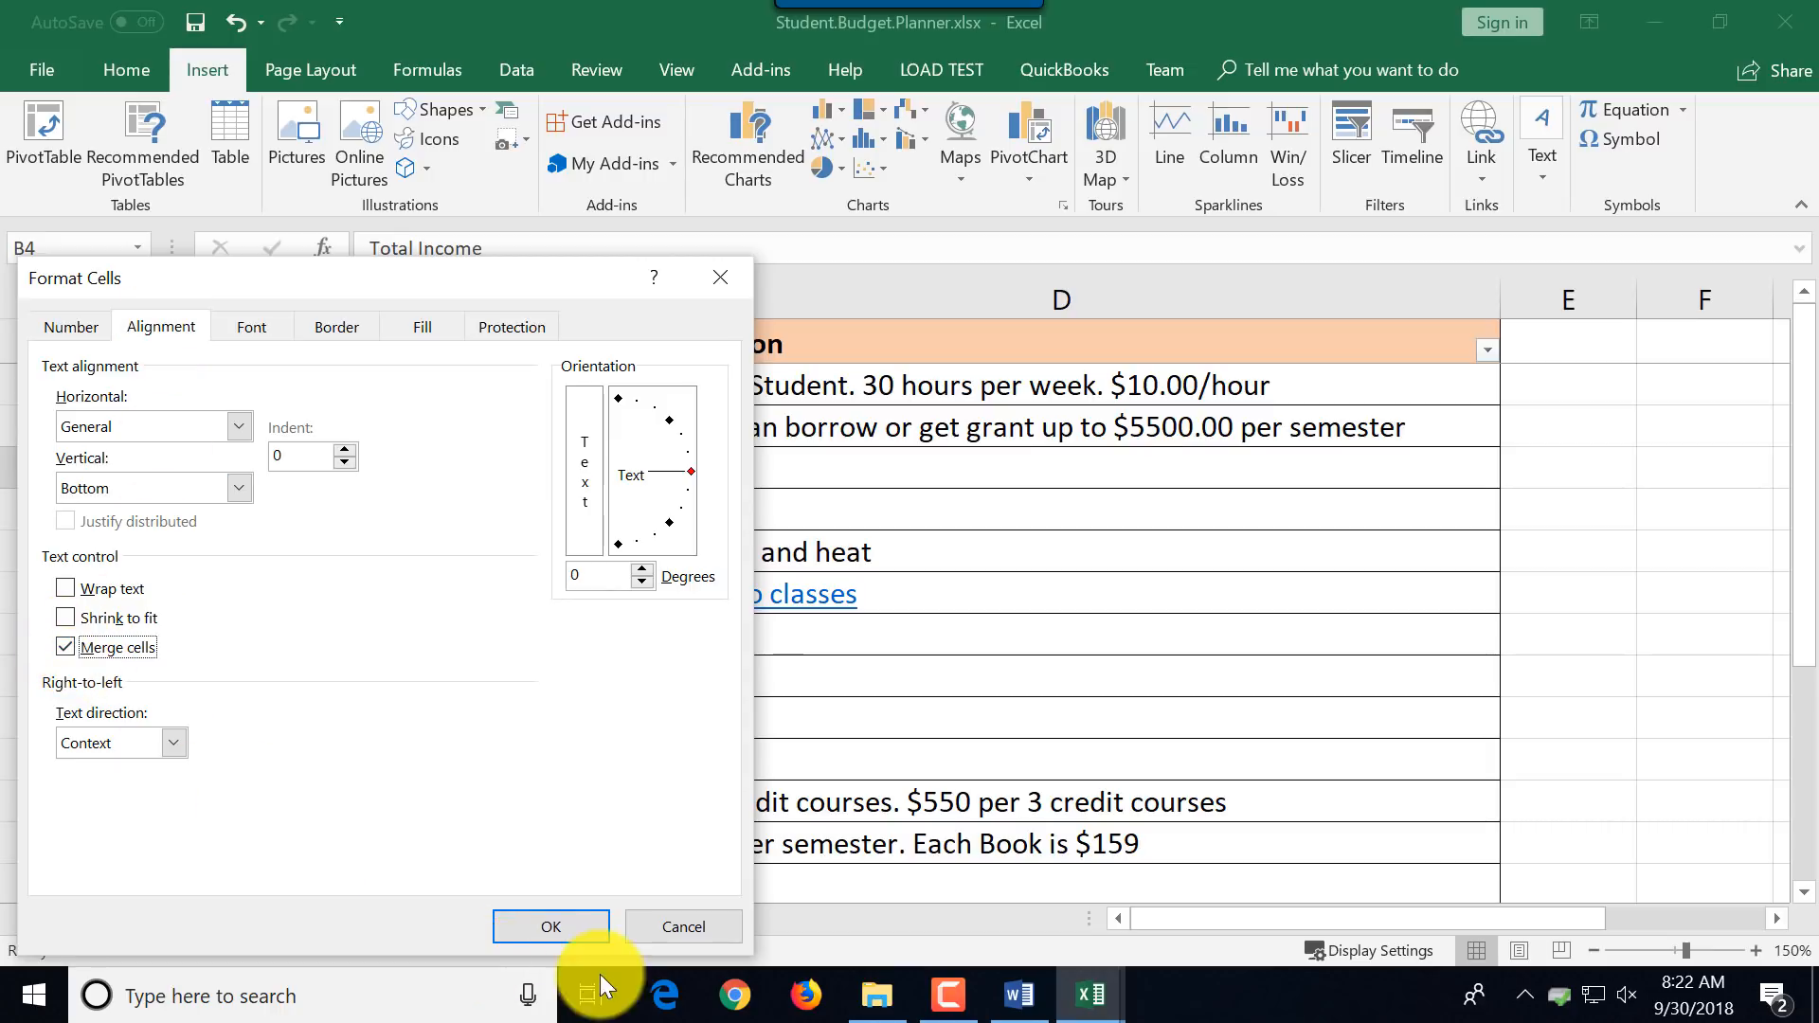
{"action": "left_click", "coordinate": [550, 926]}
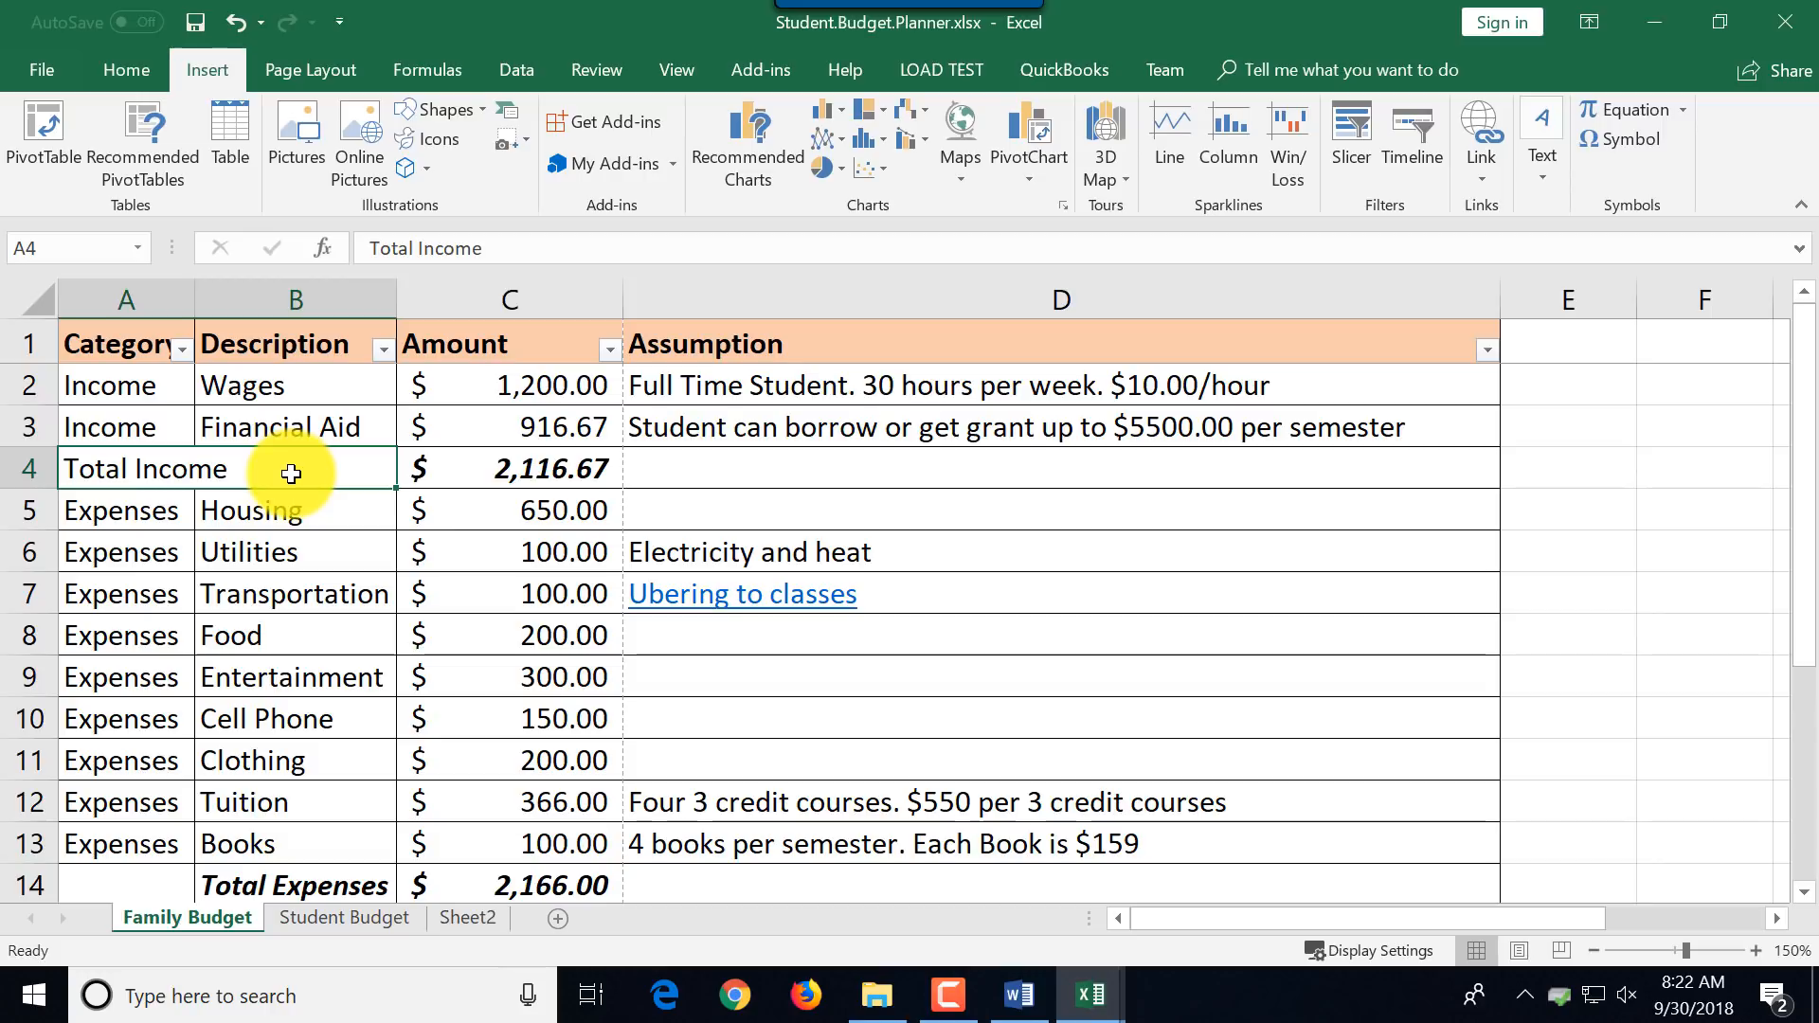
{"action": "left_click", "coordinate": [125, 70]}
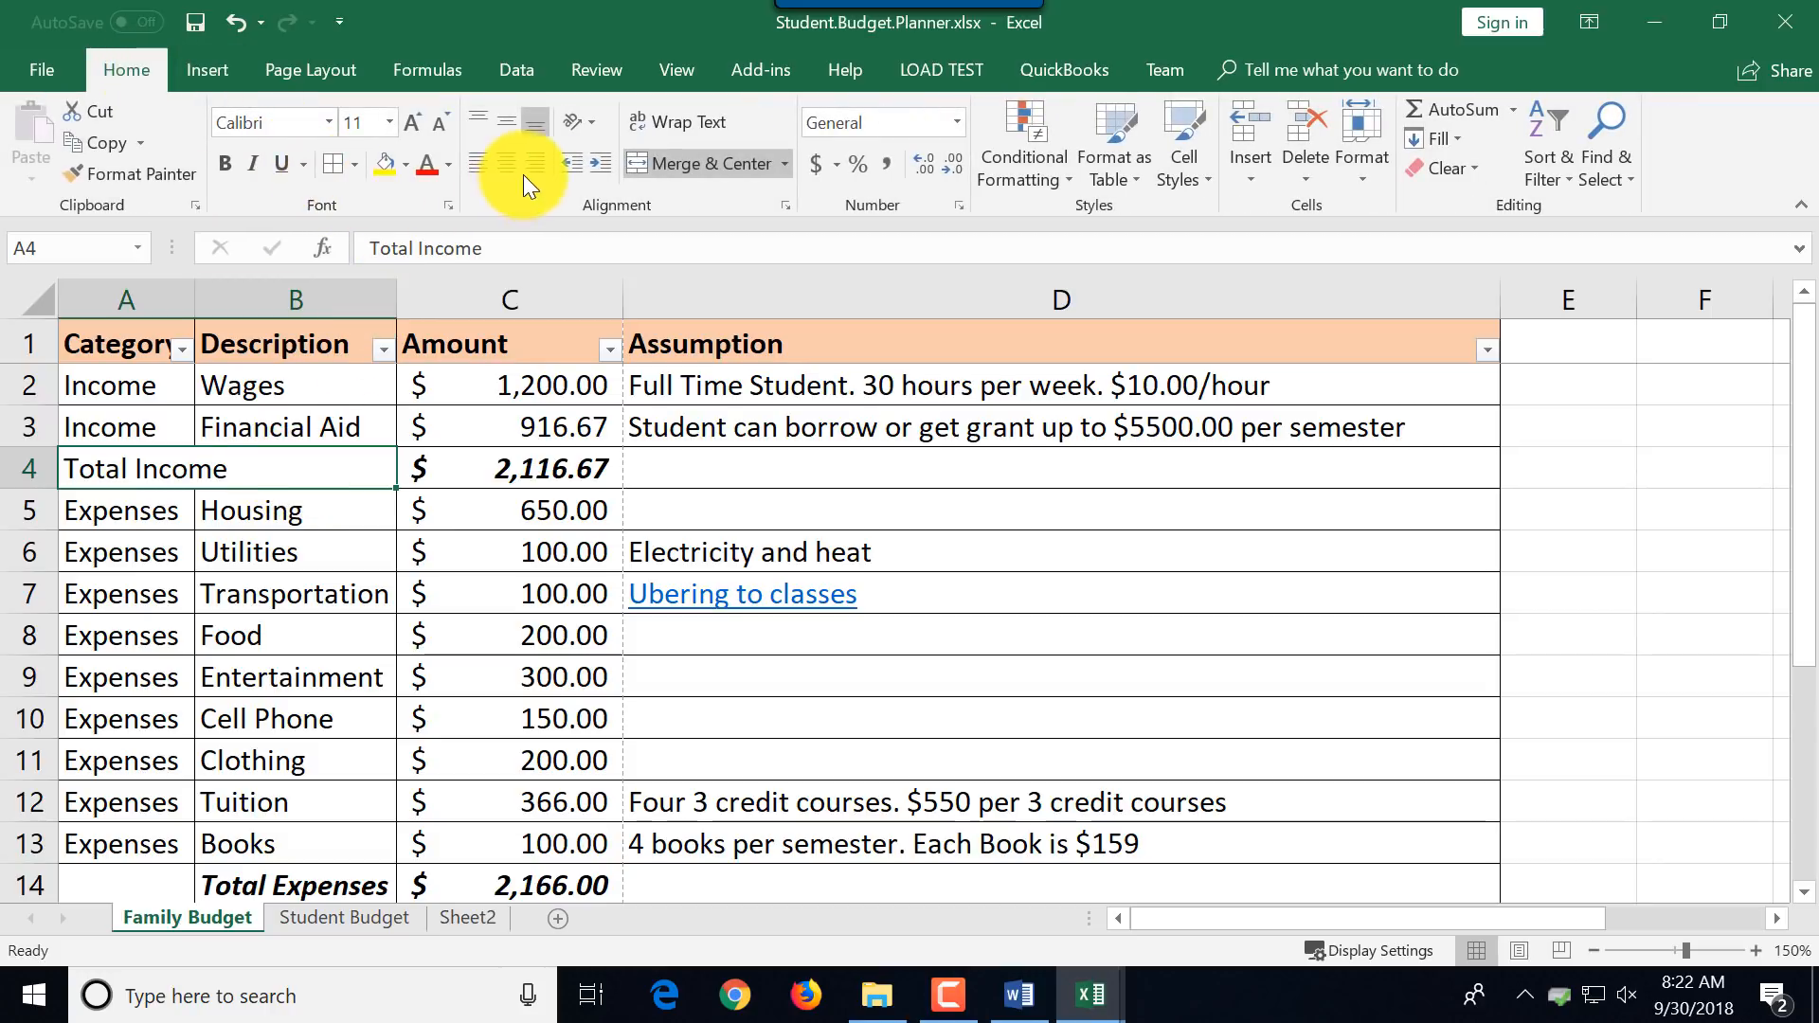
Bring up formatting for the Total Expenses label to merge it the same way.
{"action": "scroll", "scroll_direction": "down", "scroll_amount": 3}
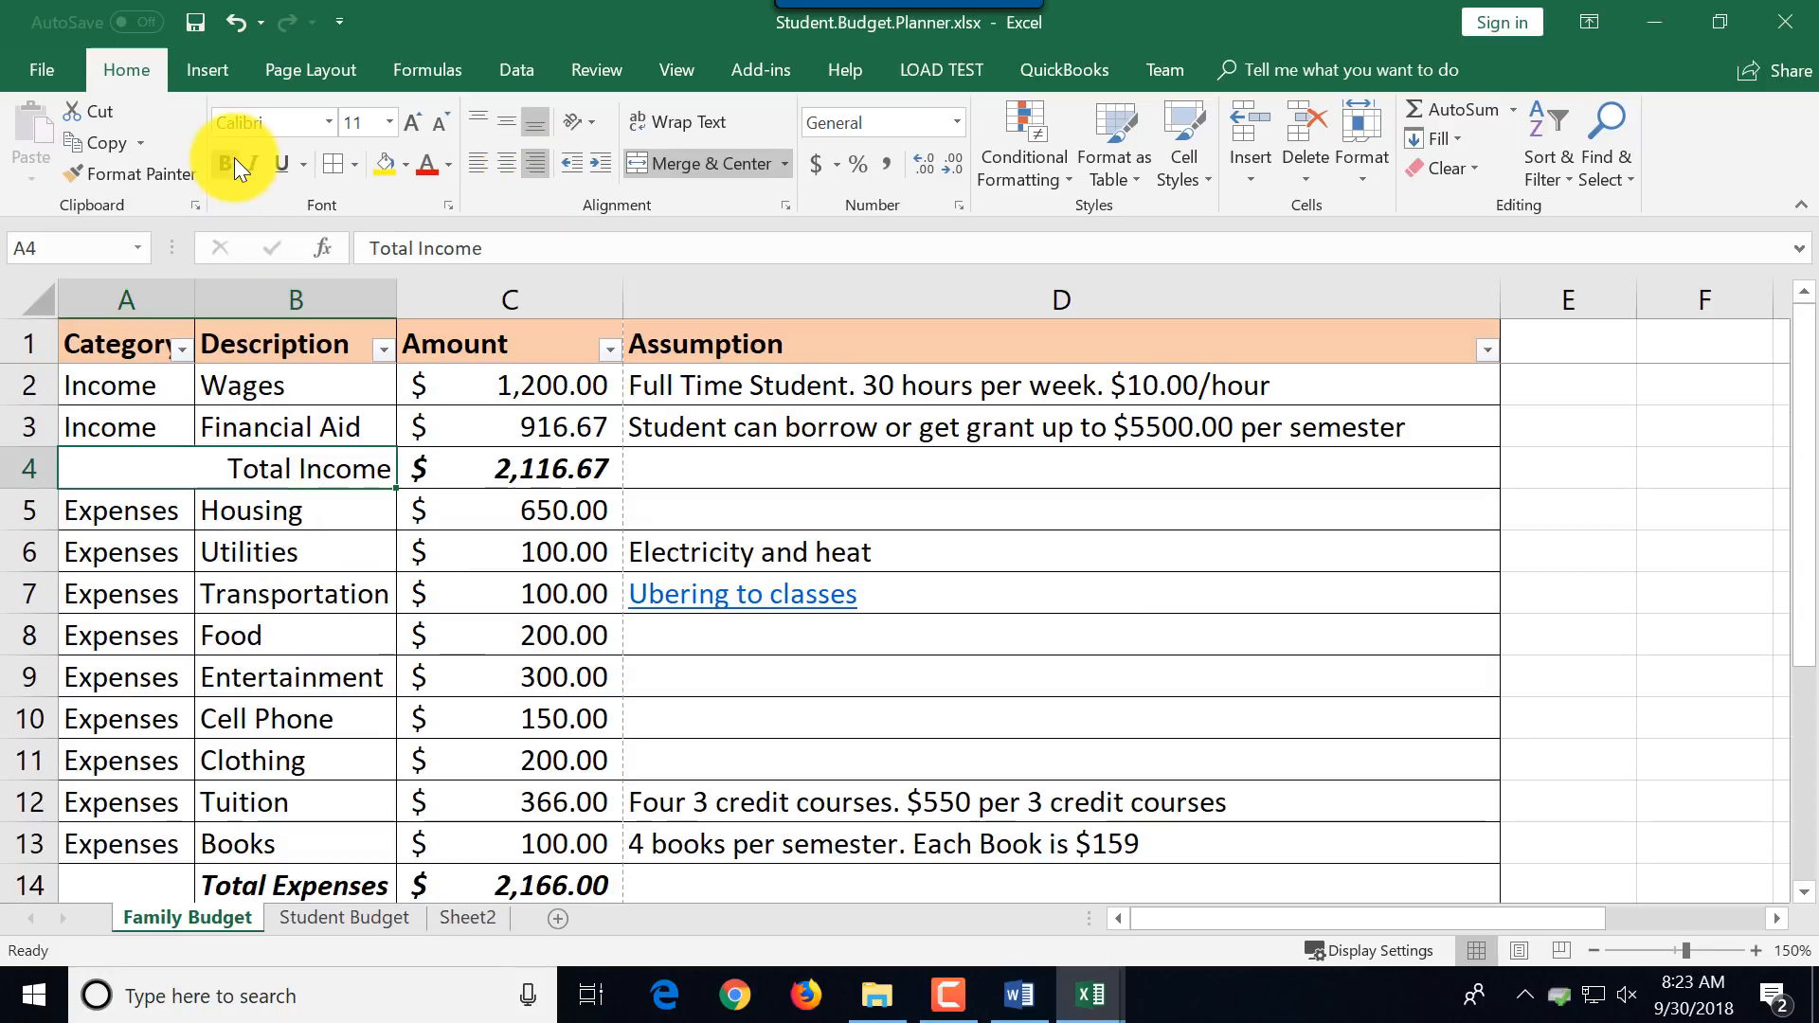
{"action": "scroll", "scroll_direction": "down", "scroll_amount": 3}
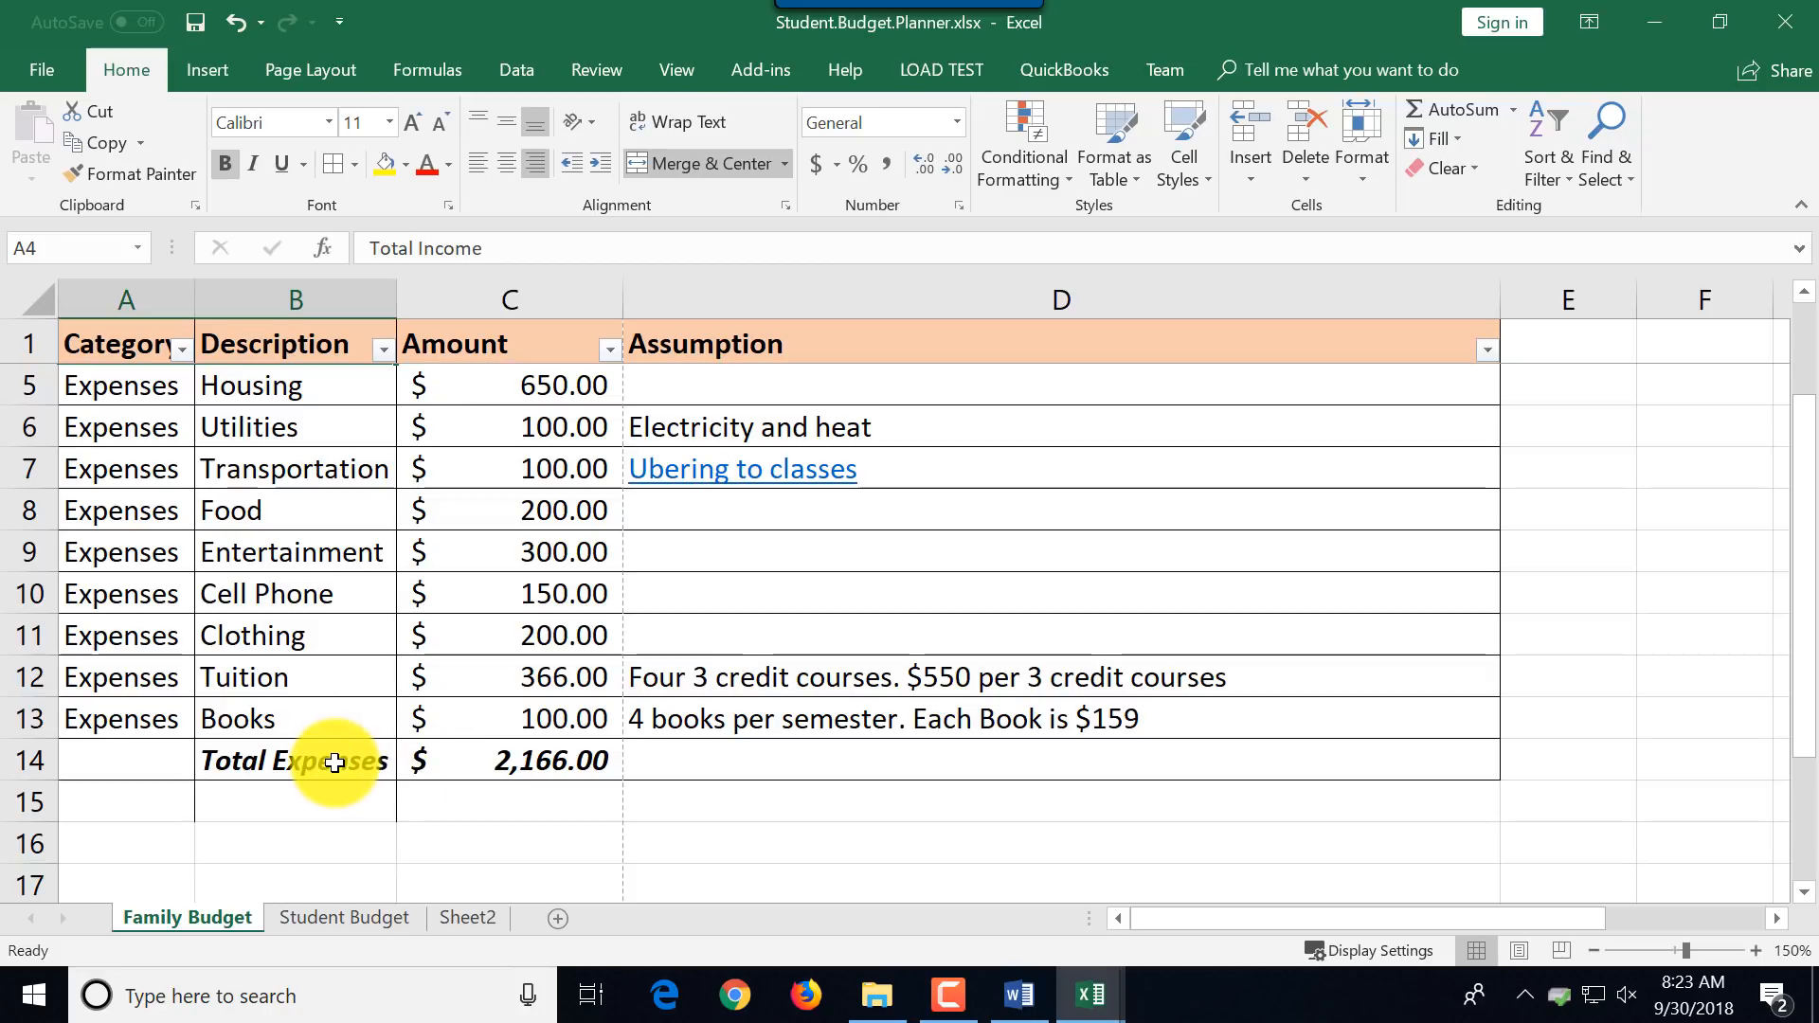
{"action": "right_click", "coordinate": [334, 762]}
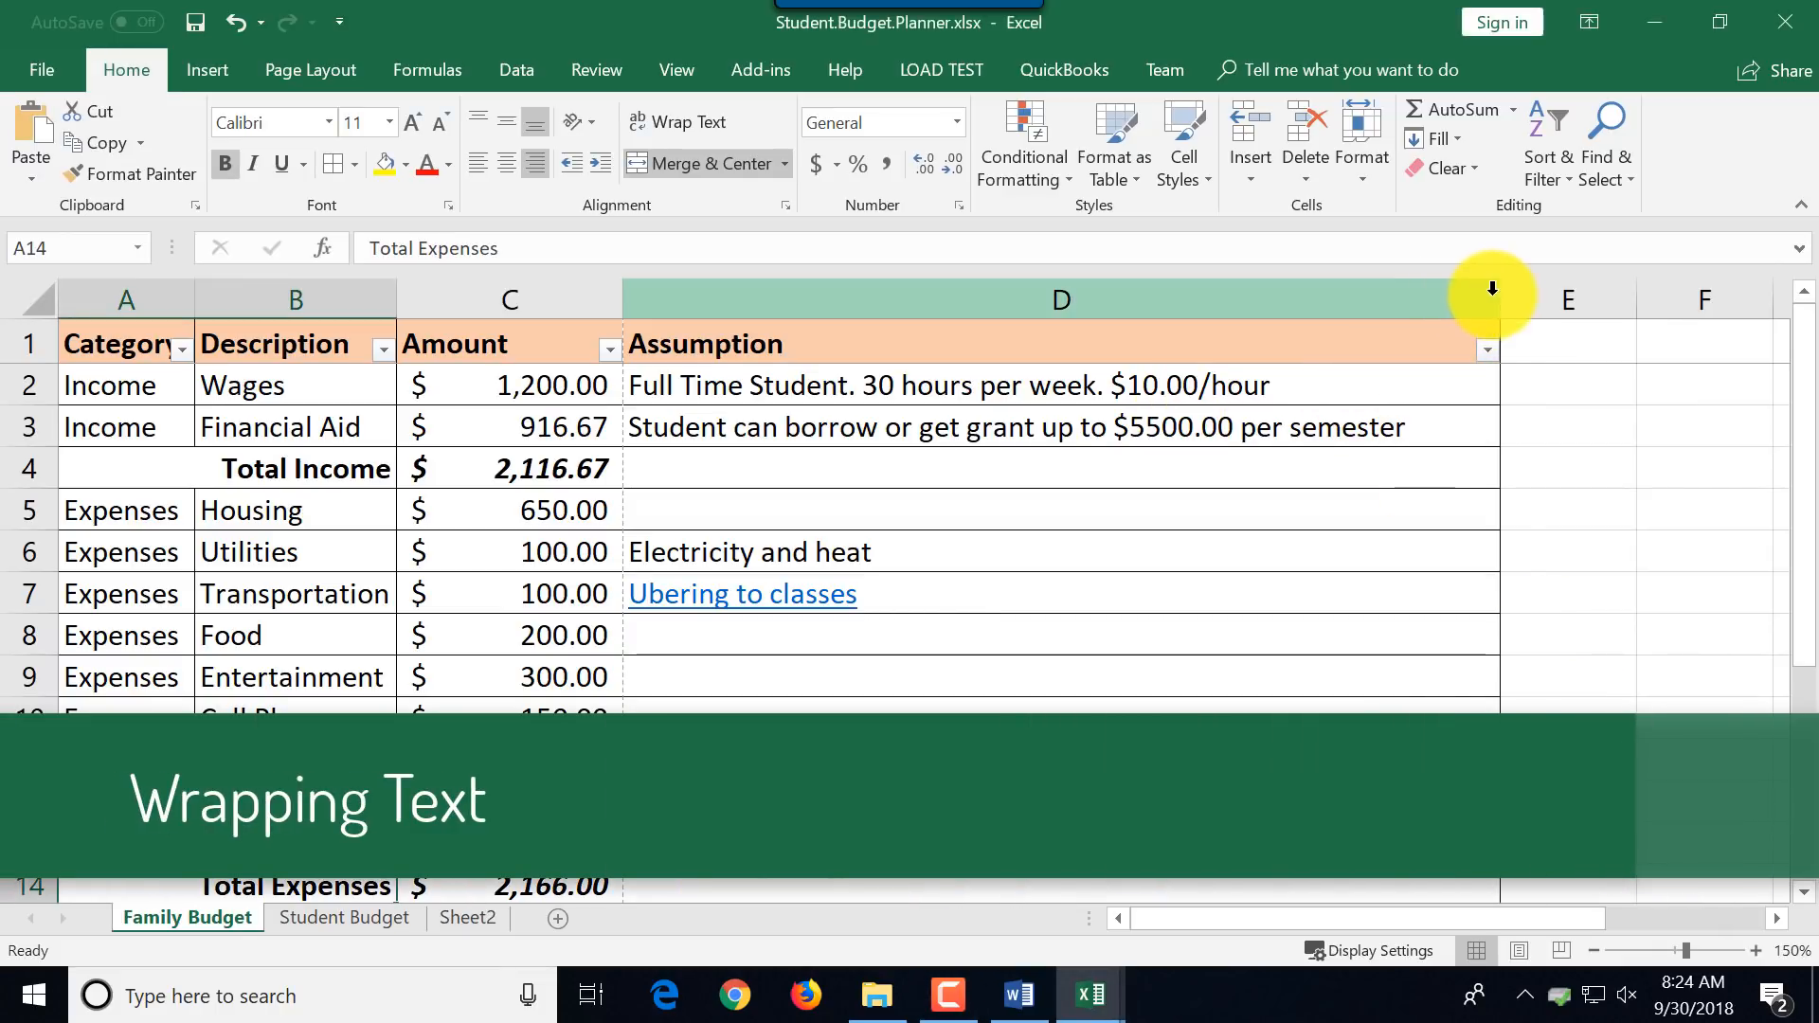
Narrow the Assumption column D and wrap its text in D2:D13 onto two lines.
{"action": "left_click_drag", "start_coordinate": [1491, 299], "coordinate": [1175, 324]}
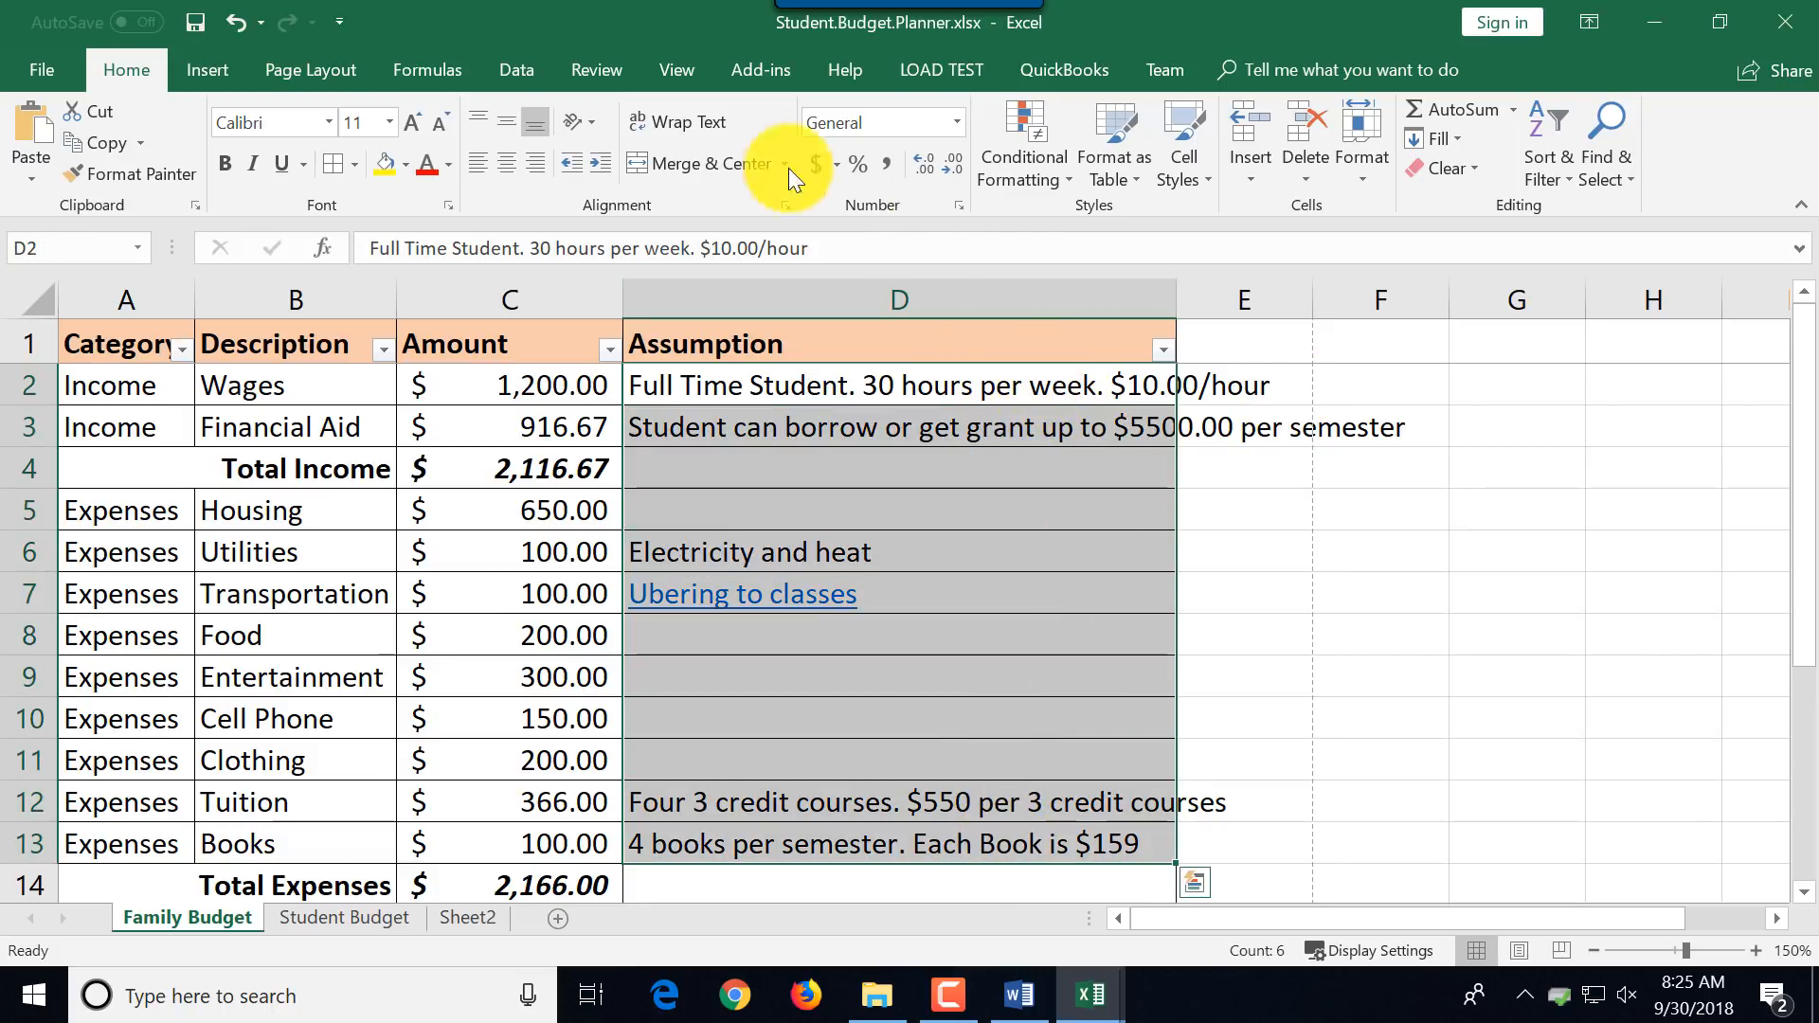
{"action": "mouse_move", "coordinate": [678, 121]}
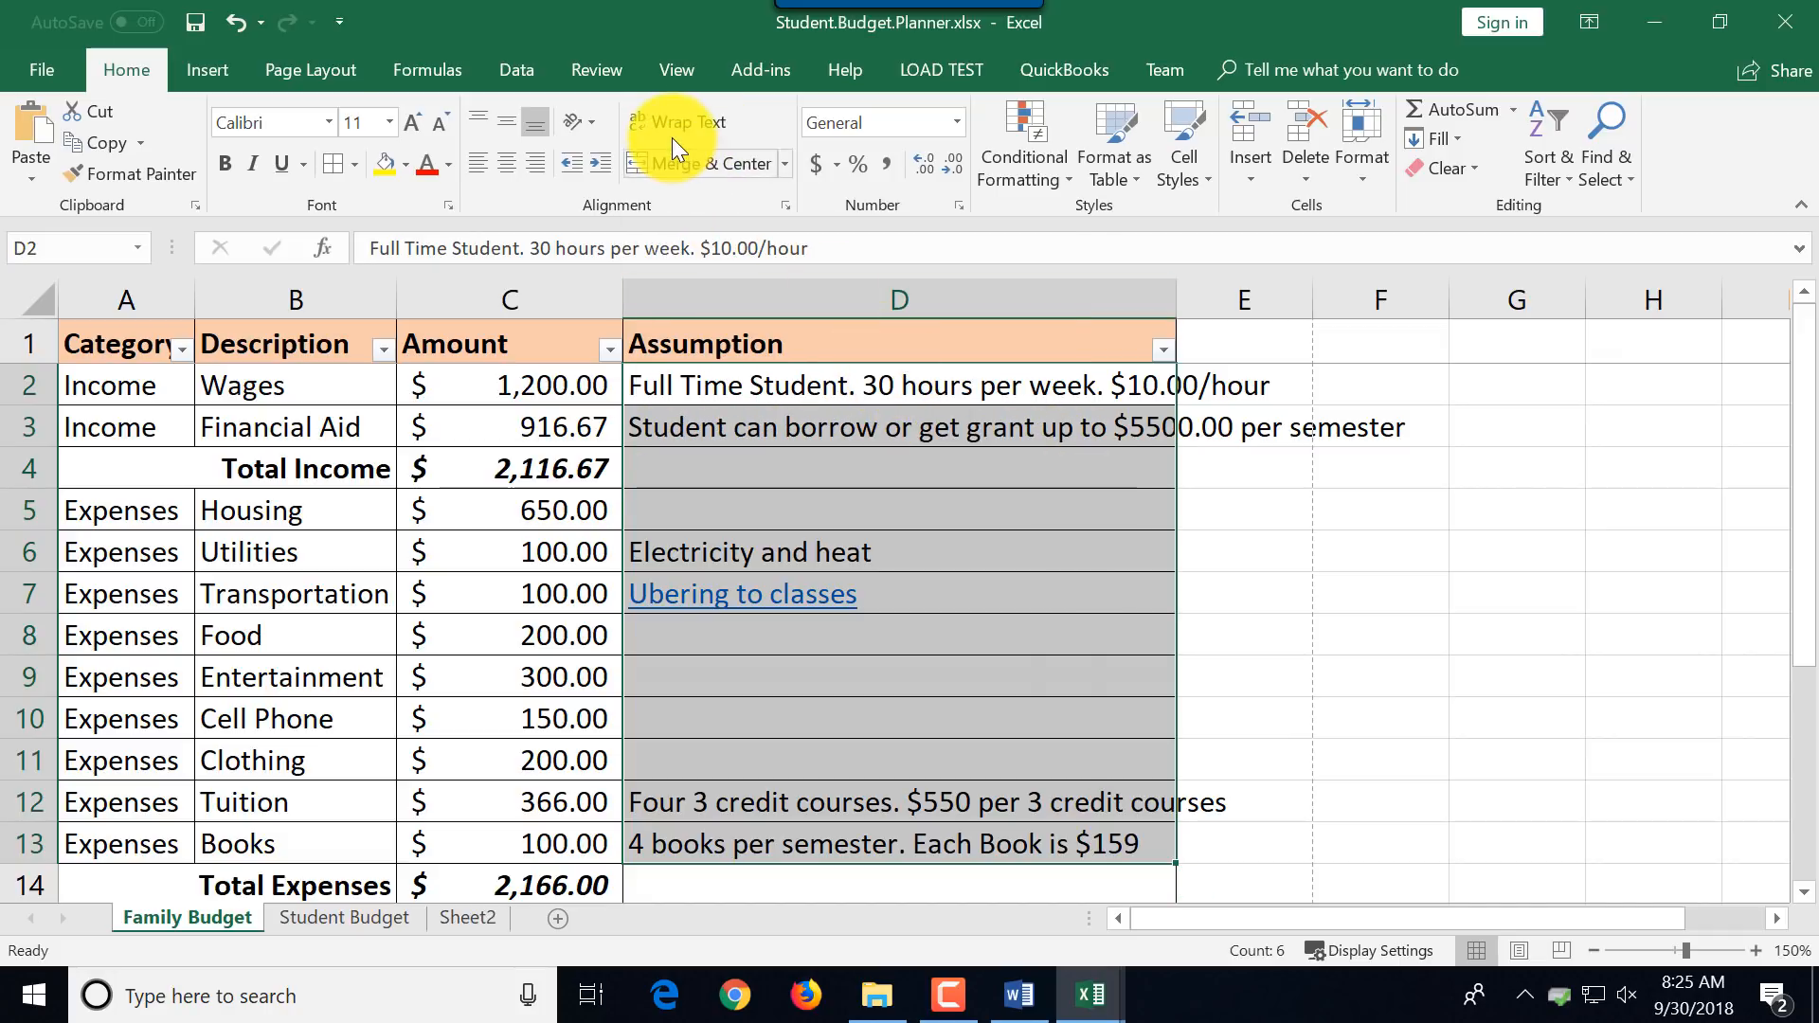
{"action": "mouse_move", "coordinate": [678, 122]}
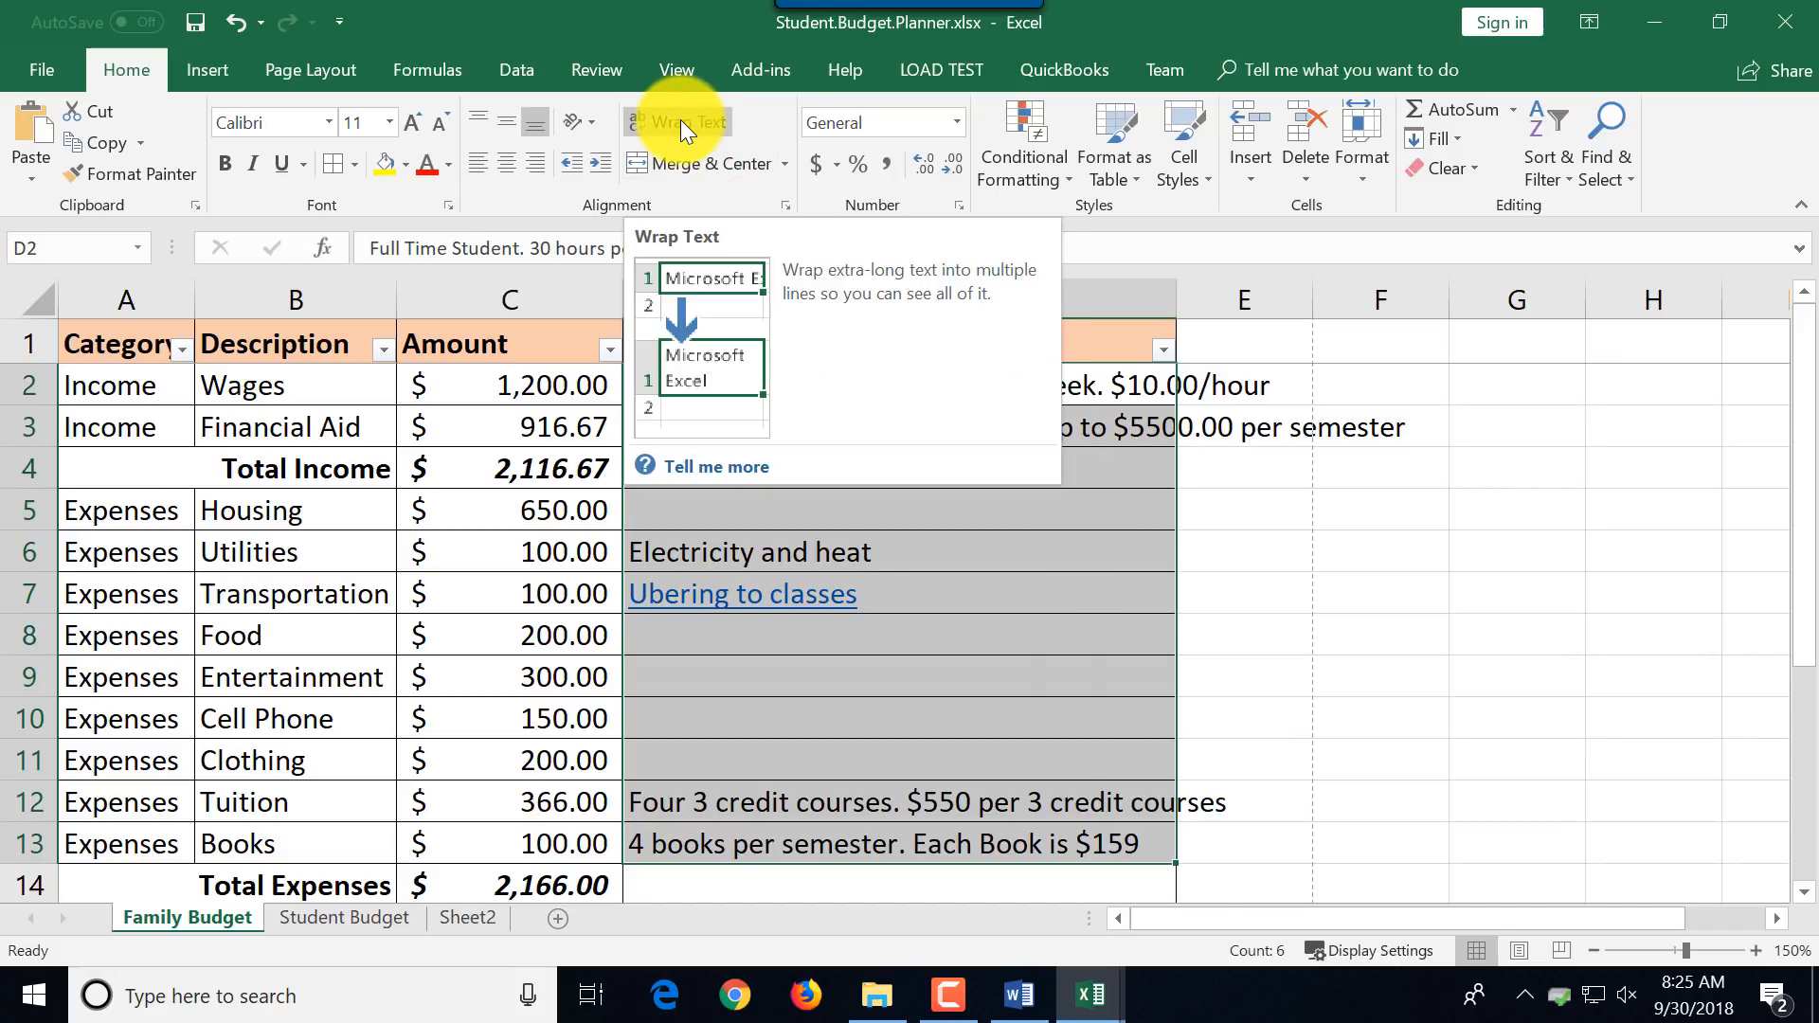
{"action": "left_click", "coordinate": [678, 121]}
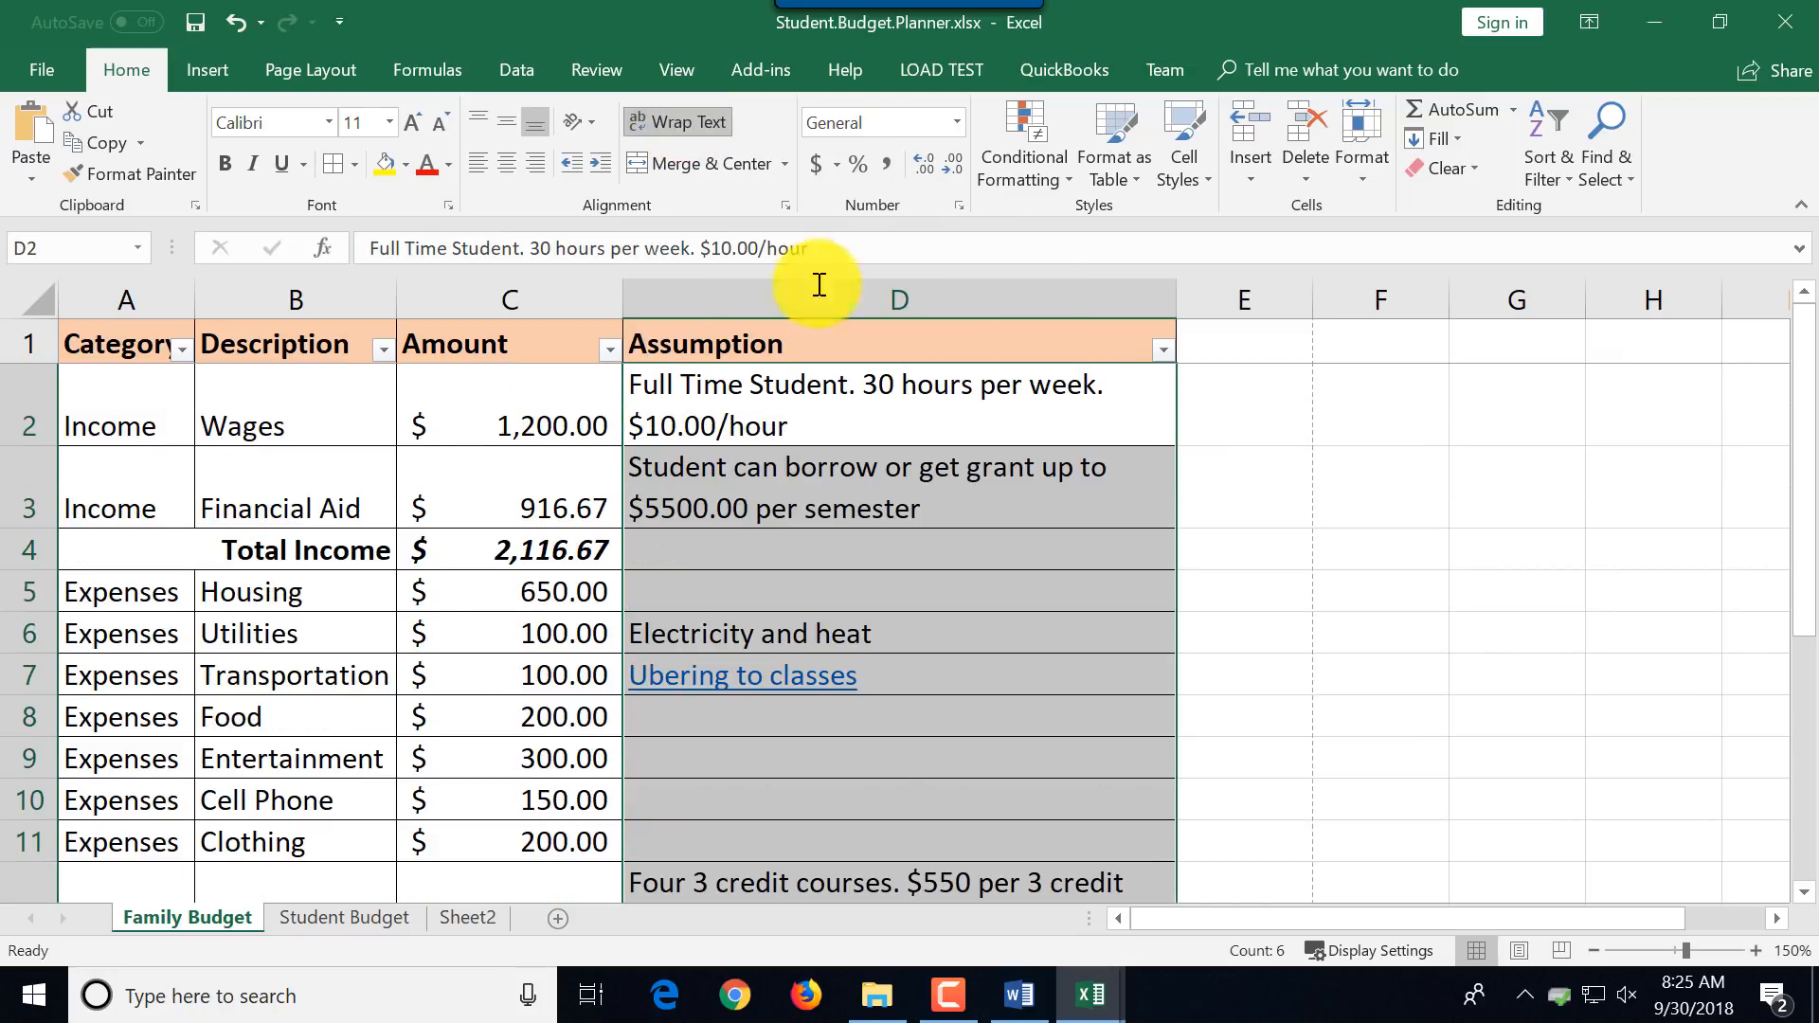
{"action": "mouse_move", "coordinate": [1282, 489]}
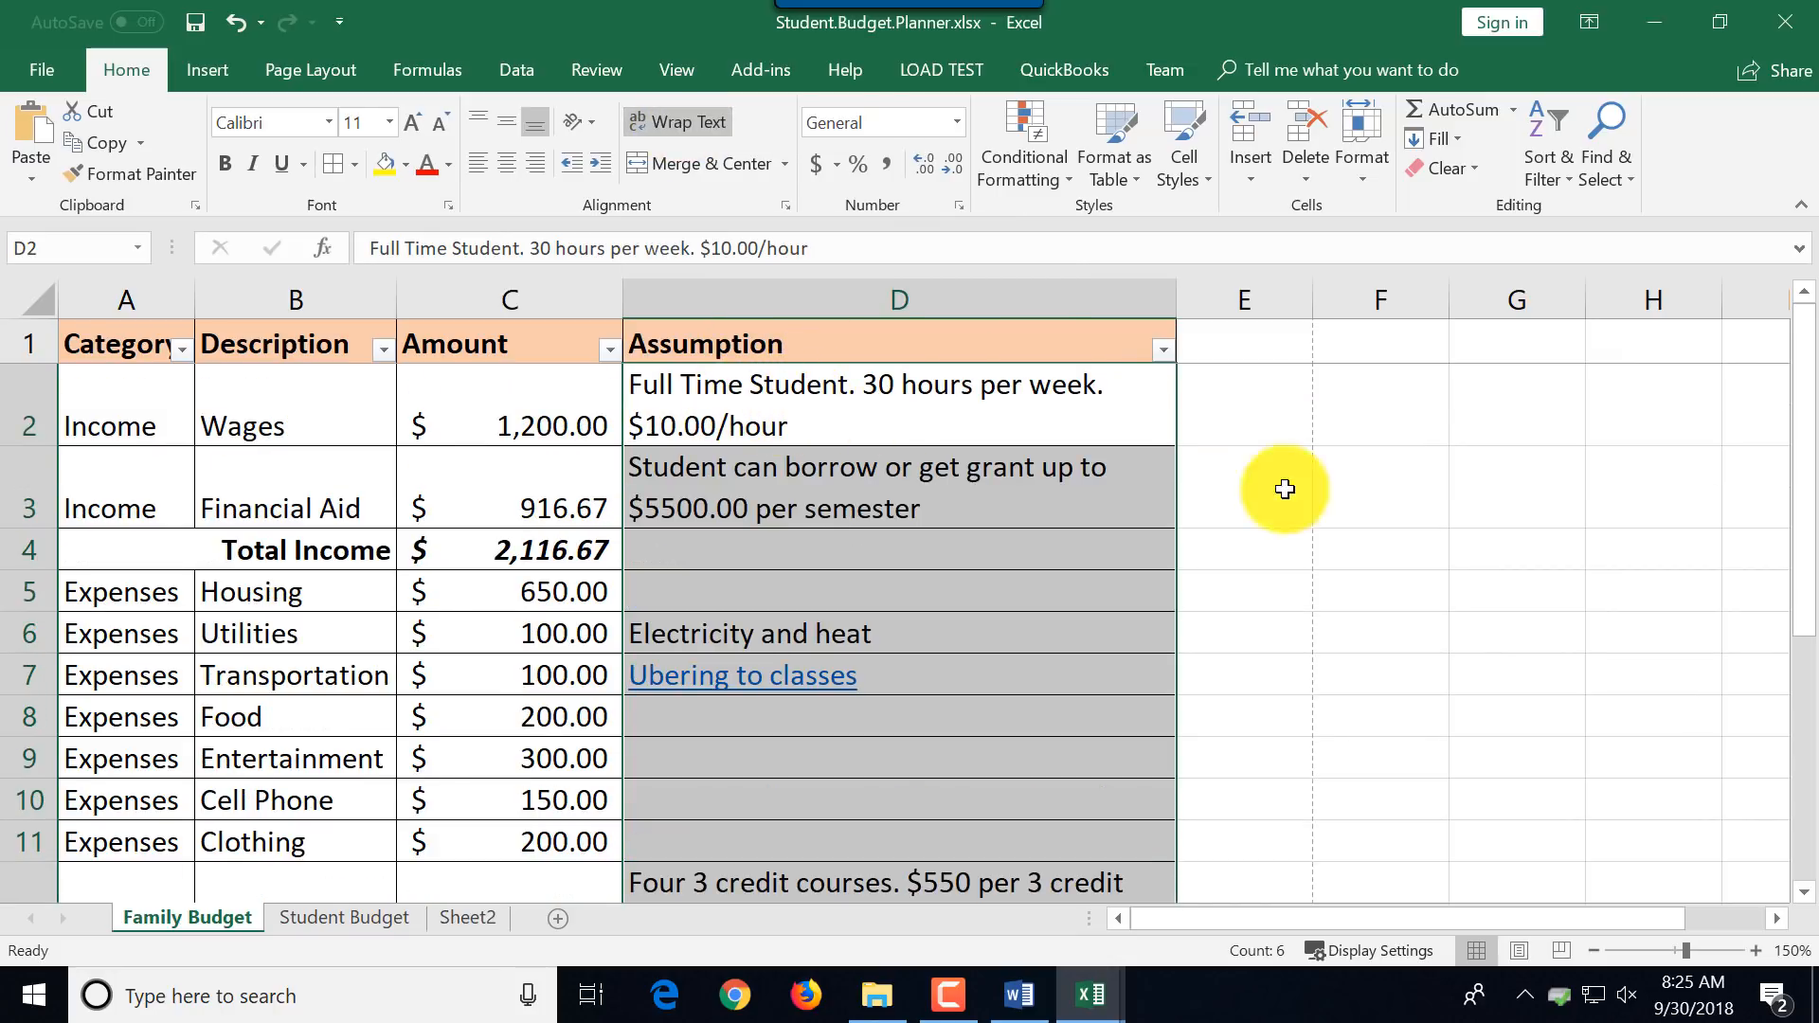
{"action": "mouse_move", "coordinate": [1292, 574]}
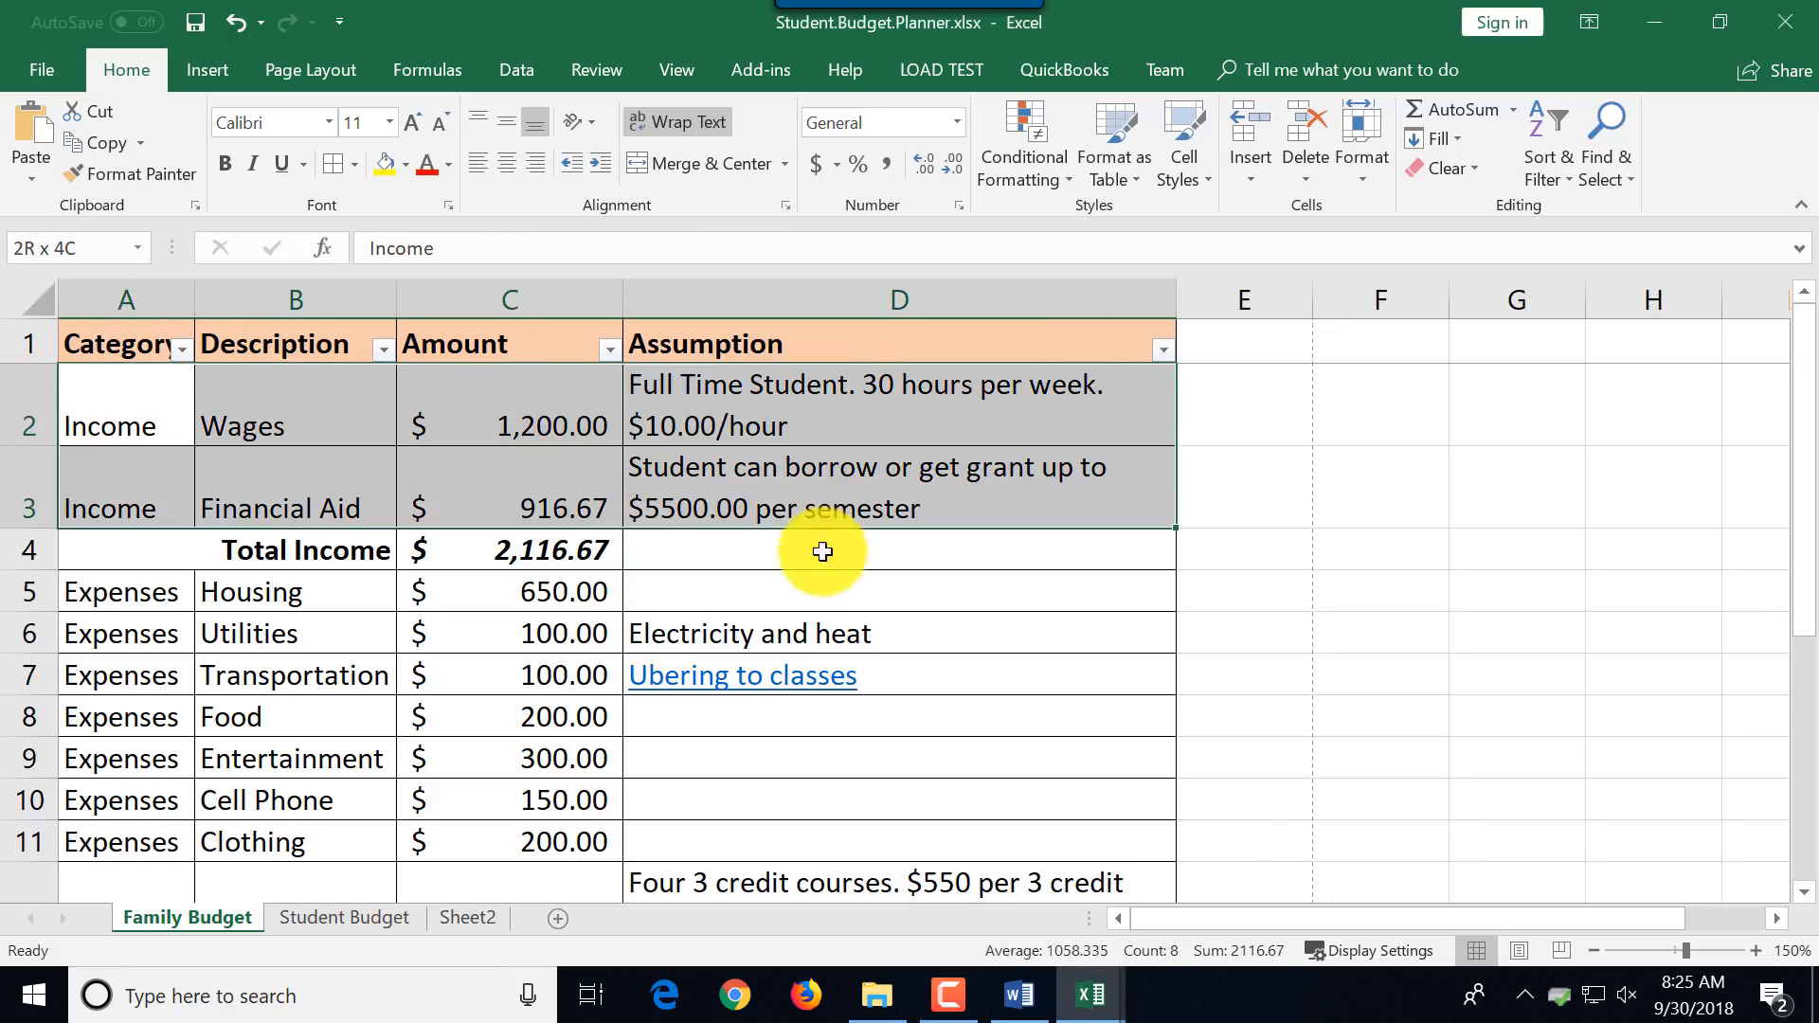
{"action": "left_click_drag", "start_coordinate": [820, 551], "coordinate": [866, 897]}
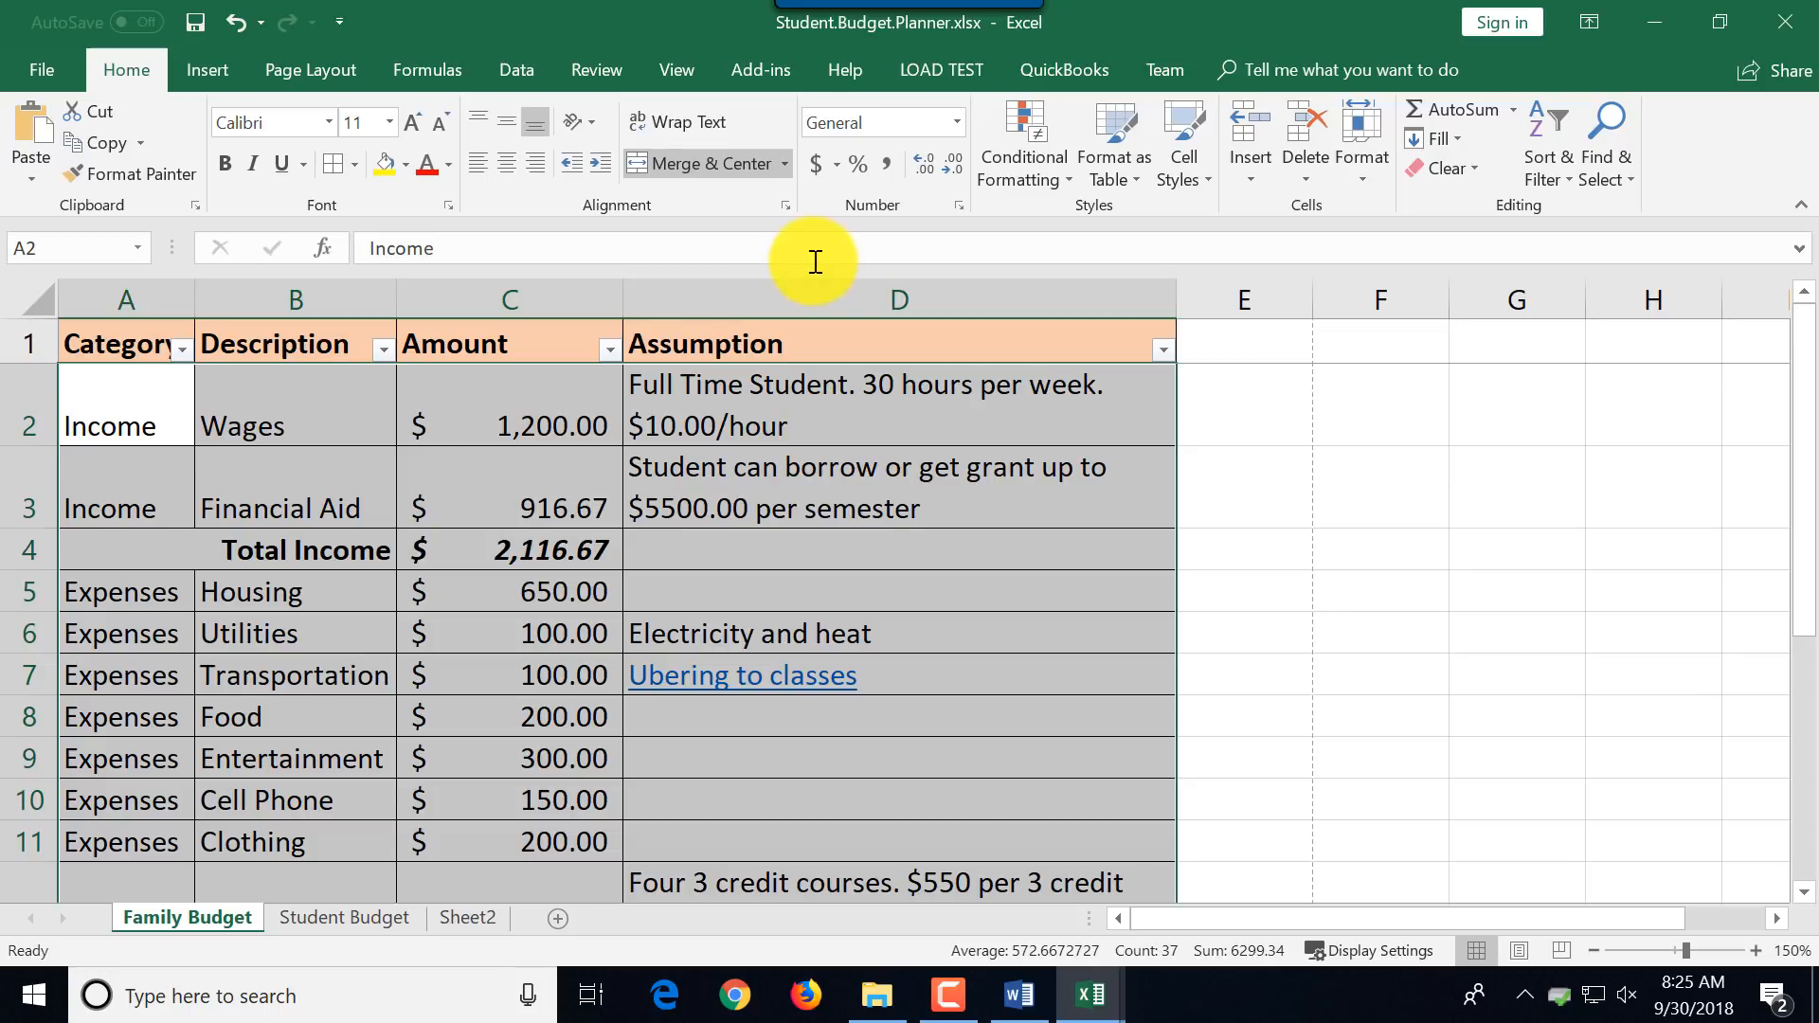
{"action": "mouse_move", "coordinate": [566, 389]}
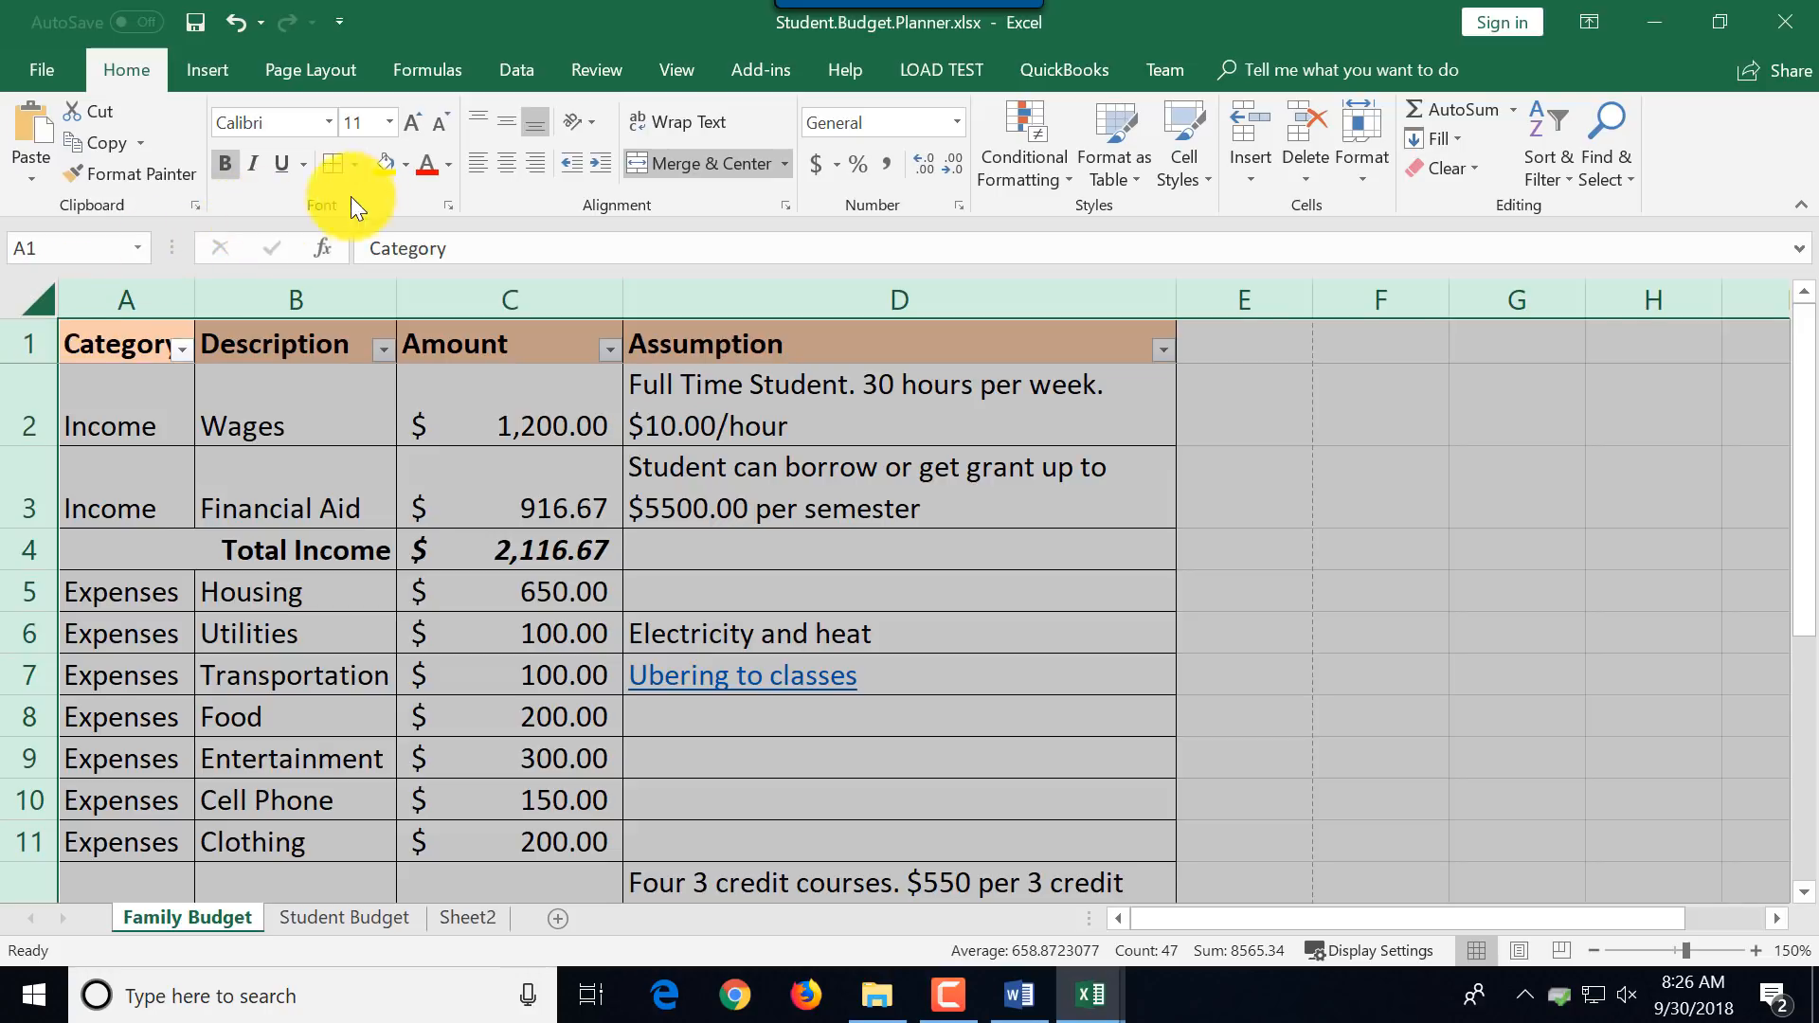
{"action": "mouse_move", "coordinate": [480, 122]}
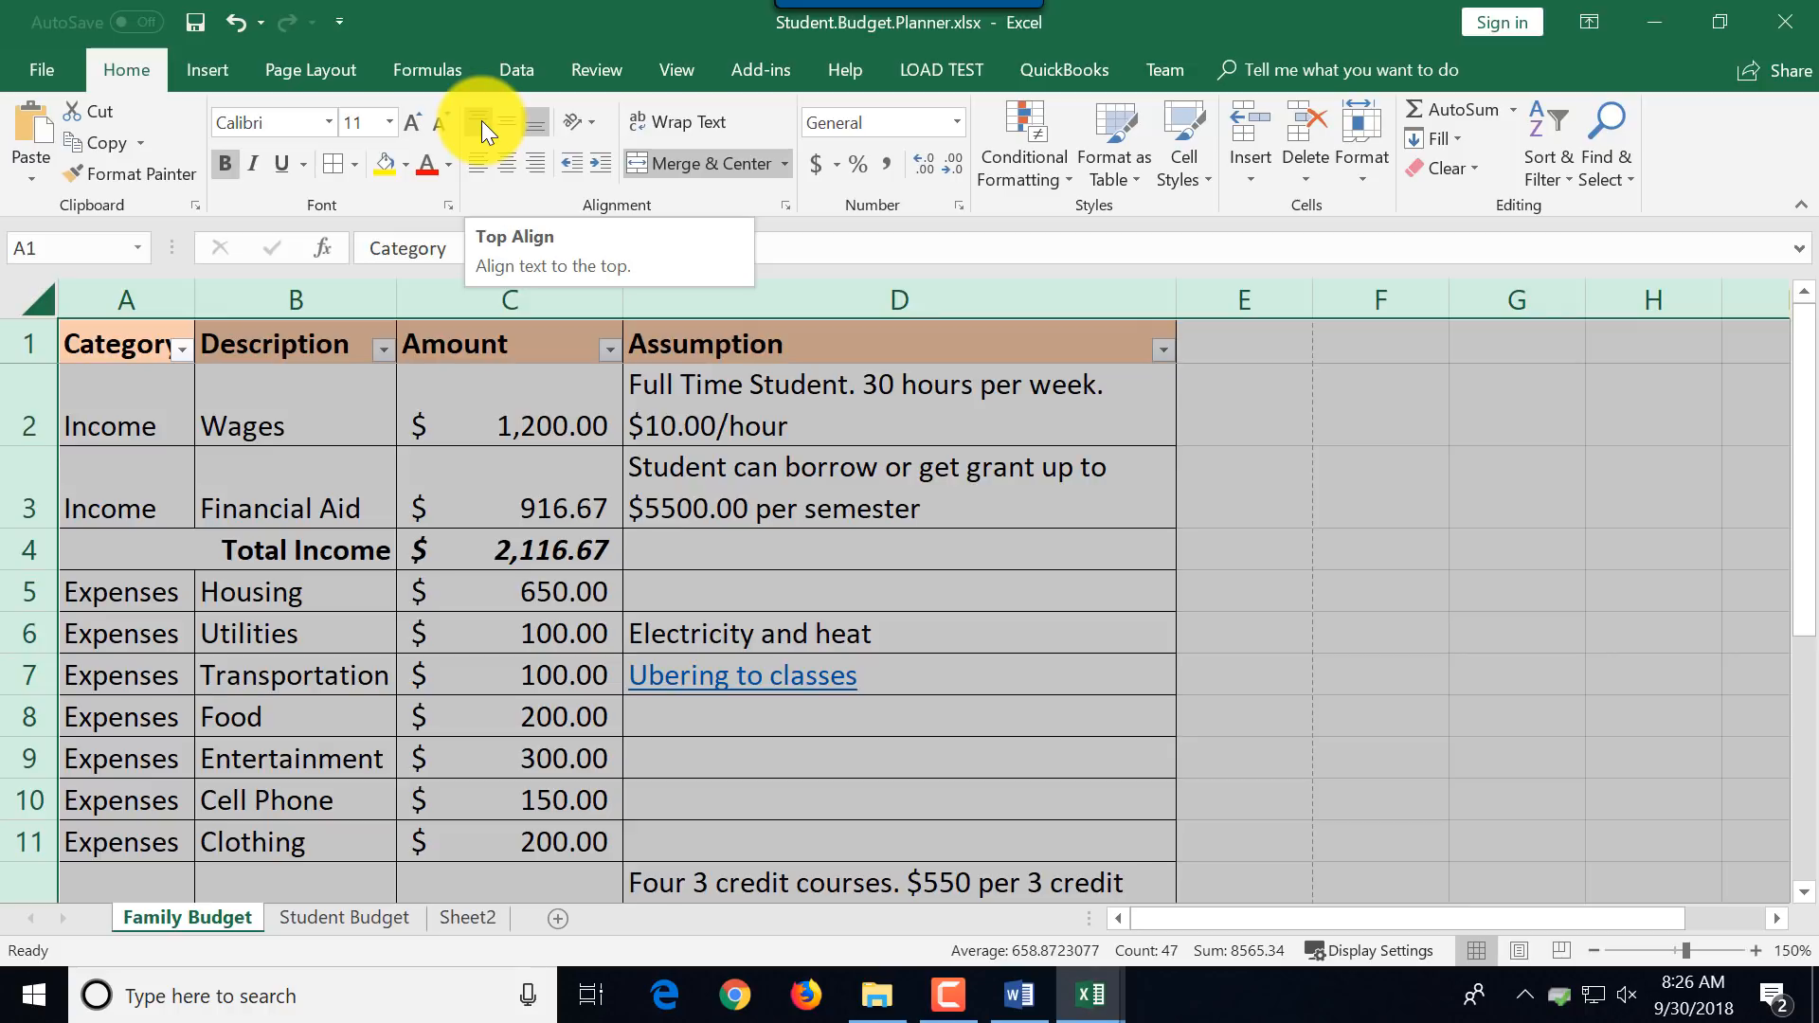
{"action": "mouse_move", "coordinate": [490, 125]}
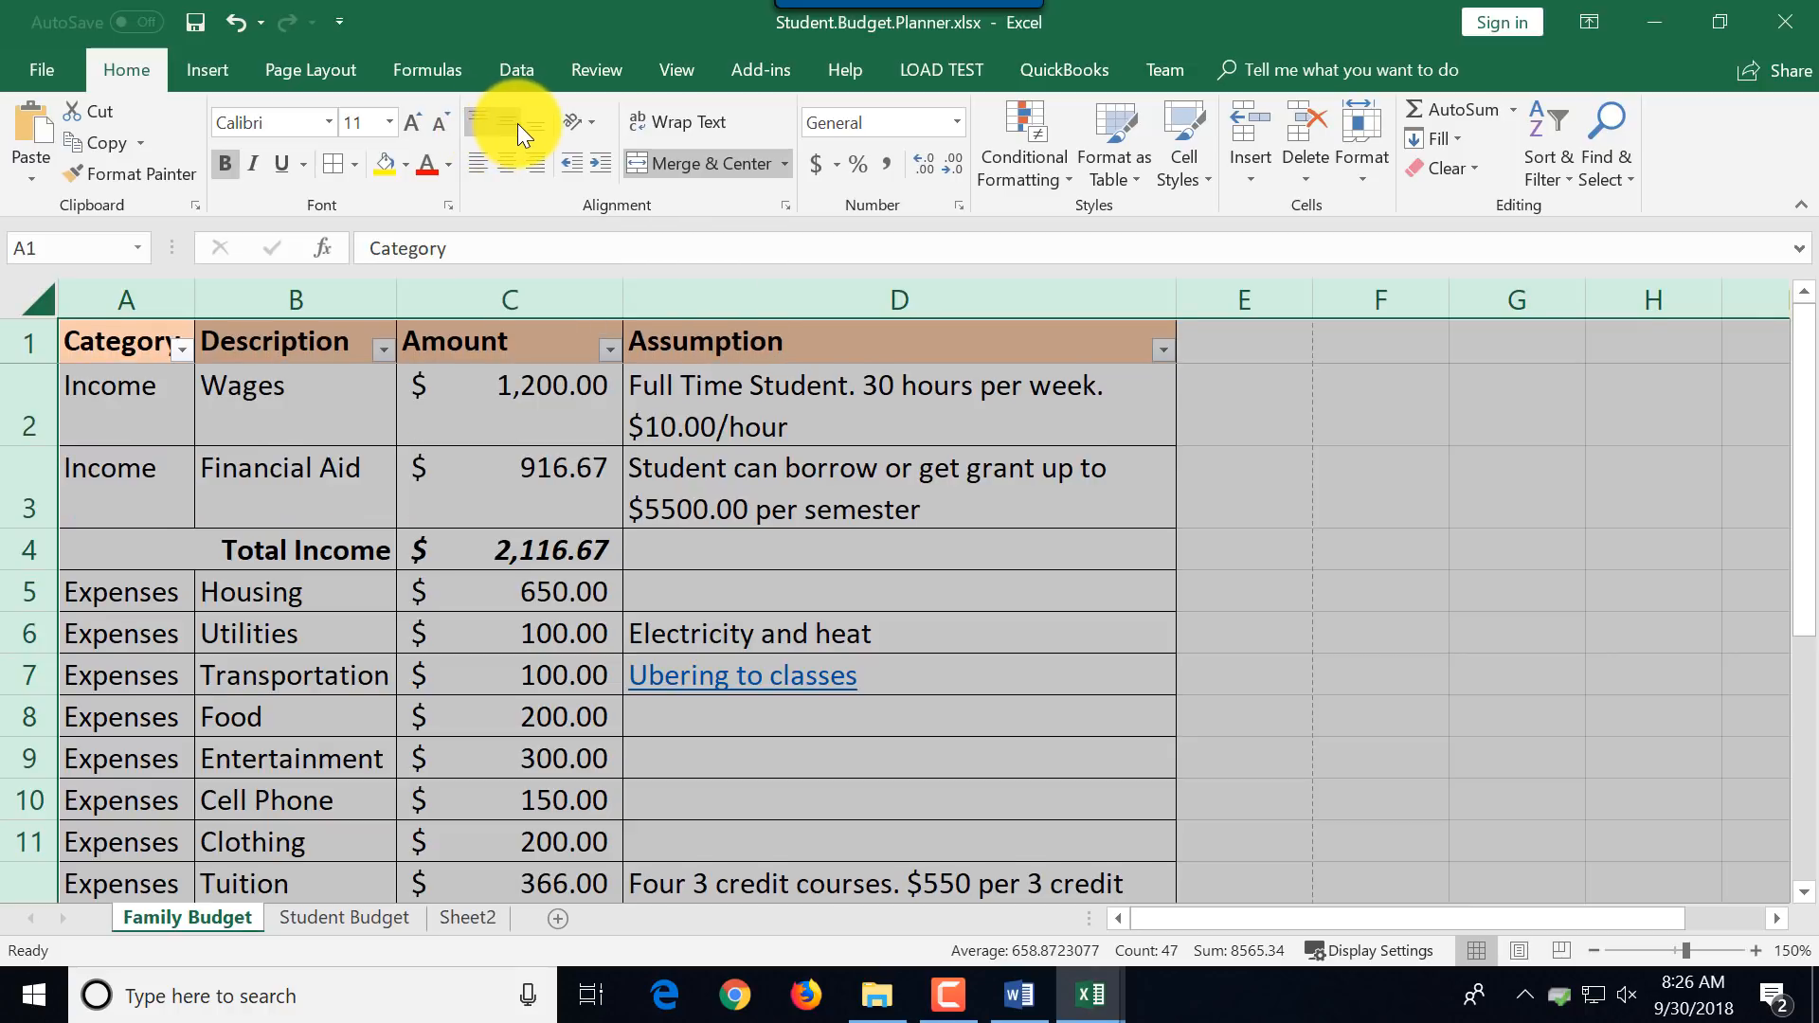
{"action": "mouse_move", "coordinate": [513, 130]}
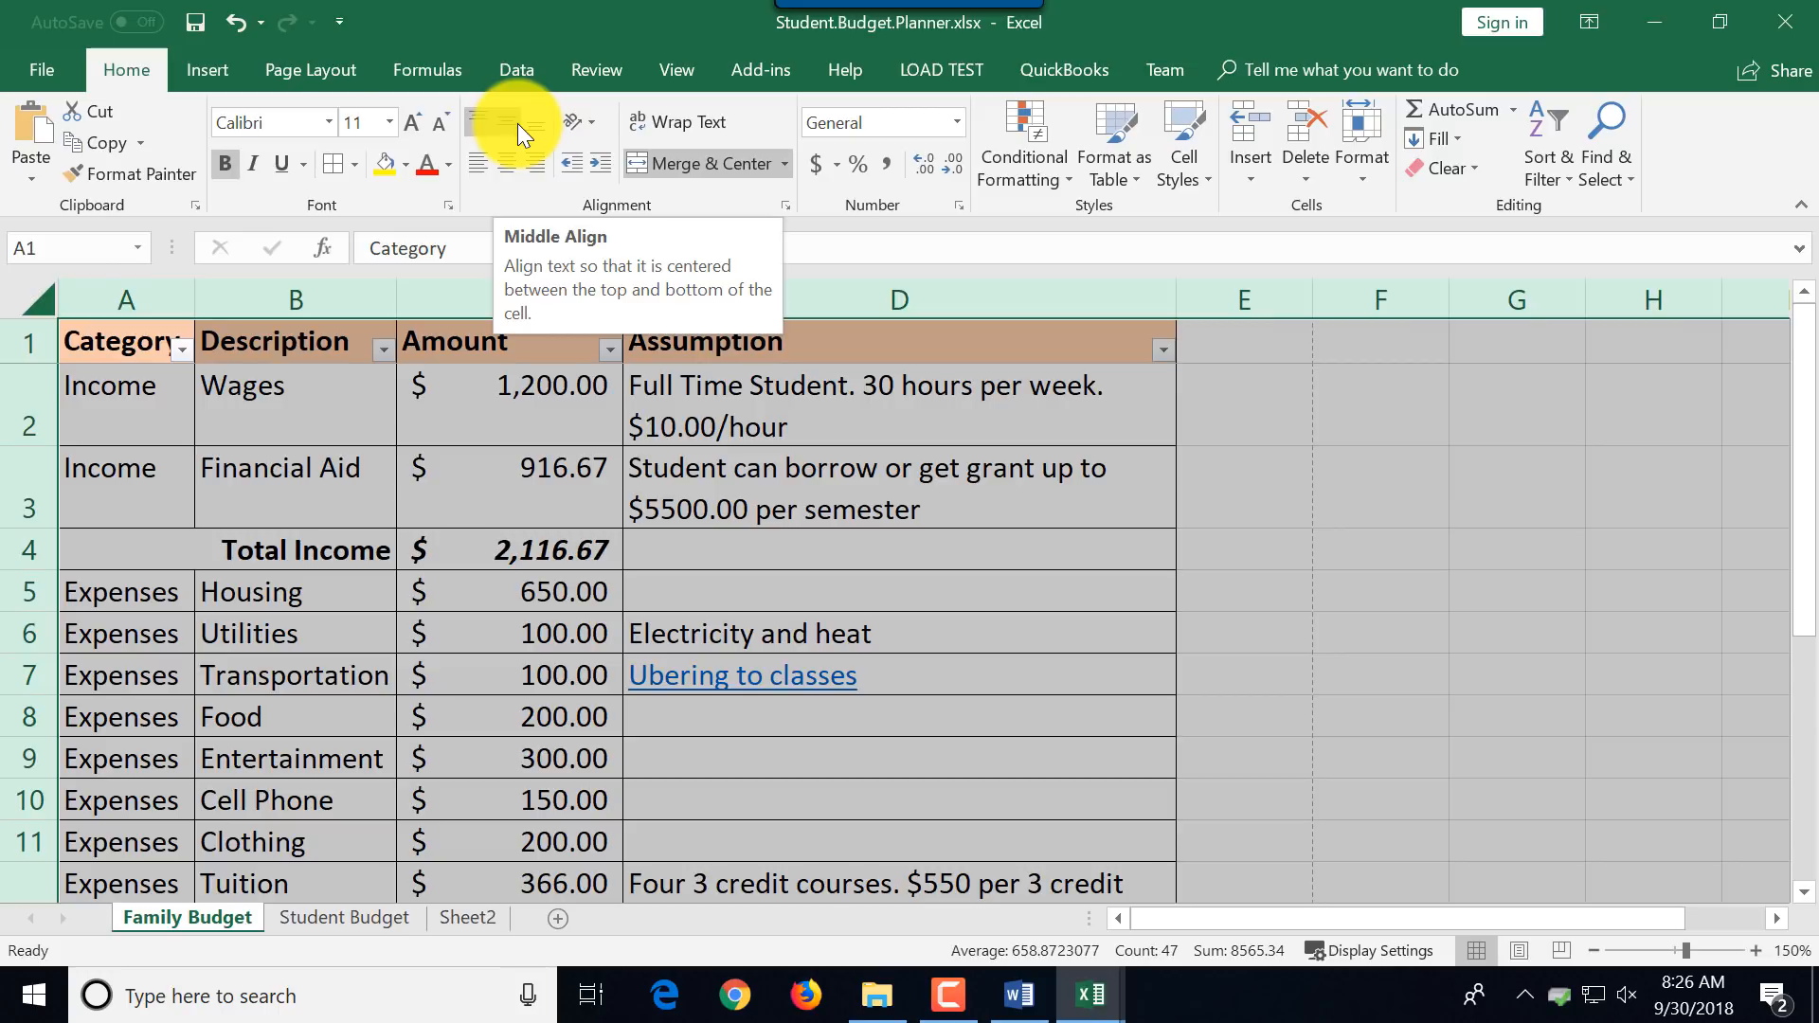
{"action": "mouse_move", "coordinate": [551, 122]}
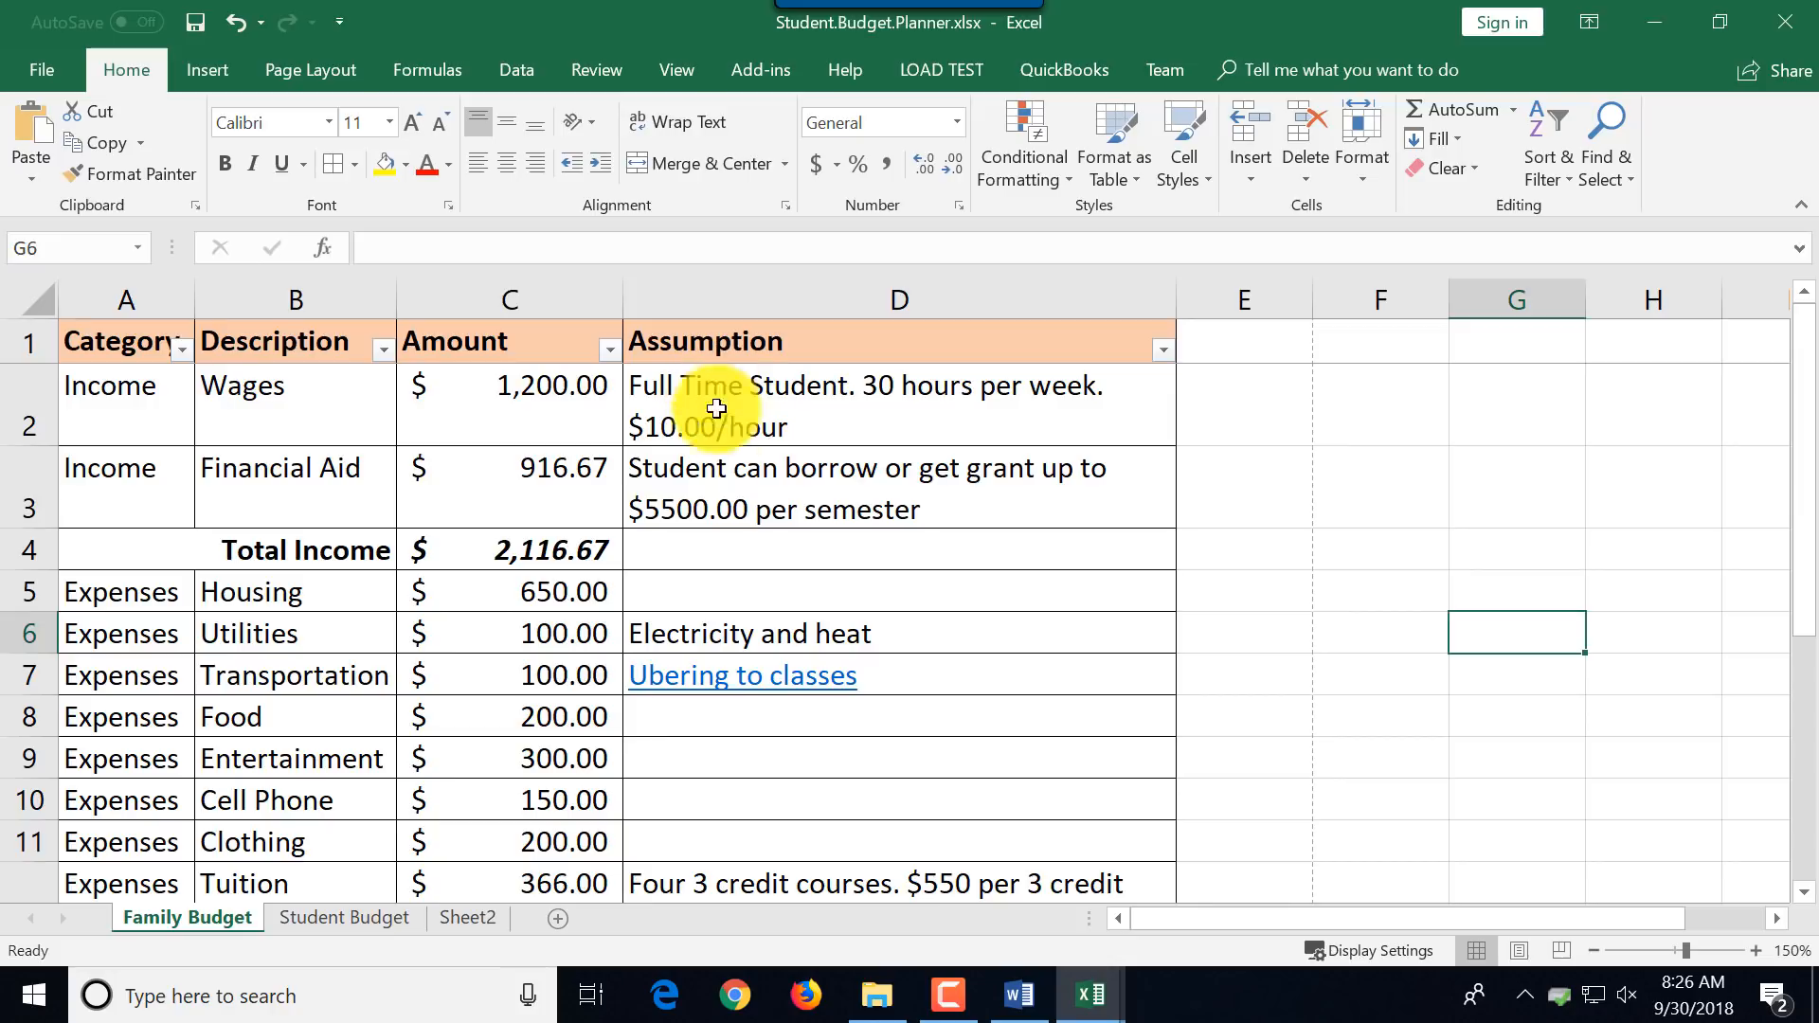
{"action": "mouse_move", "coordinate": [129, 402]}
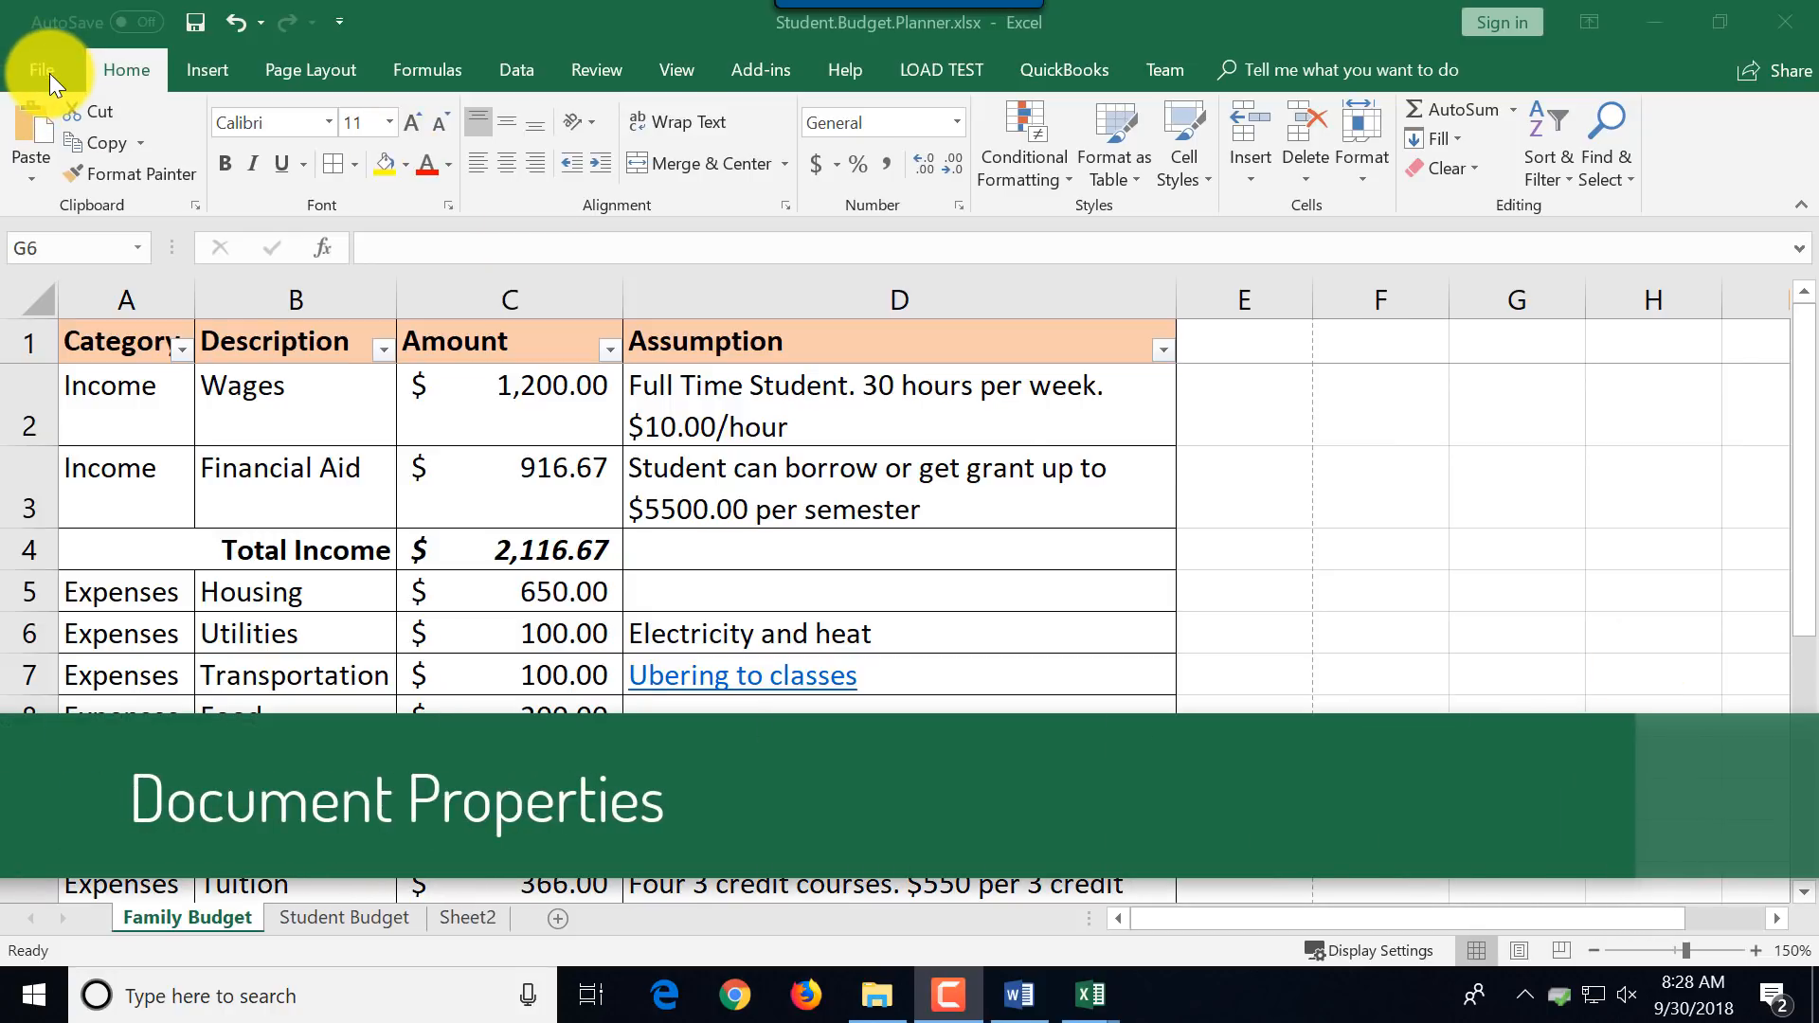
Show the workbook's Info page with all document properties expanded.
{"action": "left_click", "coordinate": [43, 70]}
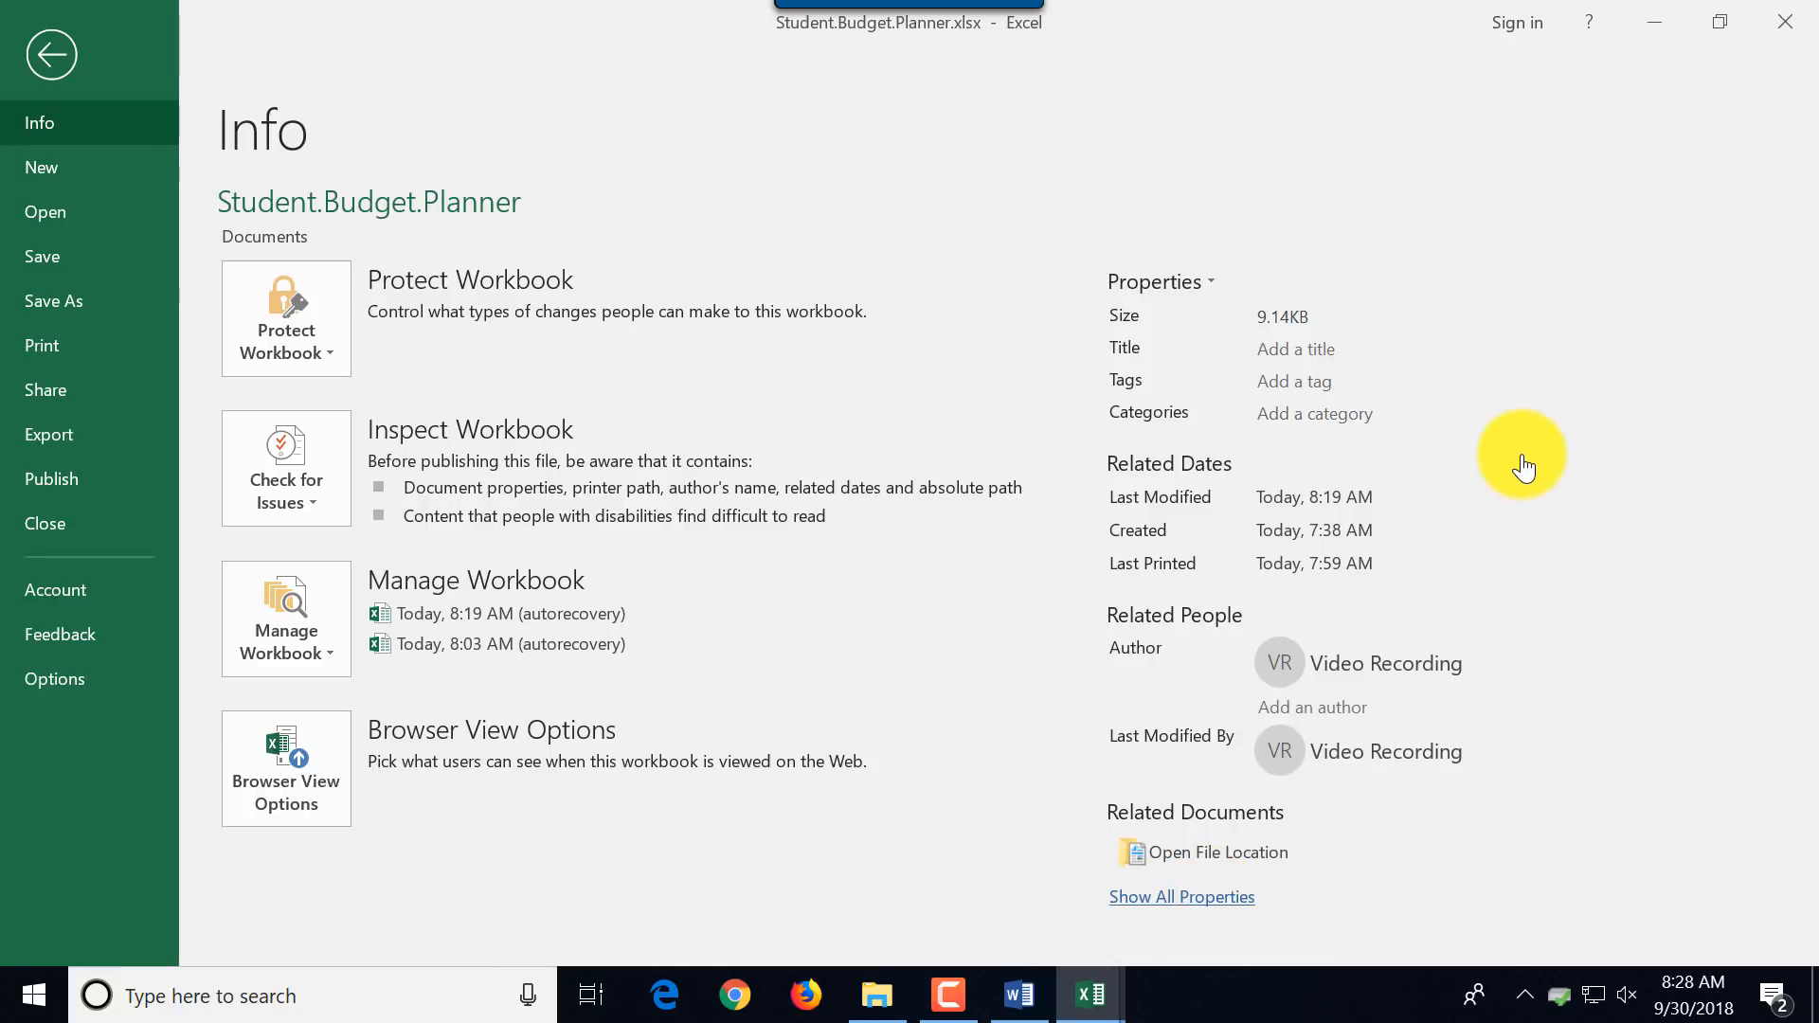
{"action": "mouse_move", "coordinate": [1494, 235]}
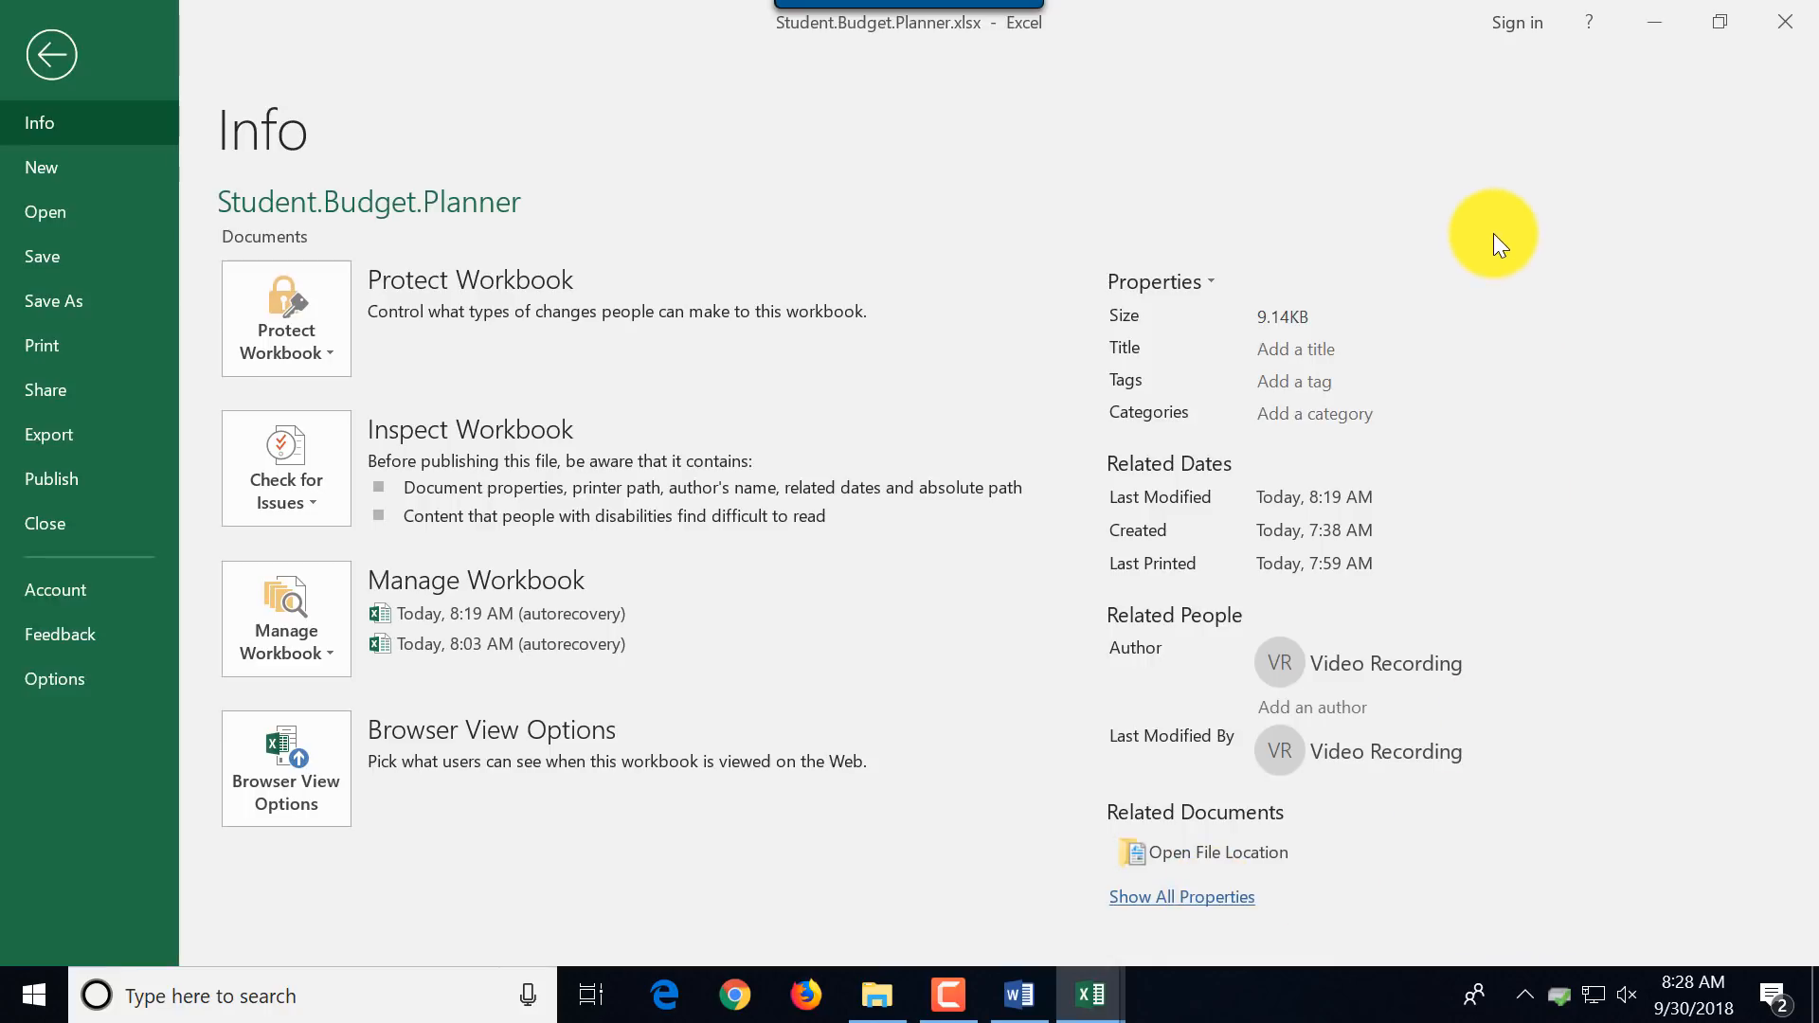
{"action": "mouse_move", "coordinate": [1501, 240]}
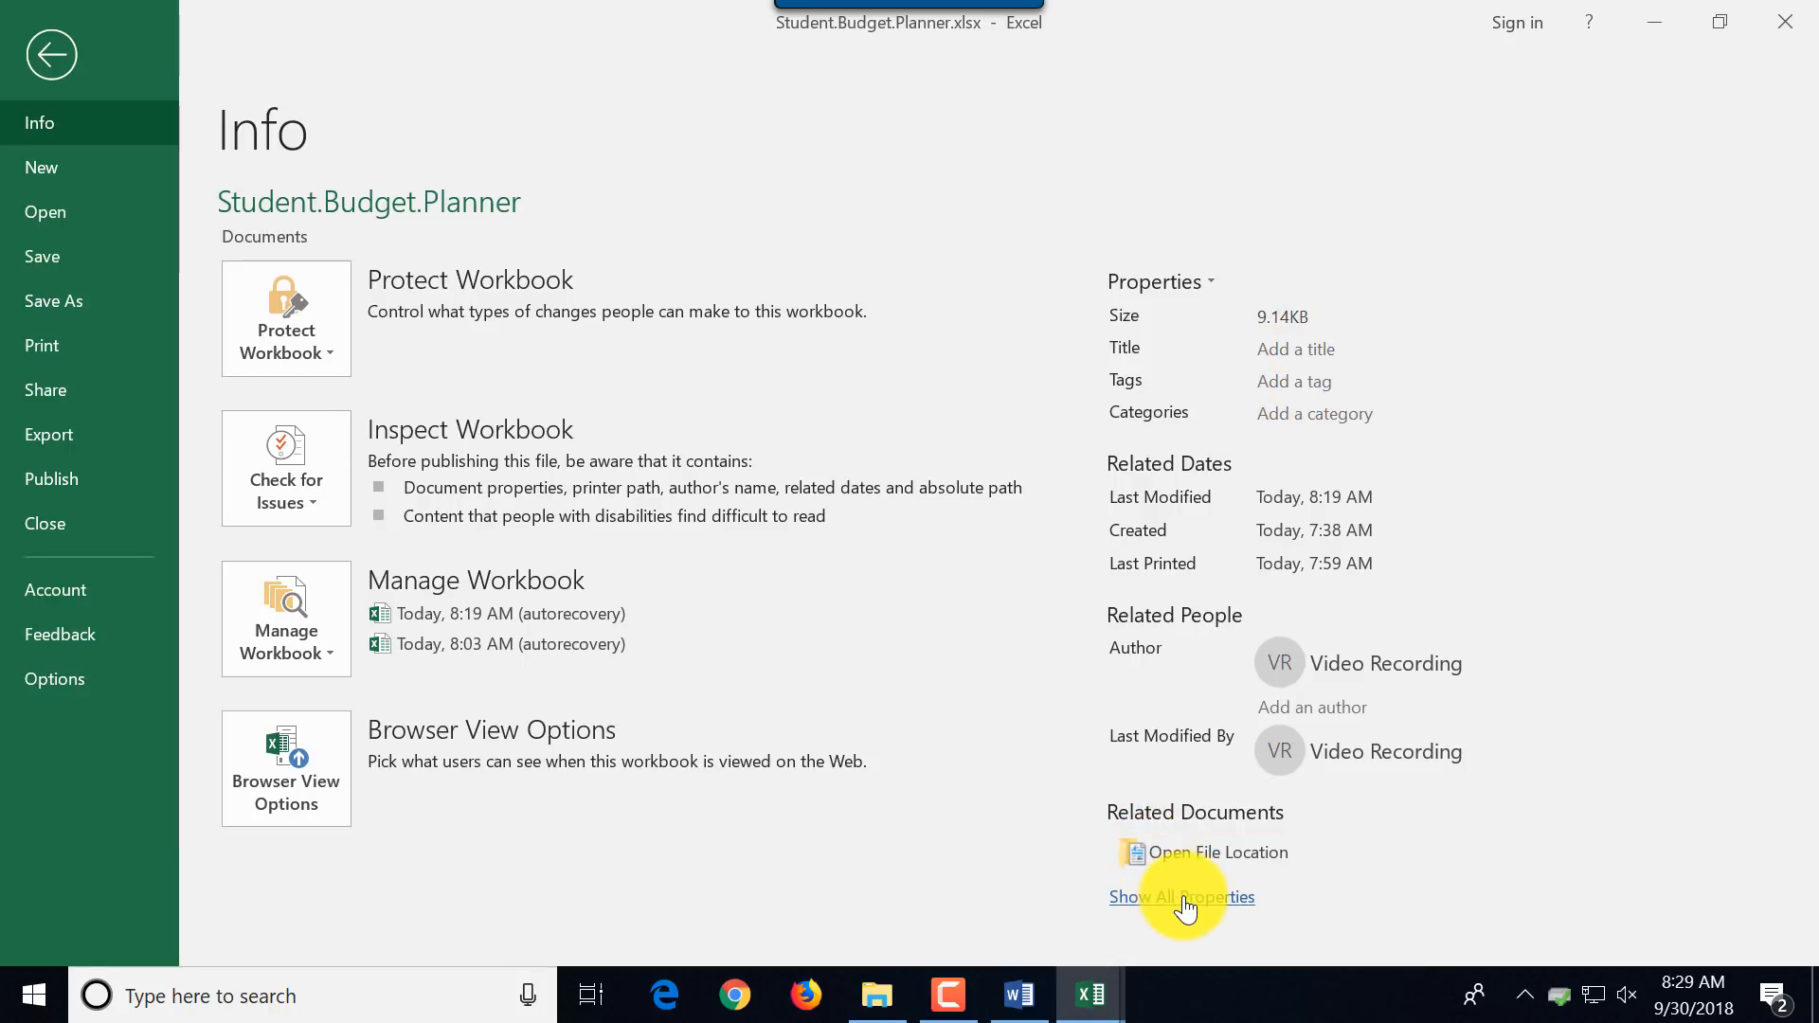
{"action": "left_click", "coordinate": [1180, 896]}
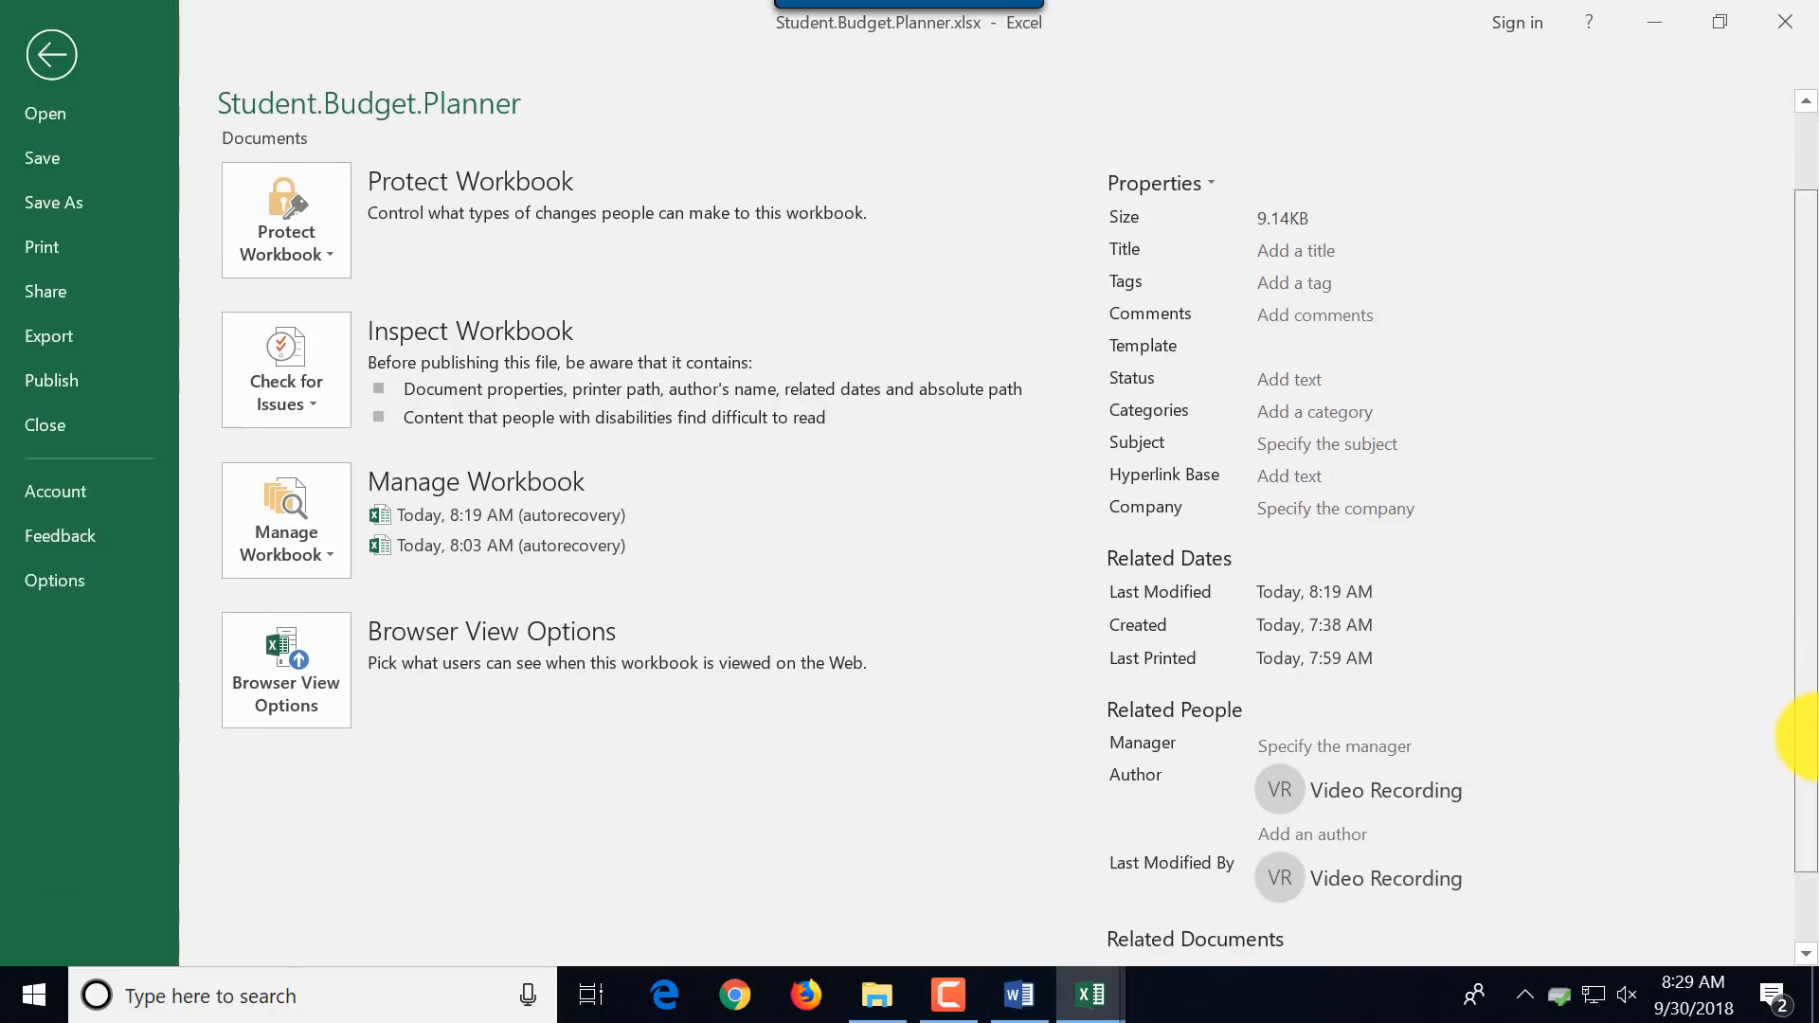
{"action": "scroll", "scroll_direction": "down", "scroll_amount": 3}
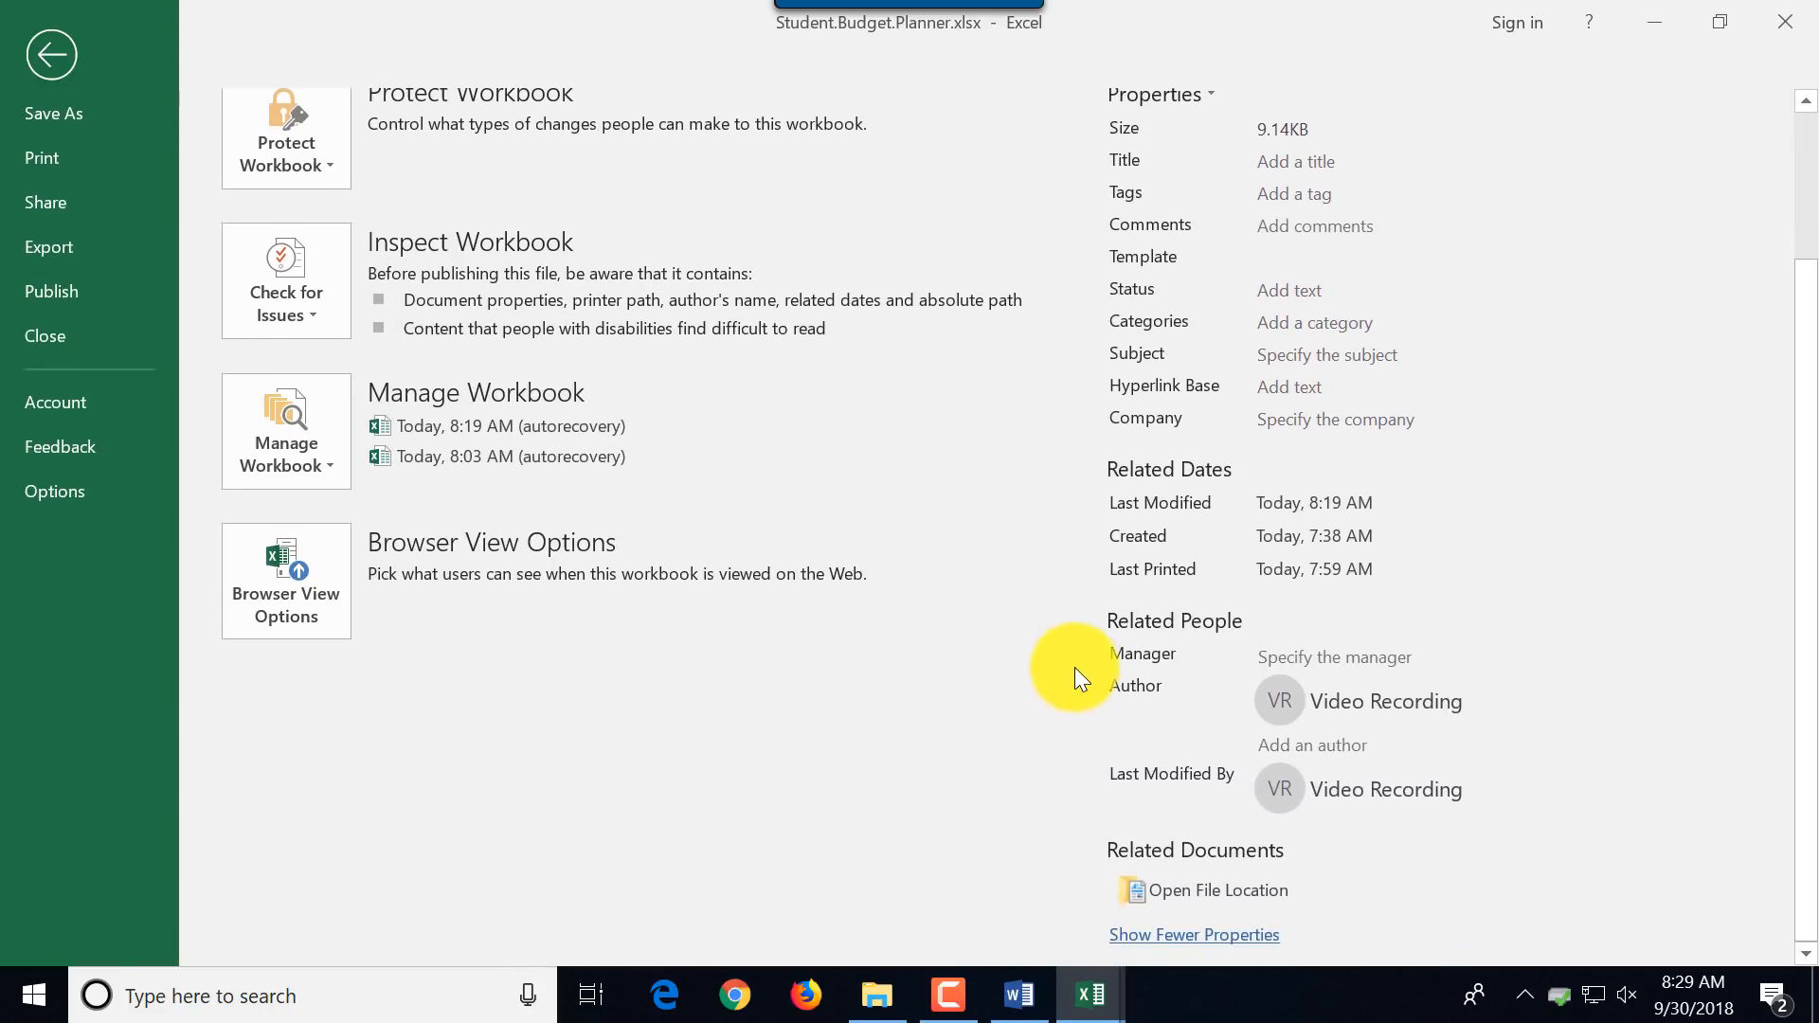
{"action": "mouse_move", "coordinate": [1162, 776]}
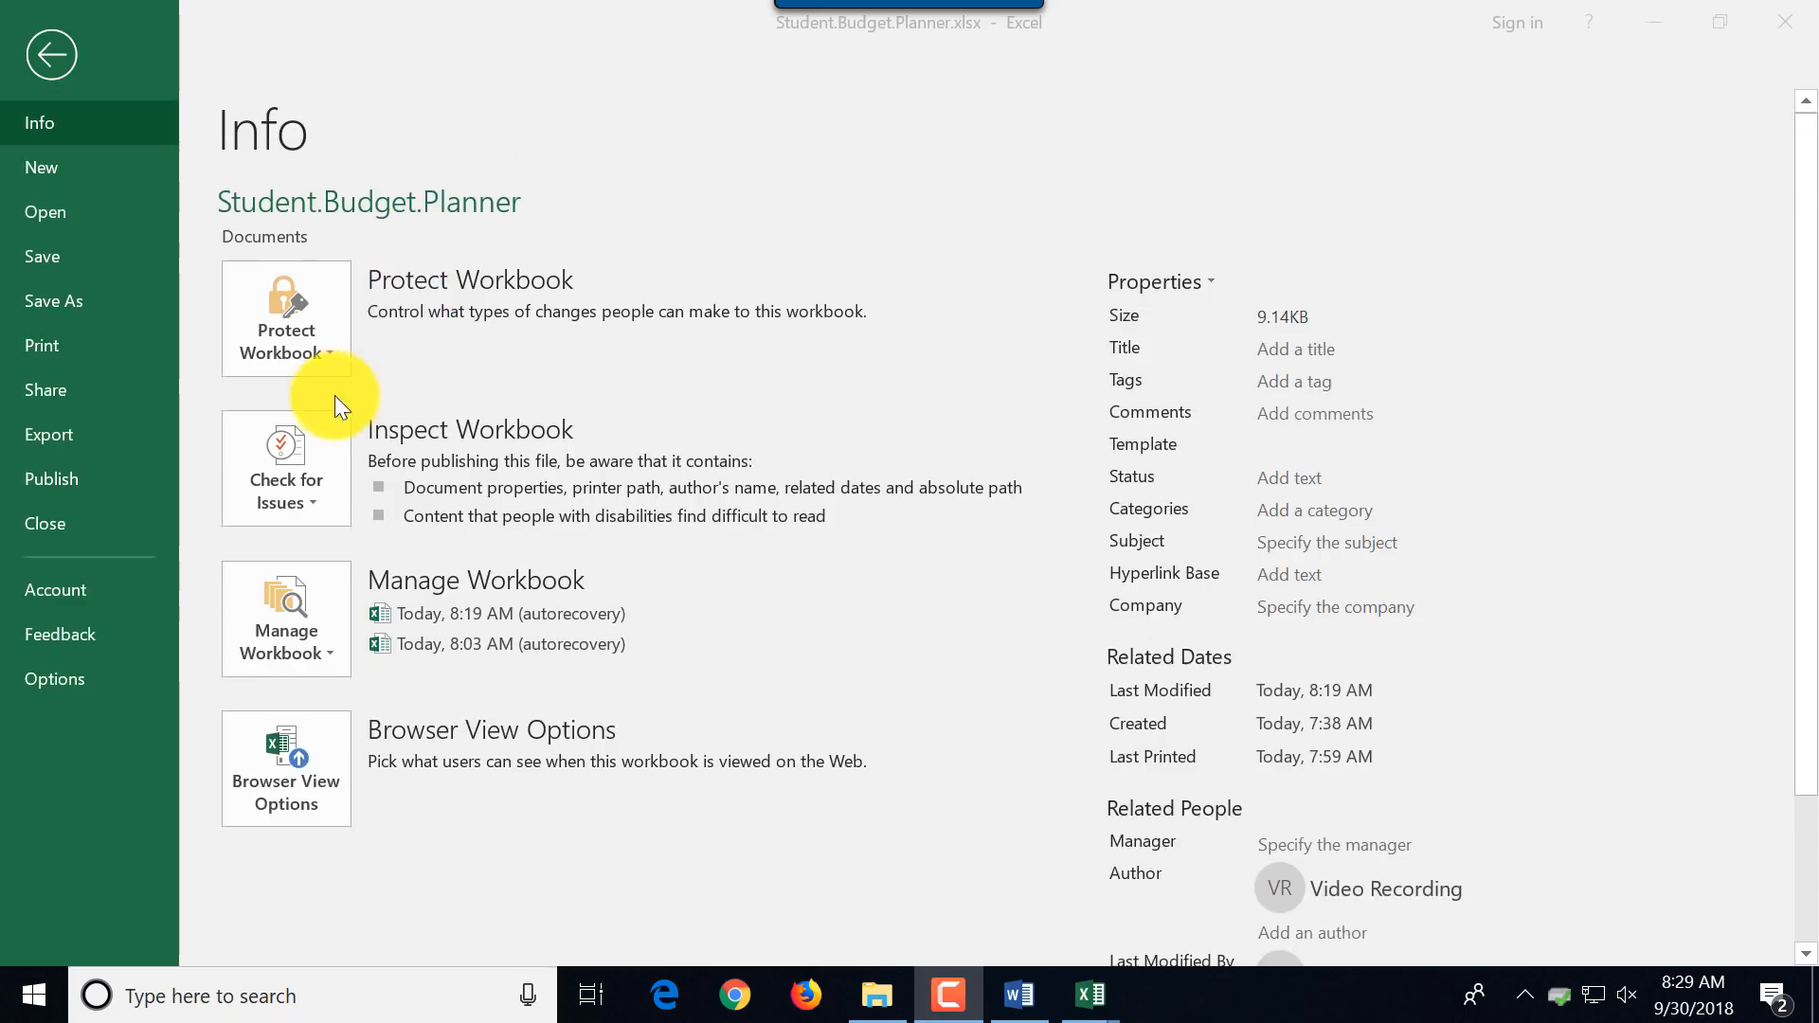
{"action": "left_click", "coordinate": [284, 319]}
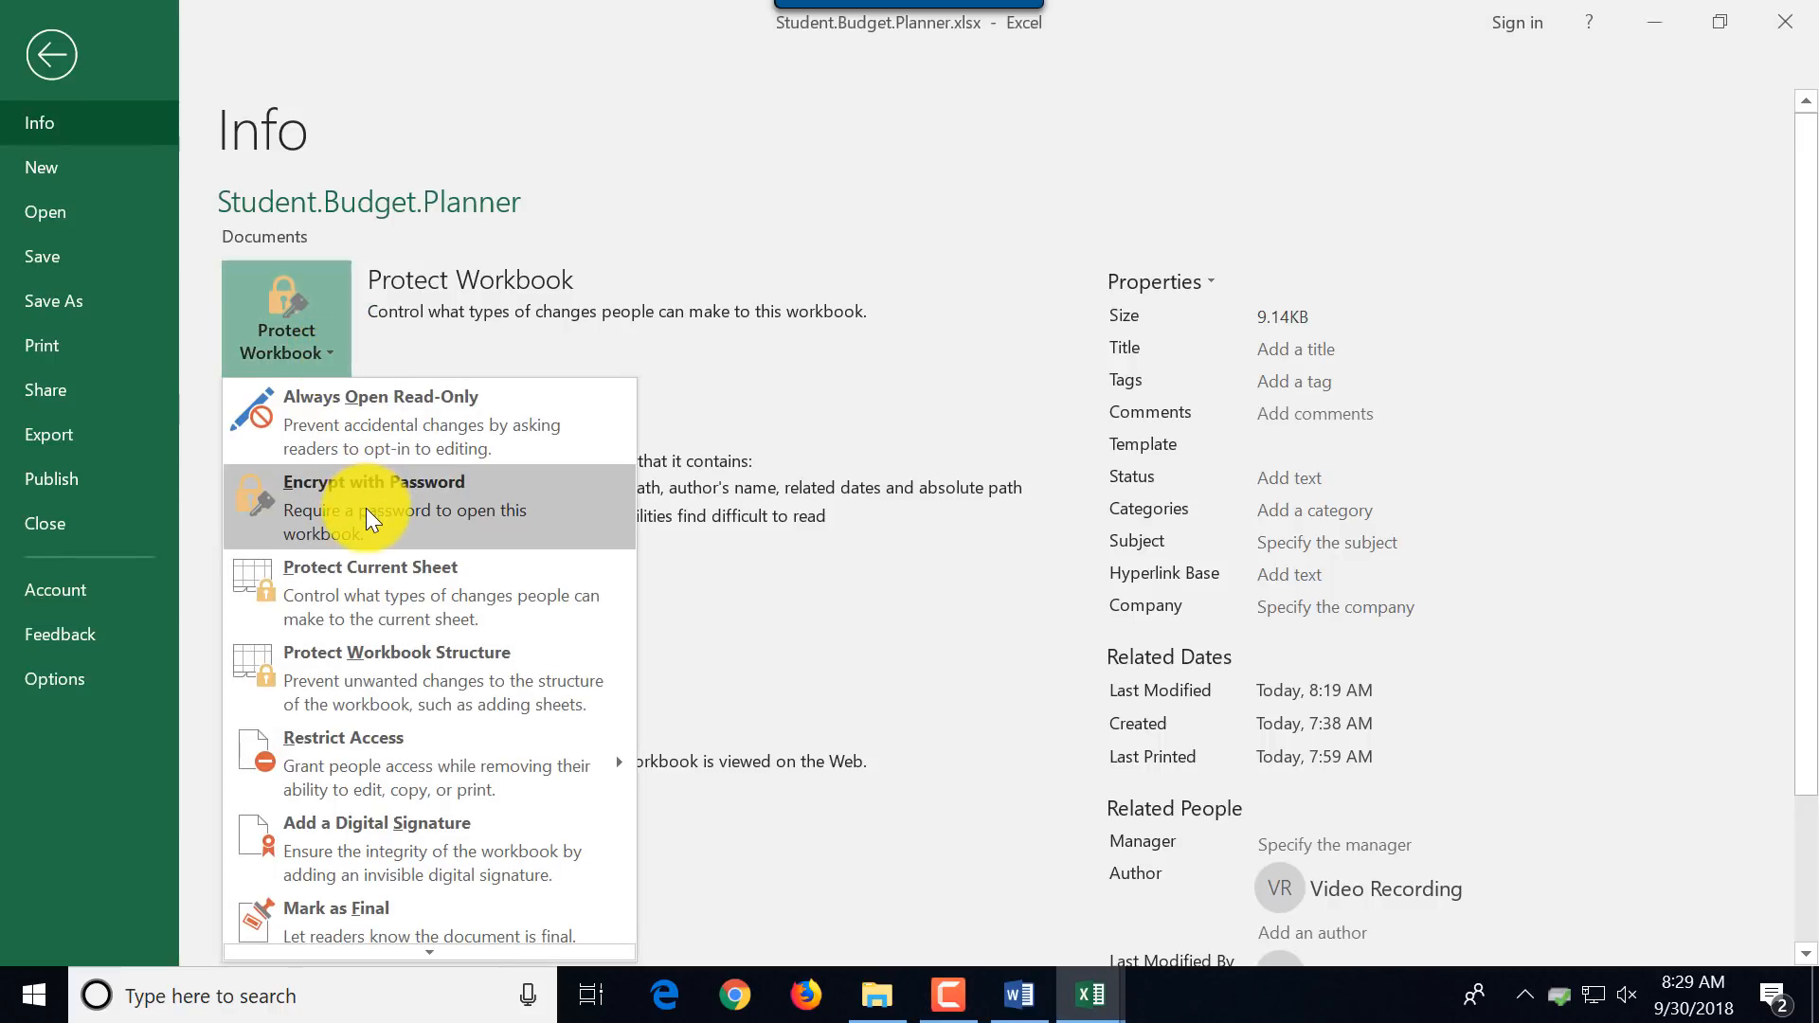
{"action": "mouse_move", "coordinate": [370, 591]}
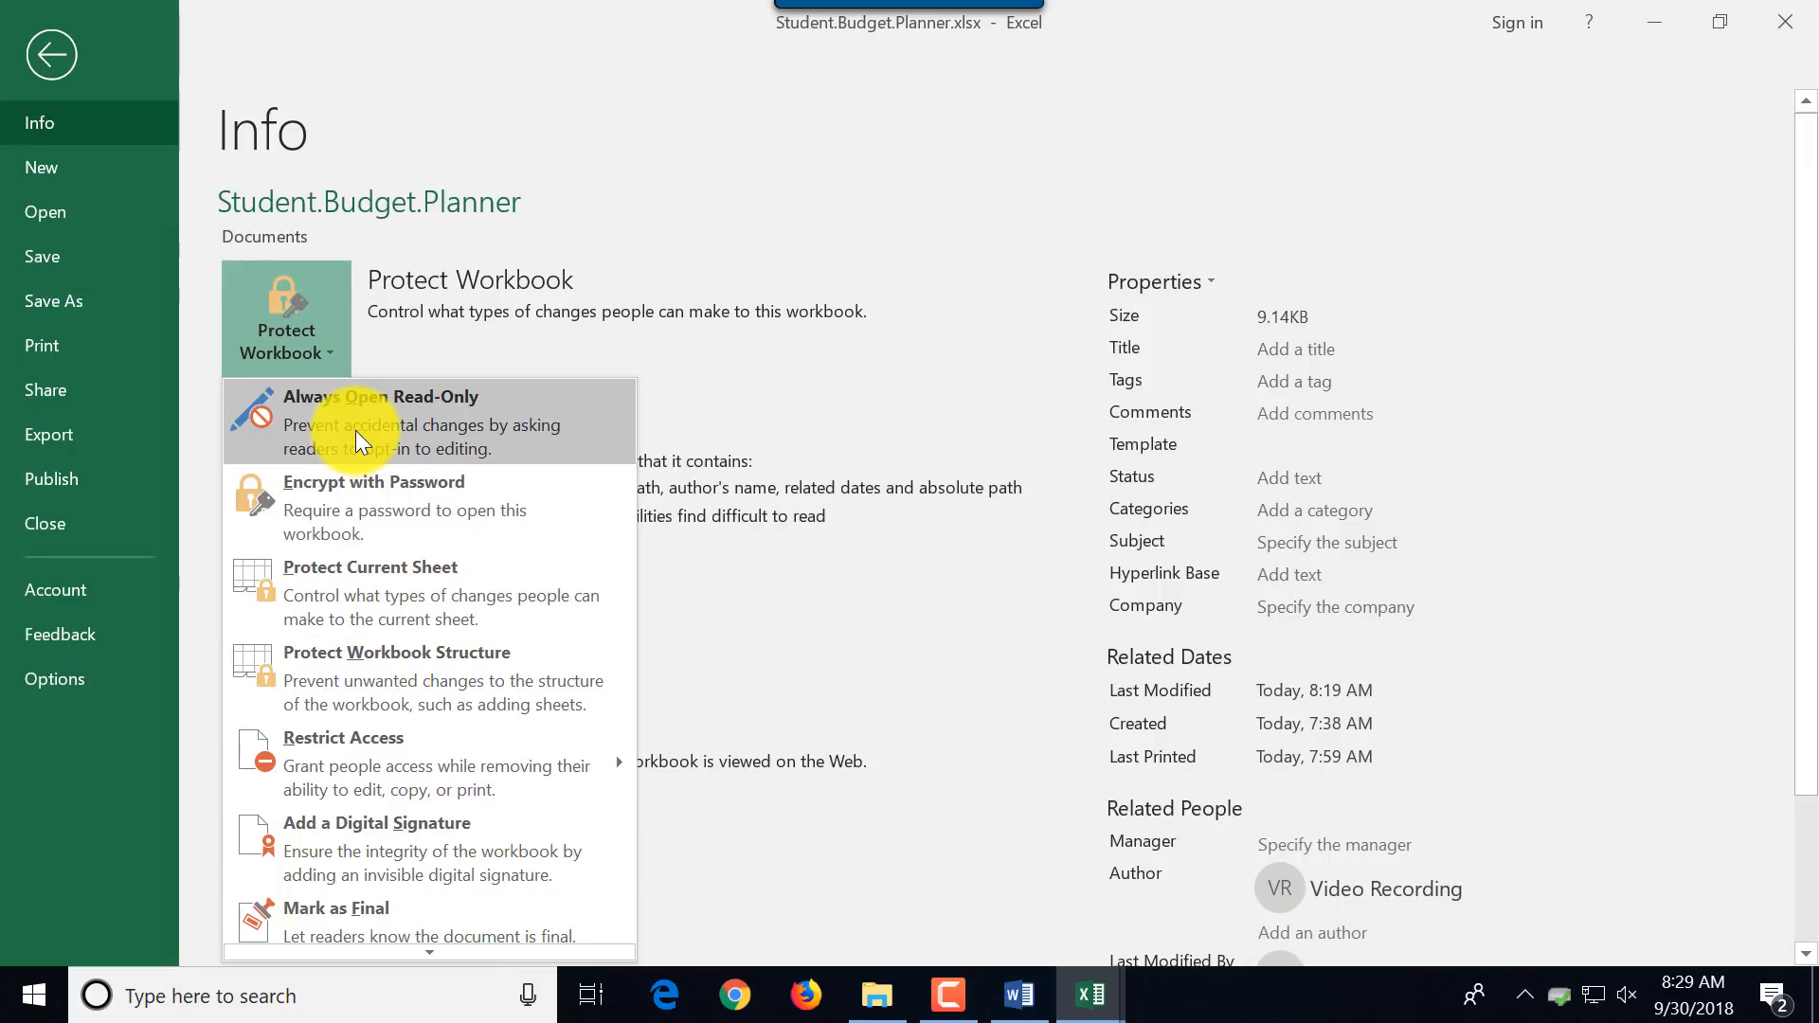
{"action": "mouse_move", "coordinate": [417, 678]}
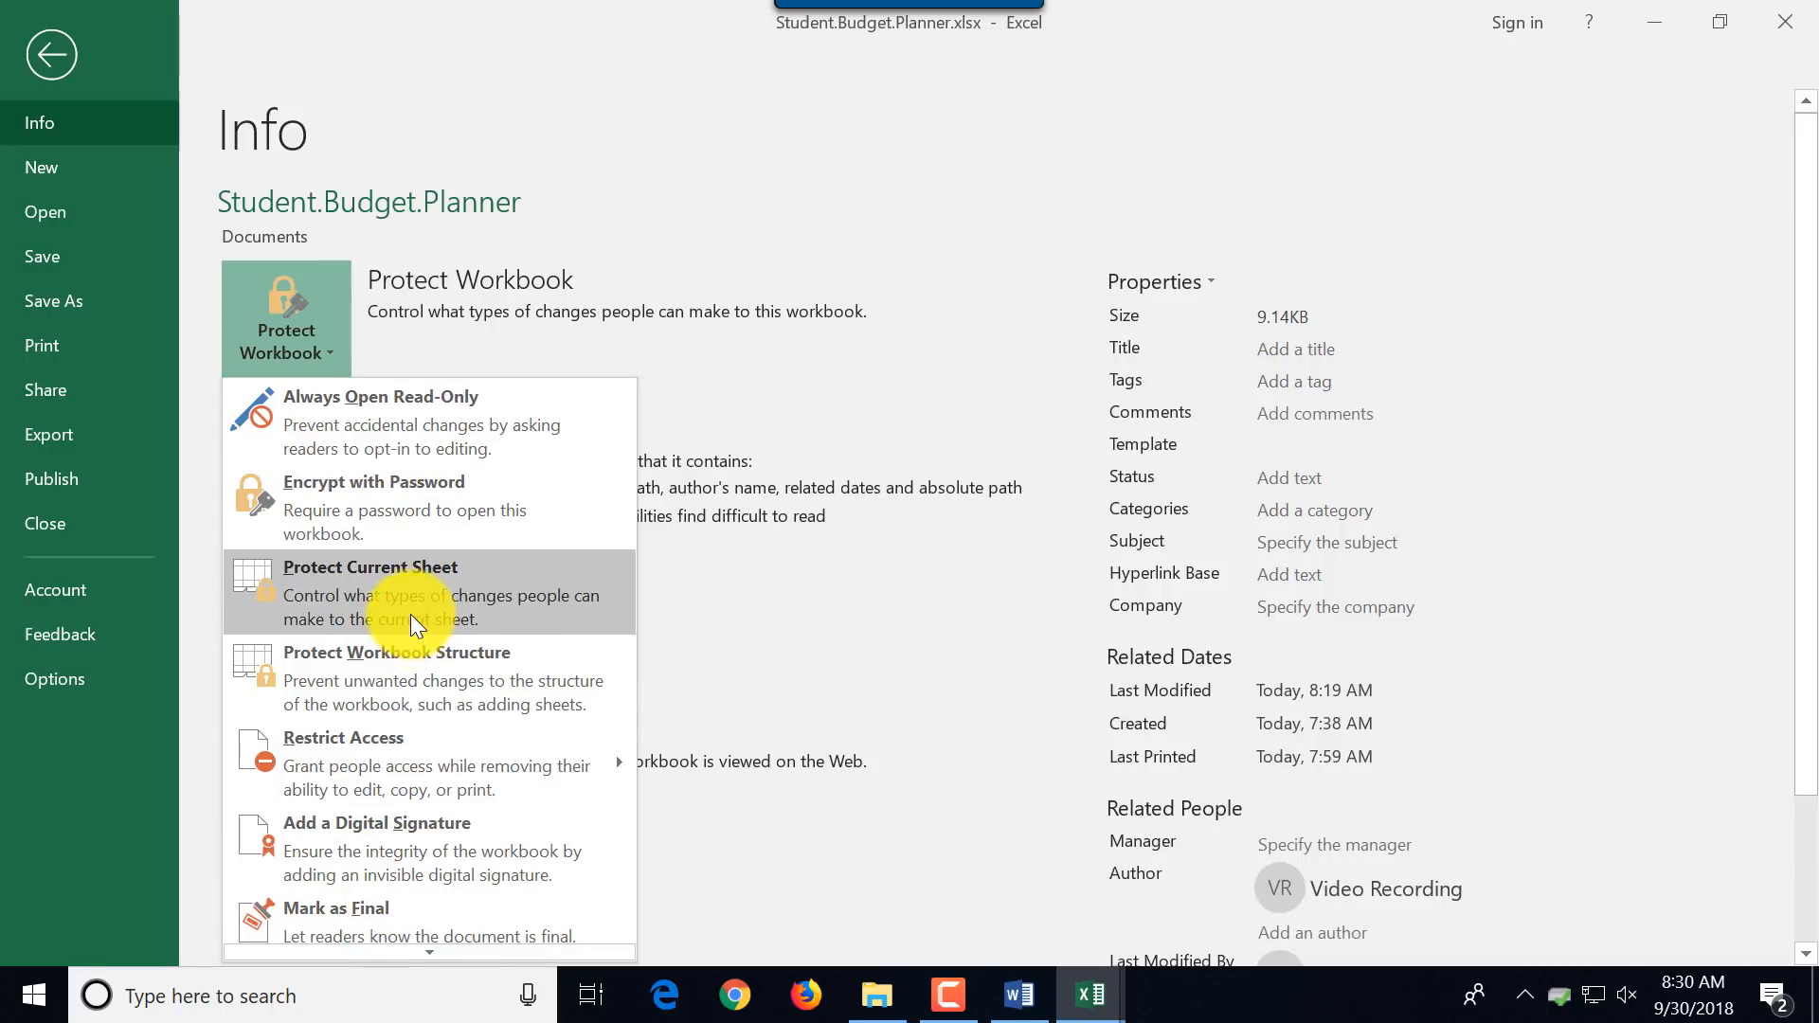
{"action": "mouse_move", "coordinate": [388, 923]}
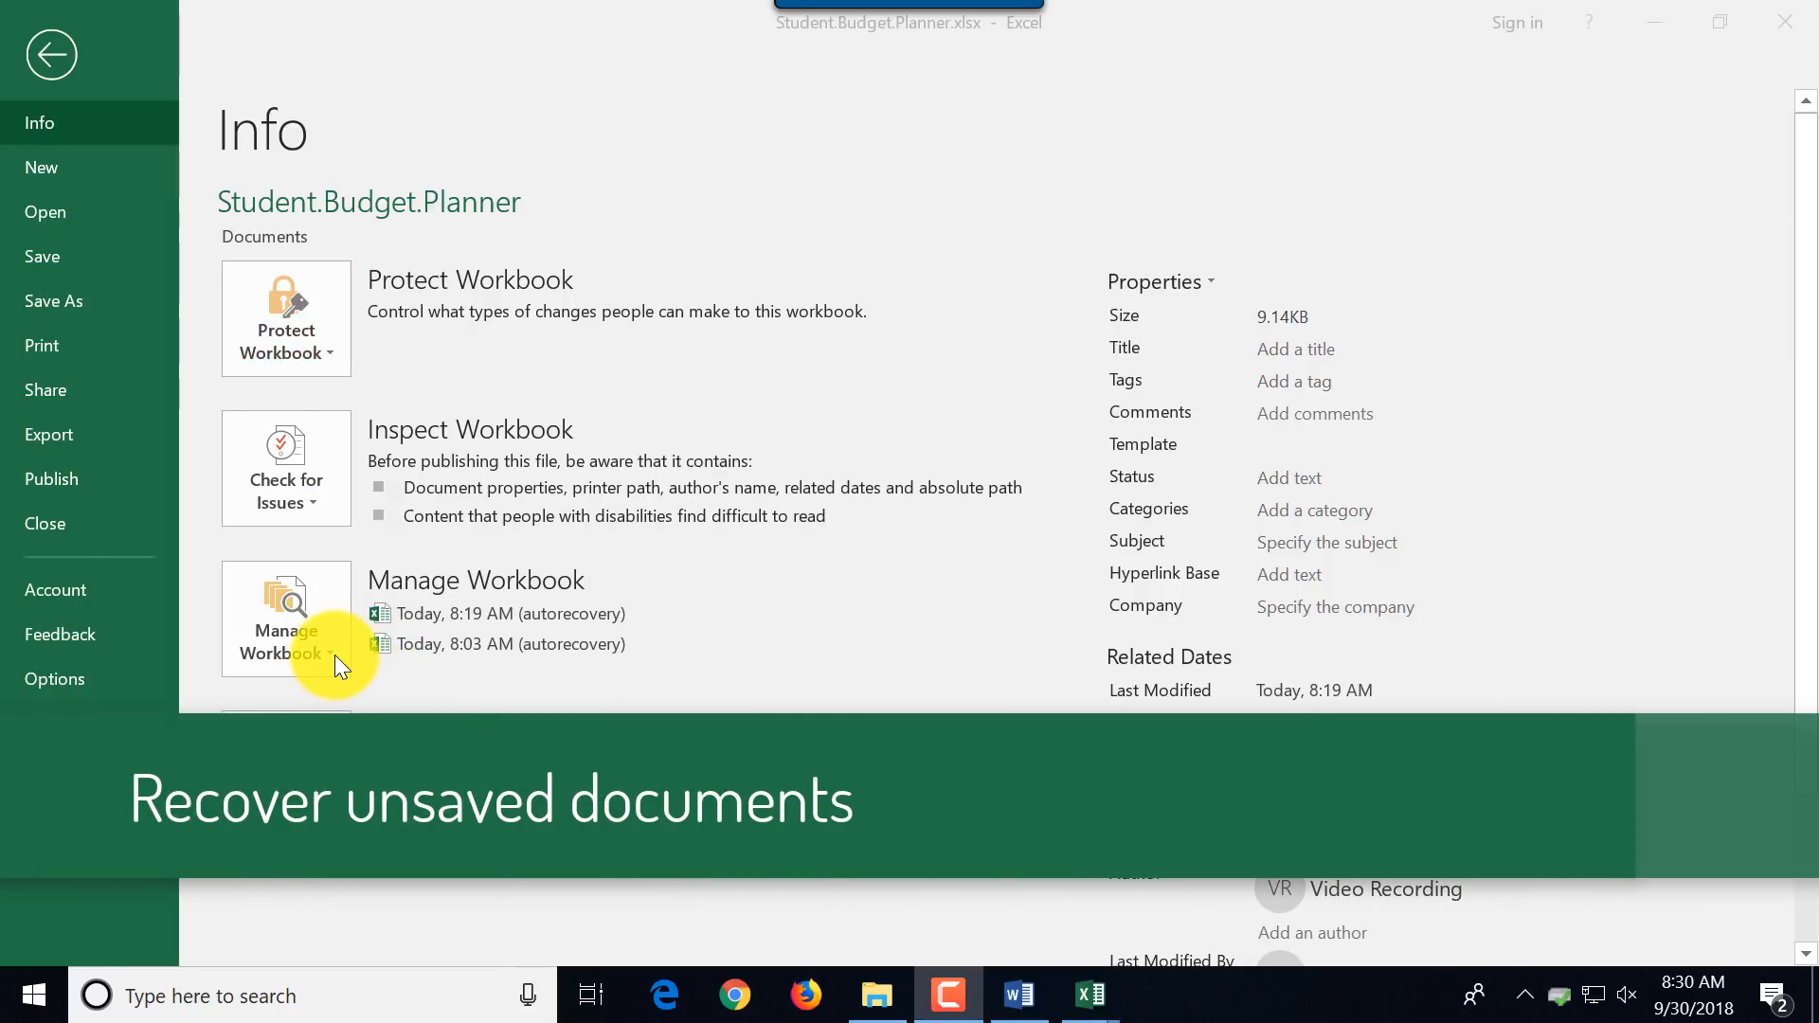
{"action": "left_click", "coordinate": [286, 618]}
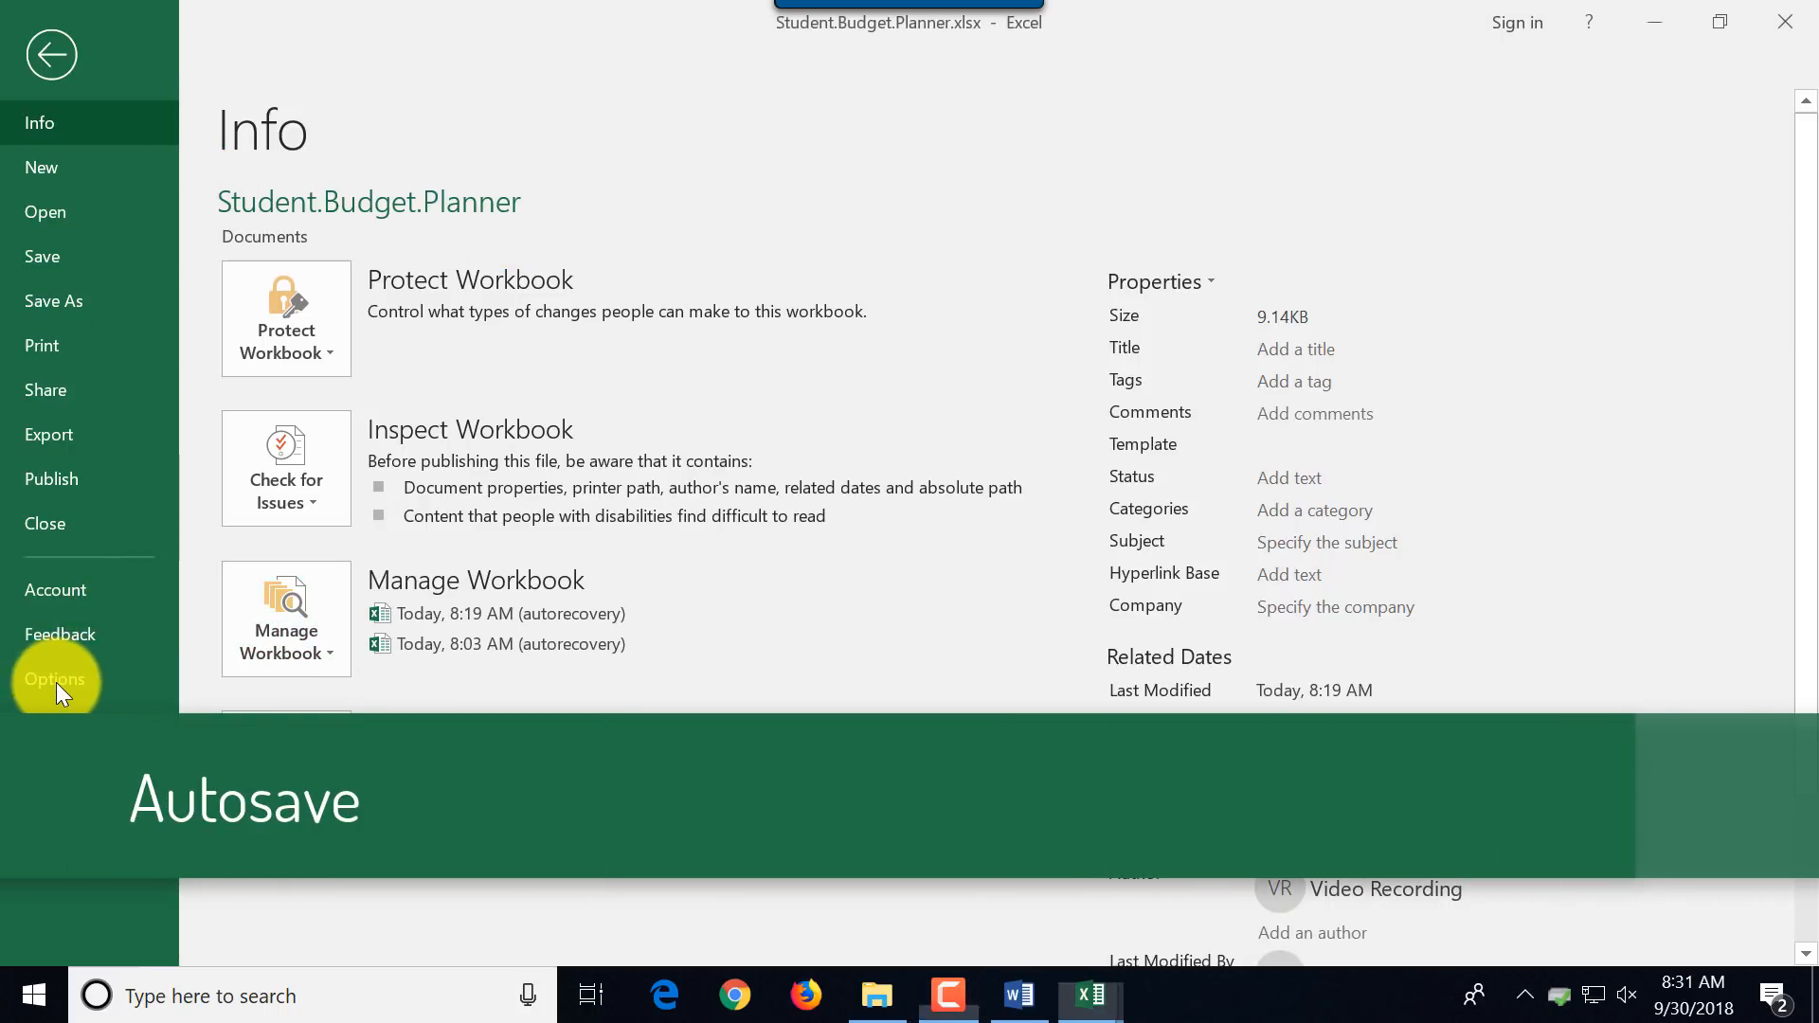
Set Save AutoRecover information to every 1 minute in the Save options and confirm.
{"action": "left_click", "coordinate": [55, 678]}
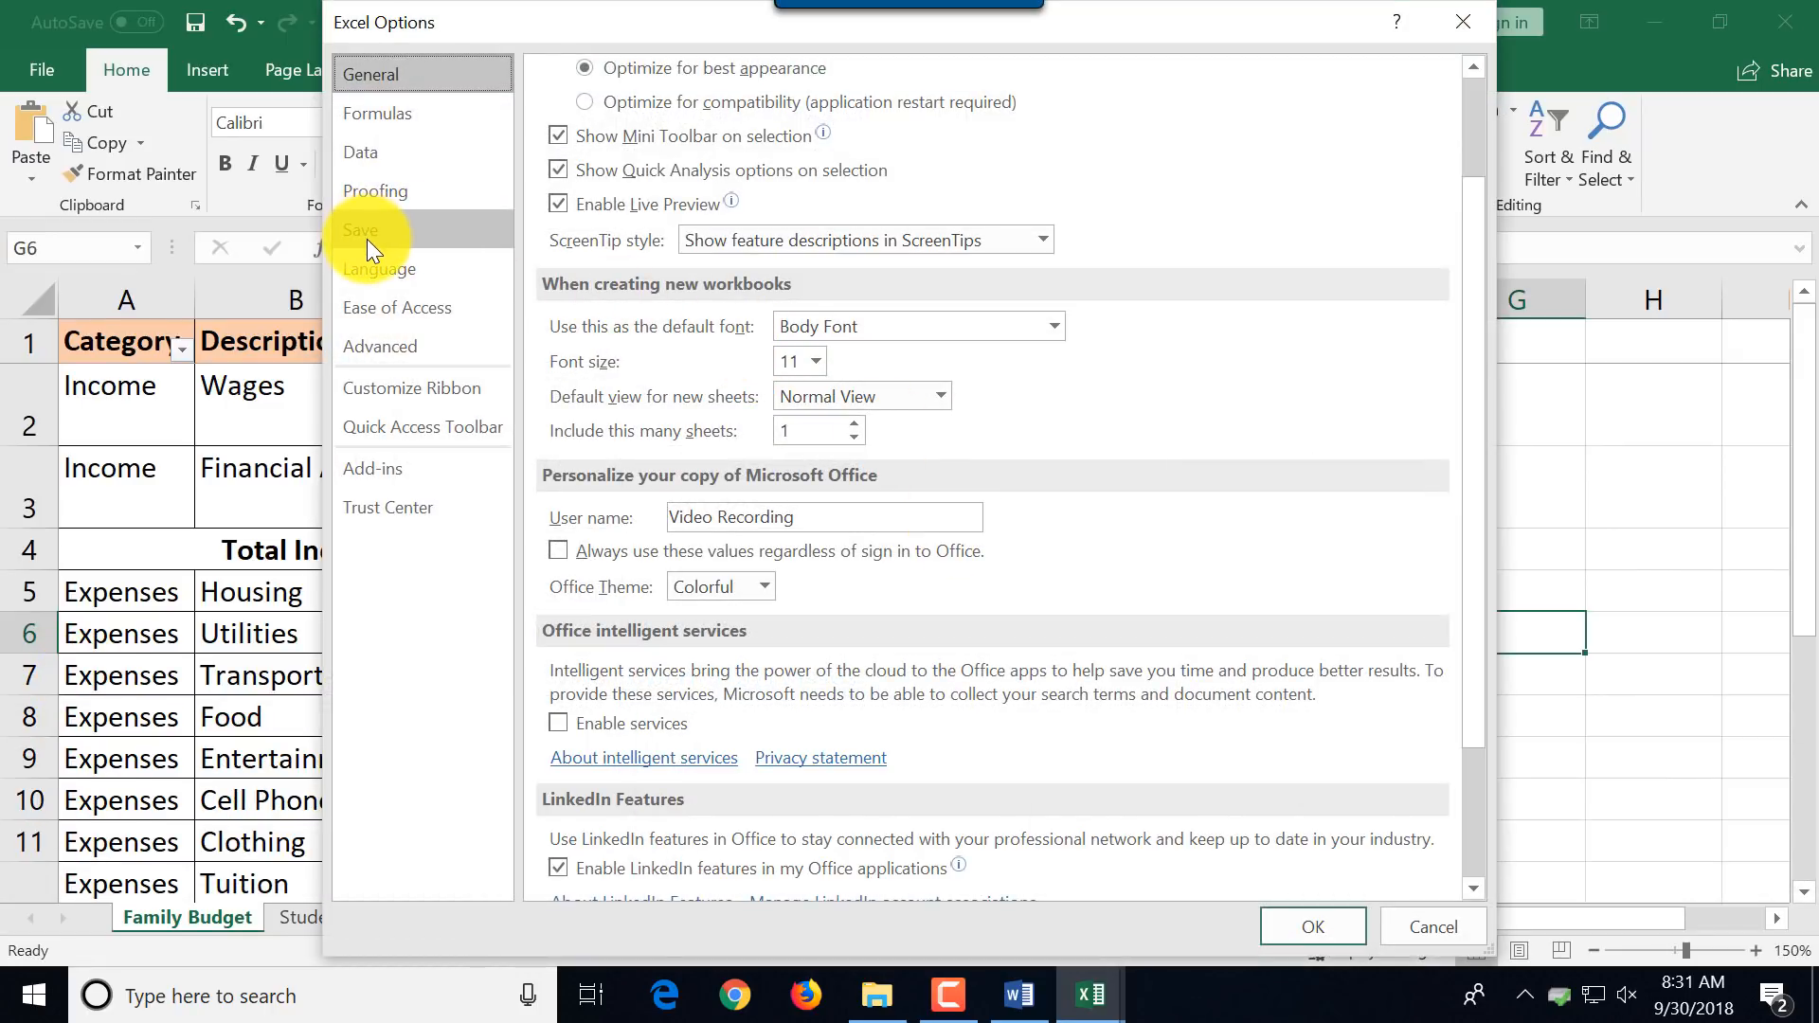
{"action": "left_click", "coordinate": [360, 229]}
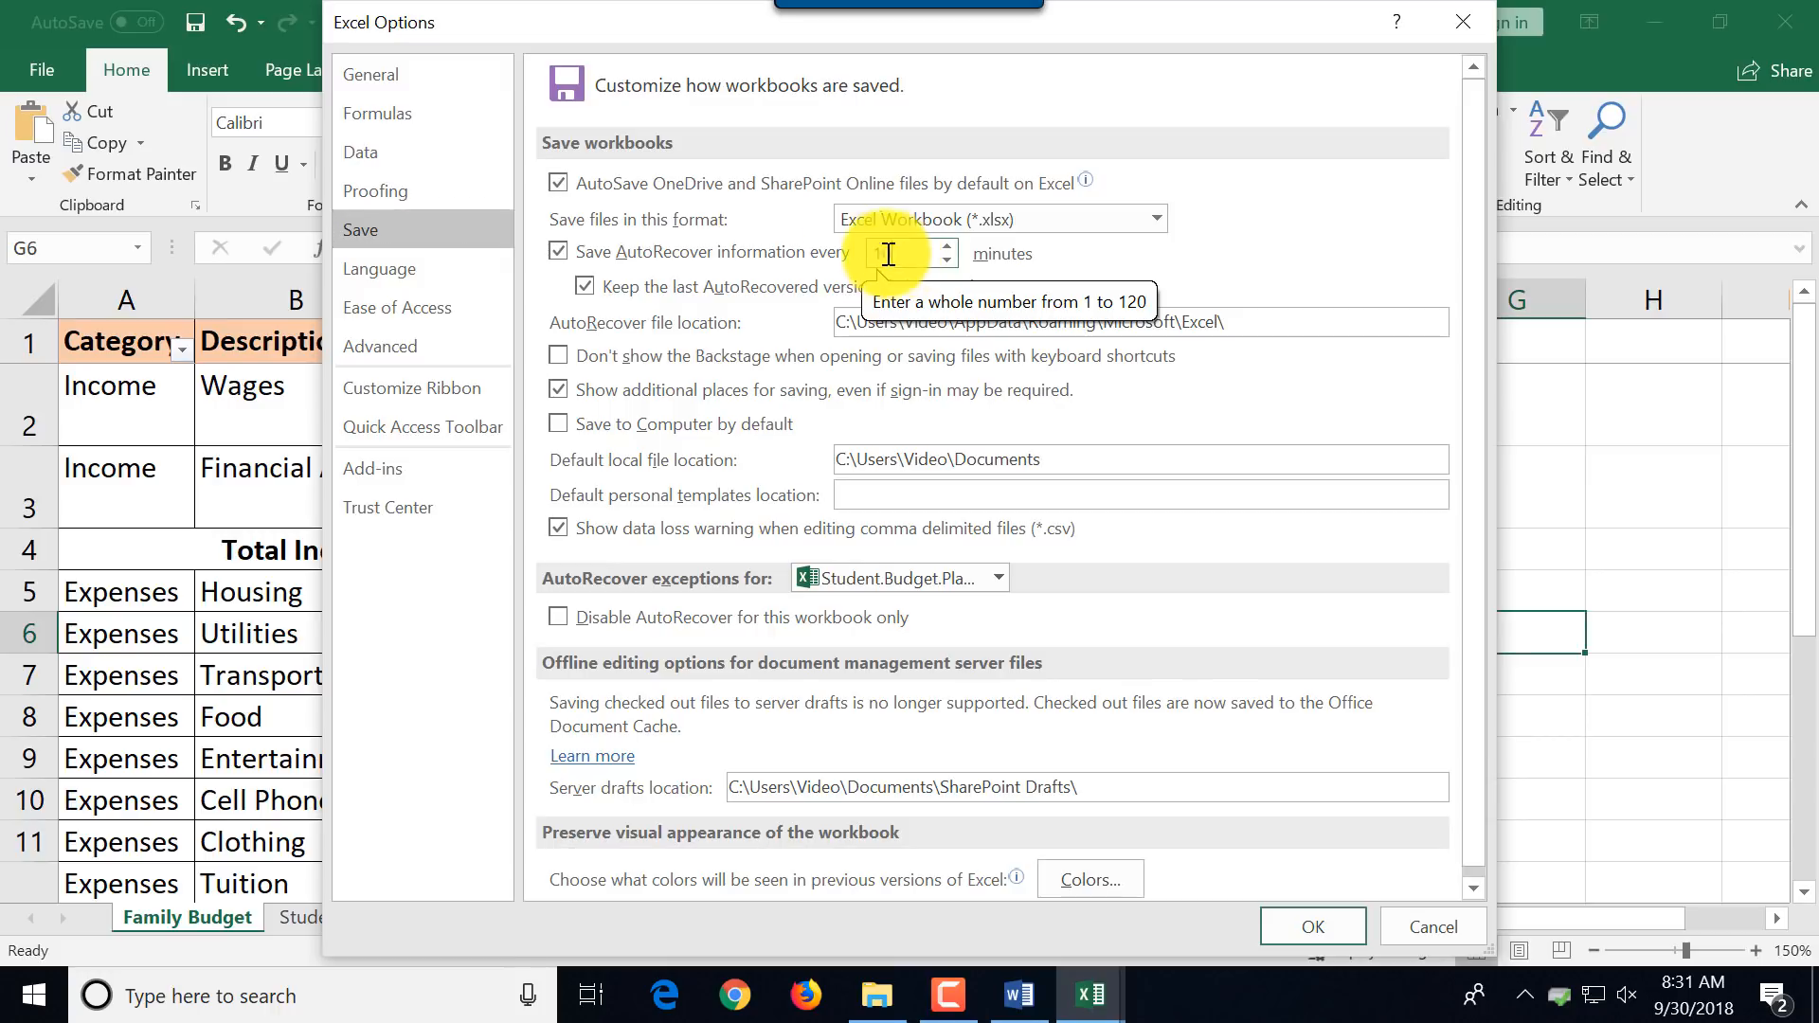
{"action": "type", "text": "1"}
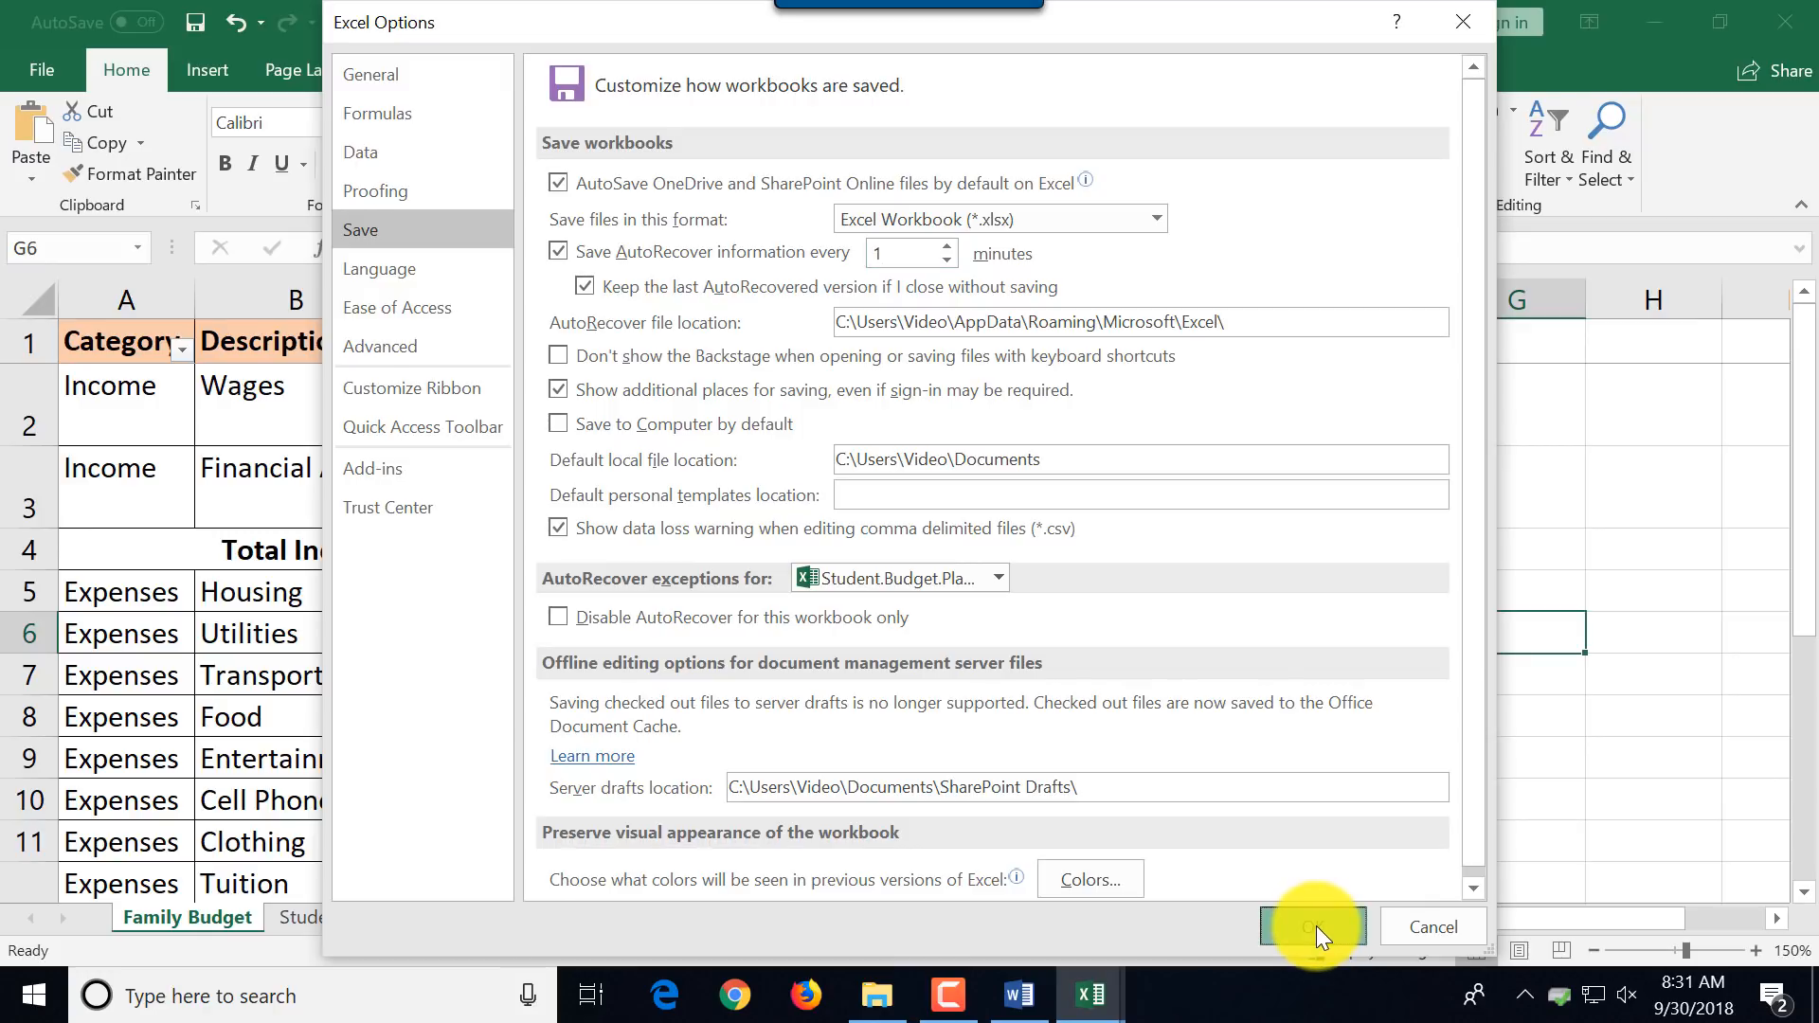
{"action": "left_click", "coordinate": [1311, 927]}
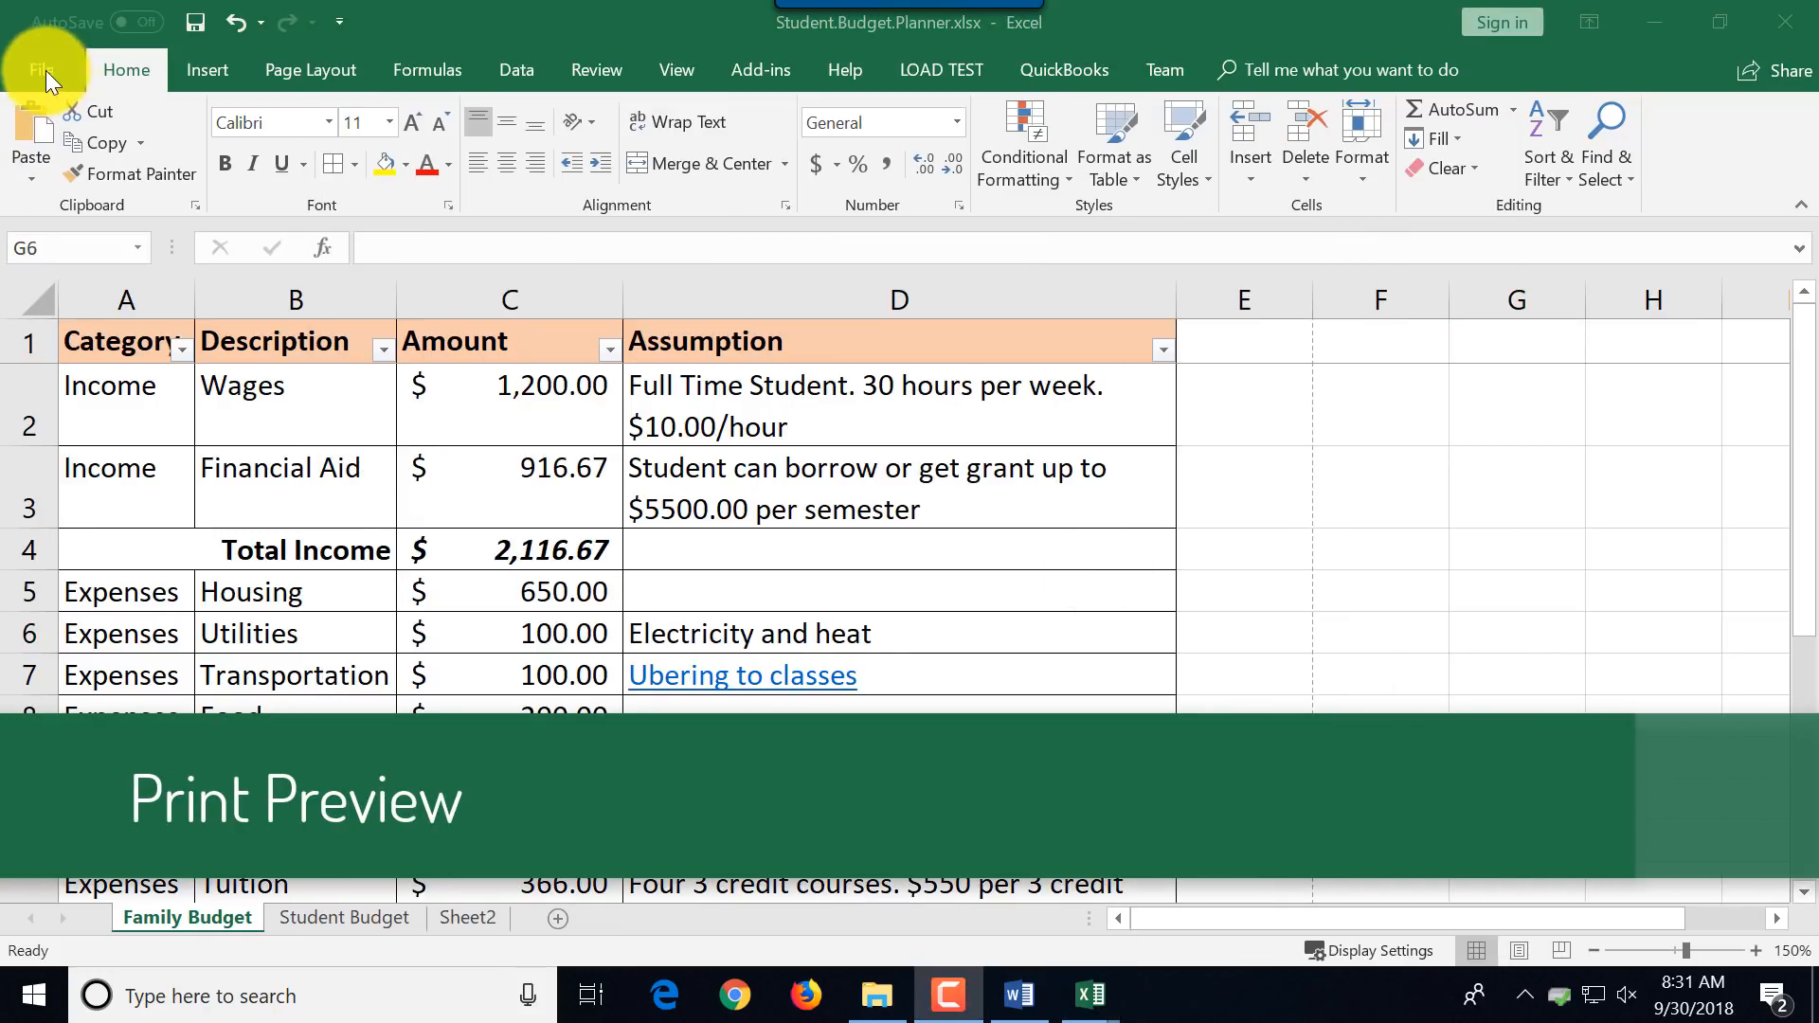
Preview the Family Budget sheet on the File > Print page.
{"action": "left_click", "coordinate": [43, 70]}
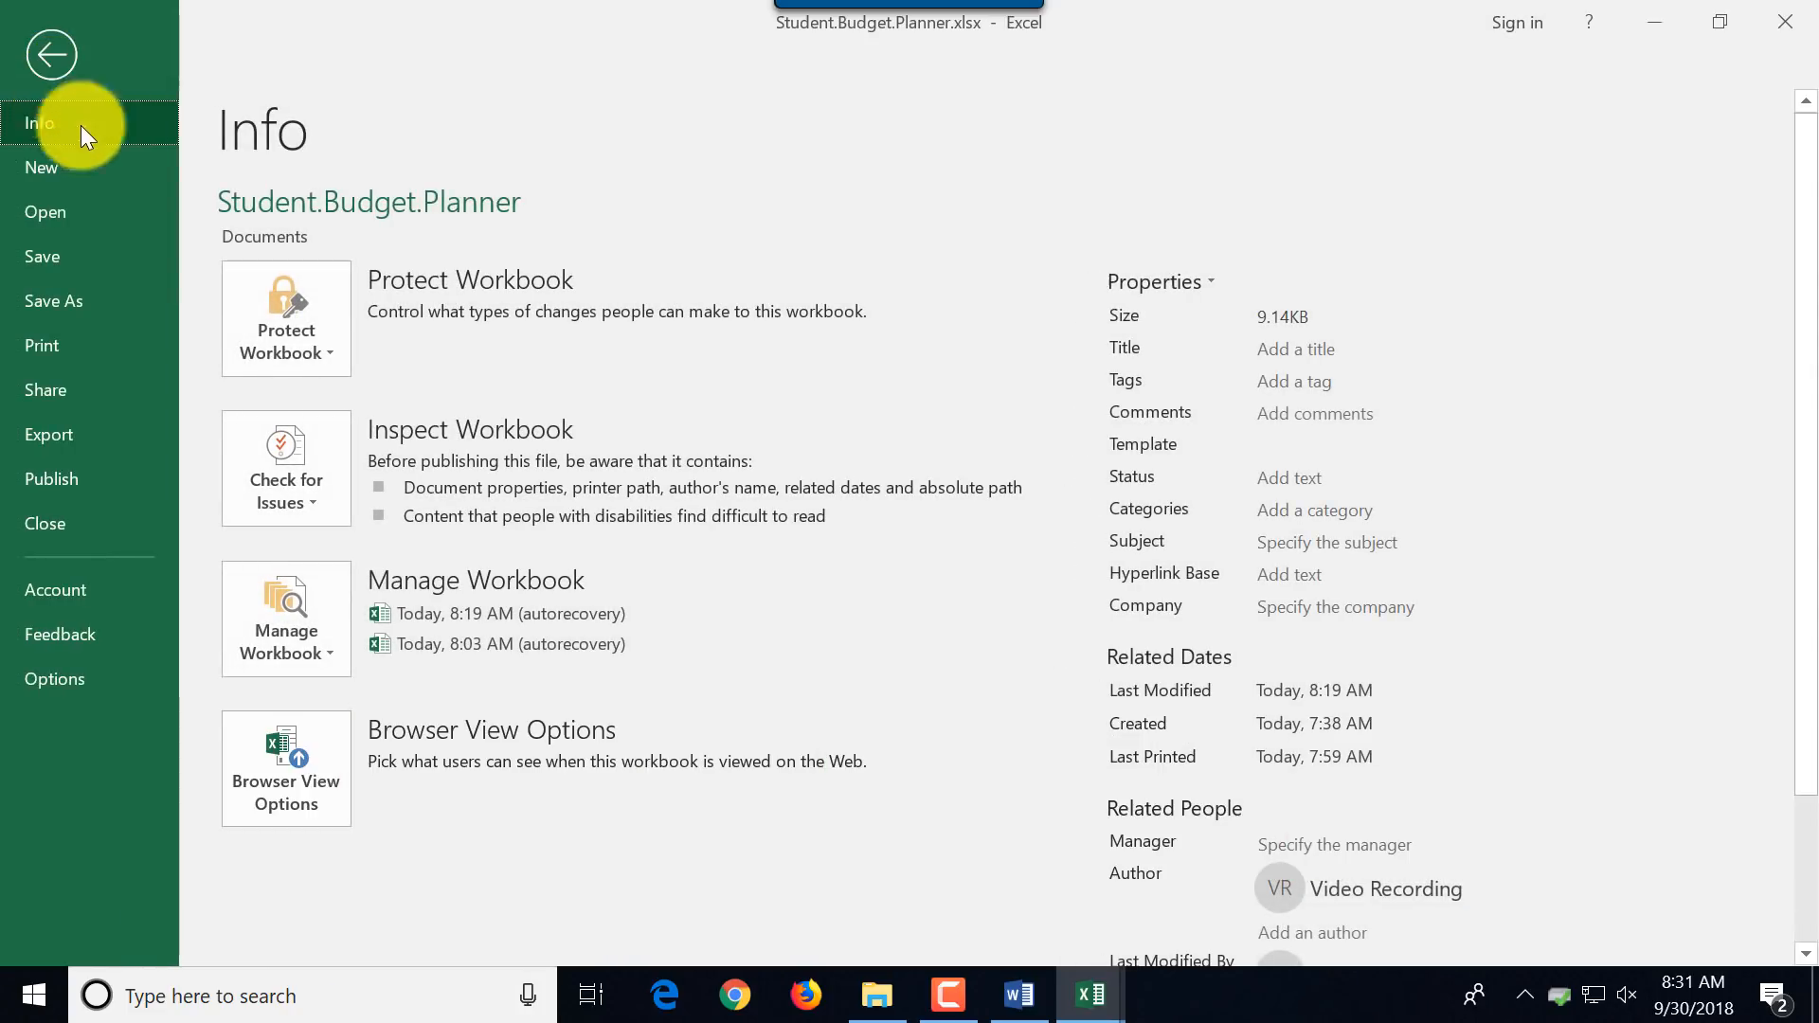
{"action": "left_click", "coordinate": [41, 345]}
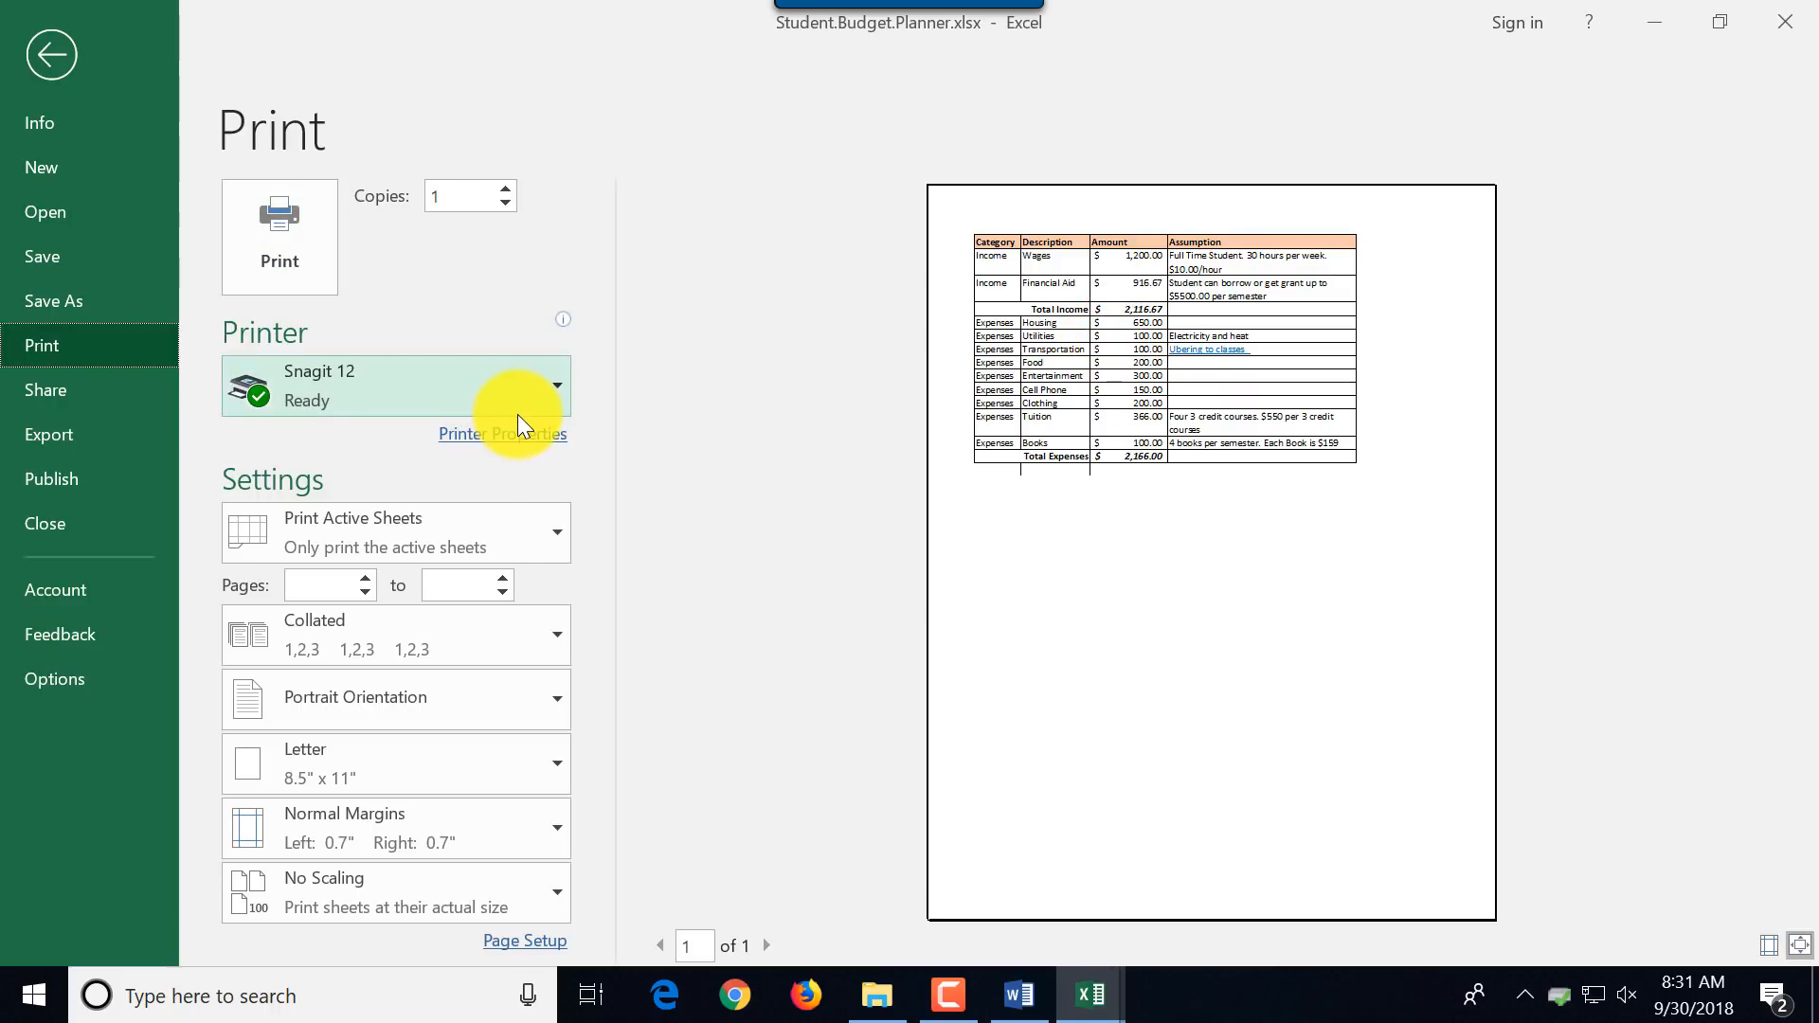
{"action": "mouse_move", "coordinate": [479, 530]}
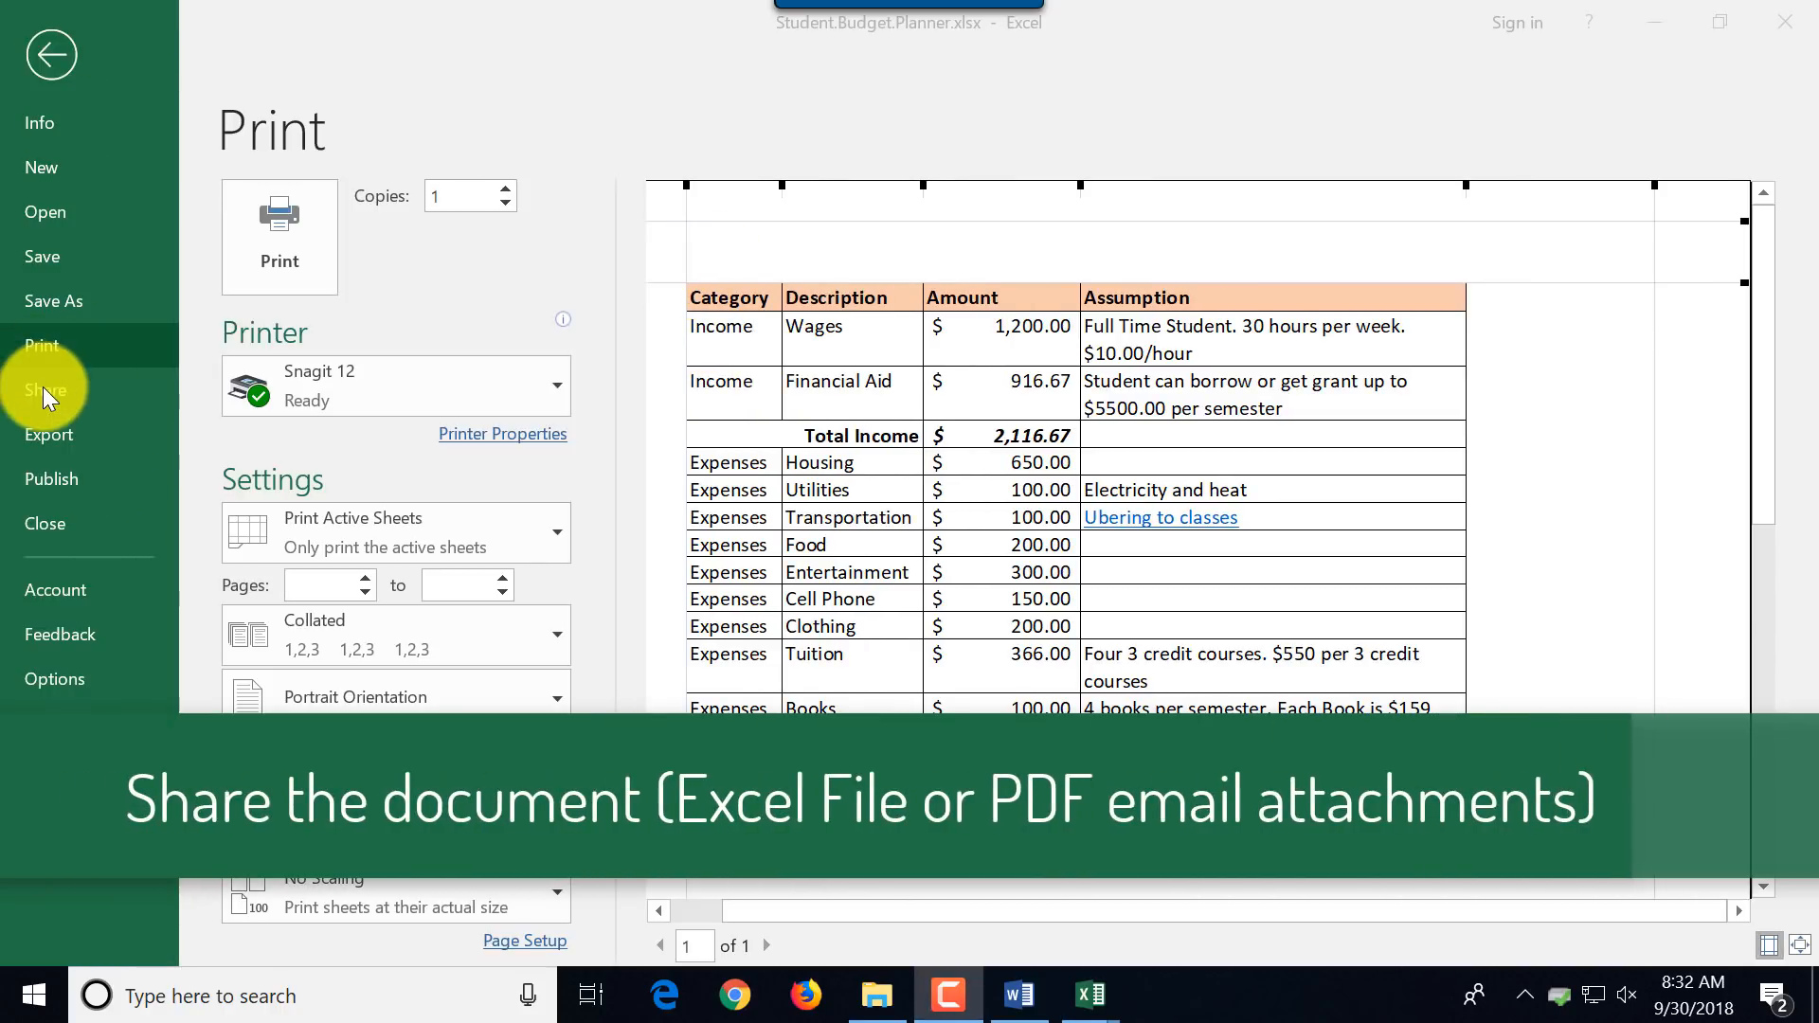
Share the workbook as an Excel Workbook attachment in a new Outlook email.
{"action": "left_click", "coordinate": [45, 391]}
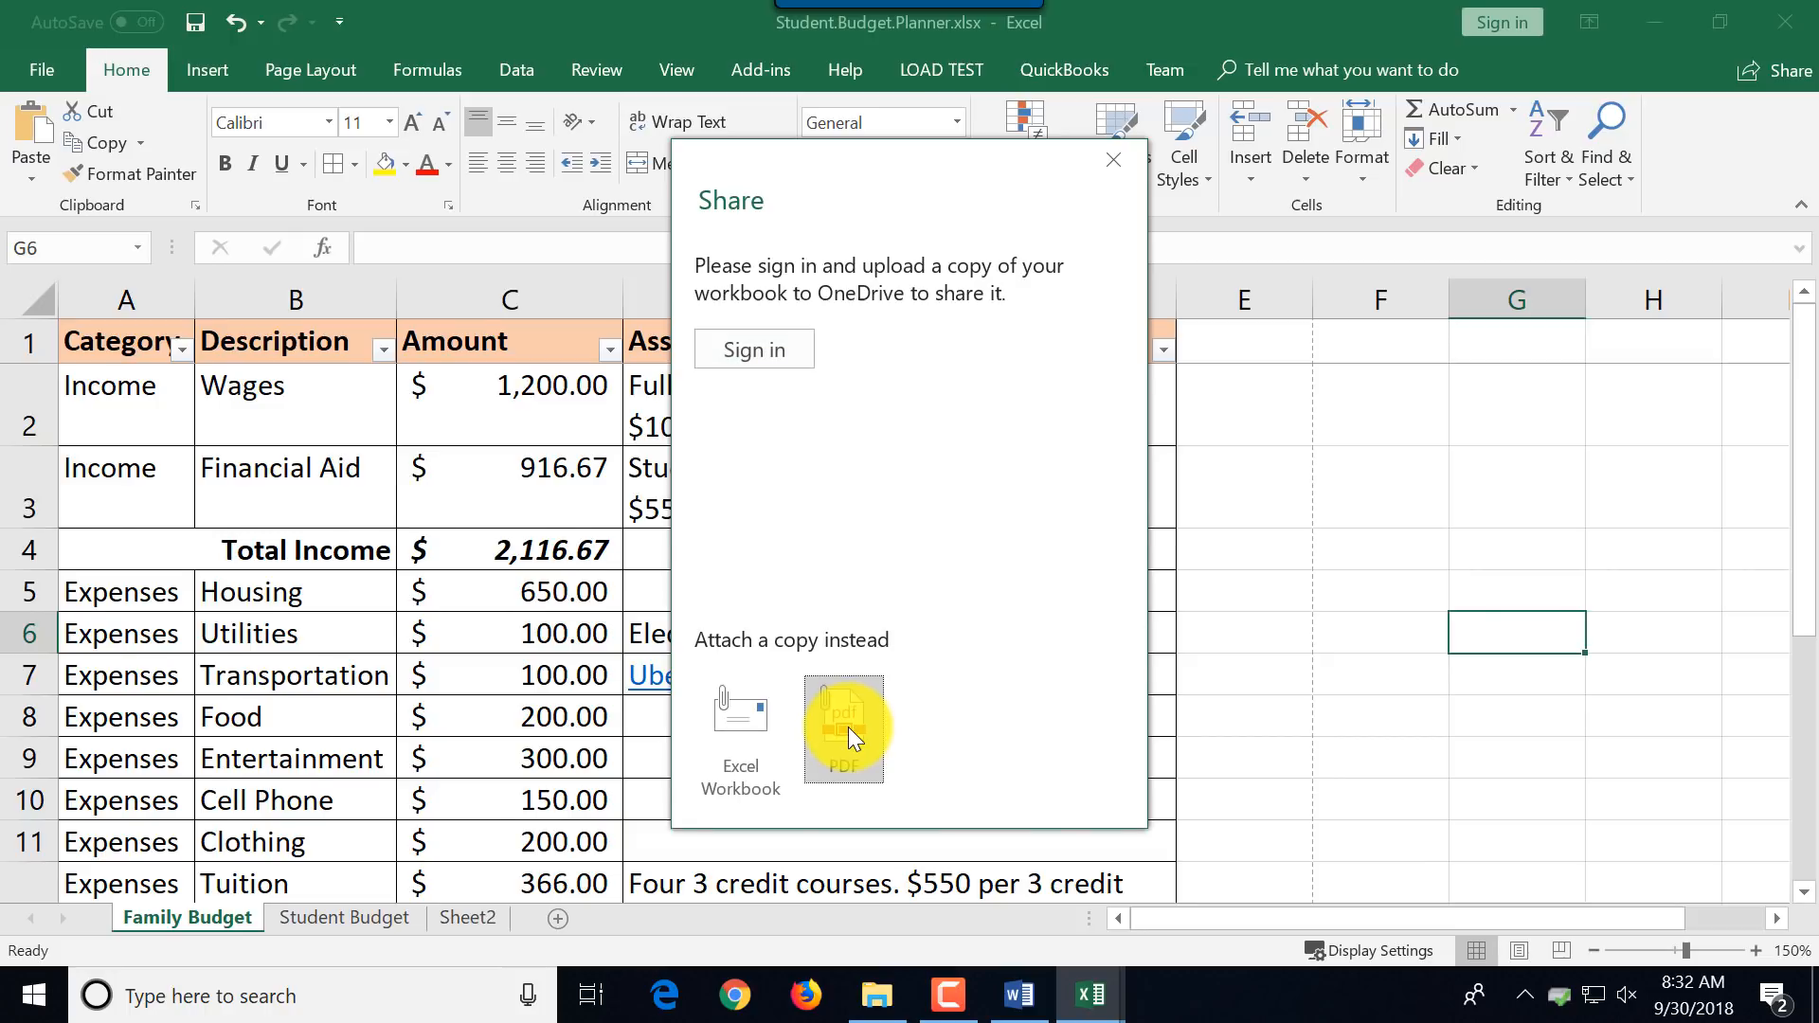
{"action": "left_click", "coordinate": [845, 728]}
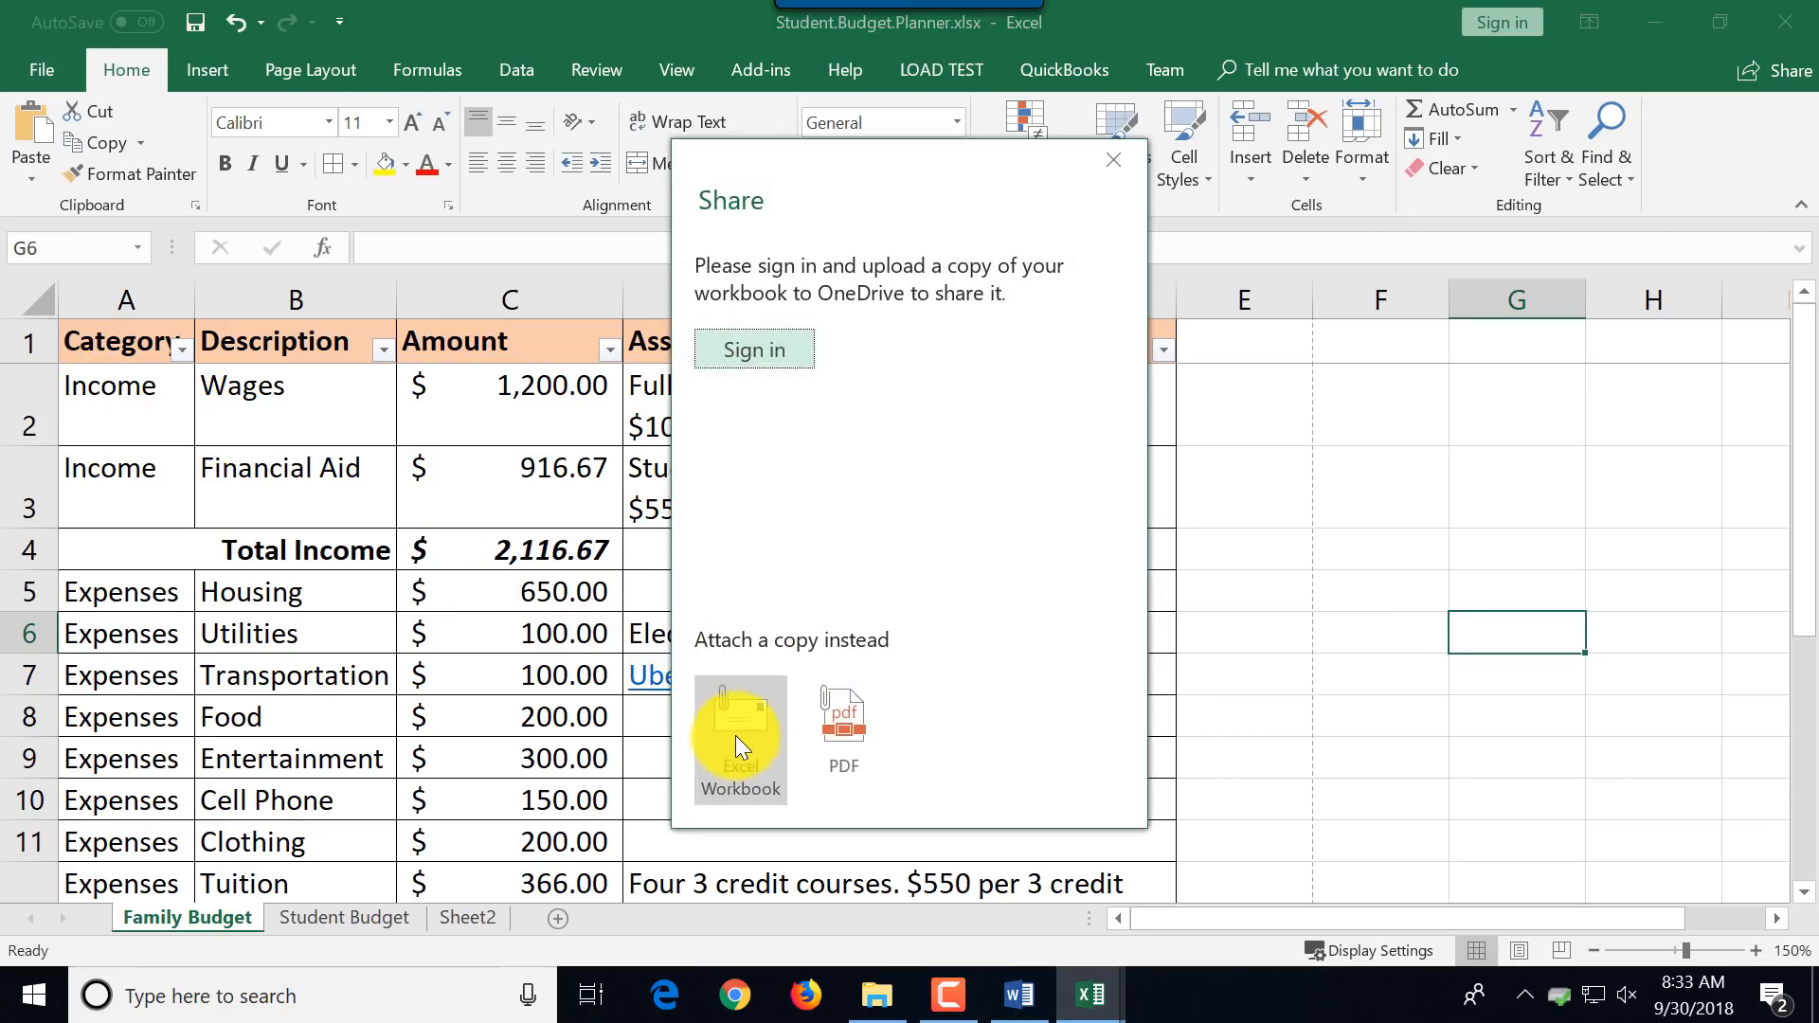
{"action": "left_click", "coordinate": [739, 737]}
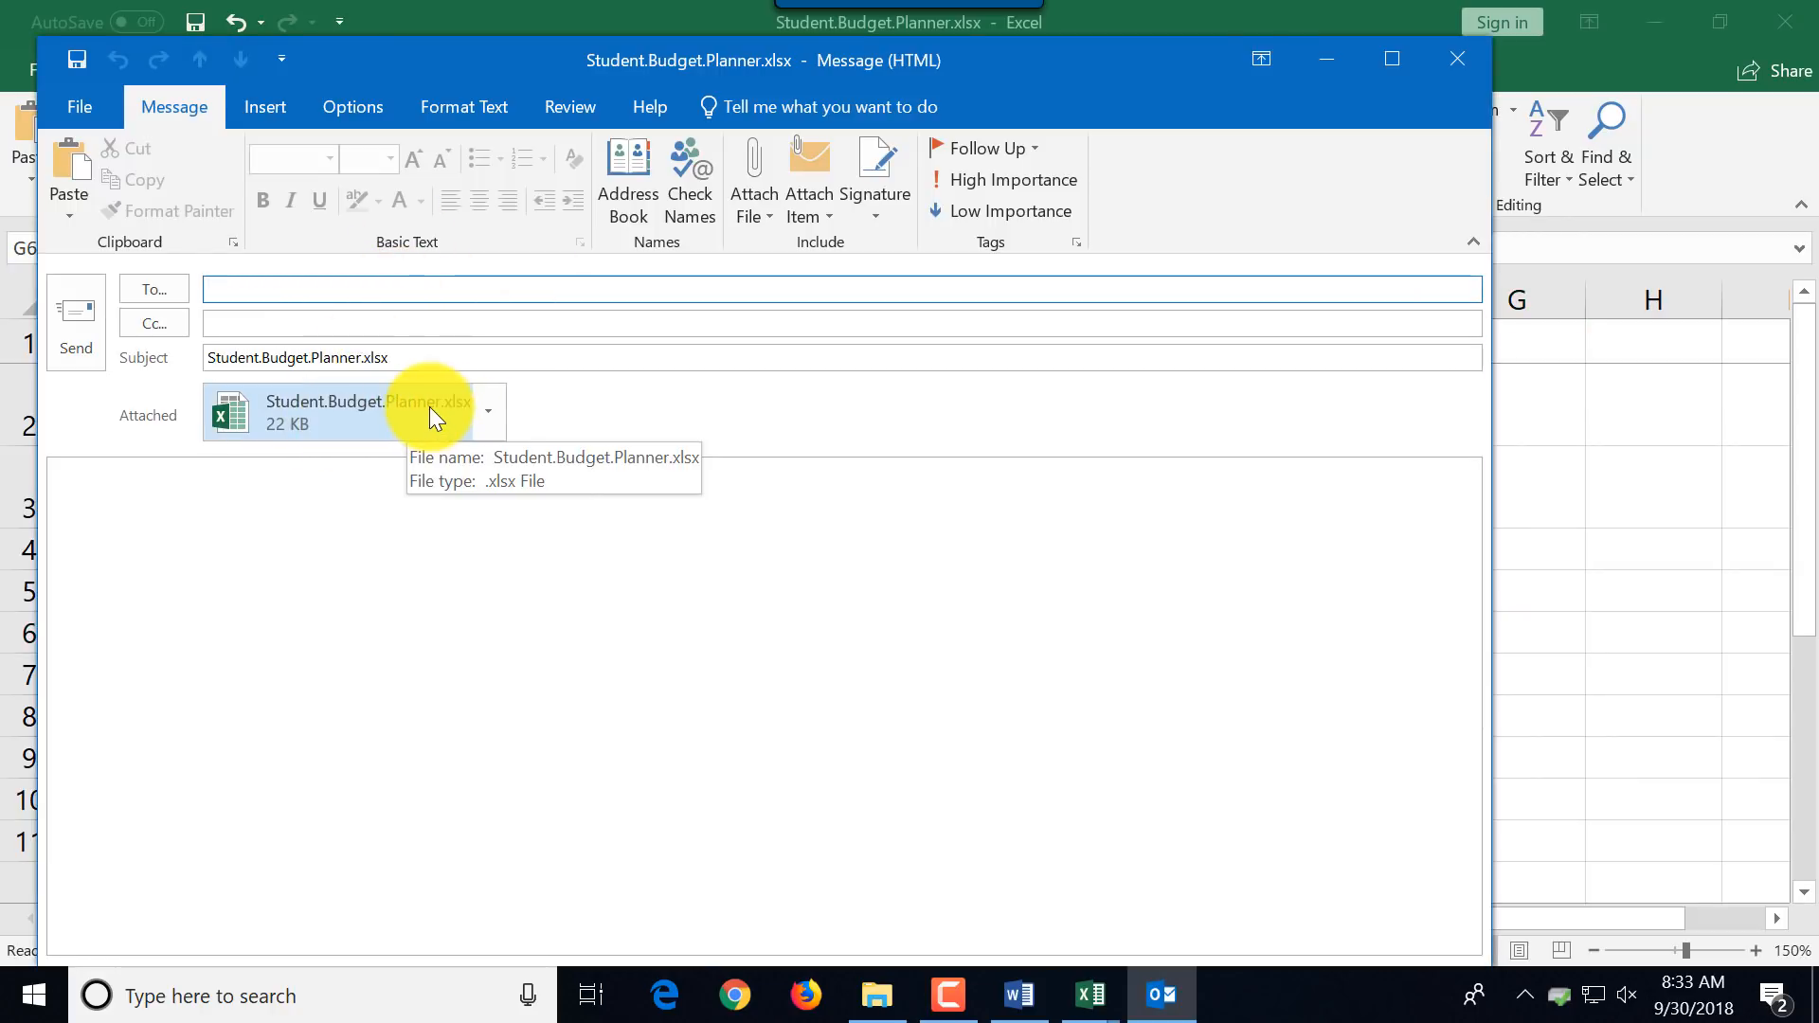
{"action": "mouse_move", "coordinate": [1459, 58]}
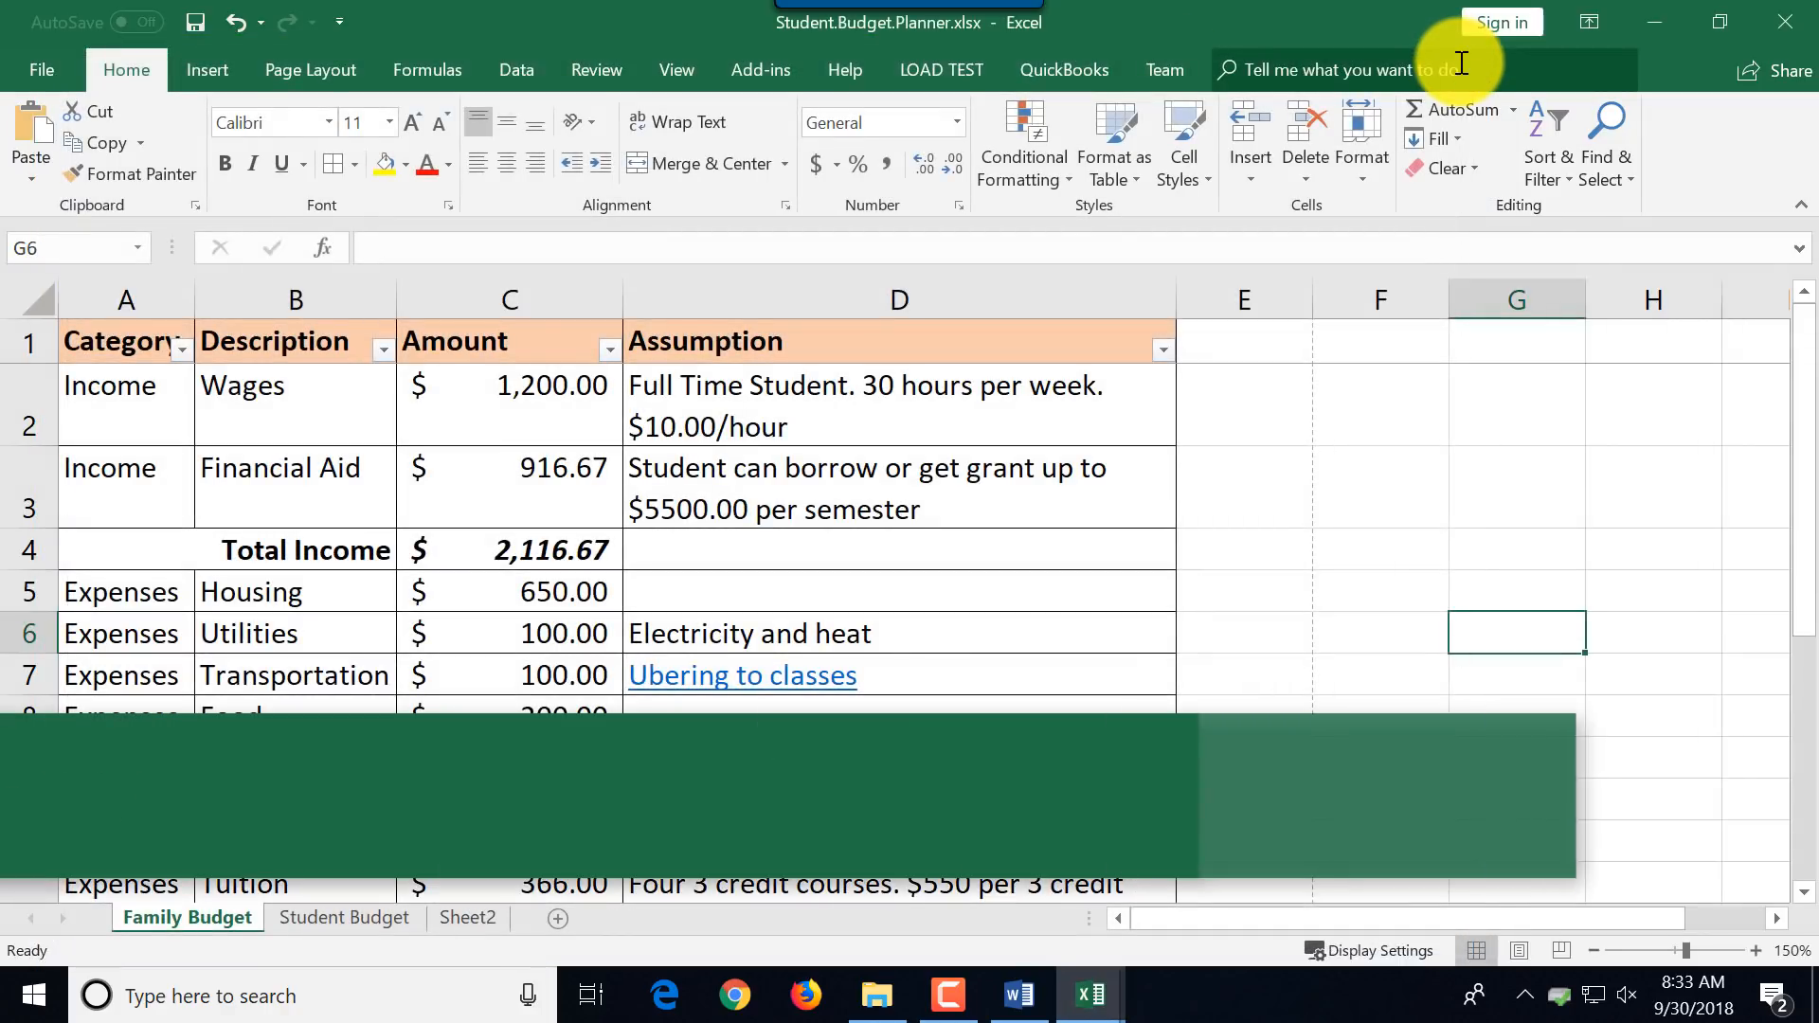
Go to Save As for Student.Budget.Planner and list the other file formats.
{"action": "left_click", "coordinate": [40, 71]}
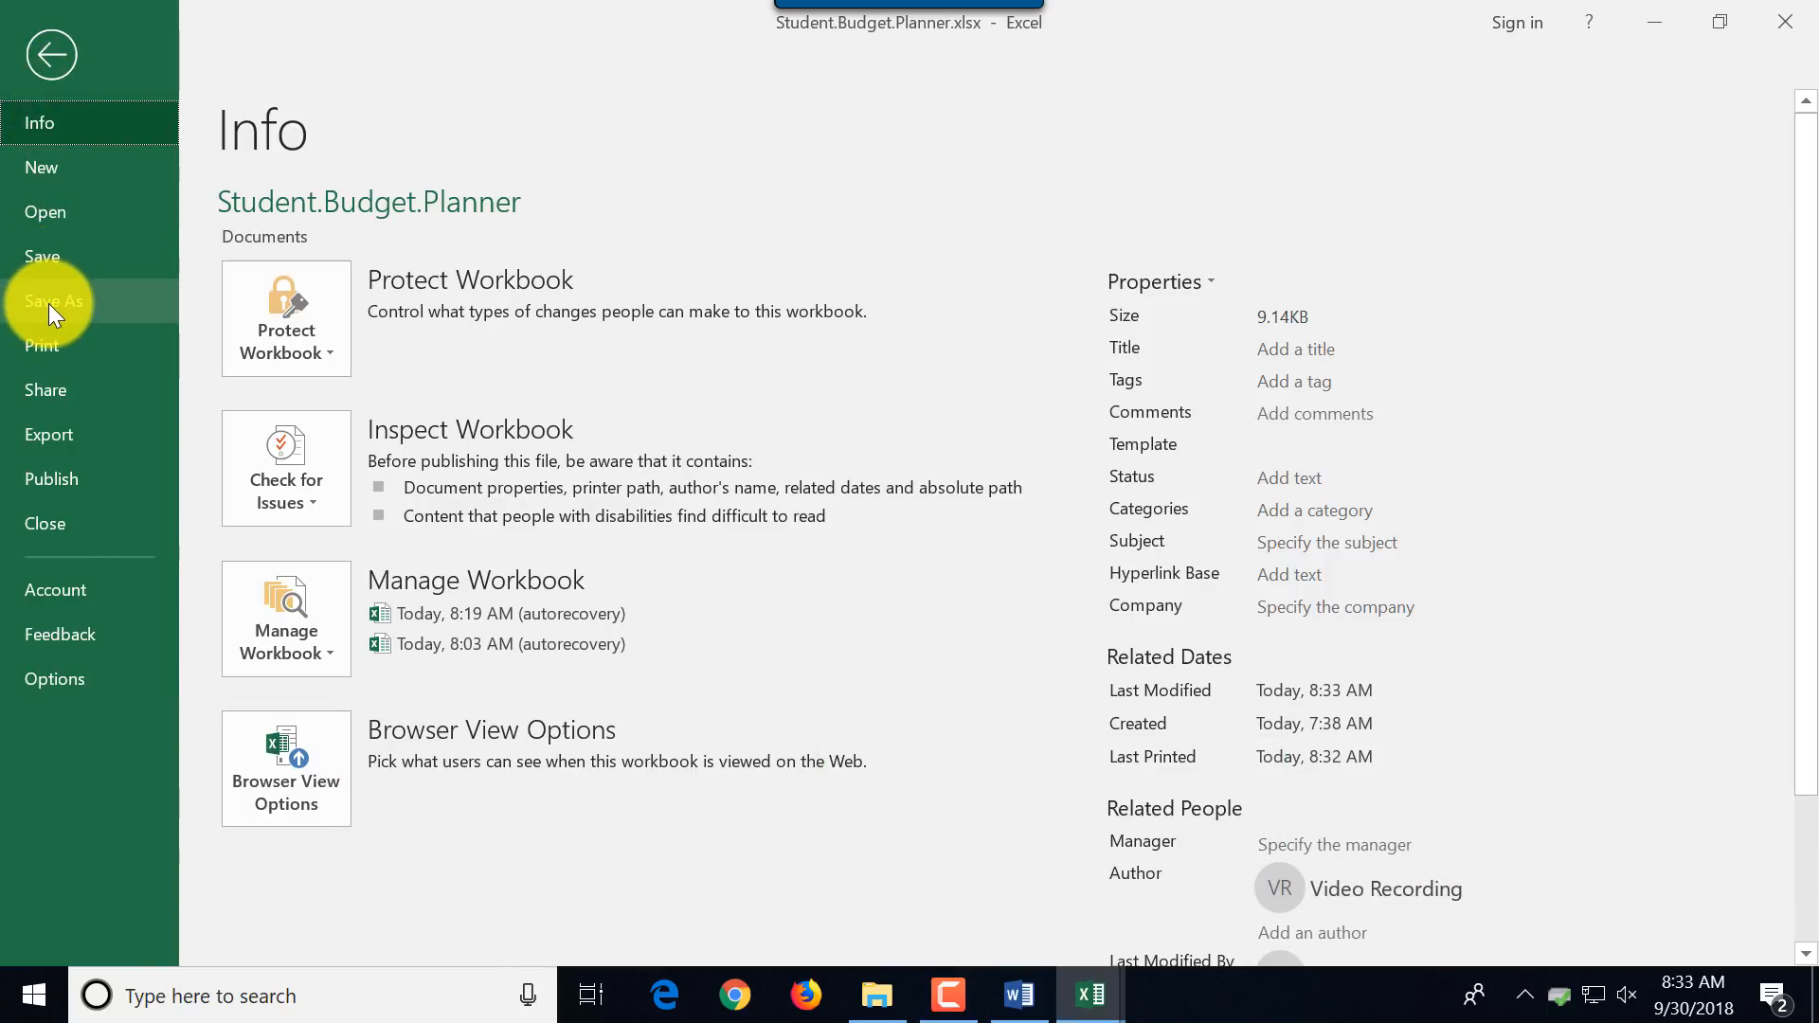
{"action": "left_click", "coordinate": [53, 301]}
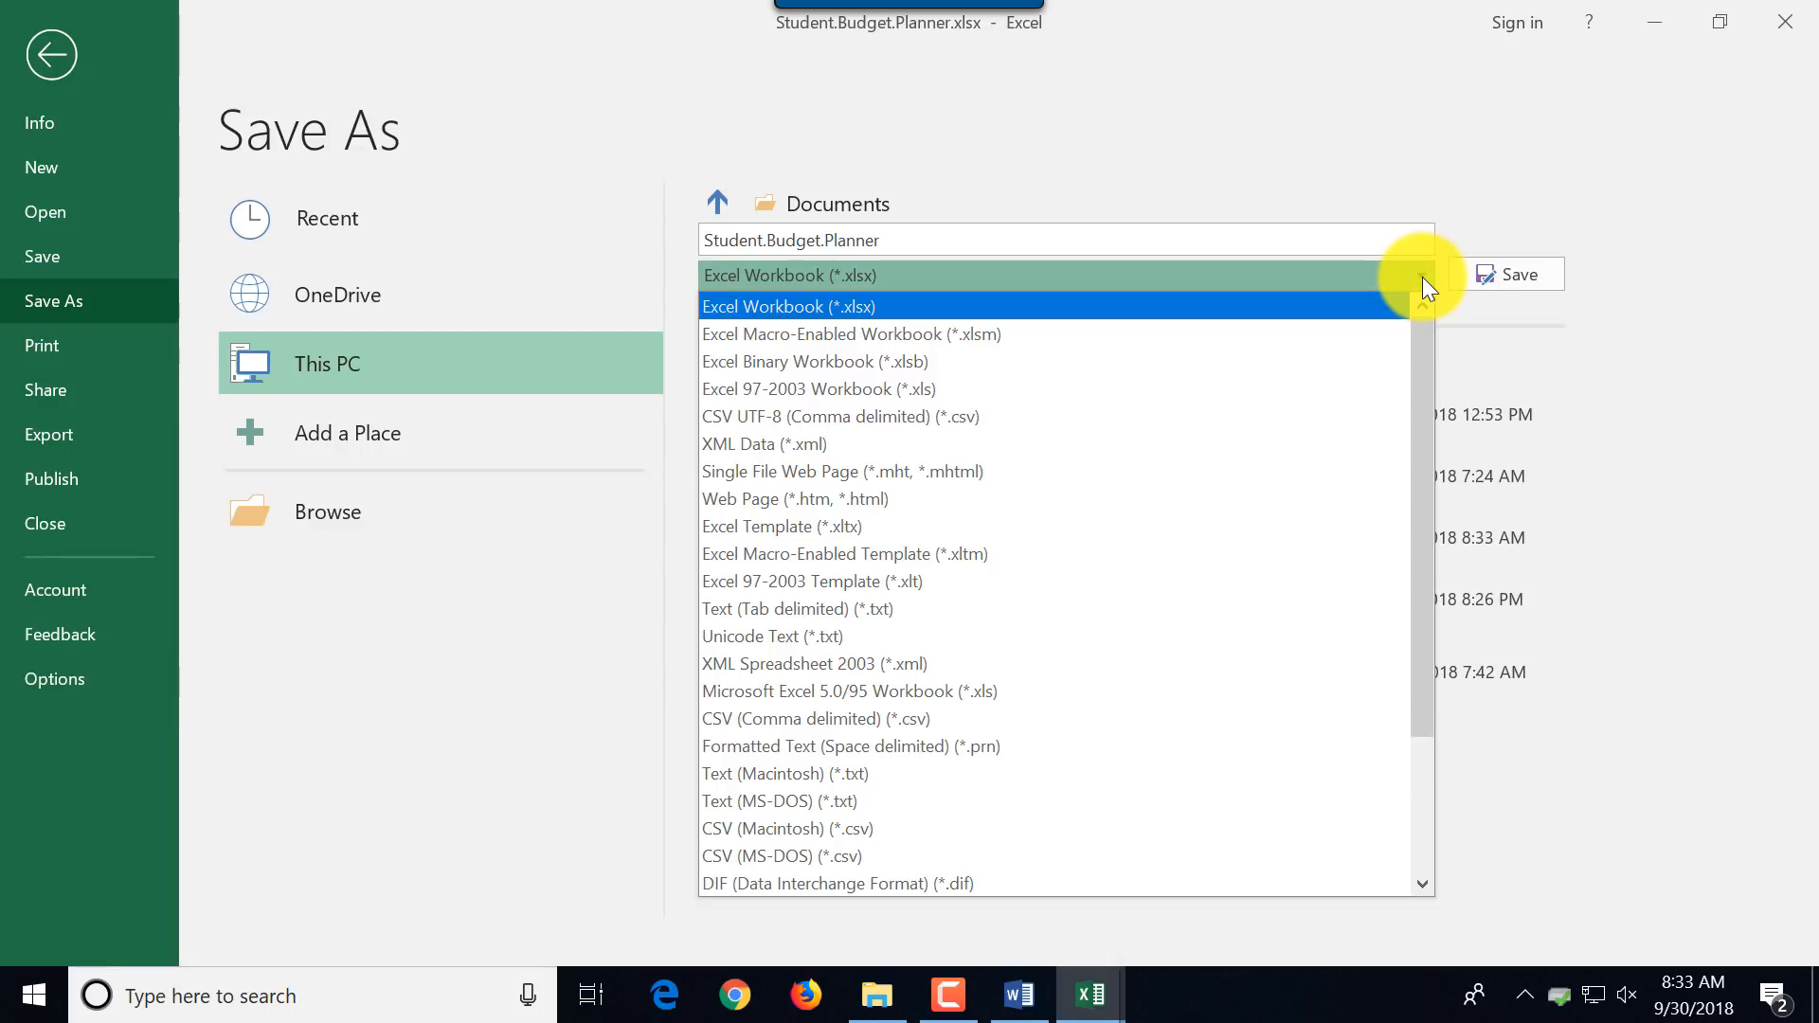
{"action": "mouse_move", "coordinate": [1360, 444]}
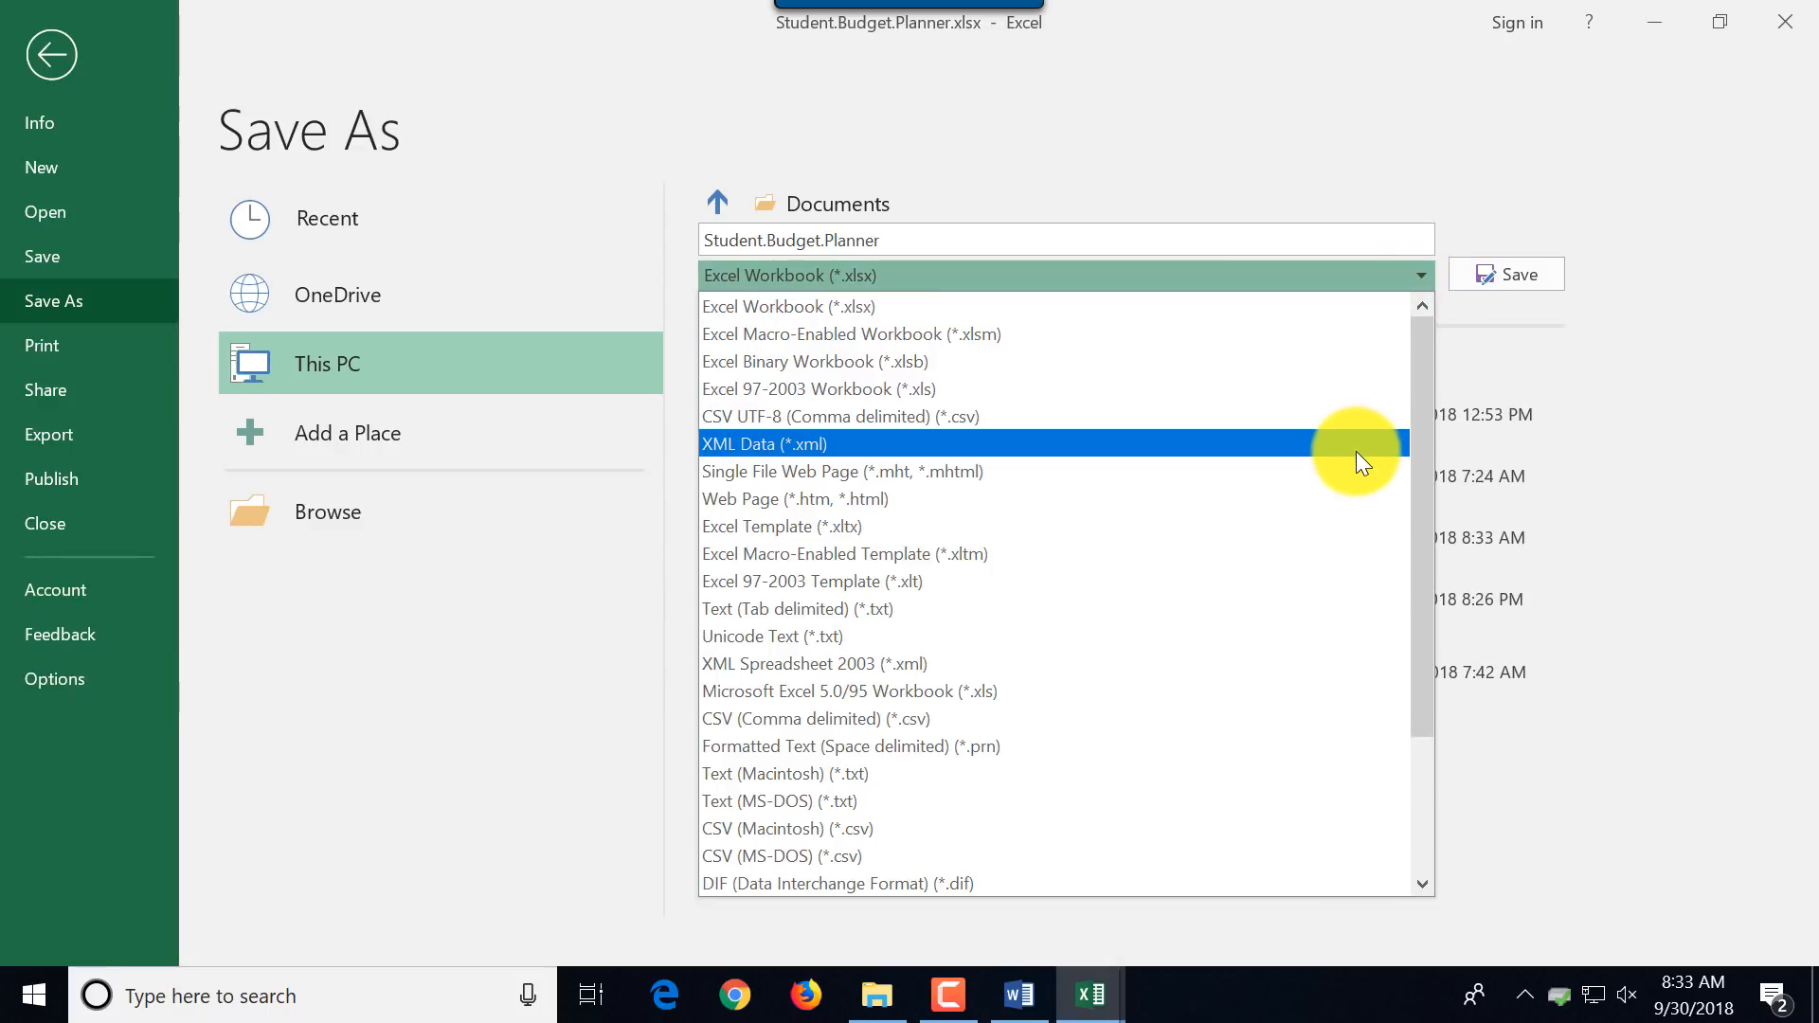